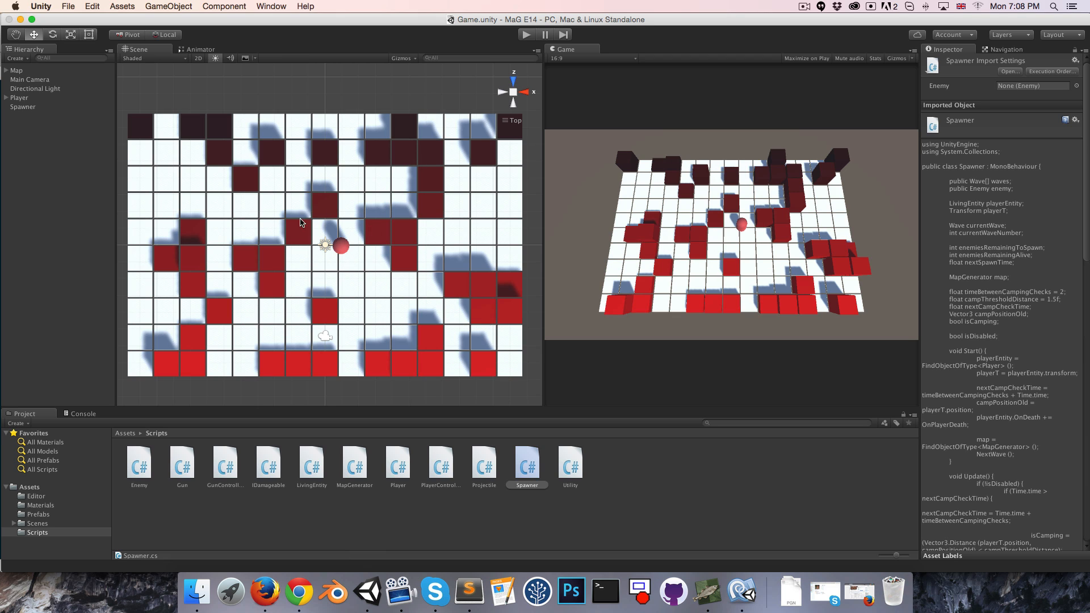
{"action": "mouse_move", "coordinate": [335, 248]}
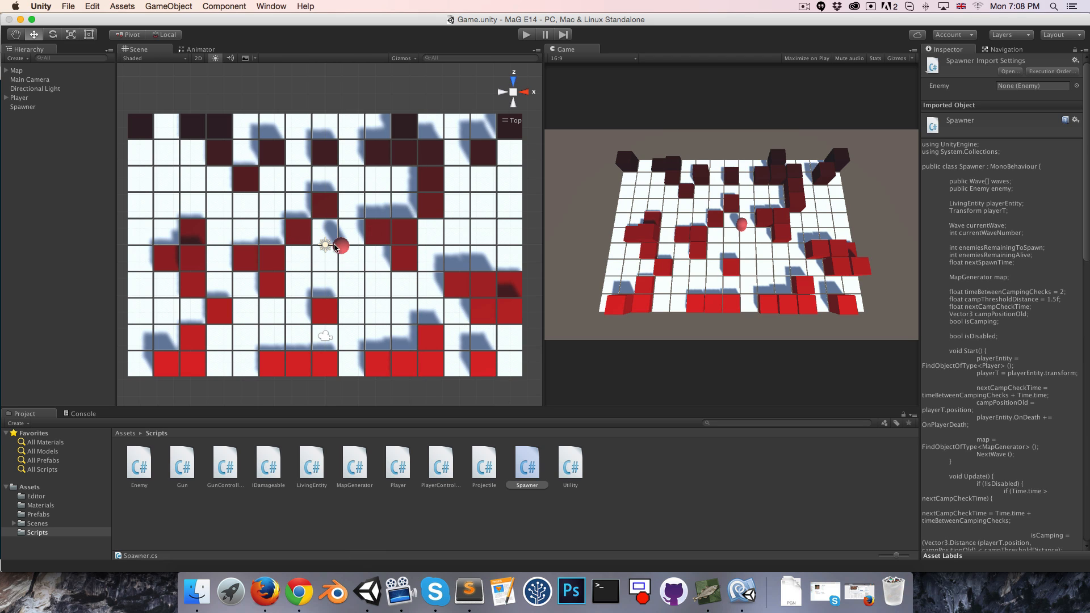
Select Player in the Hierarchy to view its controller, health, speed and starting gun components.
{"action": "left_click", "coordinate": [19, 99]}
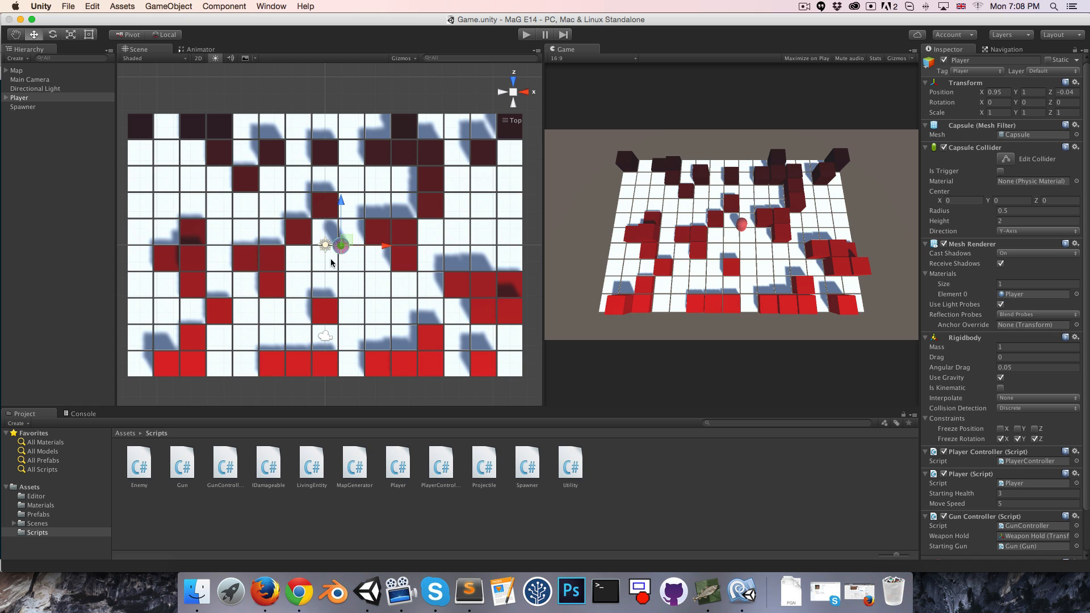
{"action": "mouse_move", "coordinate": [343, 299]}
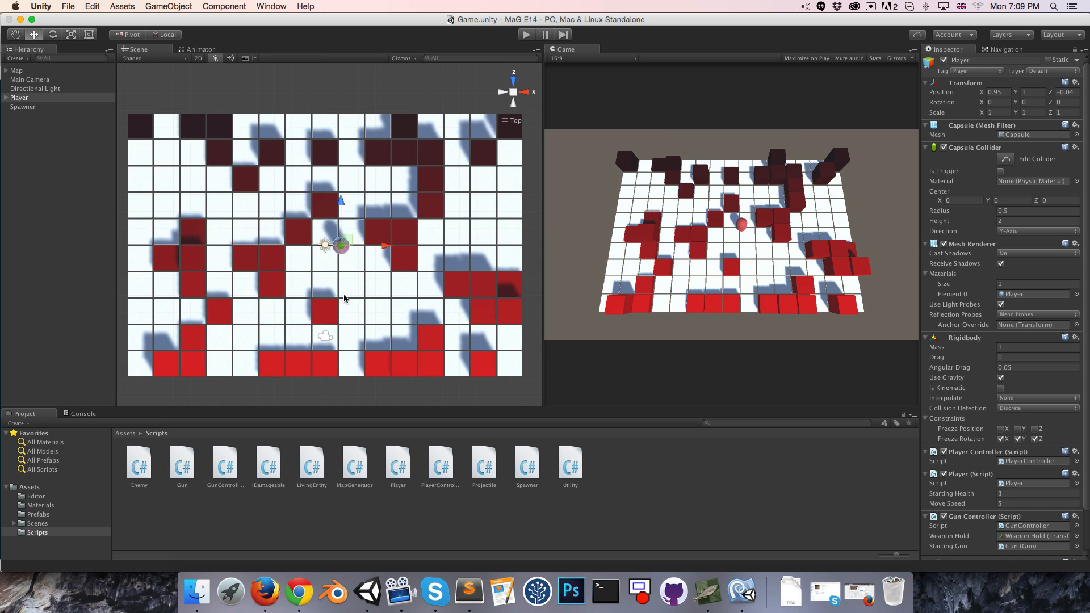
{"action": "mouse_move", "coordinate": [735, 179]}
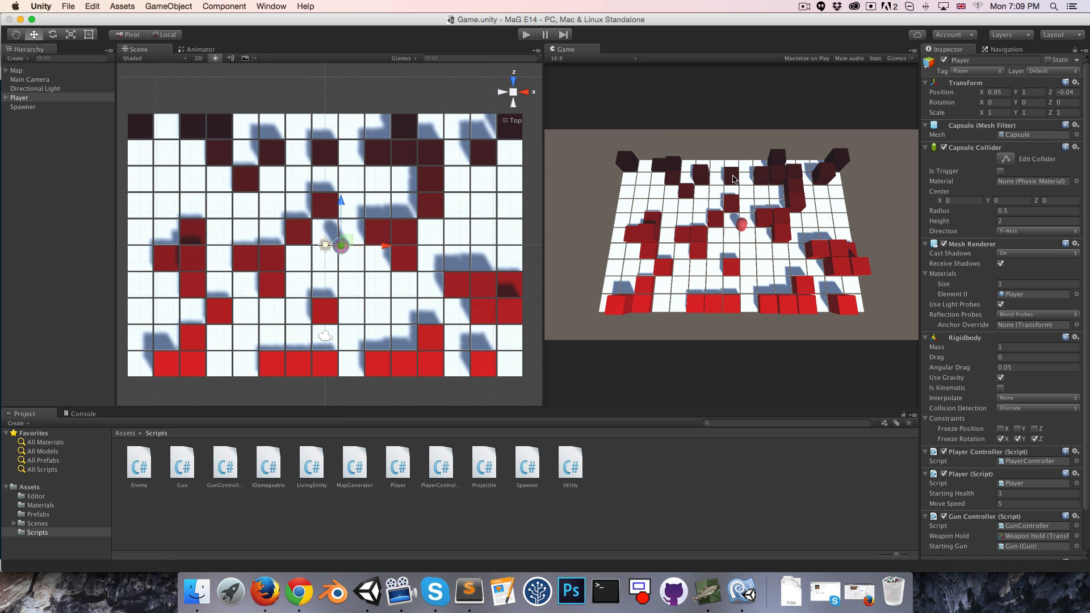
{"action": "mouse_move", "coordinate": [430, 117]}
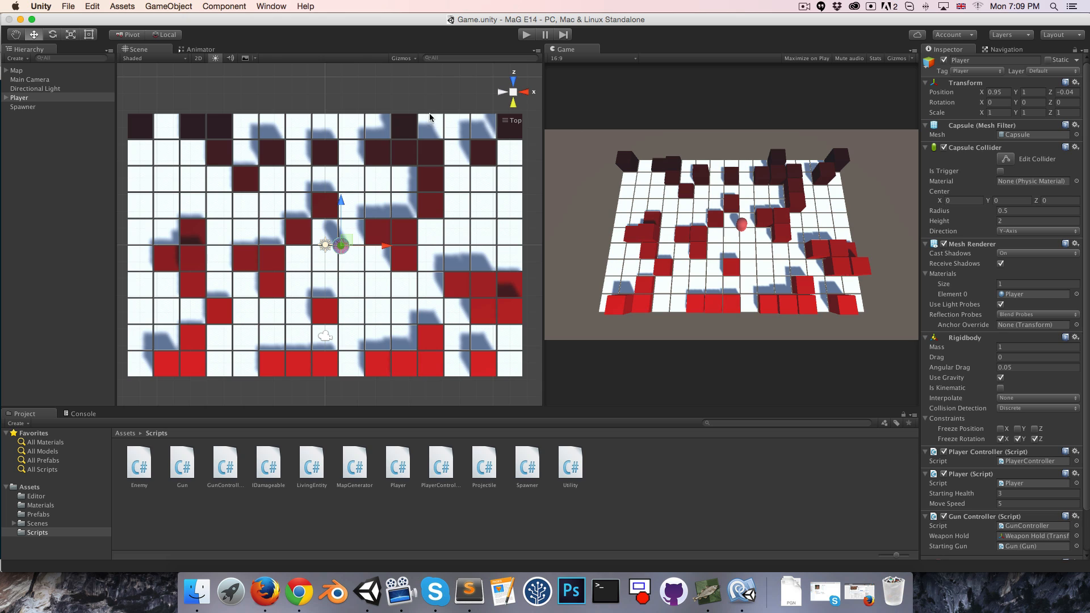
{"action": "mouse_move", "coordinate": [345, 256]}
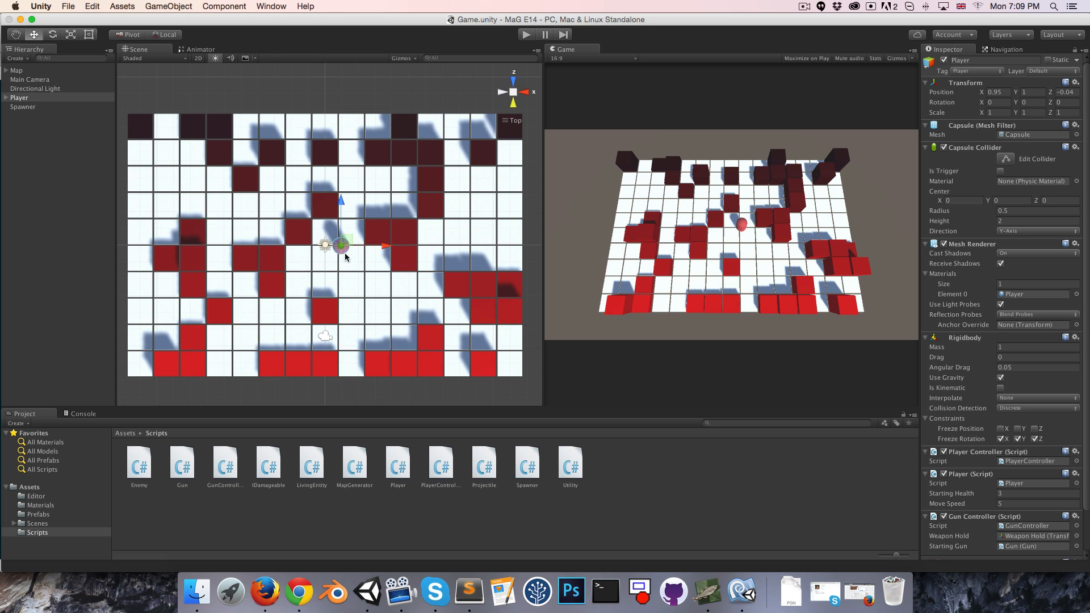
{"action": "mouse_move", "coordinate": [361, 290]}
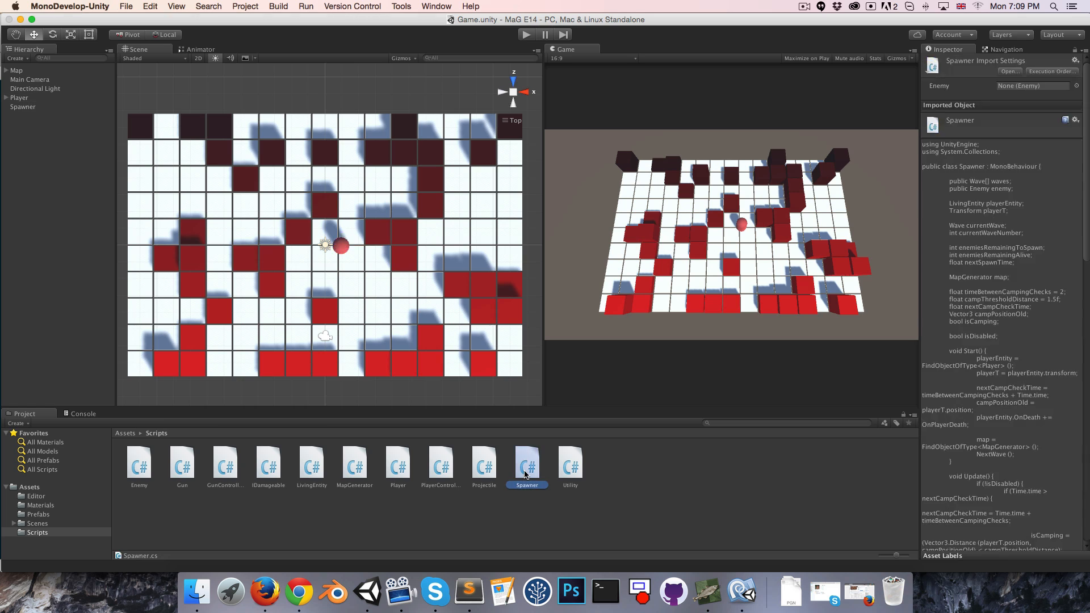
Open Spawner.cs in MonoDevelop and scroll to the isDisabled field.
{"action": "double_click", "coordinate": [526, 462]}
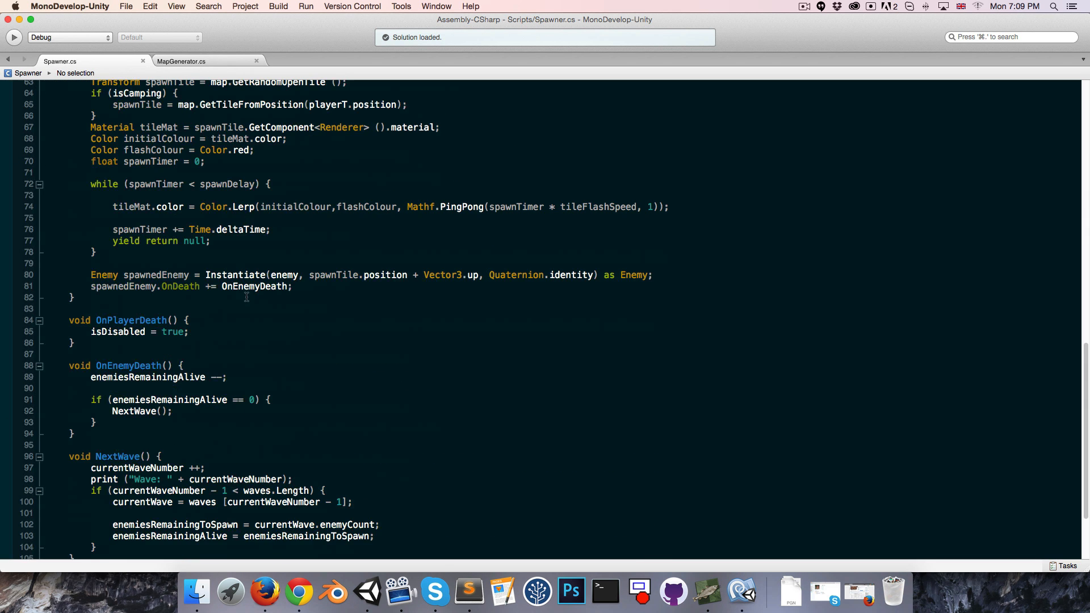
{"action": "scroll", "scroll_direction": "down", "scroll_amount": 3}
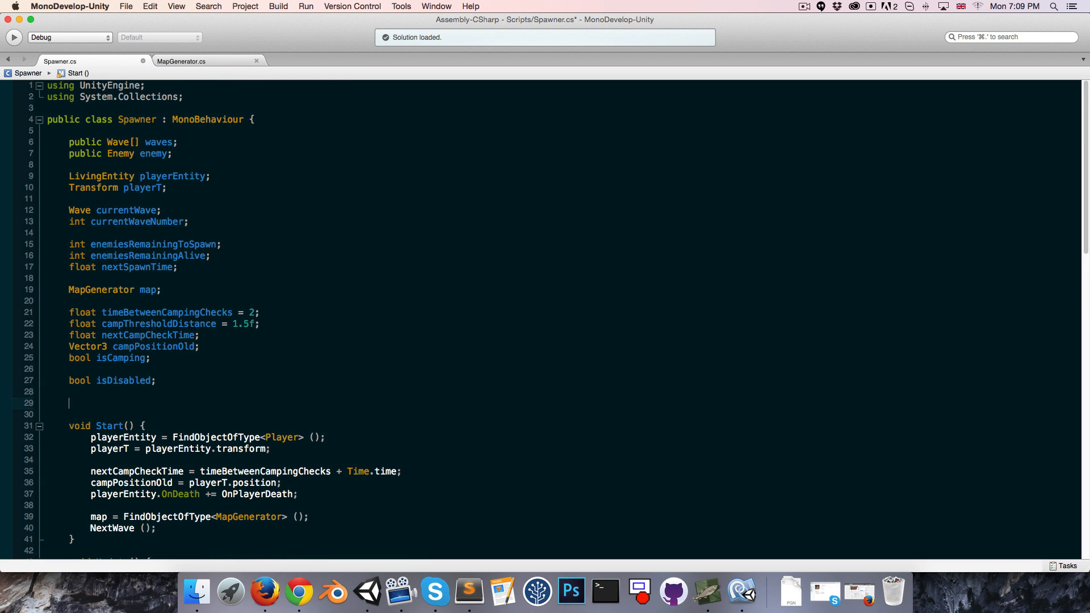
Declare 'public event System.Action<int> OnNewWave;' below isDisabled in Spawner.cs.
{"action": "type", "text": "public event System"}
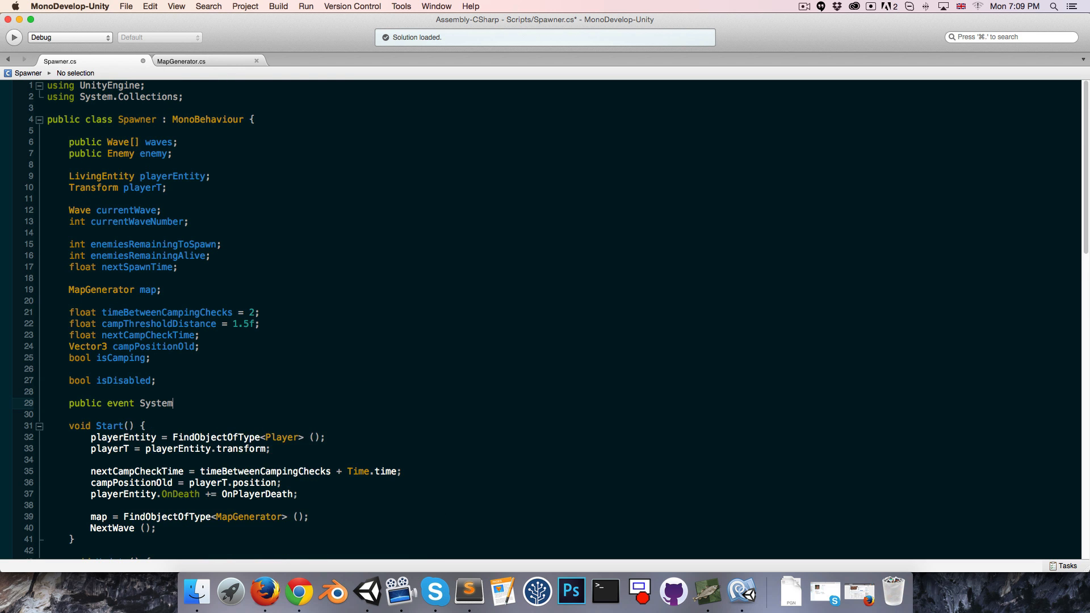
{"action": "type", "text": ".Action"}
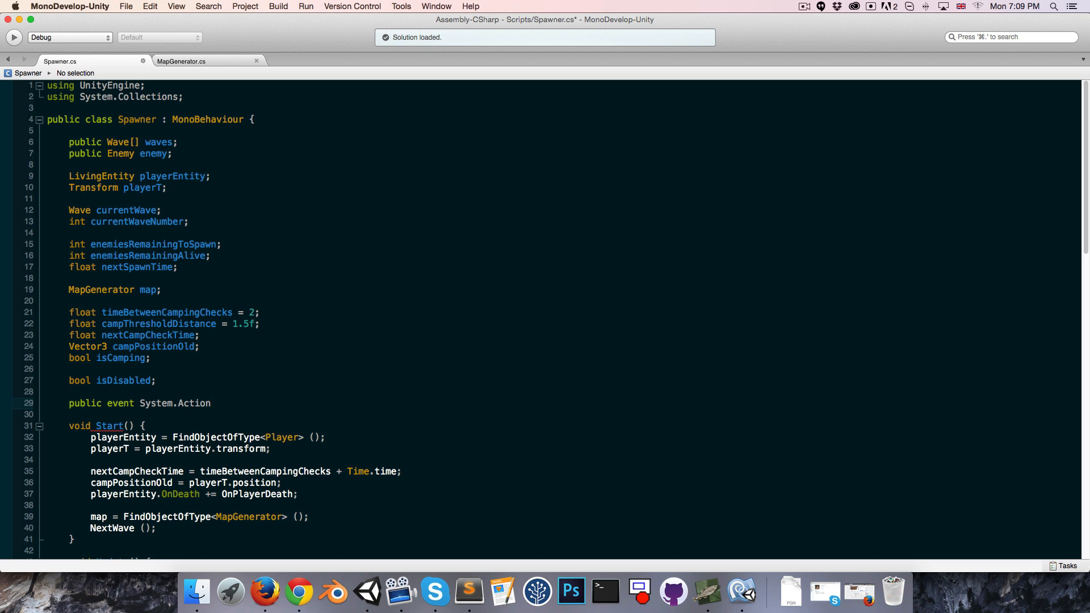
{"action": "type", "text": "<"}
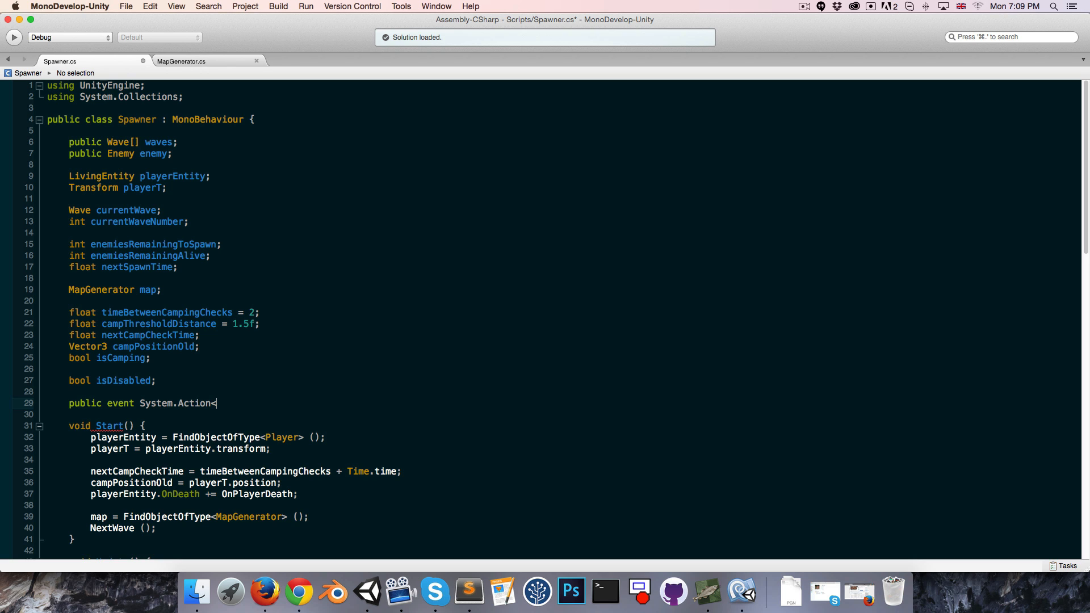
{"action": "type", "text": "int>"}
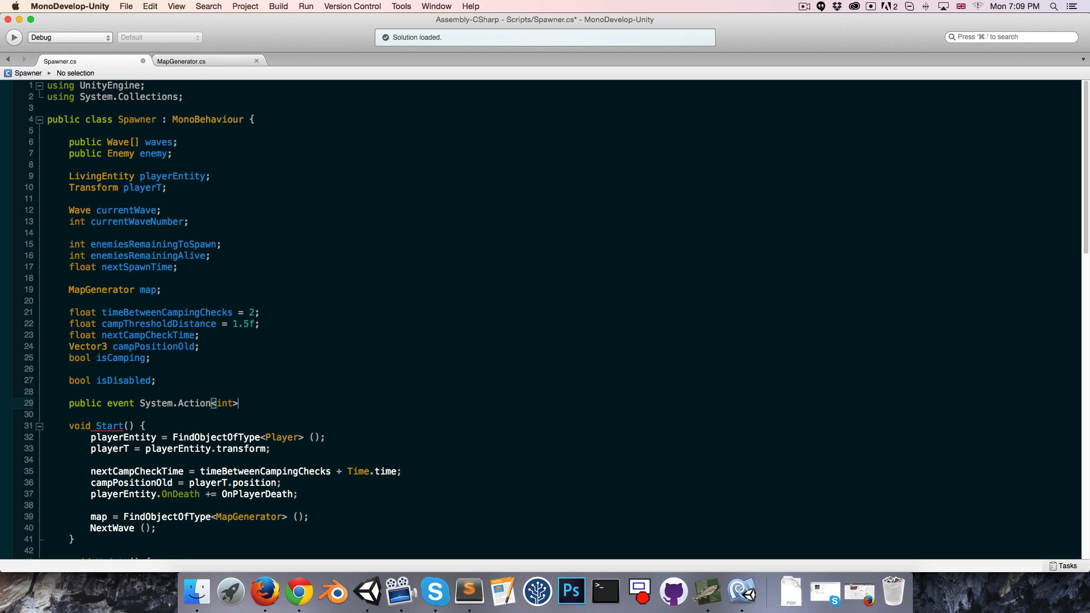
{"action": "type", "text": "OnNe"}
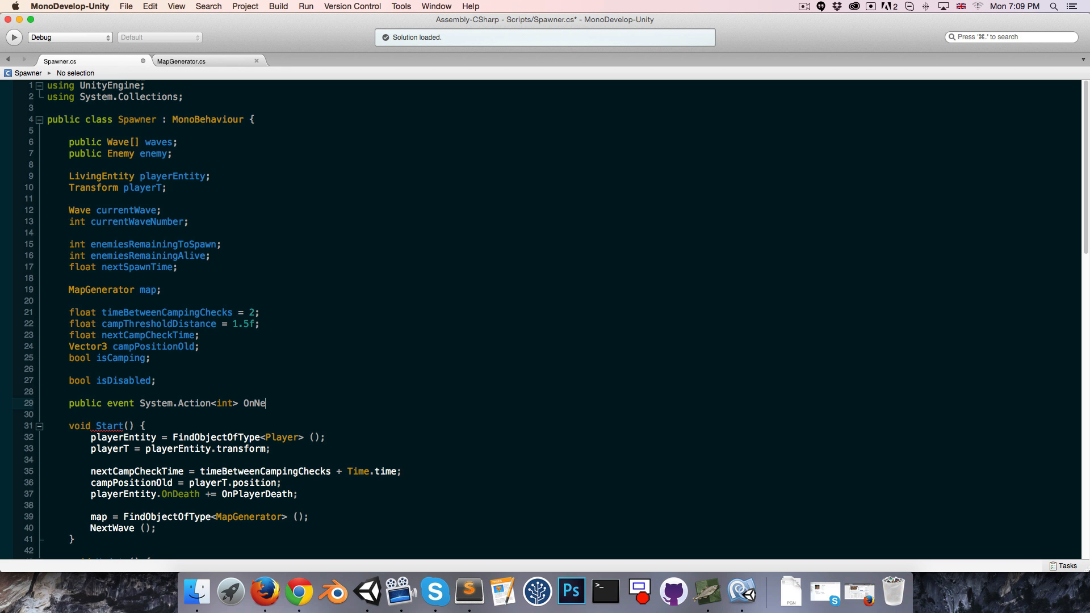
{"action": "type", "text": "wWave;"}
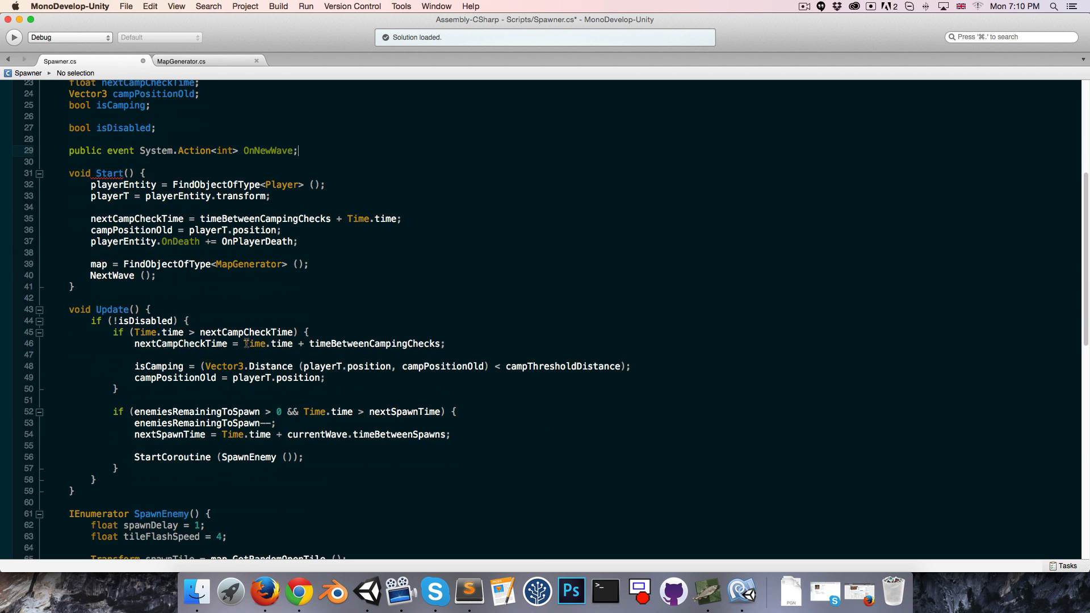
{"action": "scroll", "scroll_direction": "down", "scroll_amount": 3}
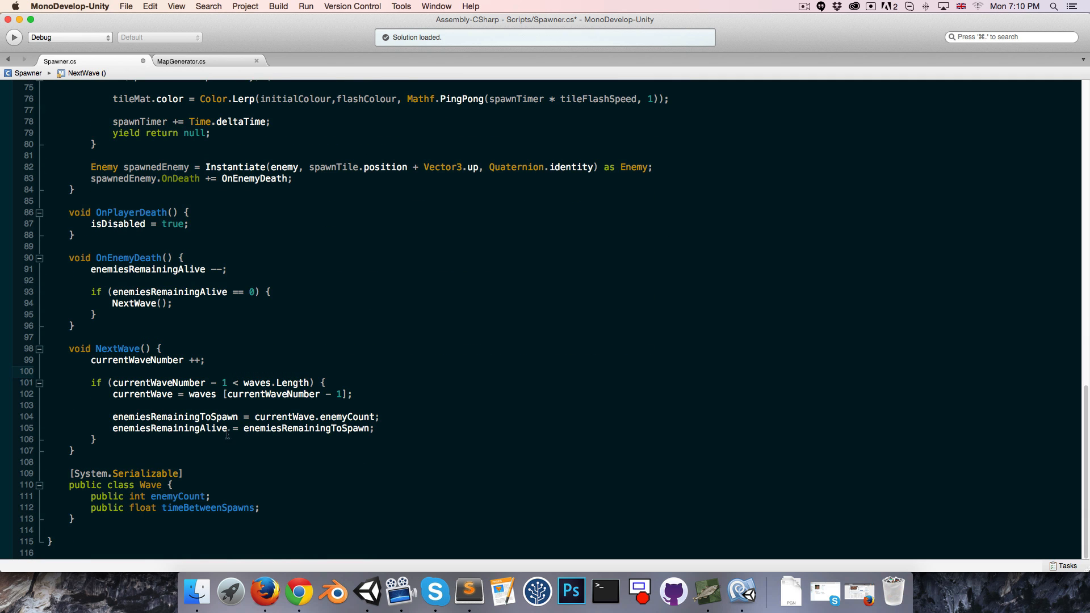
In NextWave, invoke OnNewWave(currentWaveNumber) only when OnNewWave is not null.
{"action": "key", "text": "Return"}
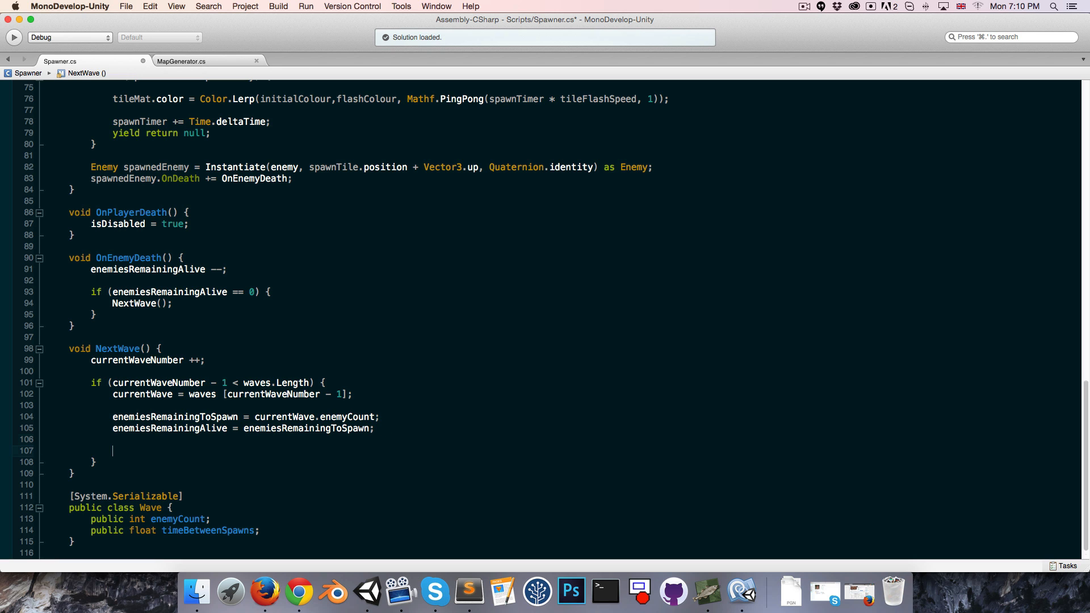
{"action": "type", "text": "if ("}
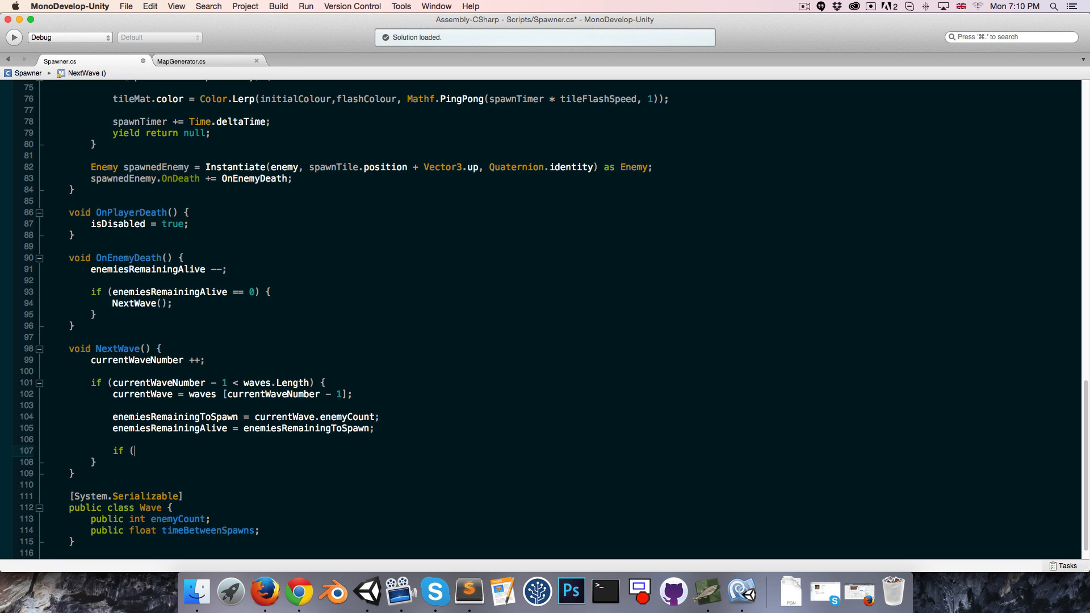
{"action": "type", "text": "OnNewWave"}
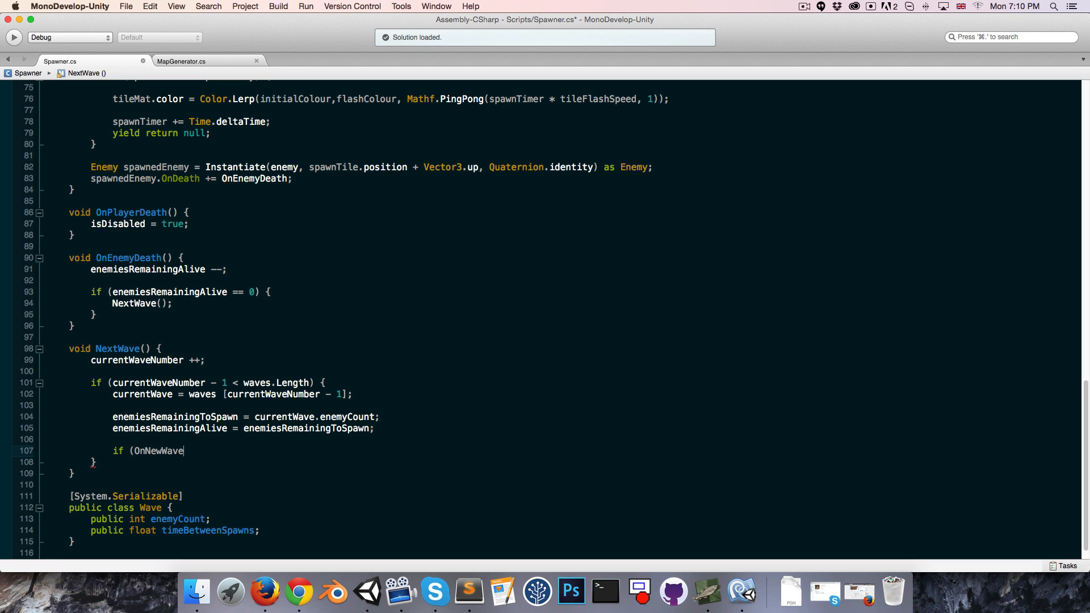
{"action": "type", "text": "!= null) {"}
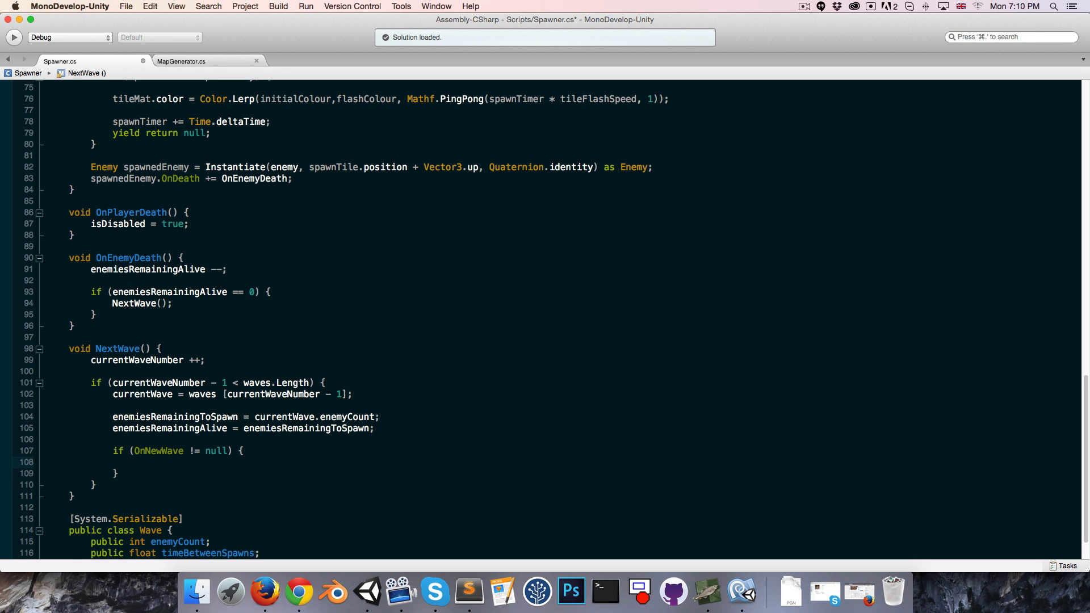
{"action": "type", "text": "OnNewWave("}
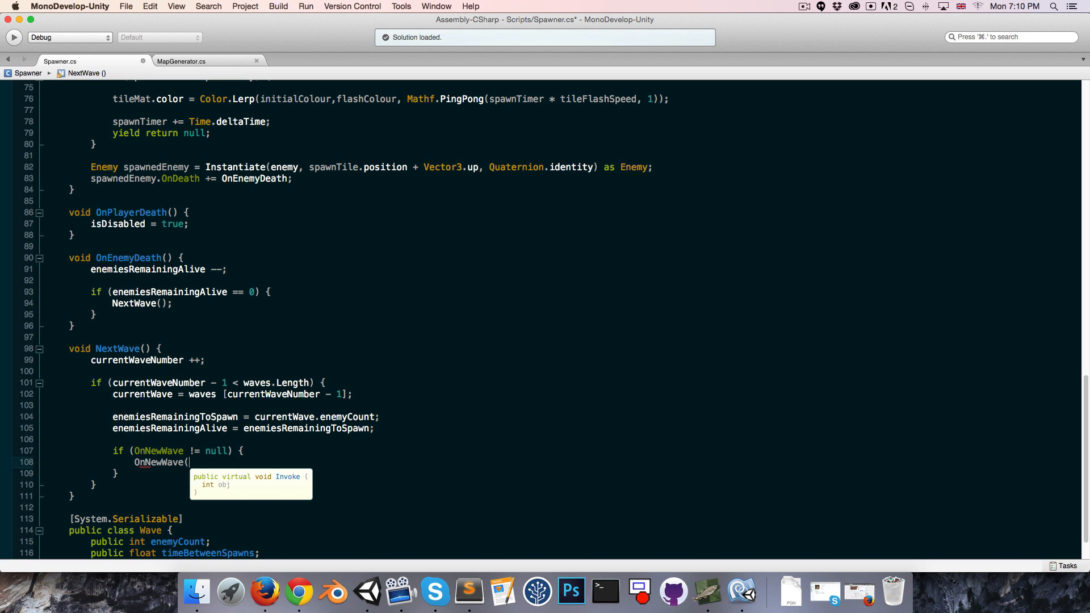
{"action": "type", "text": "currentWaveNumber);"}
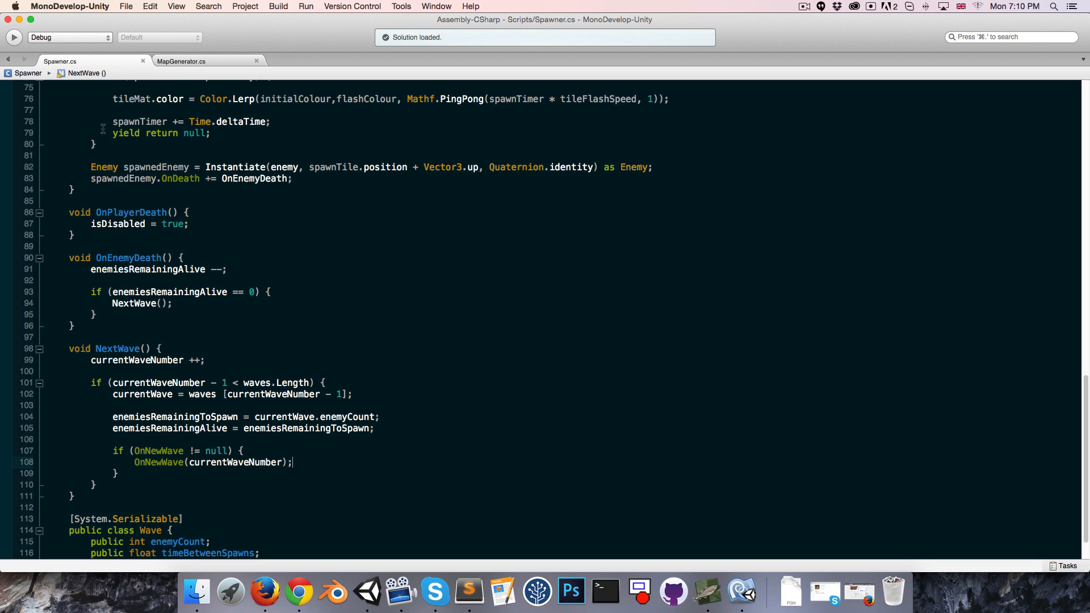
{"action": "left_click", "coordinate": [182, 61]}
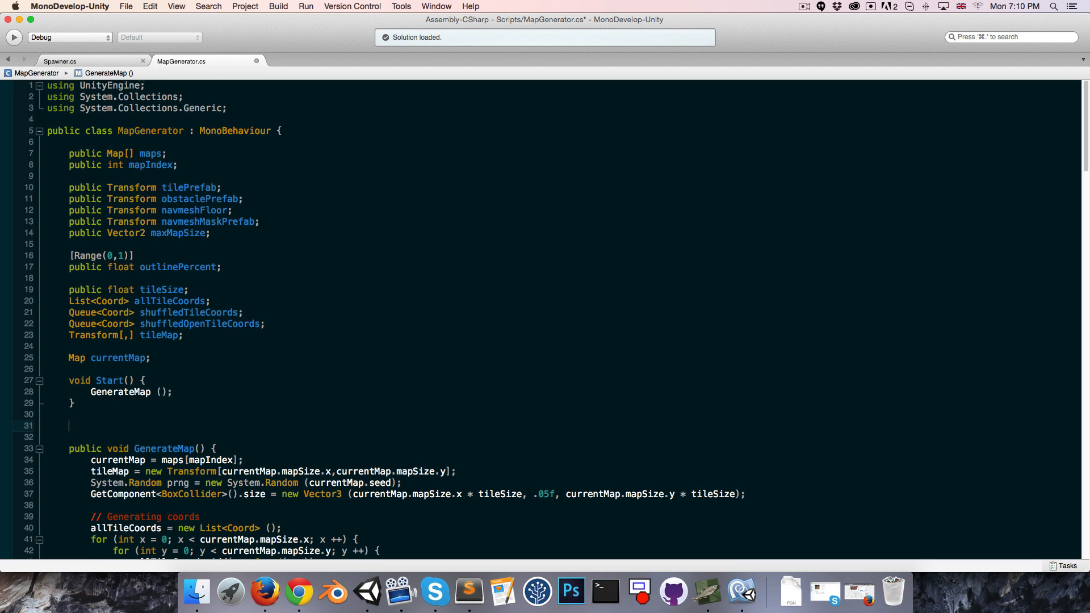
Add void OnNewWave(int waveNumber) setting mapIndex = waveNumber - 1 and calling GenerateMap().
{"action": "type", "text": "void OnNew"}
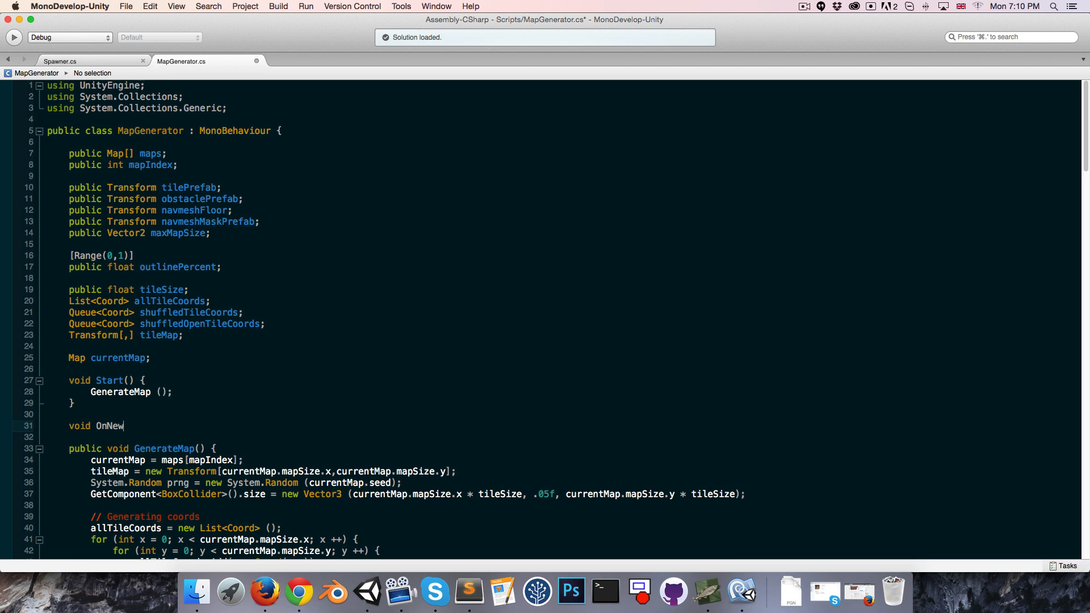
{"action": "type", "text": "Wave(int"}
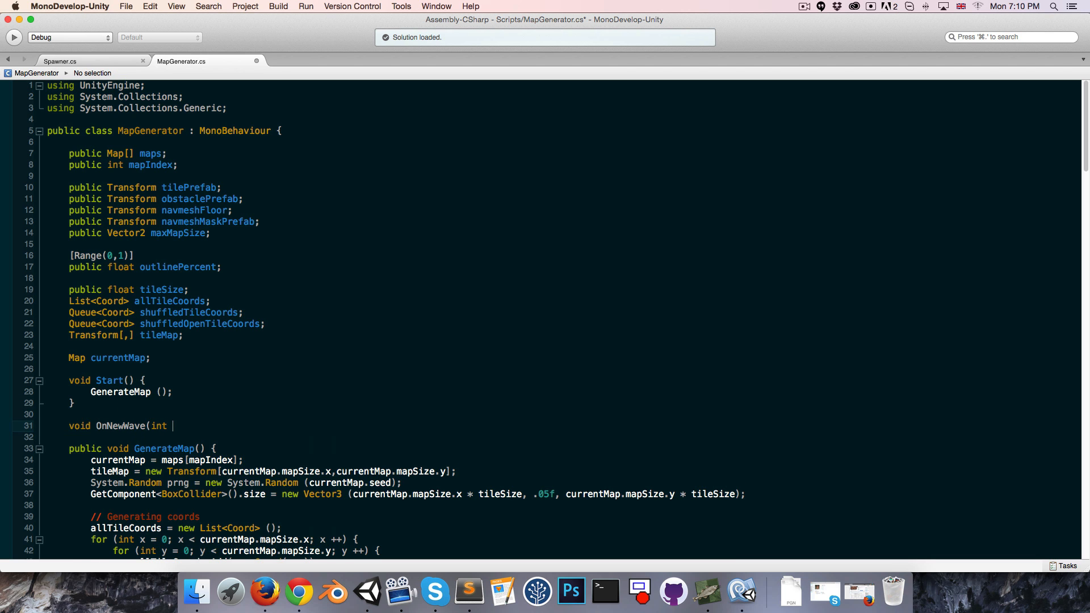
{"action": "type", "text": "wa"}
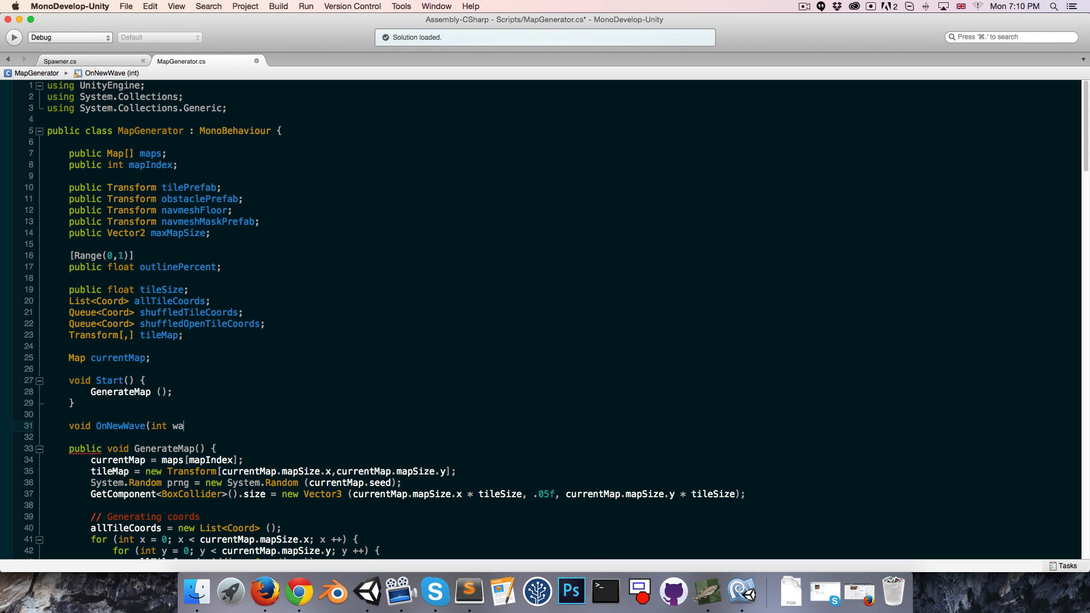
{"action": "type", "text": "veNumber)"}
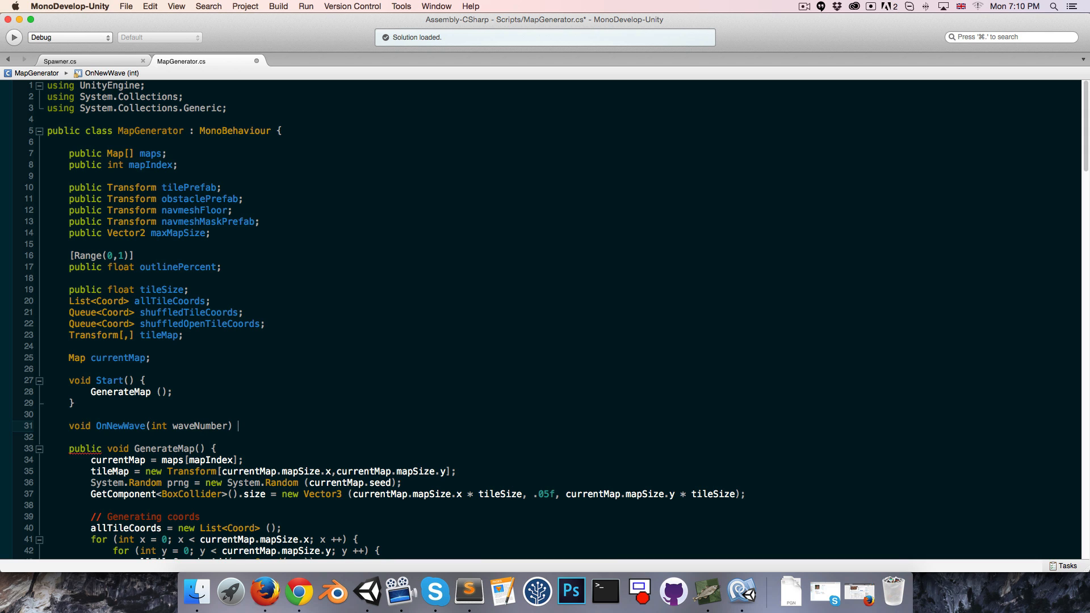
{"action": "type", "text": "mapIndex = waveNumber - 1;"}
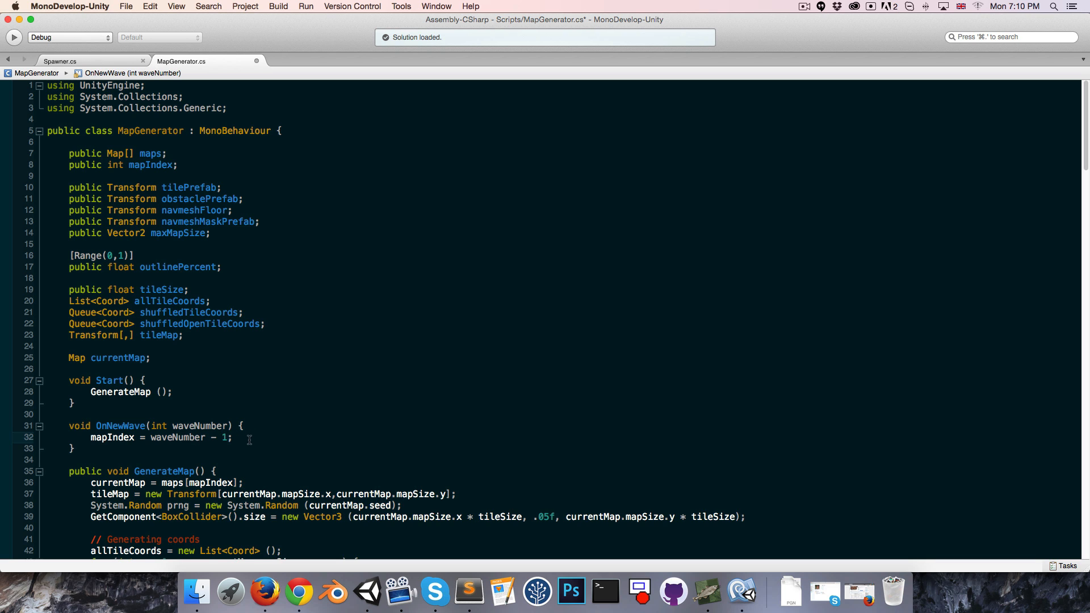
{"action": "type", "text": "GenerateMap("}
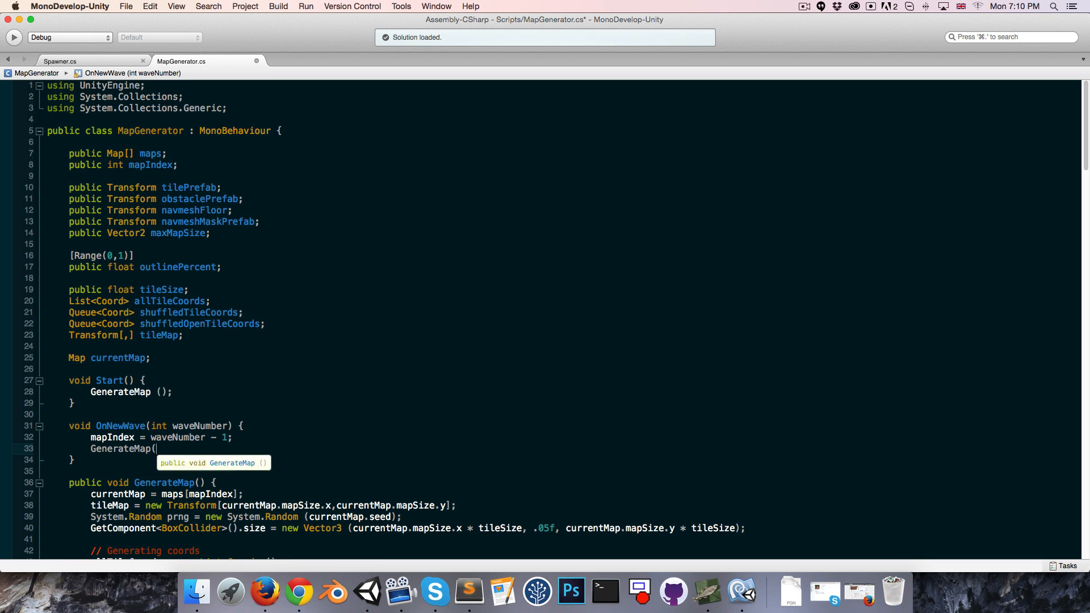
{"action": "type", "text": ");"}
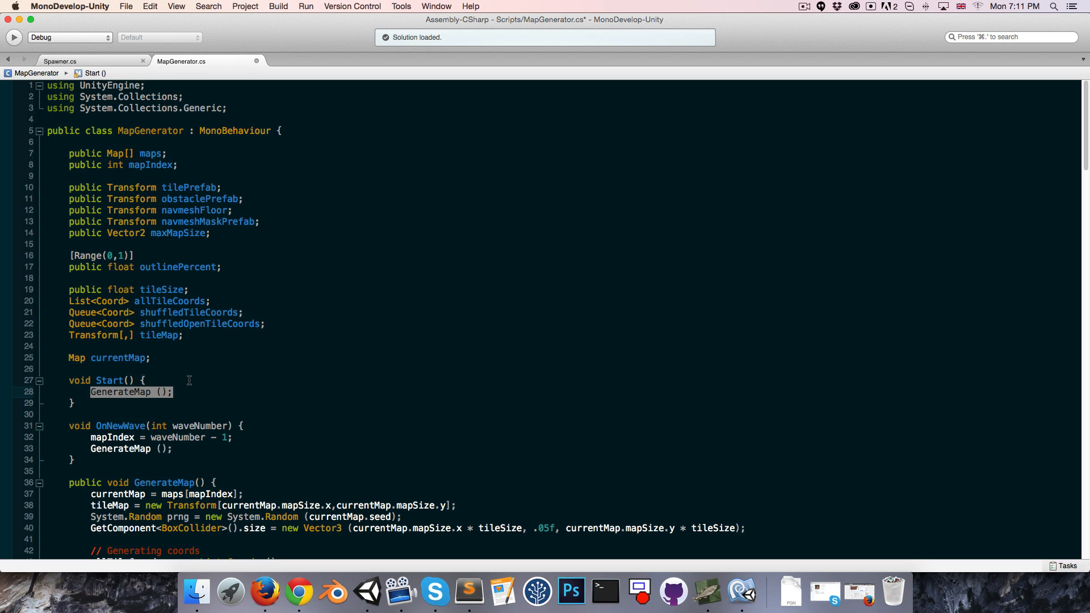
In Start, add FindObjectOfType<Spawner>().OnNewWave += OnNewWave;.
{"action": "type", "text": "Find"}
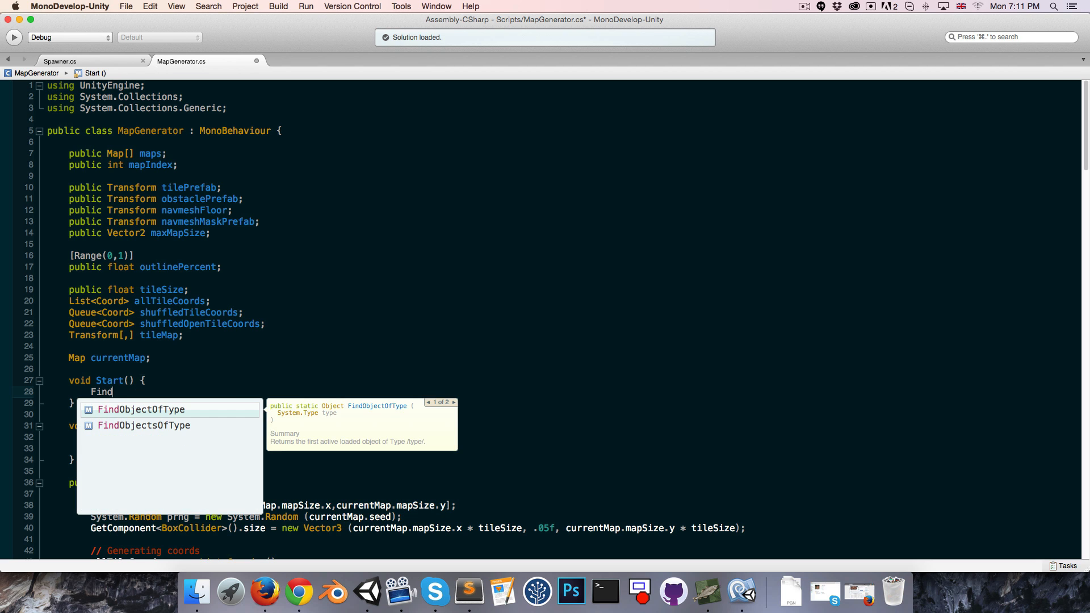
{"action": "type", "text": "ObjectOfType<Spawner>()."}
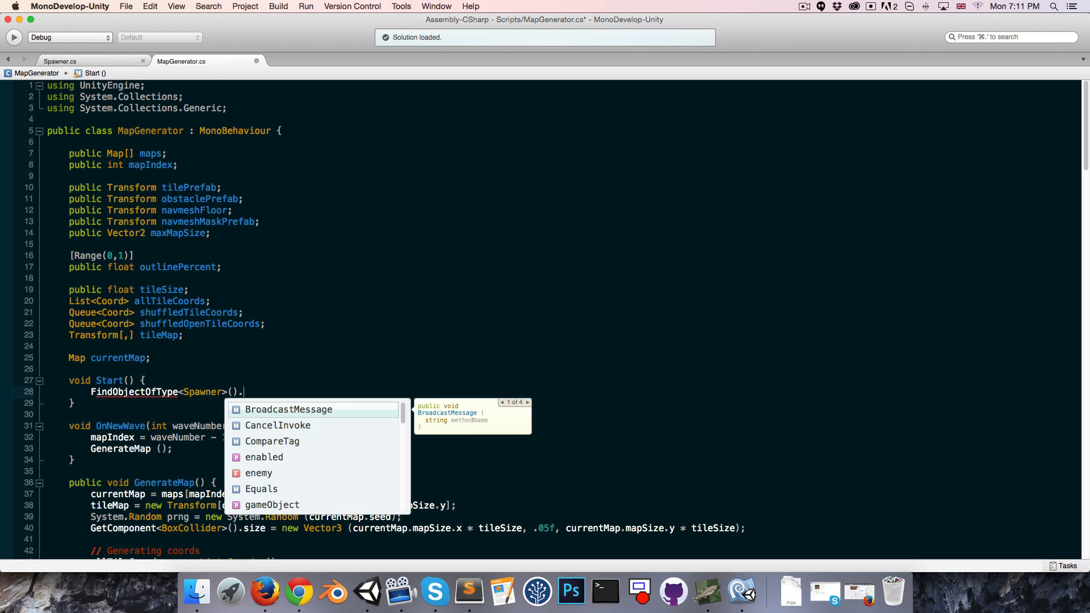
{"action": "type", "text": "OnNewWave +="}
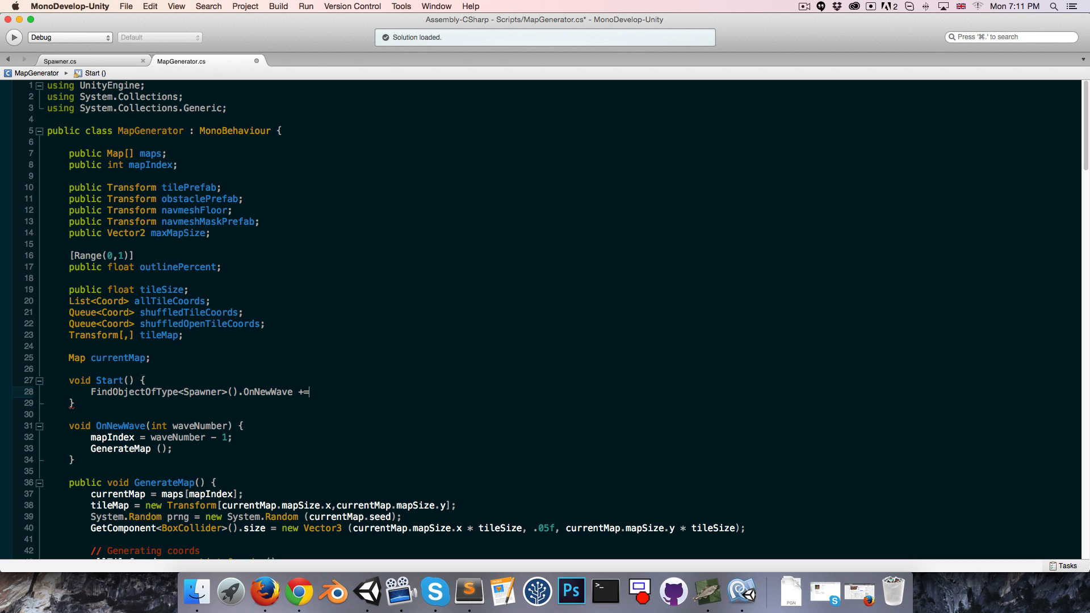
{"action": "type", "text": "OnNewWave"}
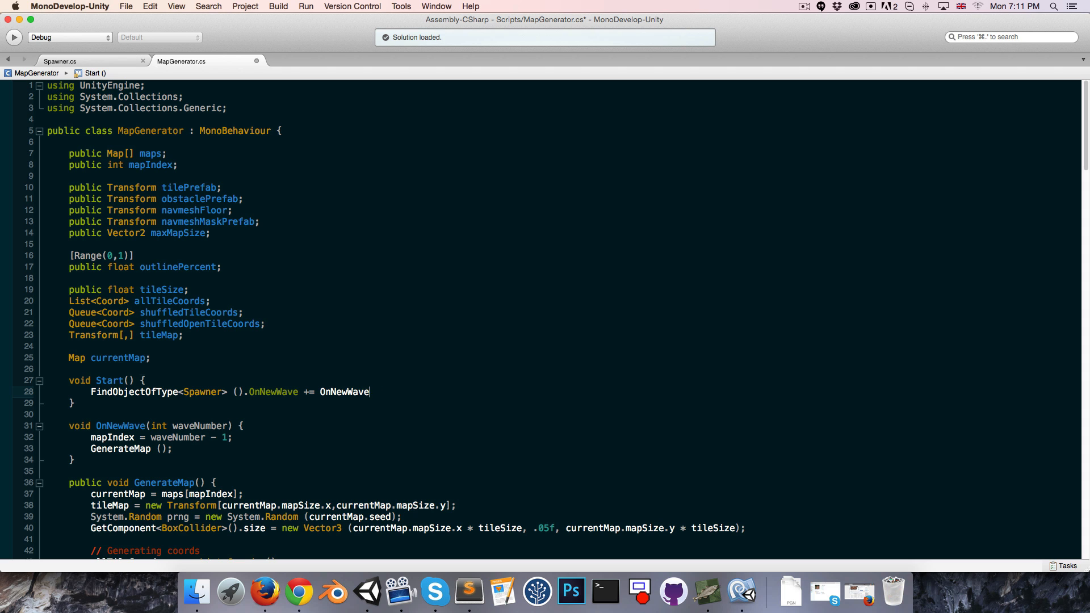
{"action": "type", "text": ";"}
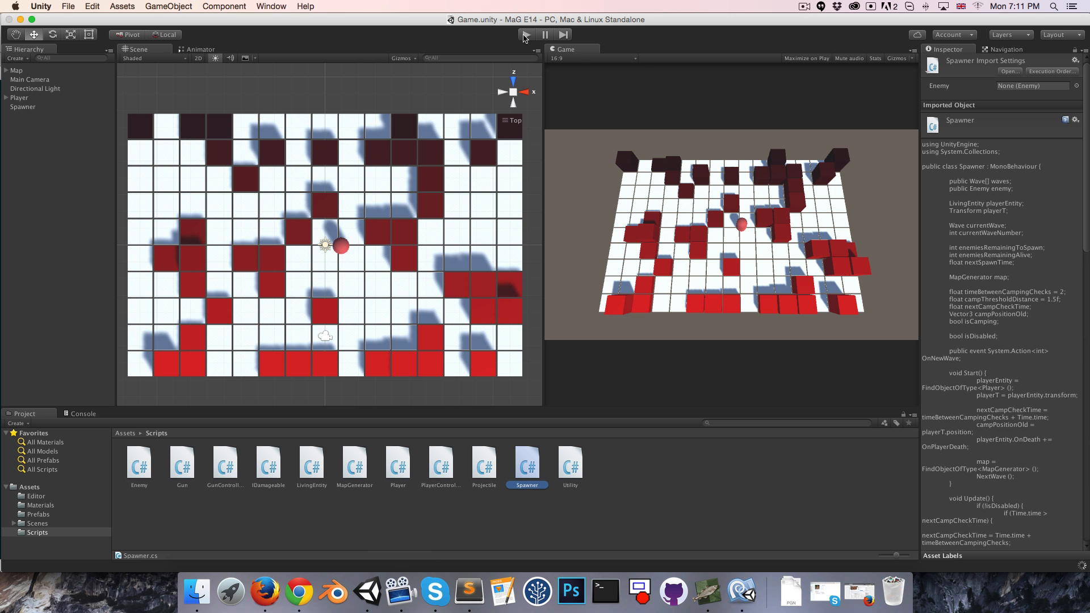
Set the Spawner's Element 0 enemy count to 1, then run the game.
{"action": "left_click", "coordinate": [526, 34]}
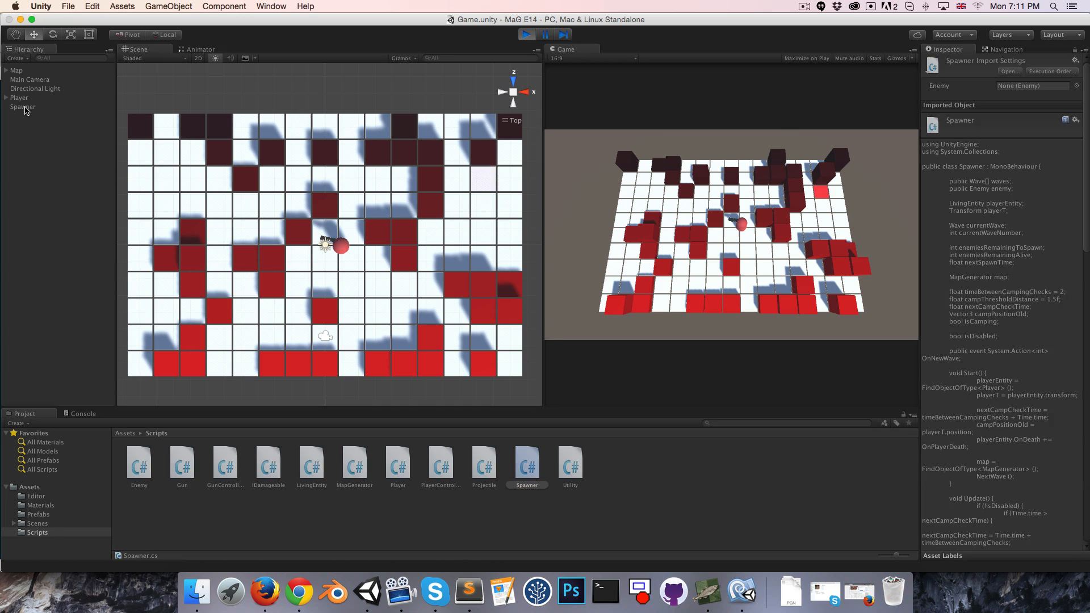
{"action": "left_click", "coordinate": [23, 106]}
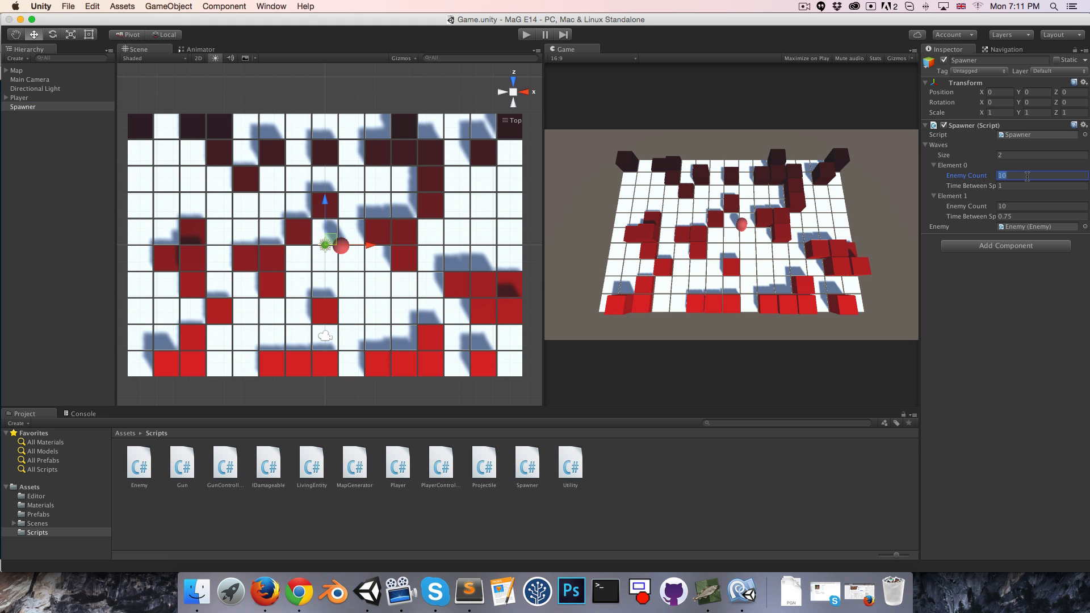
{"action": "type", "text": "1"}
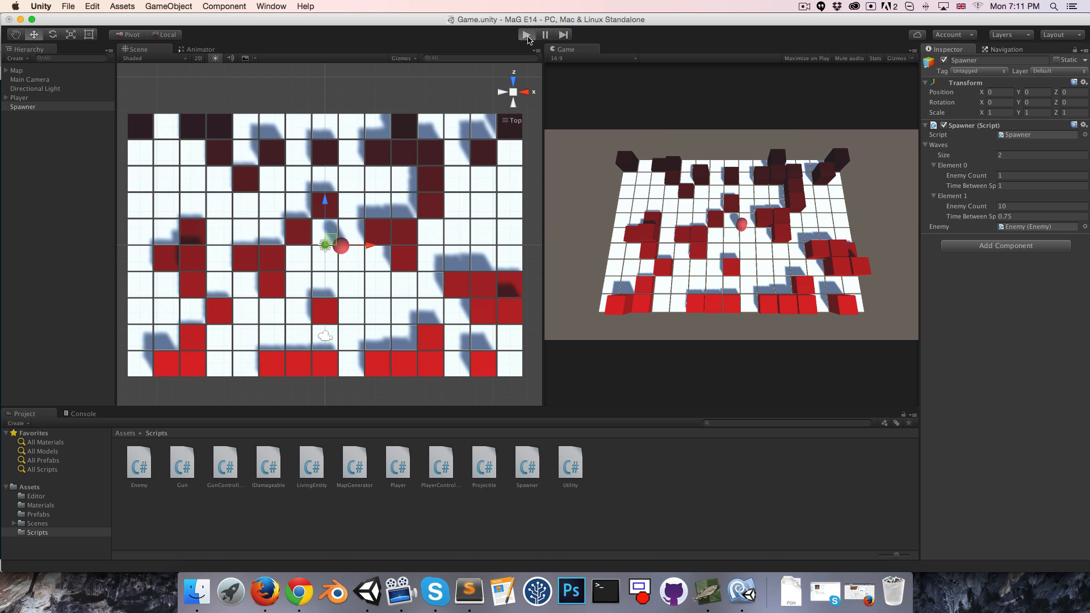
{"action": "left_click", "coordinate": [525, 34]}
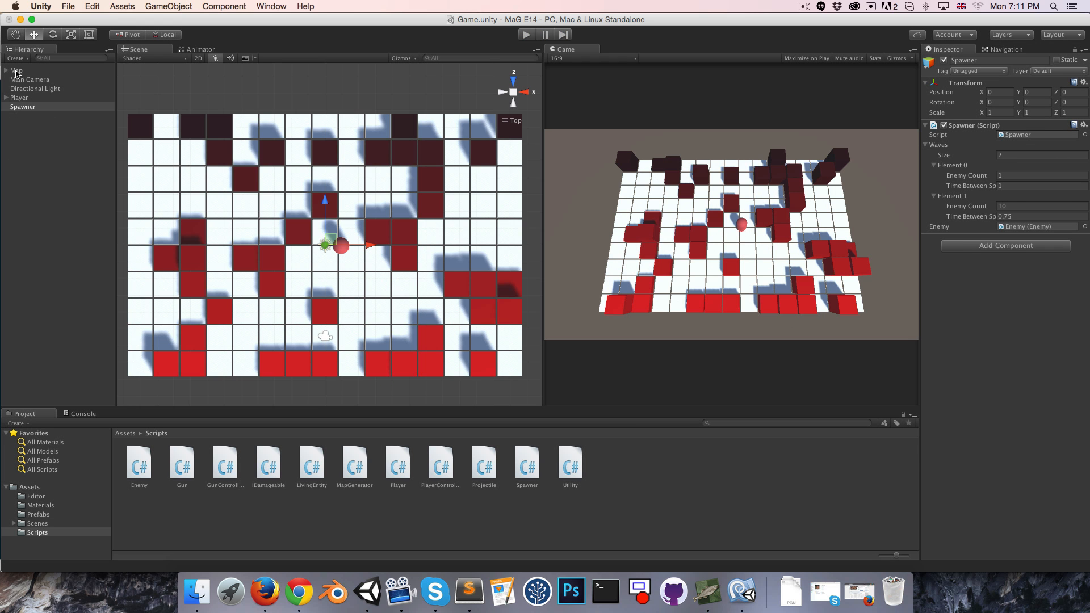
Select Map to view its Map Generator with two maps and map index 0.
{"action": "left_click", "coordinate": [15, 70]}
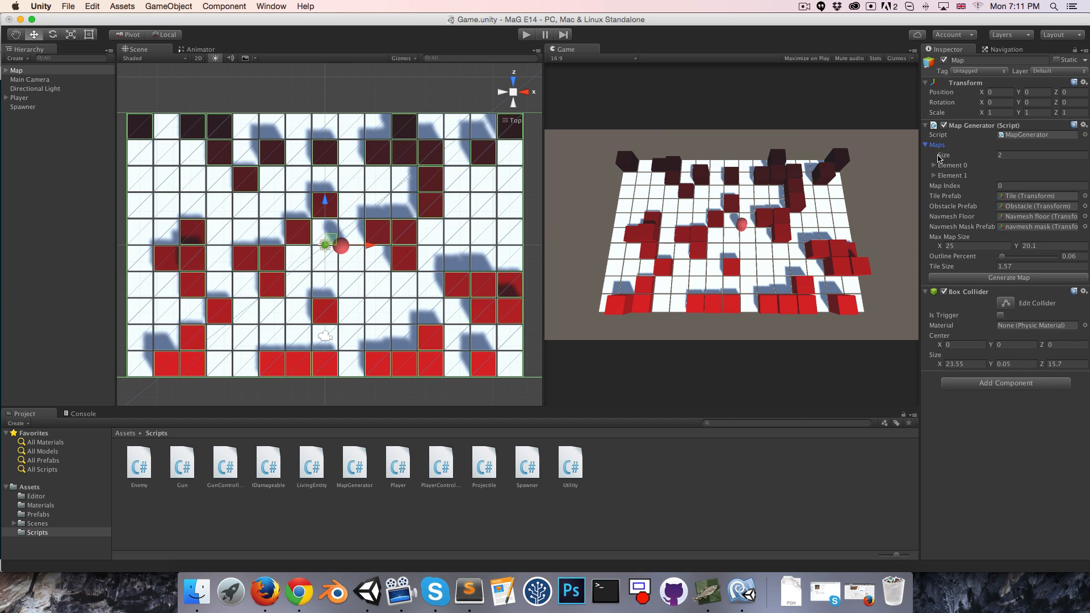
{"action": "mouse_move", "coordinate": [957, 166]}
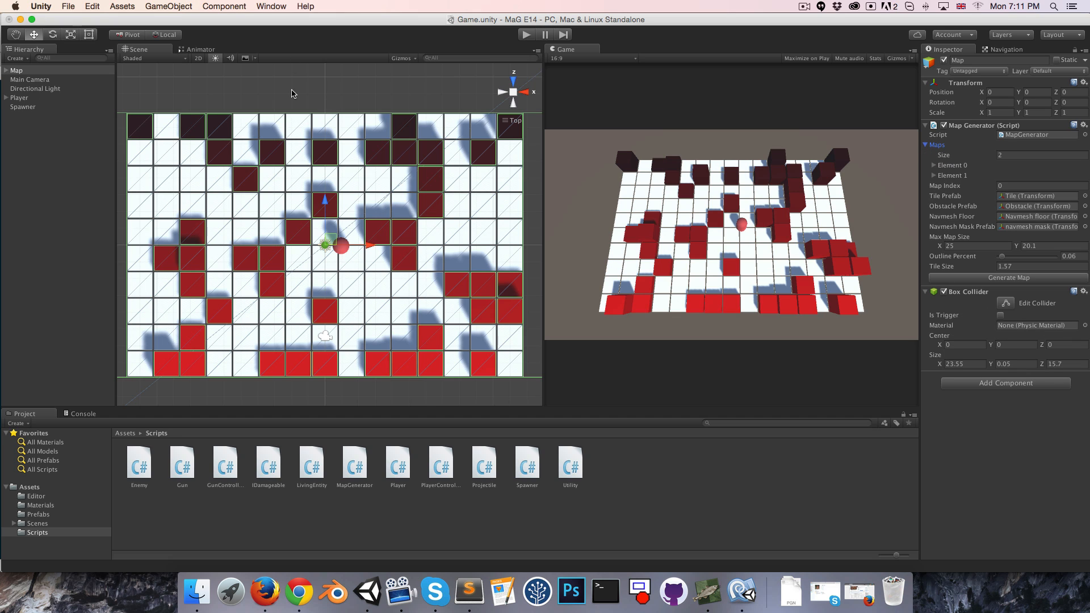
{"action": "mouse_move", "coordinate": [880, 151]}
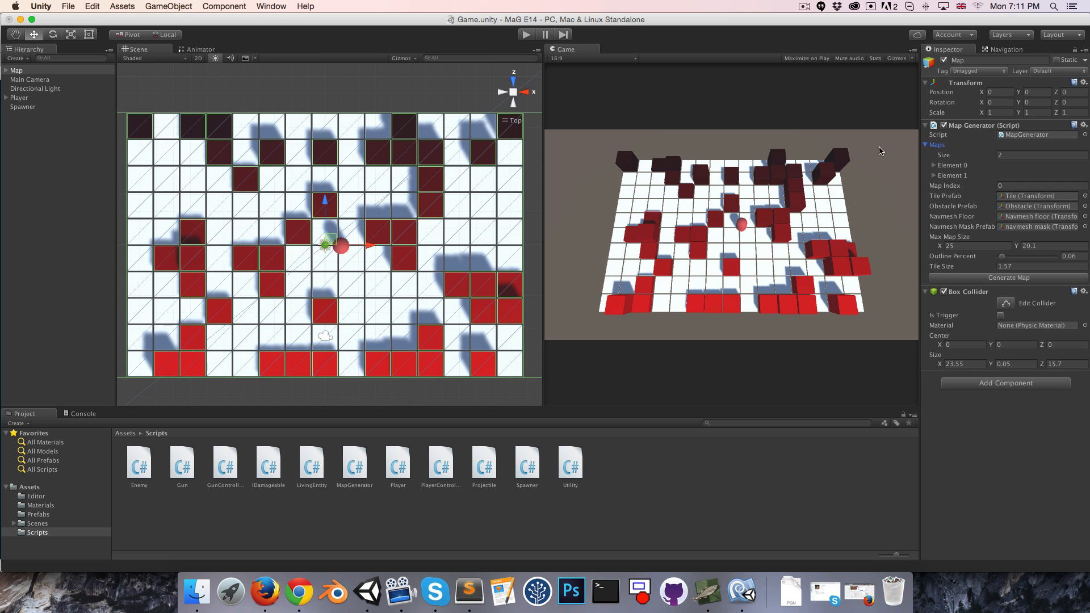
{"action": "mouse_move", "coordinate": [754, 247]}
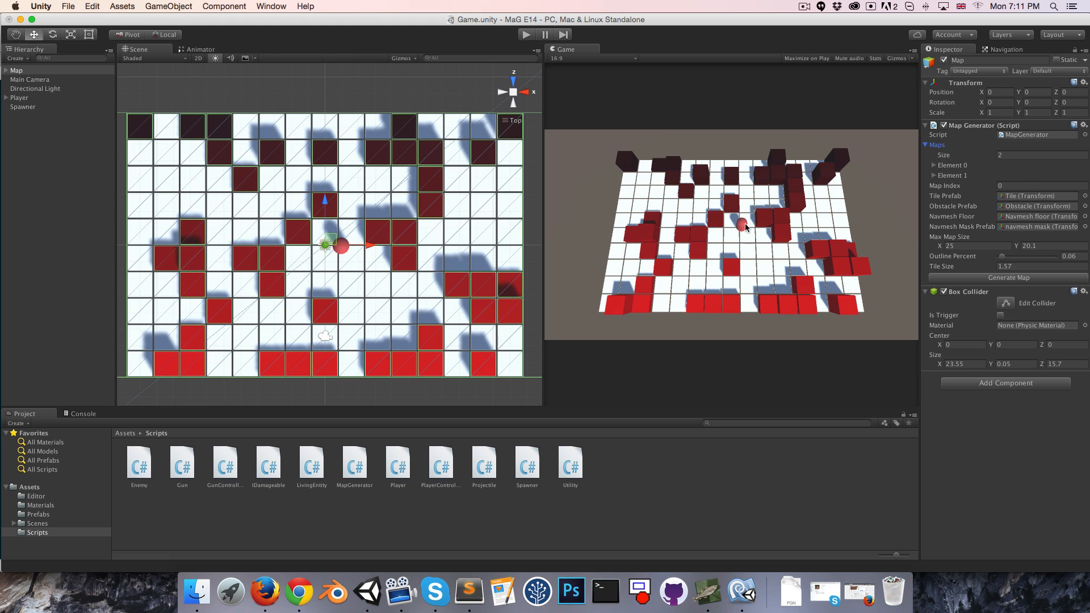
{"action": "mouse_move", "coordinate": [732, 244]}
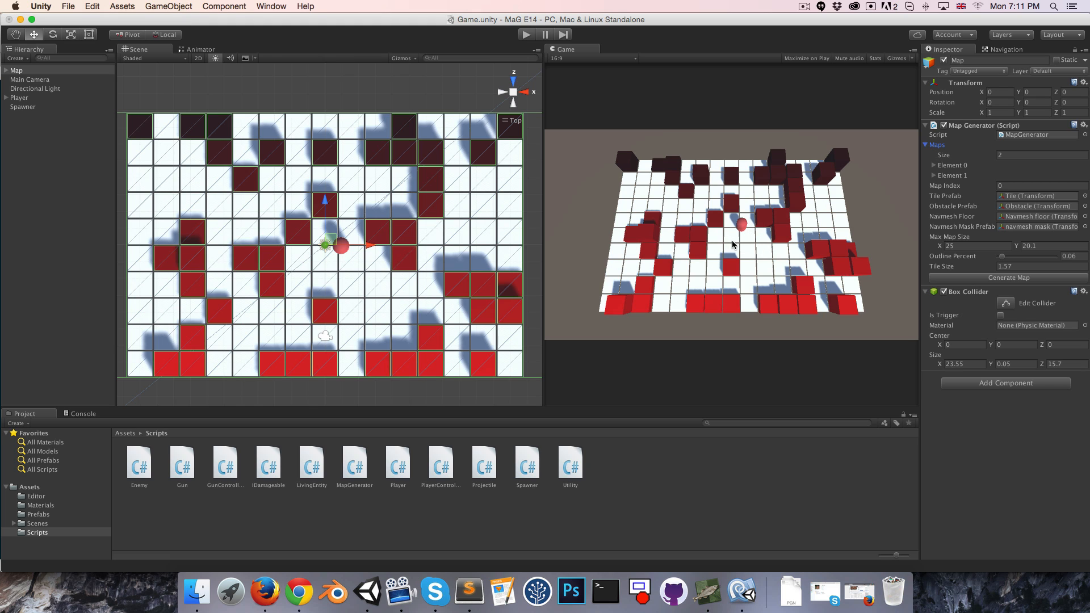
{"action": "mouse_move", "coordinate": [740, 592]}
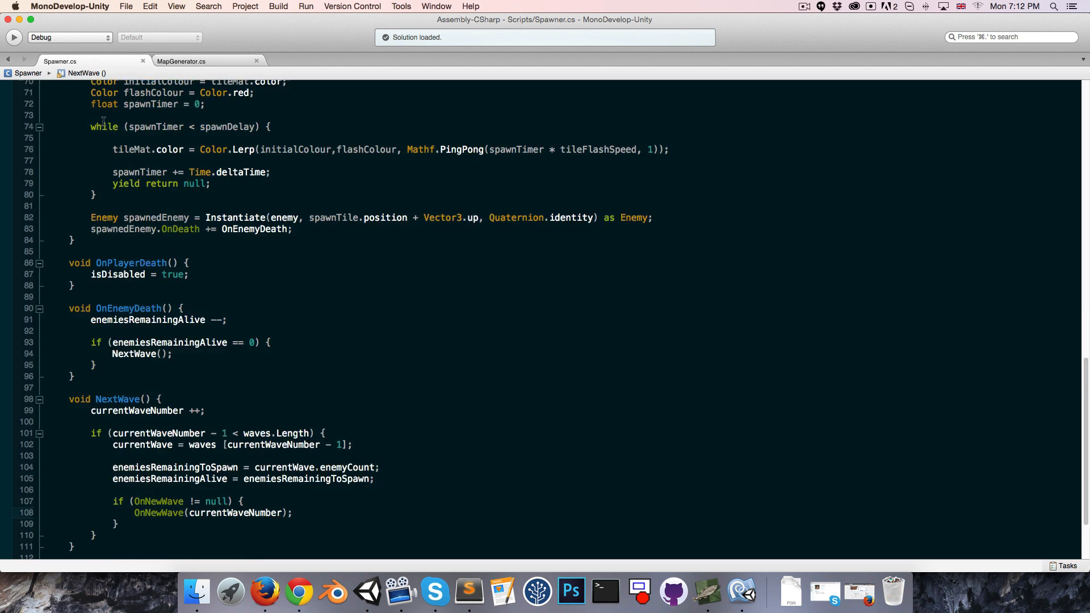
Write ResetPlayerPosition(), setting playerT.position to the origin tile's position plus Vector3.up * 3.
{"action": "scroll", "scroll_direction": "down", "scroll_amount": 3}
{"action": "type", "text": "void Res"}
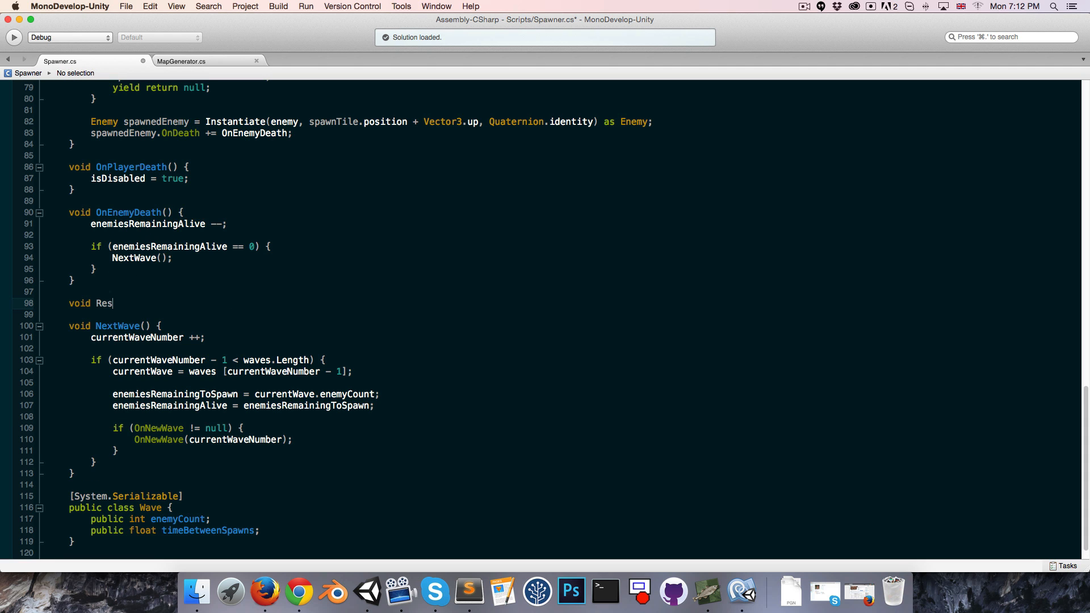
{"action": "type", "text": "etPlayerPosition)"}
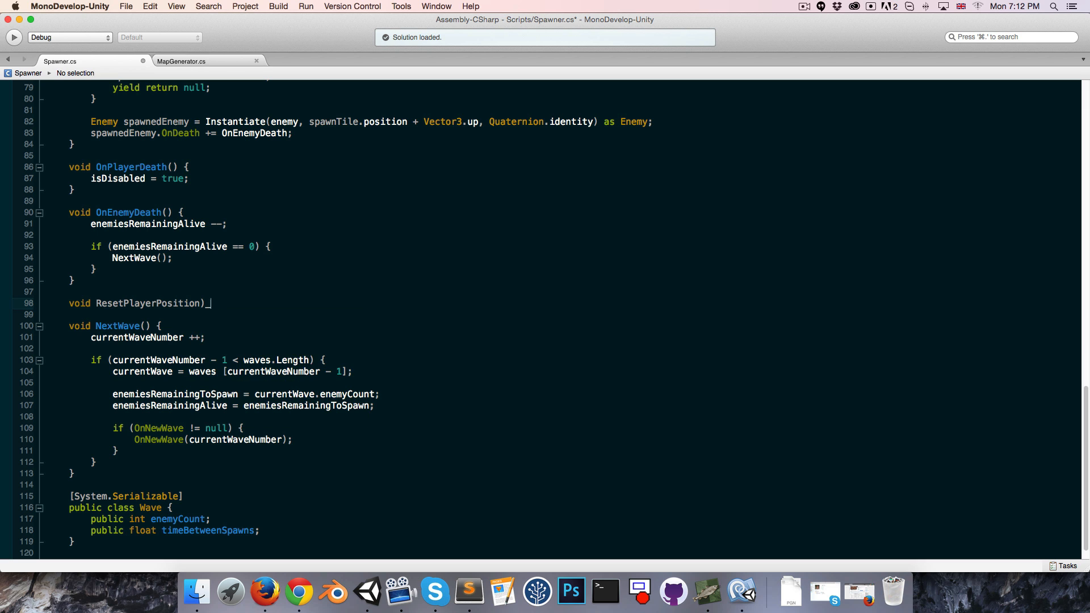
{"action": "type", "text": "() {"}
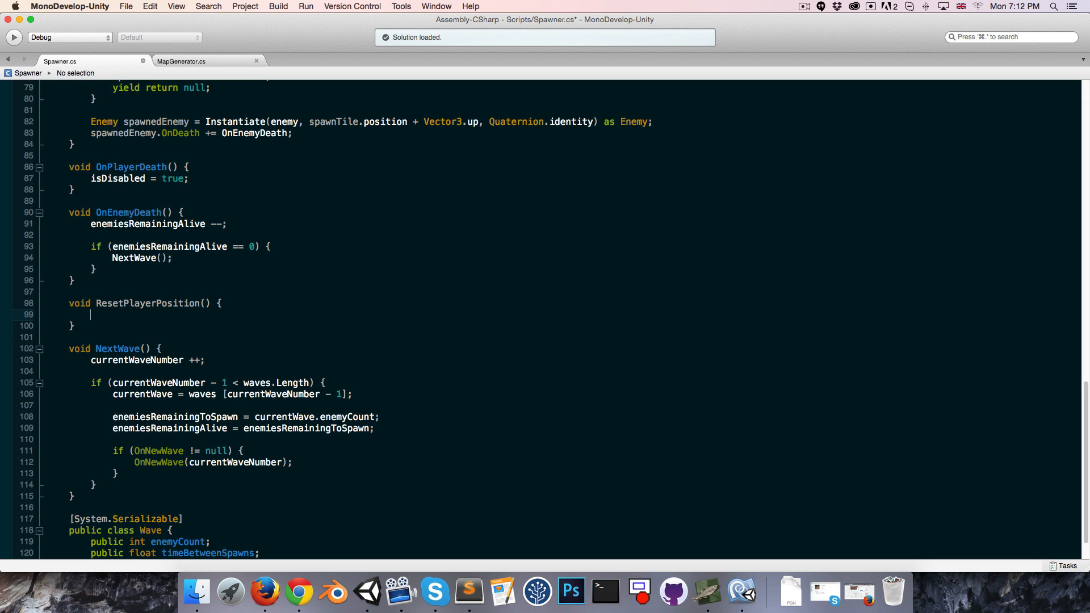
{"action": "type", "text": "playerT"}
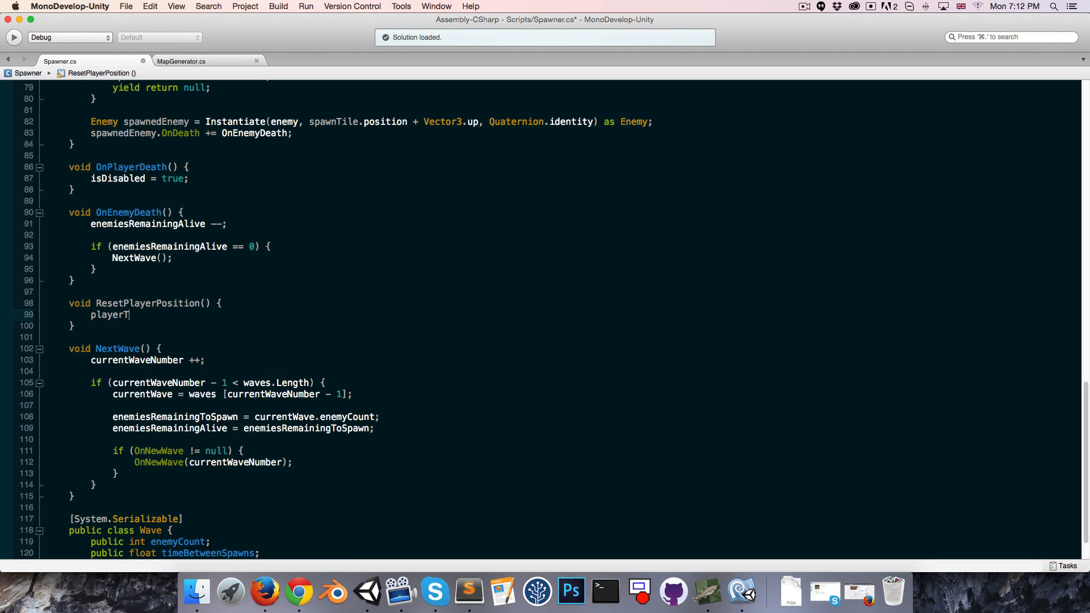
{"action": "type", "text": ".position = map"}
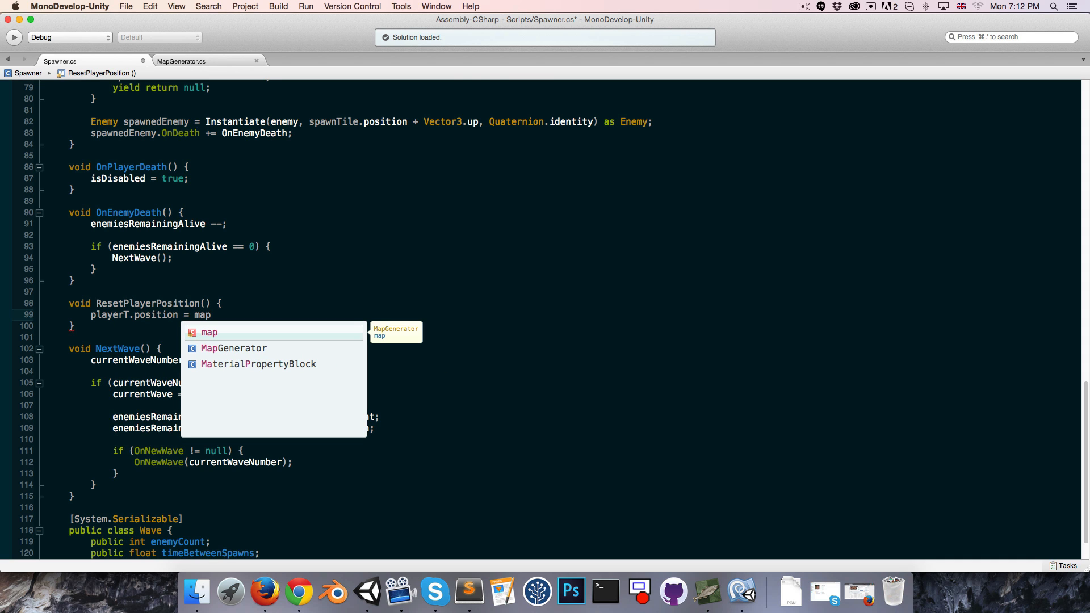
{"action": "type", "text": "."}
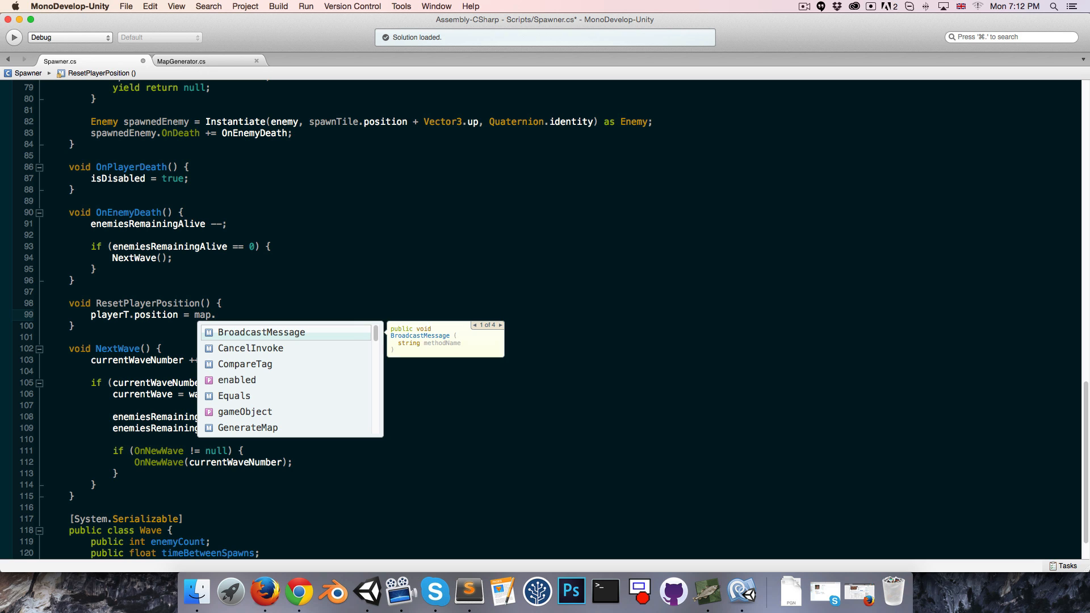
{"action": "type", "text": "tileFromPosition(Vector3"}
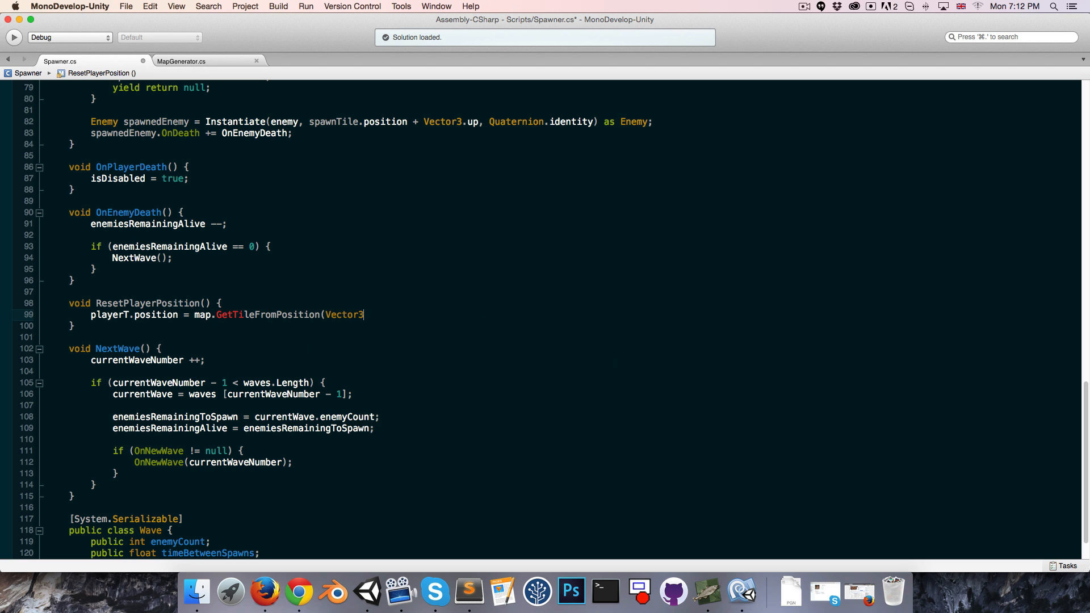
{"action": "type", "text": ".zero)"}
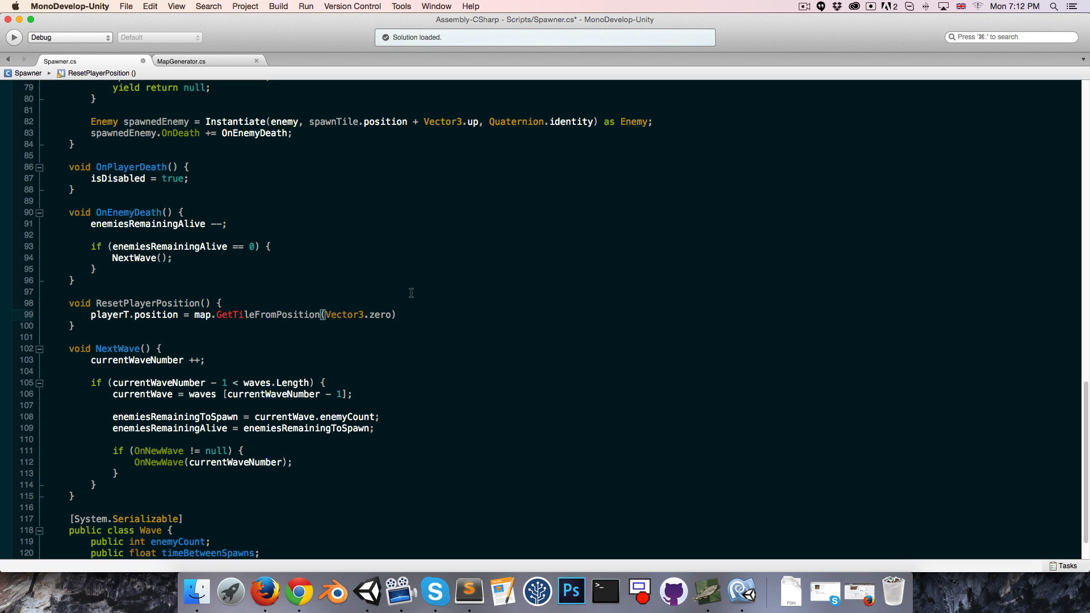
{"action": "type", "text": ".position"}
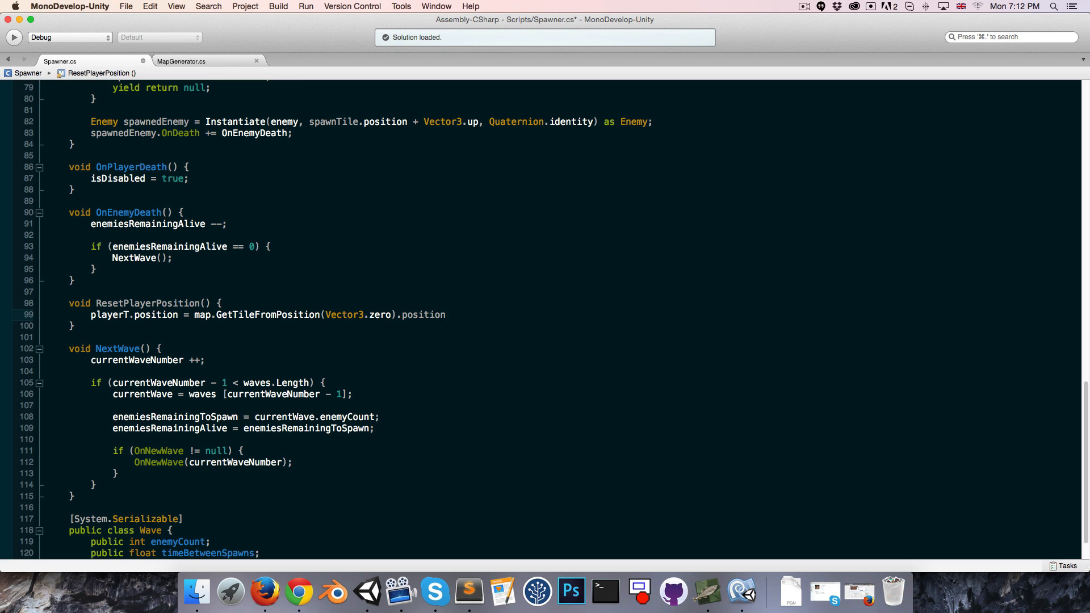
{"action": "type", "text": "+ Vector3.up"}
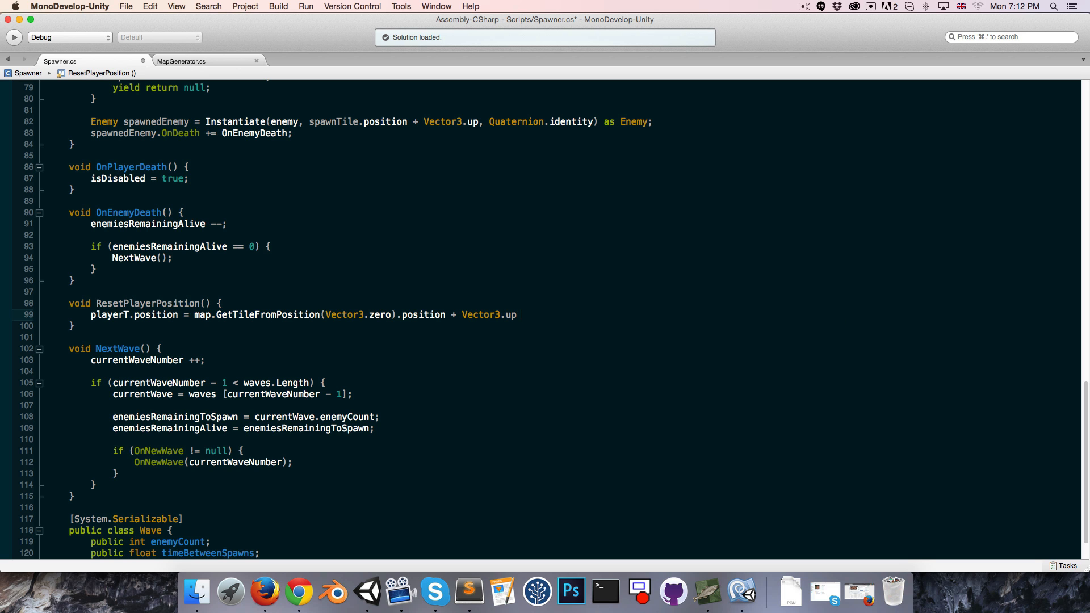
{"action": "type", "text": "* 3;"}
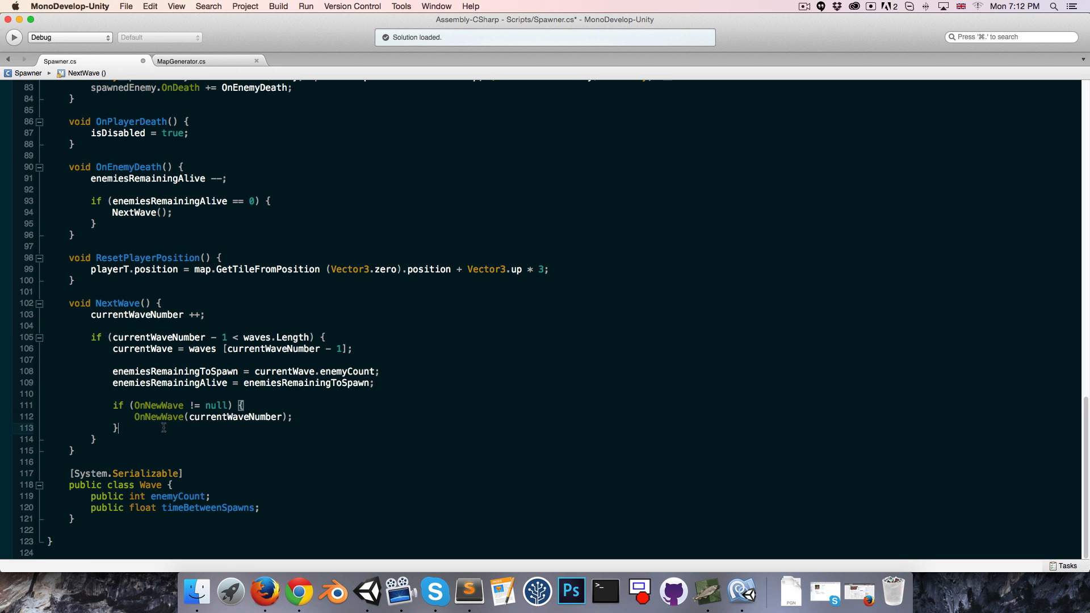
{"action": "type", "text": "Res"}
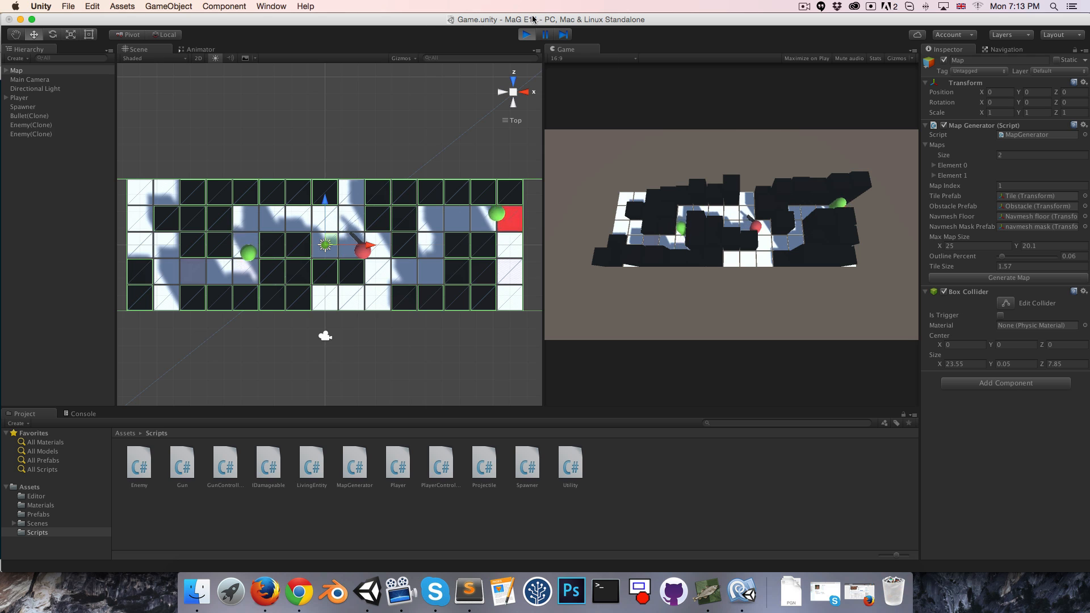
Stop play mode after the second map loads, returning map index to 0.
{"action": "left_click", "coordinate": [526, 35]}
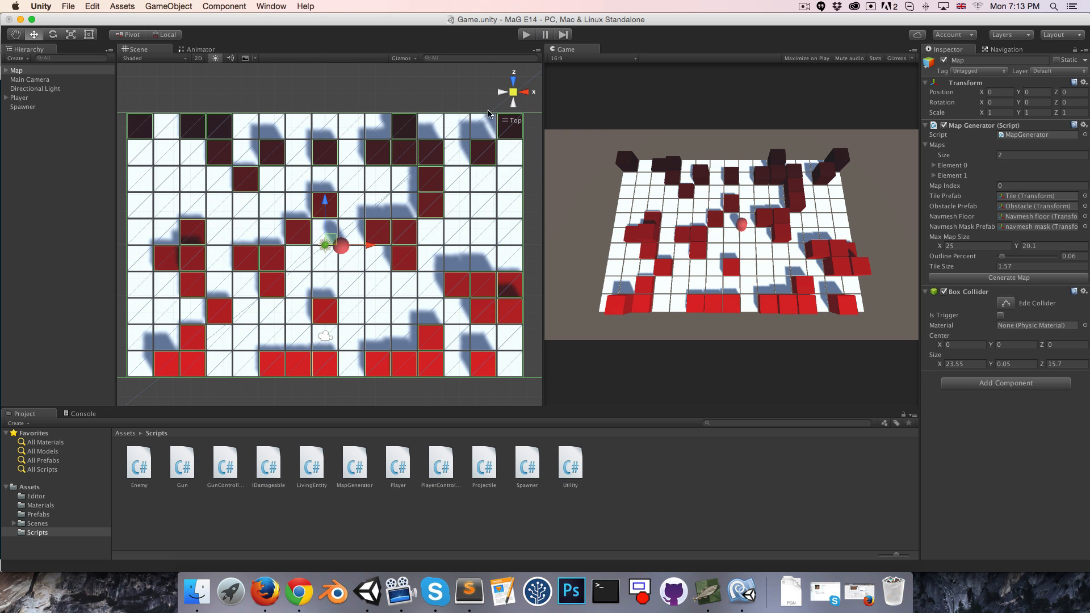
{"action": "mouse_move", "coordinate": [692, 254]}
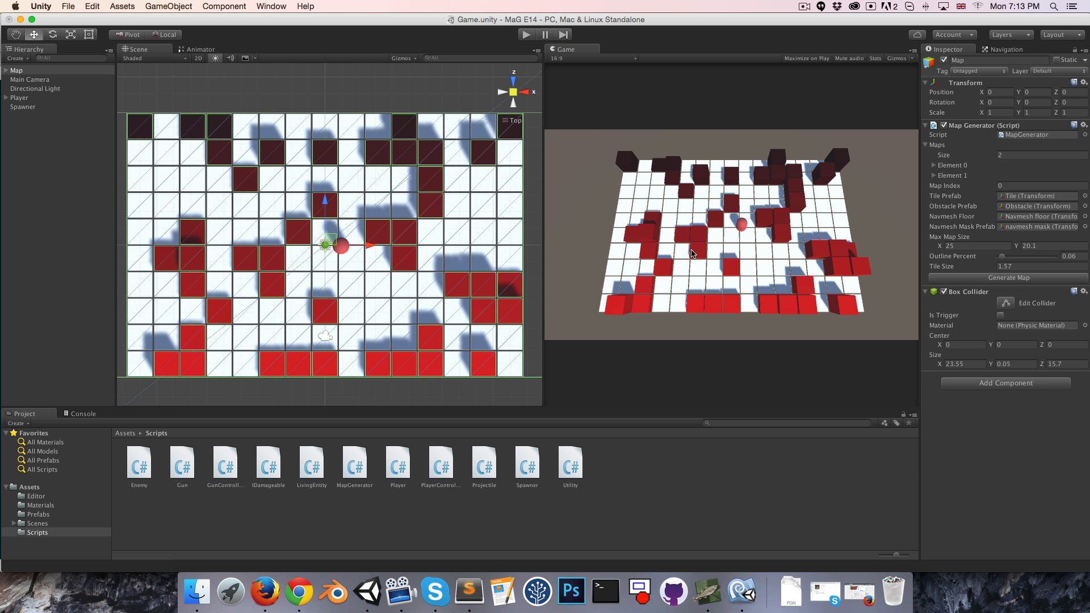
Create a UI Canvas scaling with screen size at a 1280×720 reference resolution.
{"action": "left_click", "coordinate": [168, 6]}
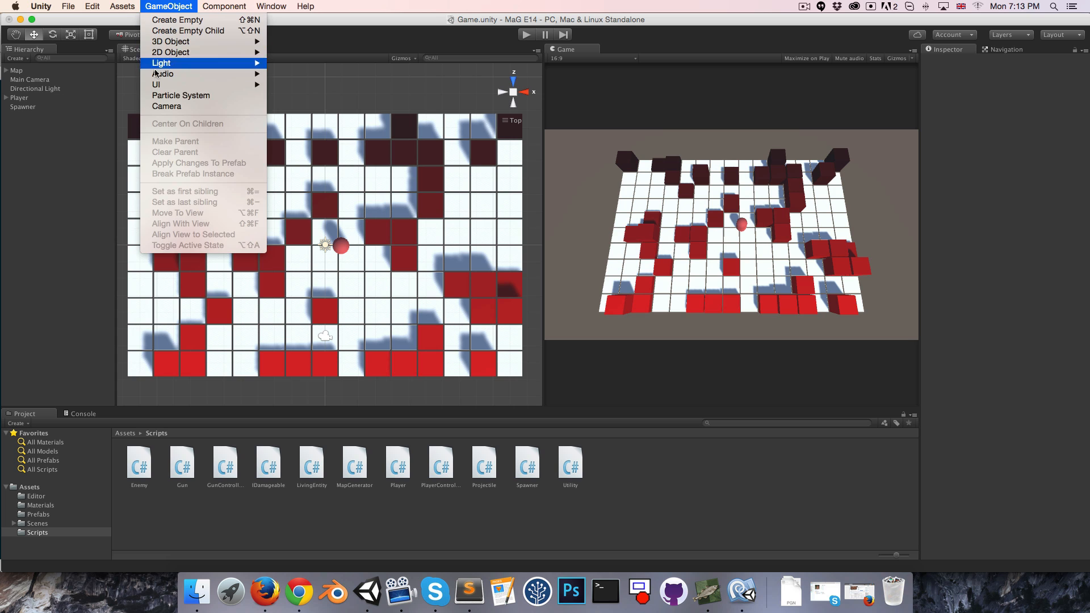
{"action": "mouse_move", "coordinate": [155, 84]}
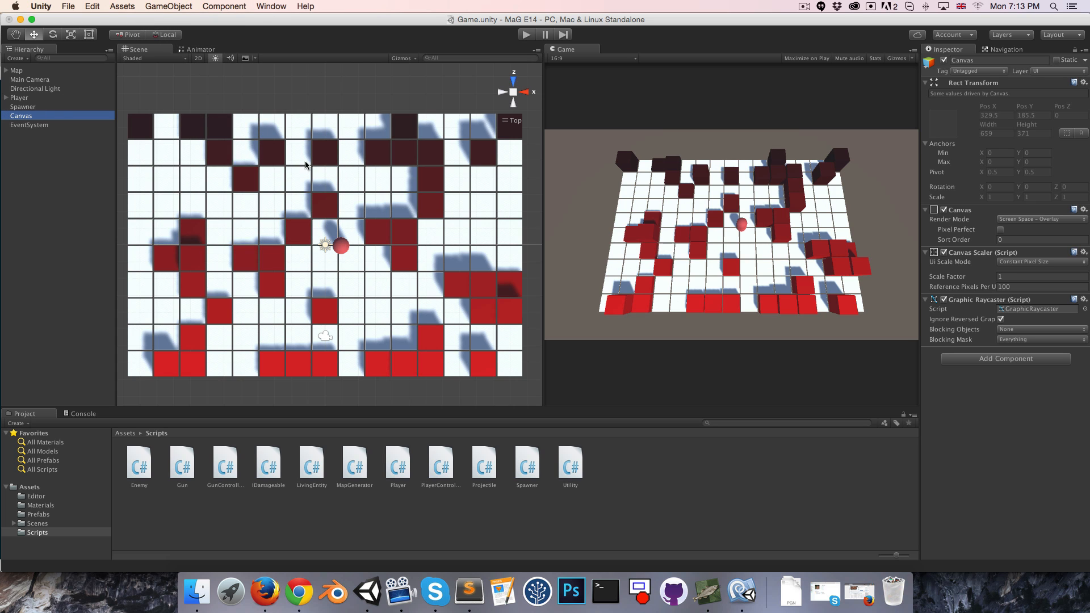
{"action": "mouse_move", "coordinate": [1071, 272]}
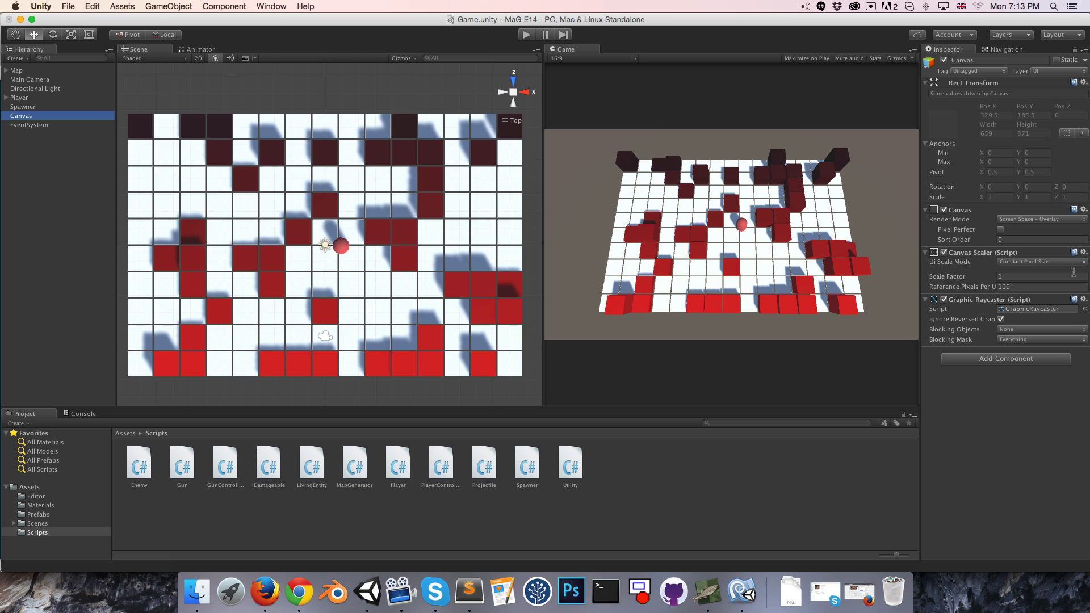
{"action": "left_click", "coordinate": [1039, 263]}
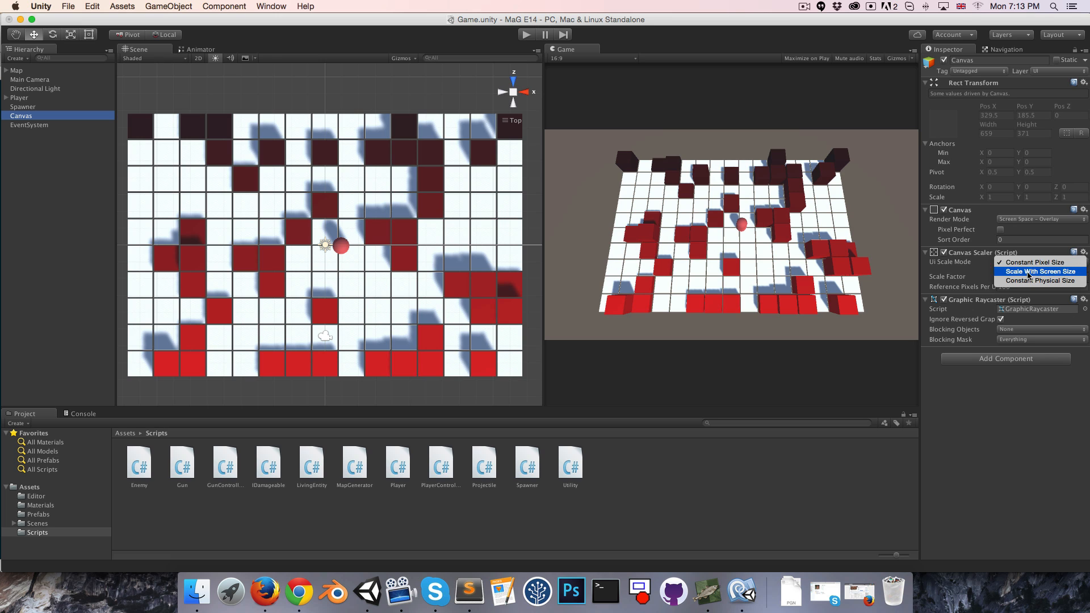
{"action": "left_click", "coordinate": [1035, 271]}
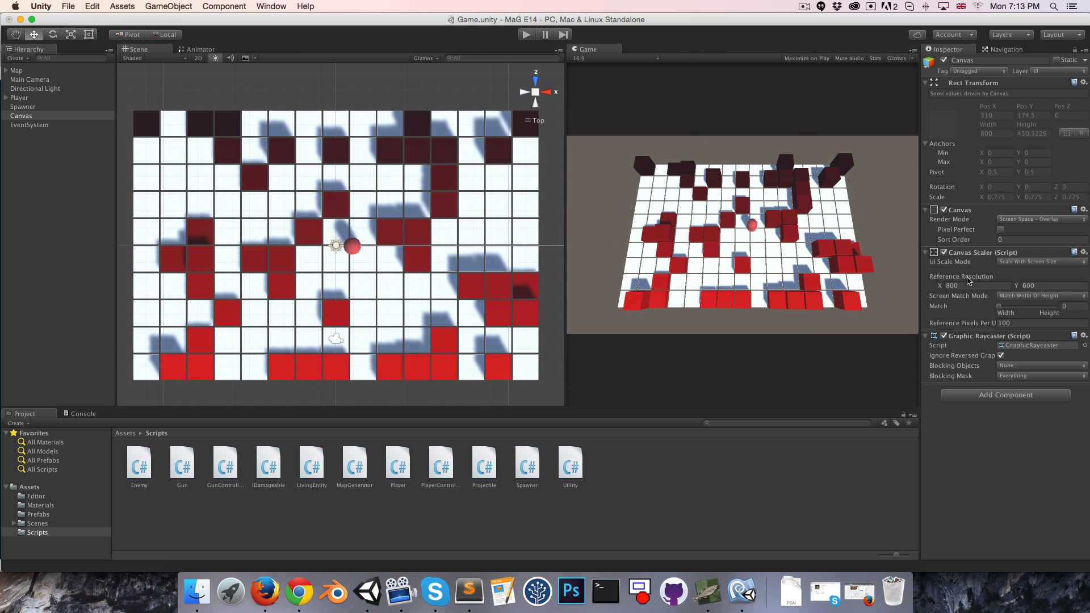
{"action": "left_click", "coordinate": [969, 285]}
{"action": "type", "text": "720"}
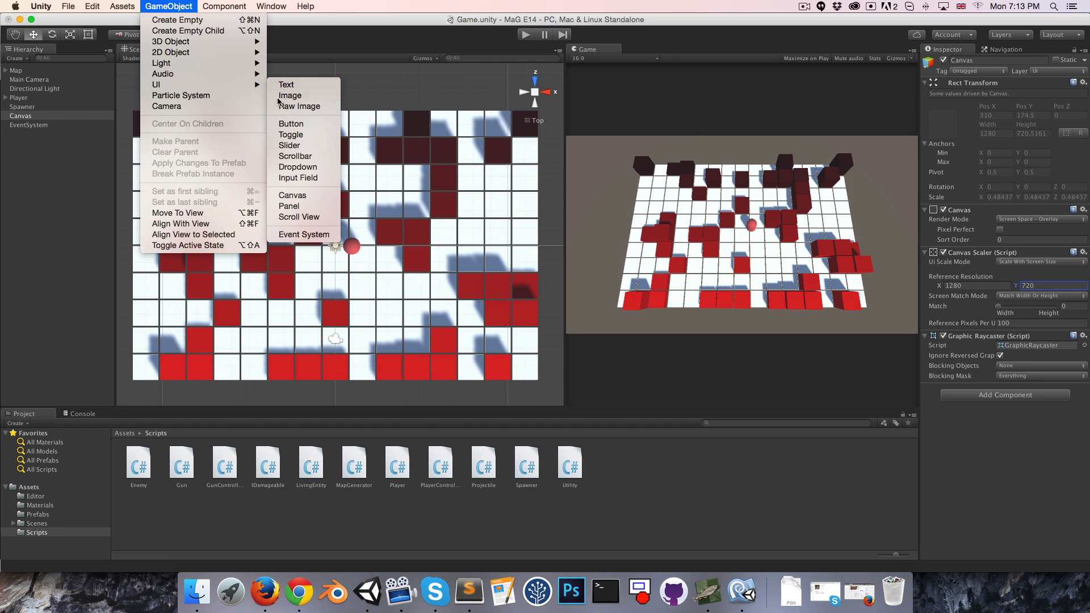
Add a UI Image to the canvas sized 1280 by 720.
{"action": "left_click", "coordinate": [290, 95]}
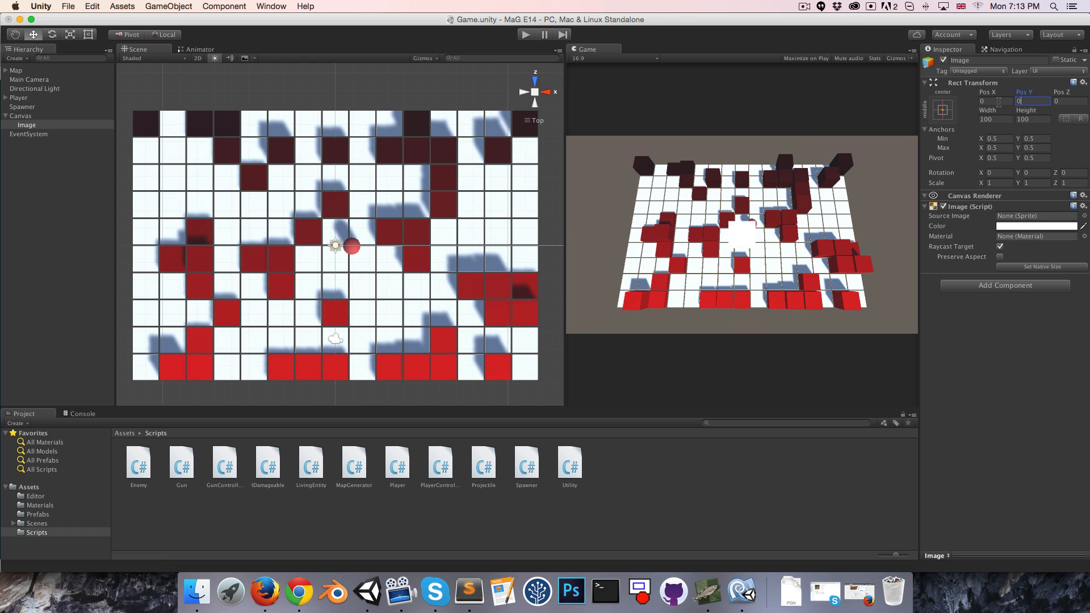
{"action": "left_click", "coordinate": [985, 119]}
{"action": "type", "text": "1280"}
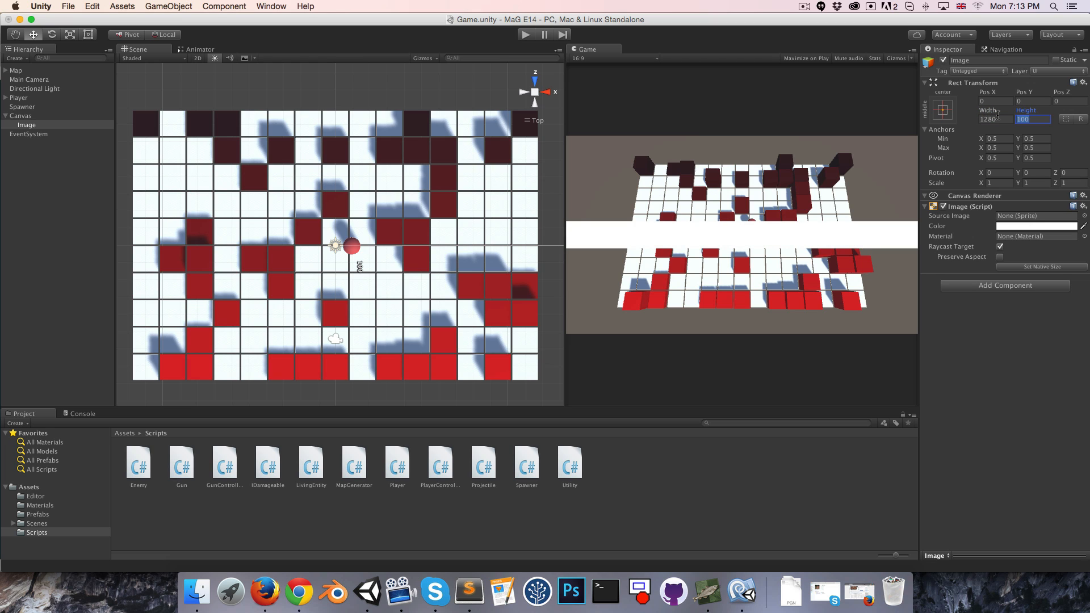
{"action": "type", "text": "720"}
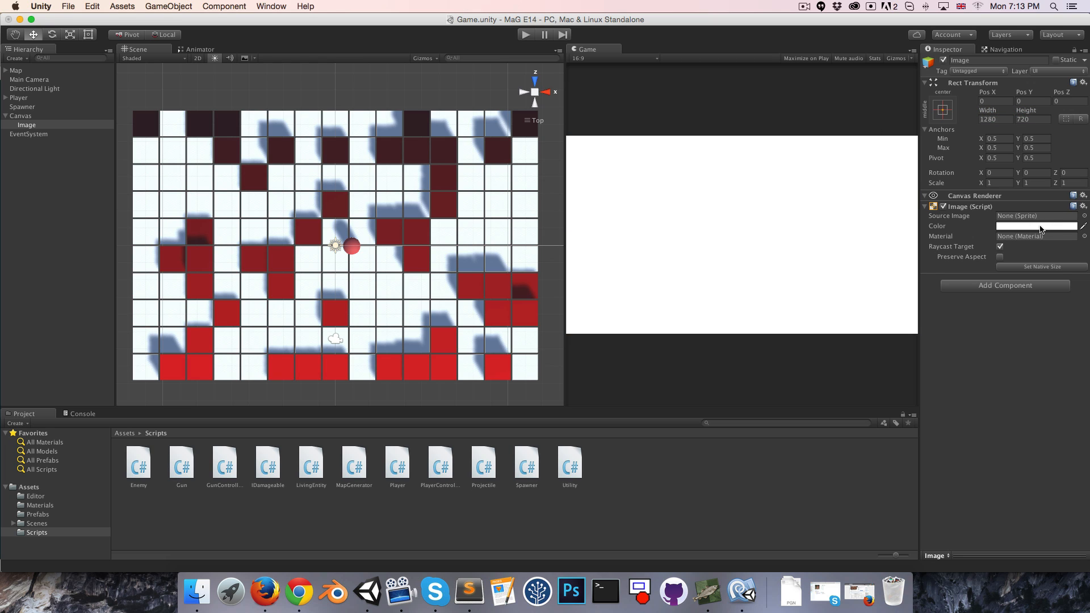
Make the image opaque black with alpha 255 and rename it Fade.
{"action": "left_click", "coordinate": [1036, 226]}
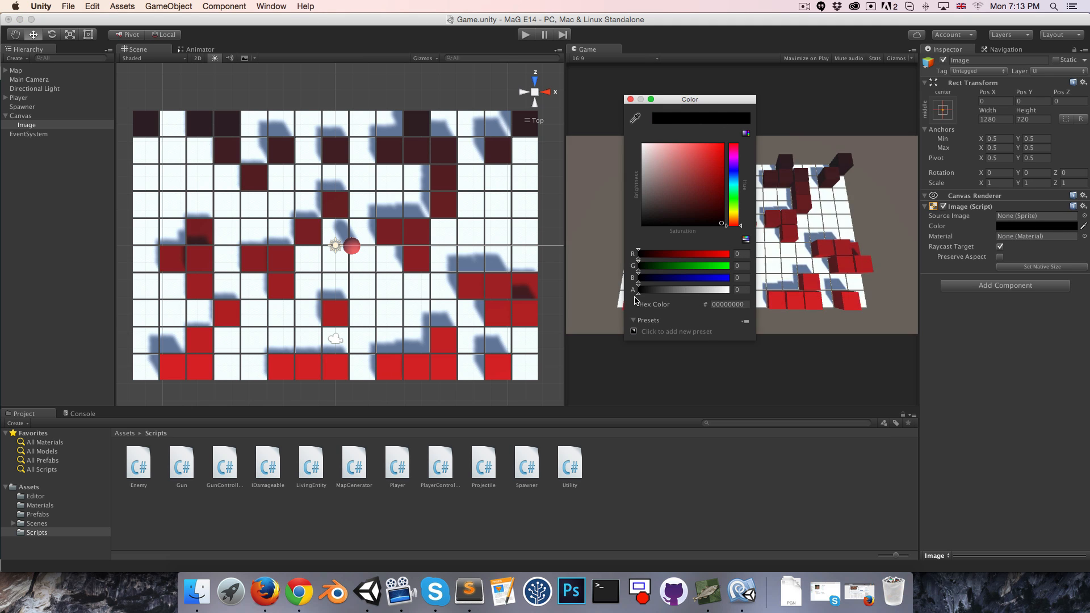
{"action": "mouse_move", "coordinate": [541, 302]}
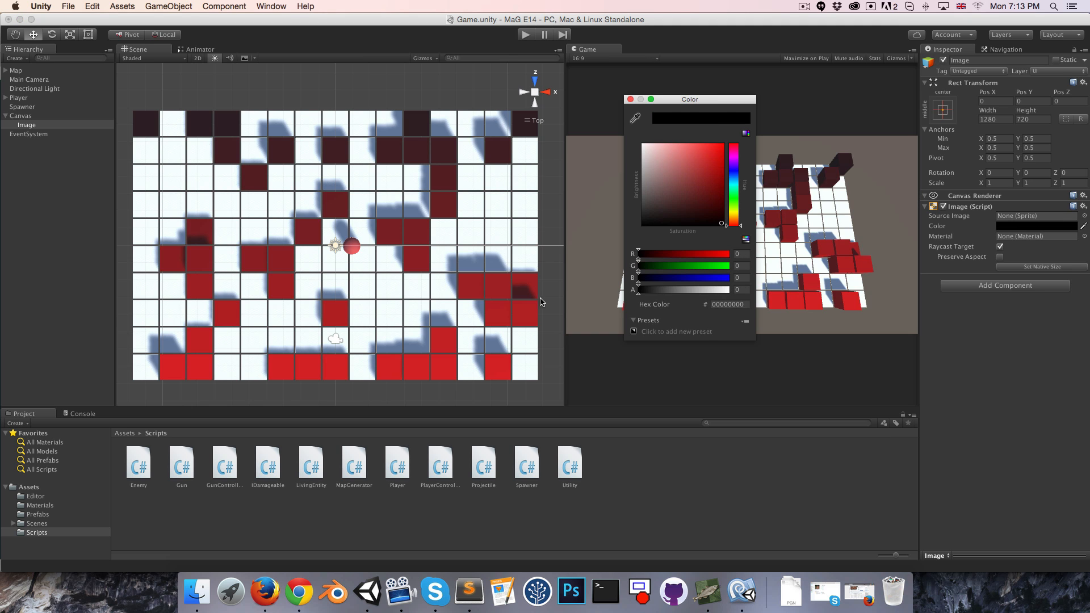
{"action": "left_click_drag", "start_coordinate": [636, 289], "coordinate": [698, 288]}
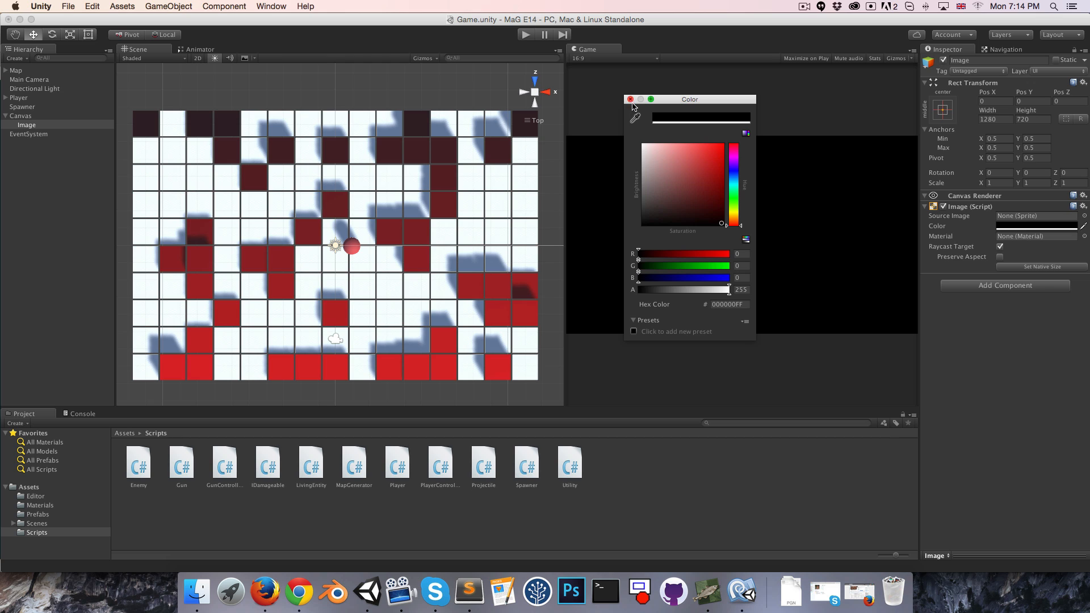
{"action": "left_click", "coordinate": [629, 99]}
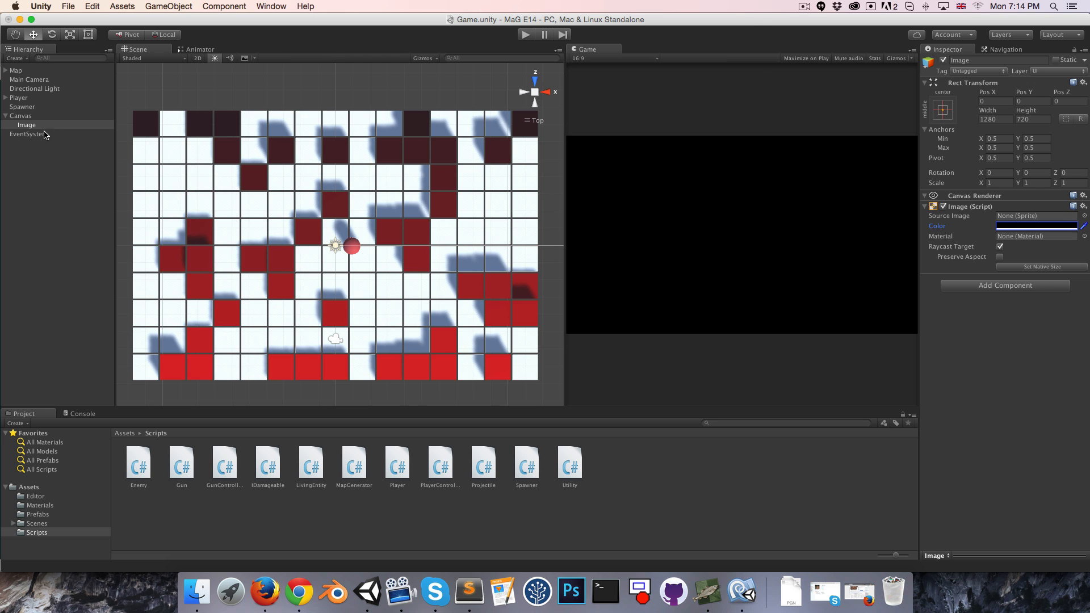
{"action": "type", "text": "Fade"}
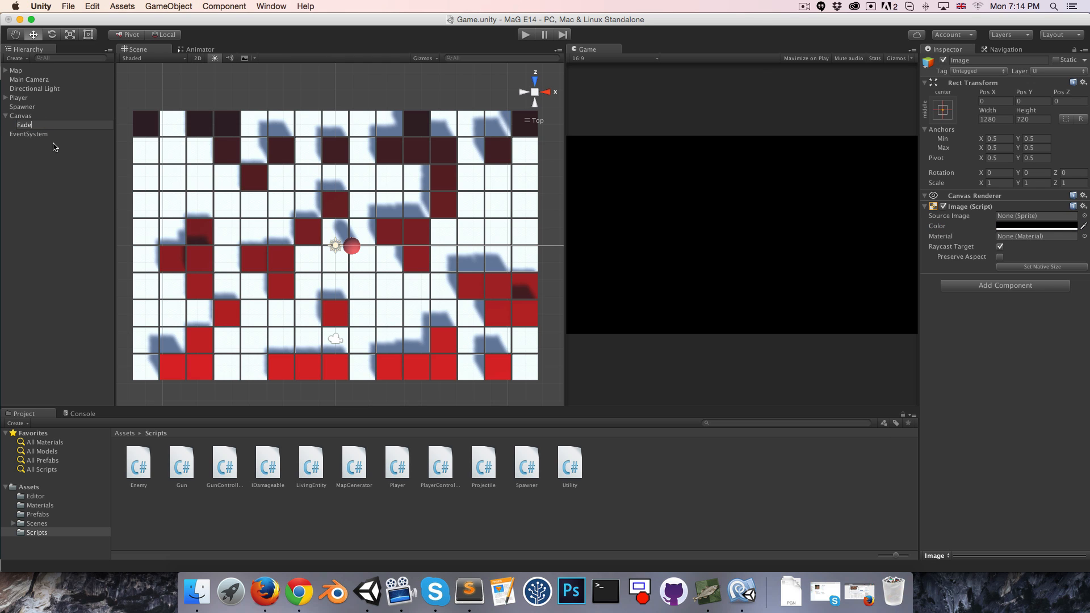
Add a UI Text element to the Canvas and check its white text colour.
{"action": "left_click", "coordinate": [168, 7]}
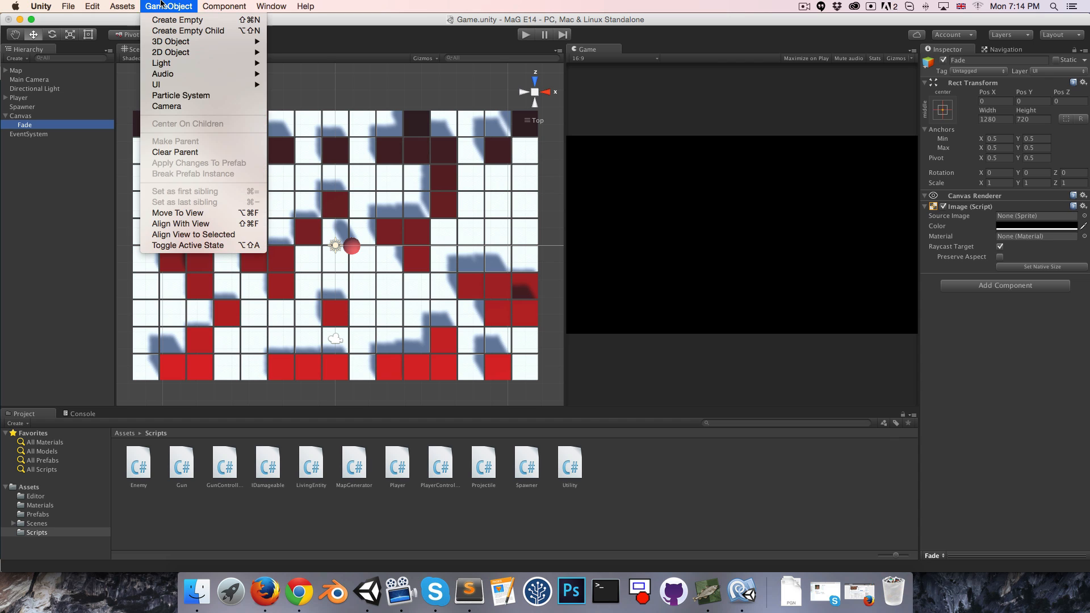
{"action": "mouse_move", "coordinate": [155, 84]}
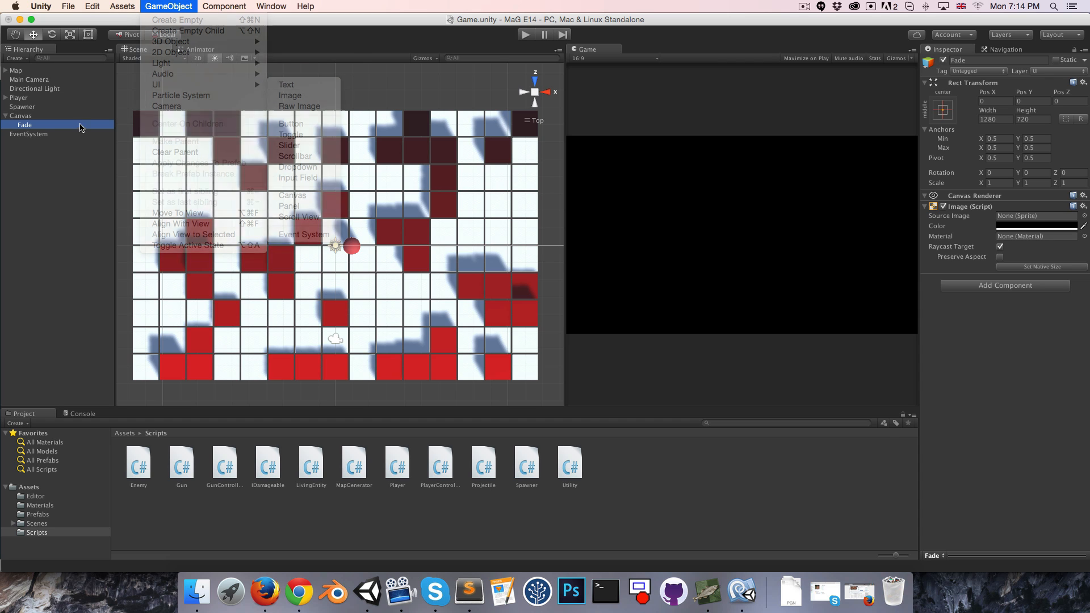
{"action": "left_click", "coordinate": [285, 84]}
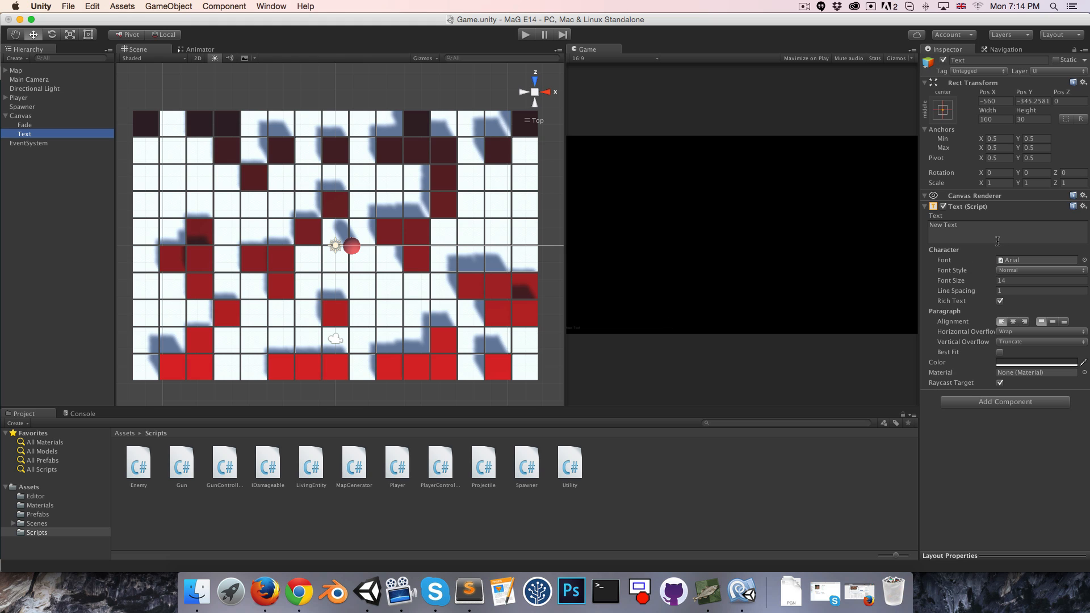
{"action": "left_click", "coordinate": [1035, 362]}
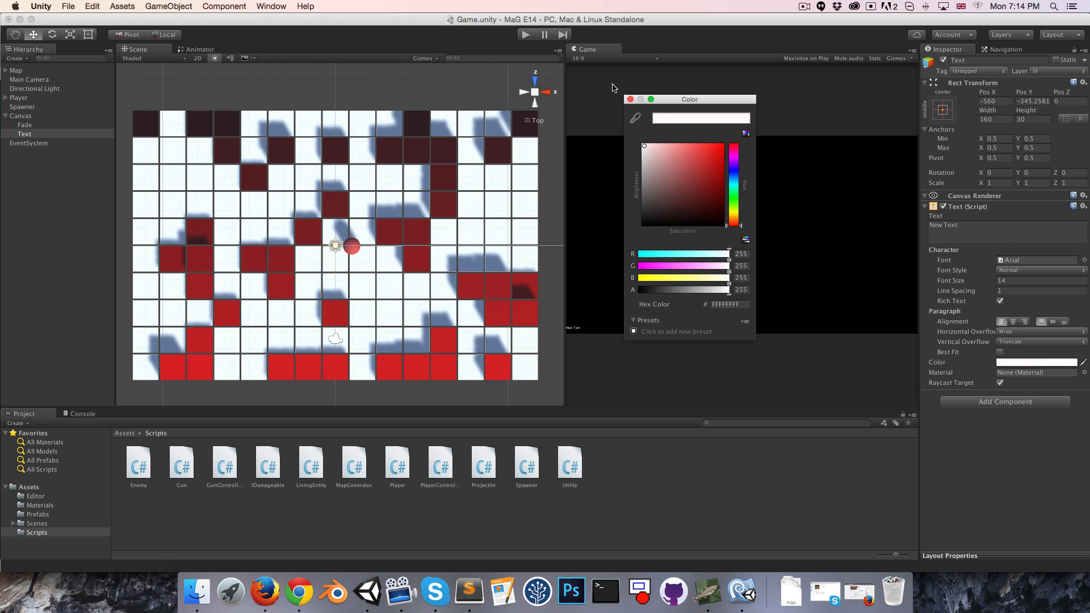
{"action": "left_click", "coordinate": [629, 99]}
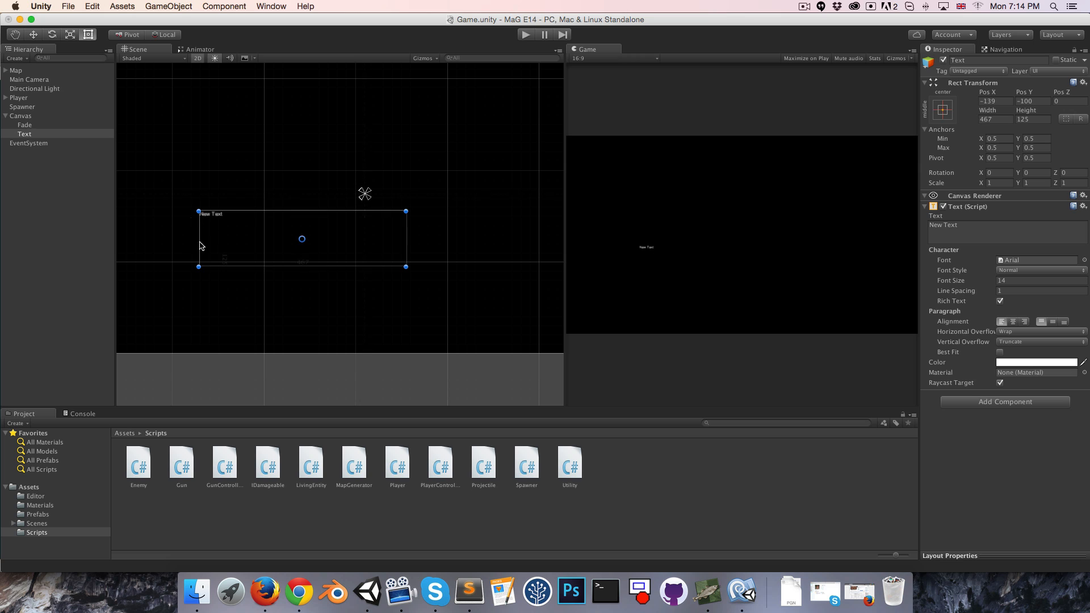
{"action": "mouse_move", "coordinate": [817, 318]}
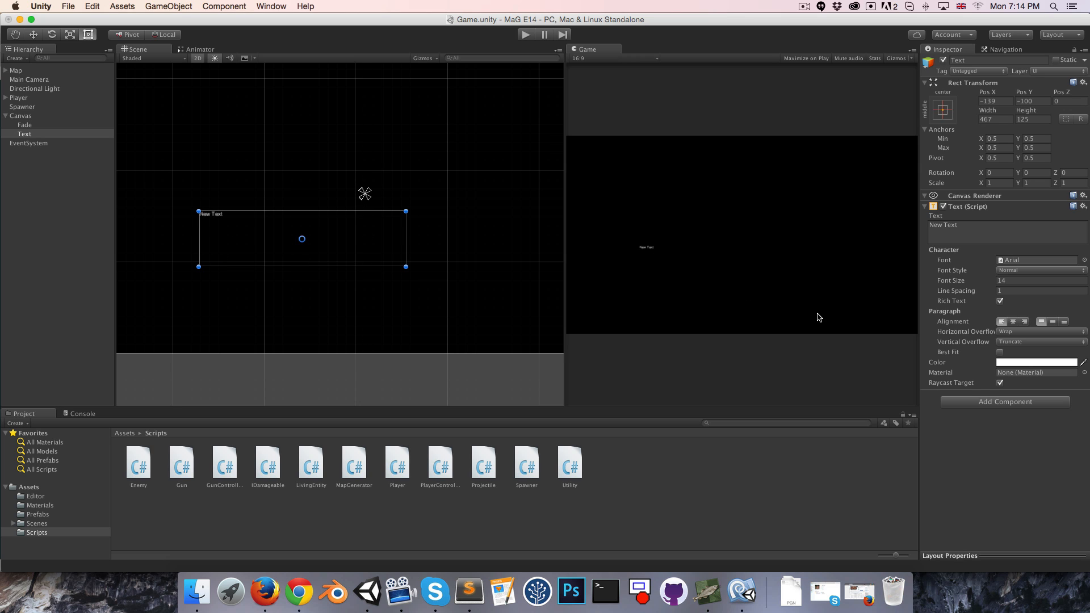
Enable Best Fit with max size 300, move the text top-centre, and type 'Game Over'.
{"action": "left_click", "coordinate": [999, 352]}
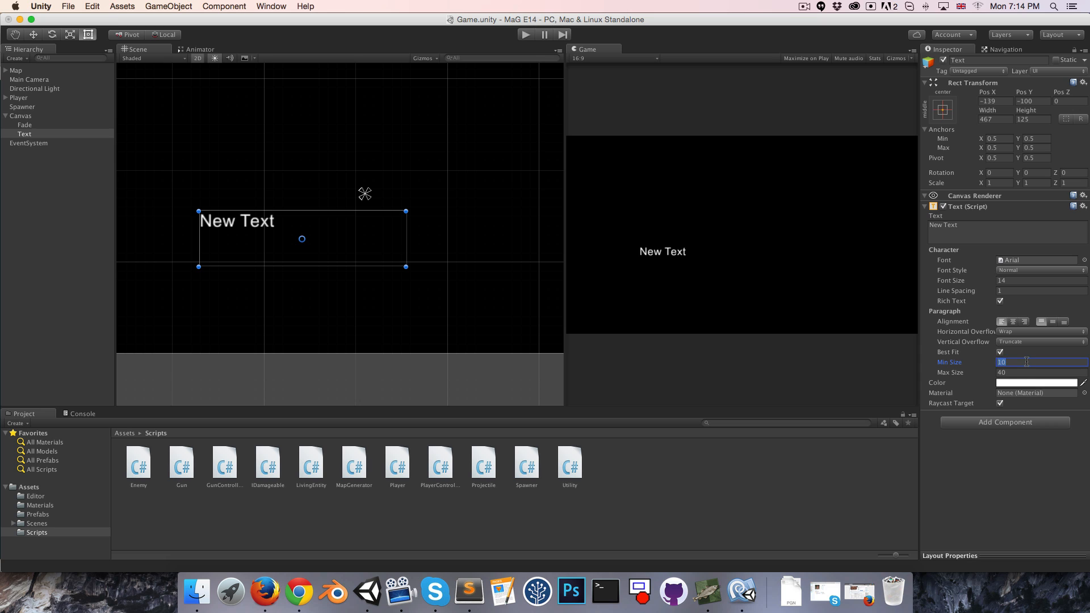
{"action": "left_click", "coordinate": [1039, 372]}
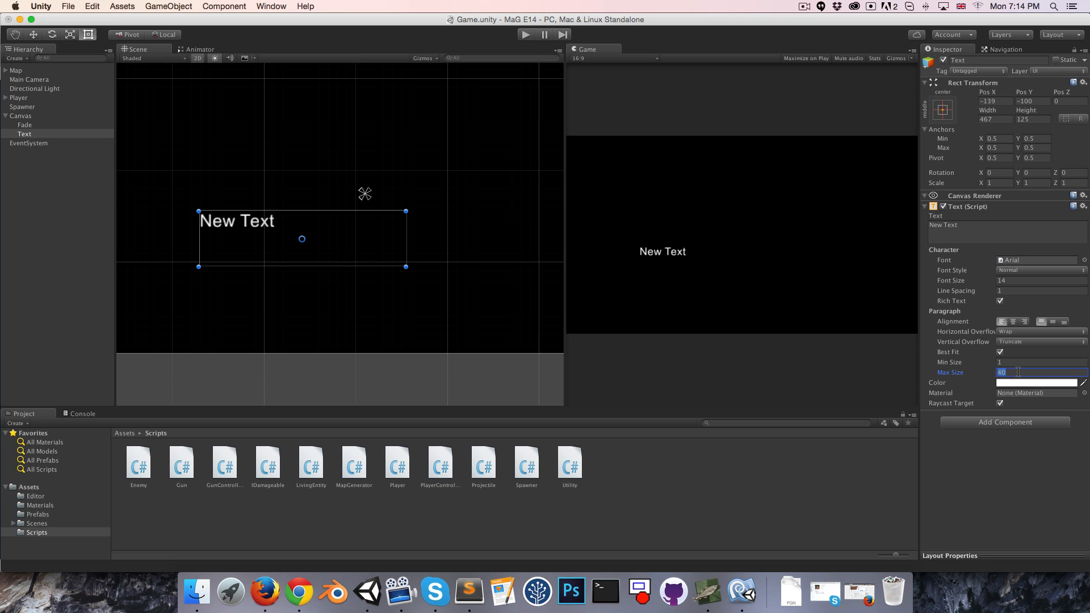
{"action": "type", "text": "300"}
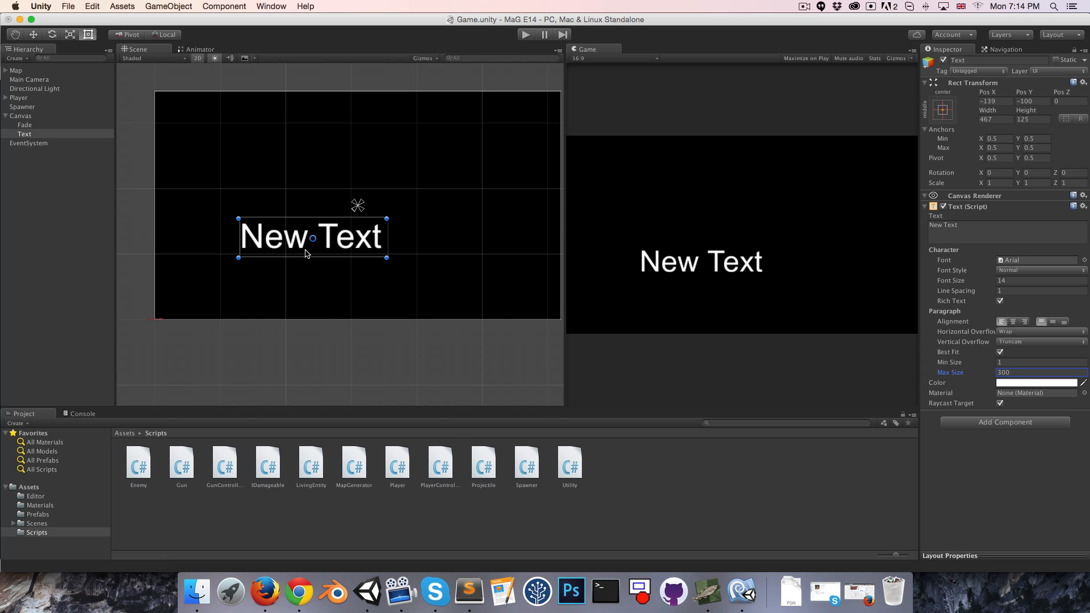
{"action": "left_click_drag", "start_coordinate": [310, 236], "coordinate": [357, 150]}
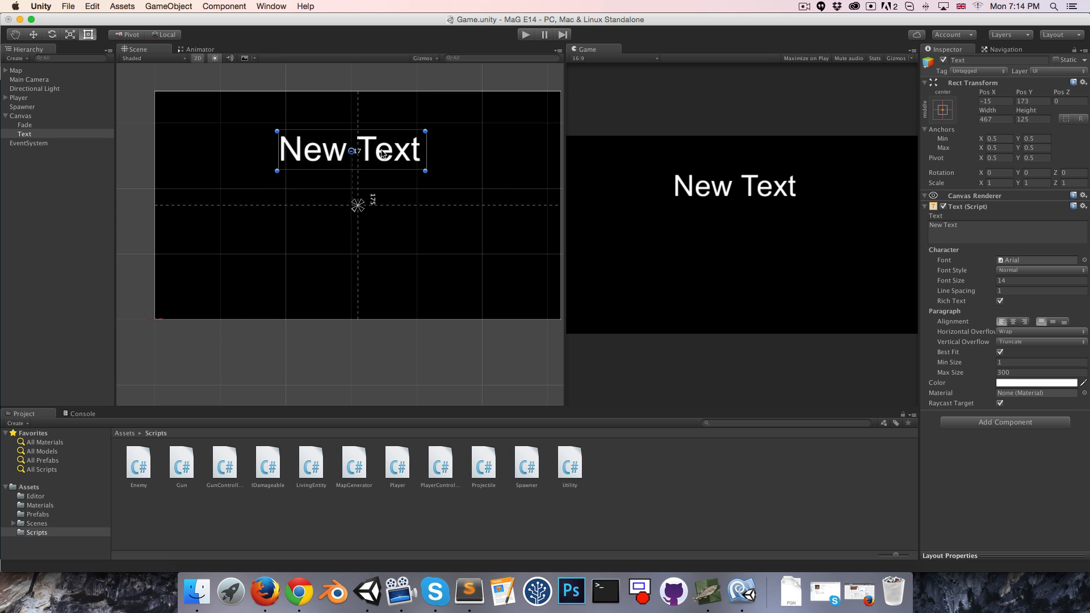
{"action": "left_click_drag", "start_coordinate": [355, 151], "coordinate": [355, 146]}
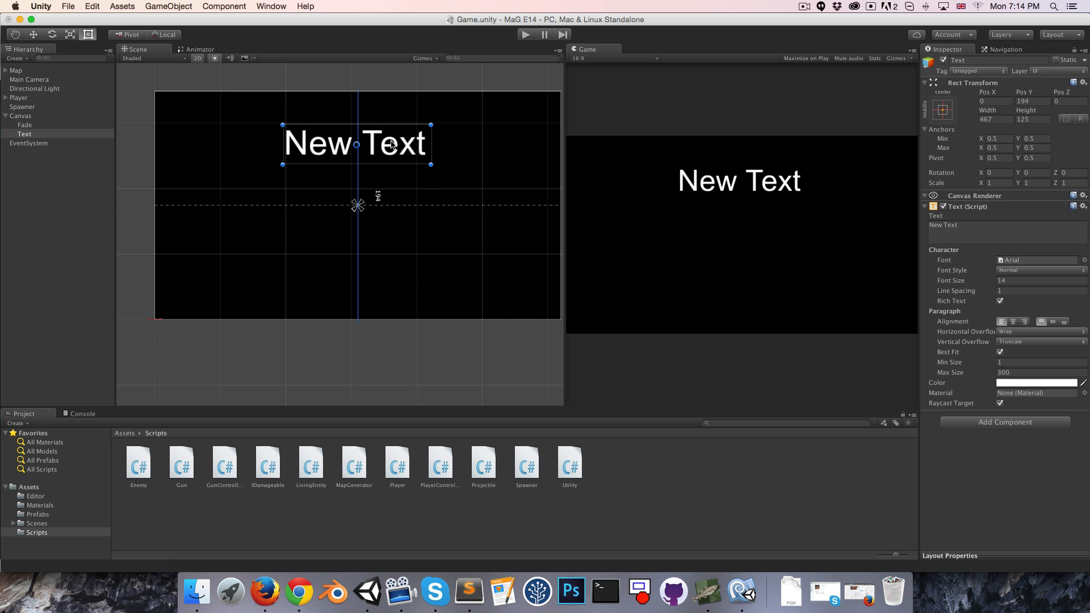
{"action": "type", "text": "Game Over"}
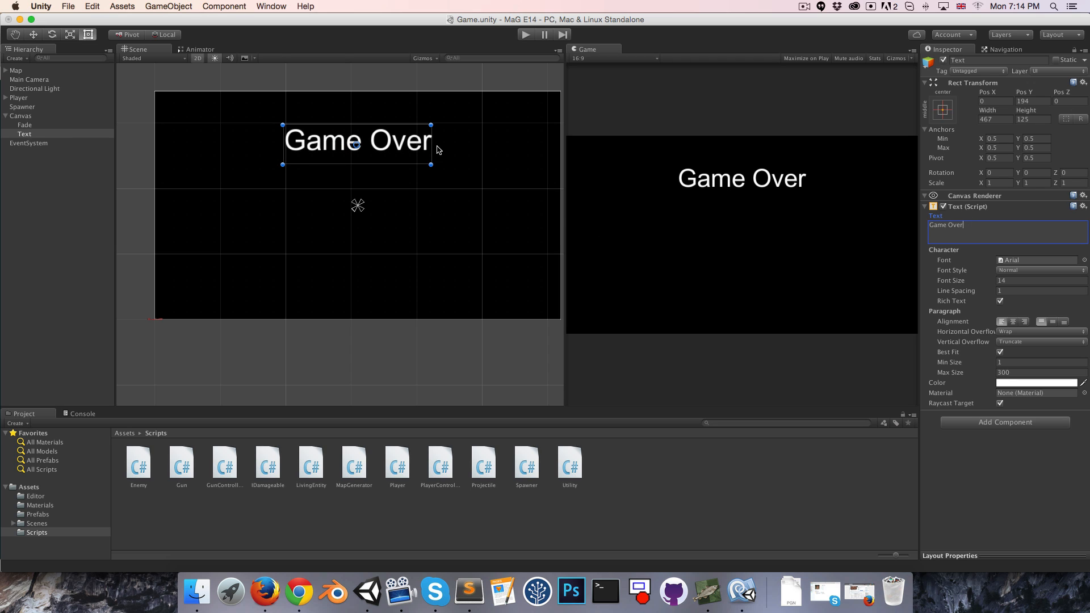
{"action": "mouse_move", "coordinate": [52, 131]}
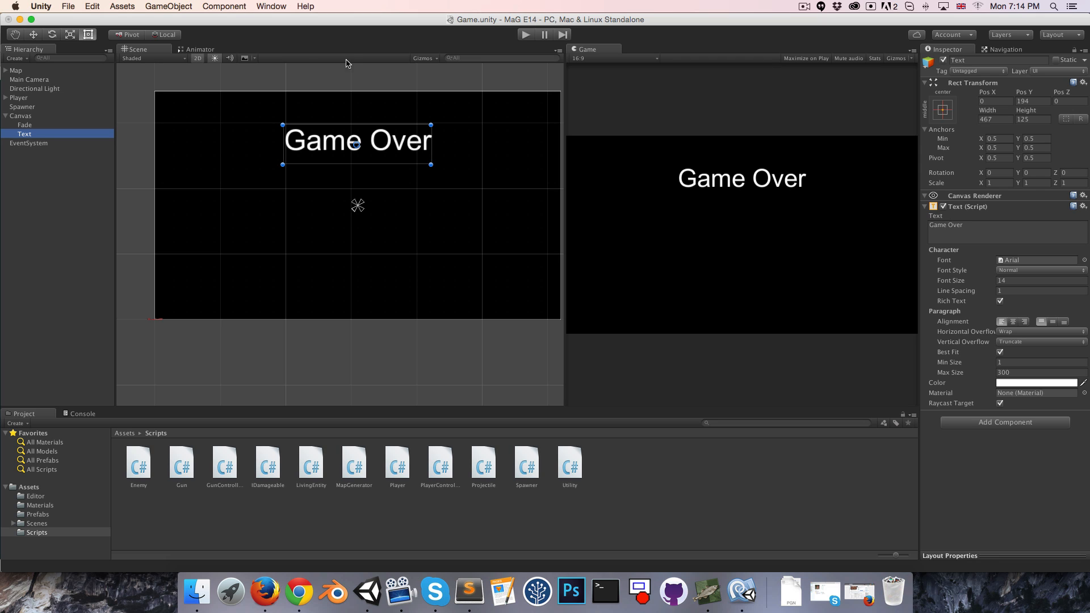
Add a UI Button whose auto-sized label reads 'Play again'.
{"action": "left_click", "coordinate": [168, 6]}
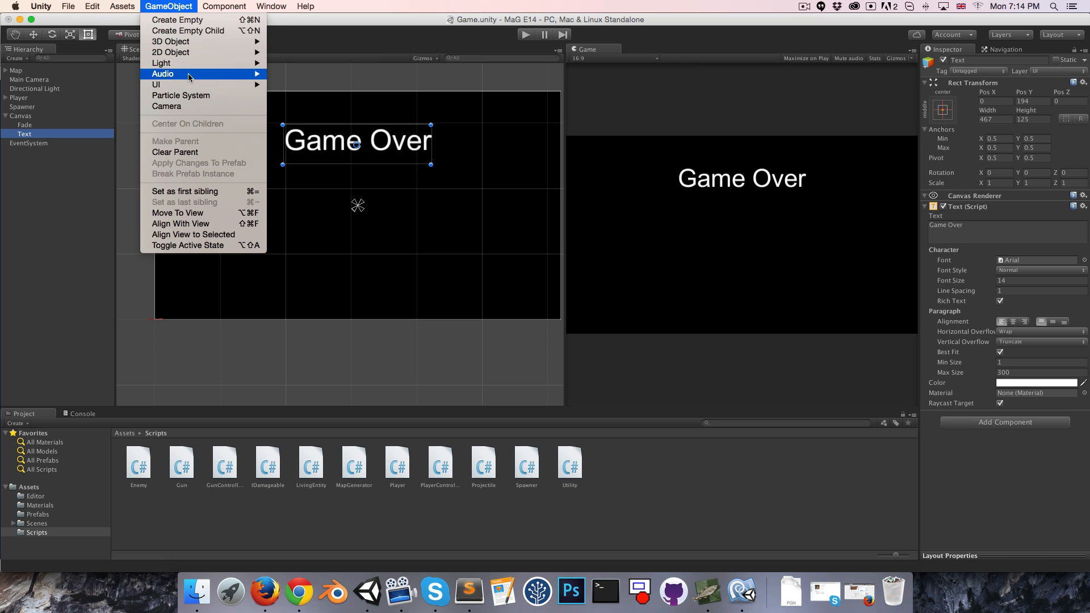
{"action": "mouse_move", "coordinate": [156, 84]}
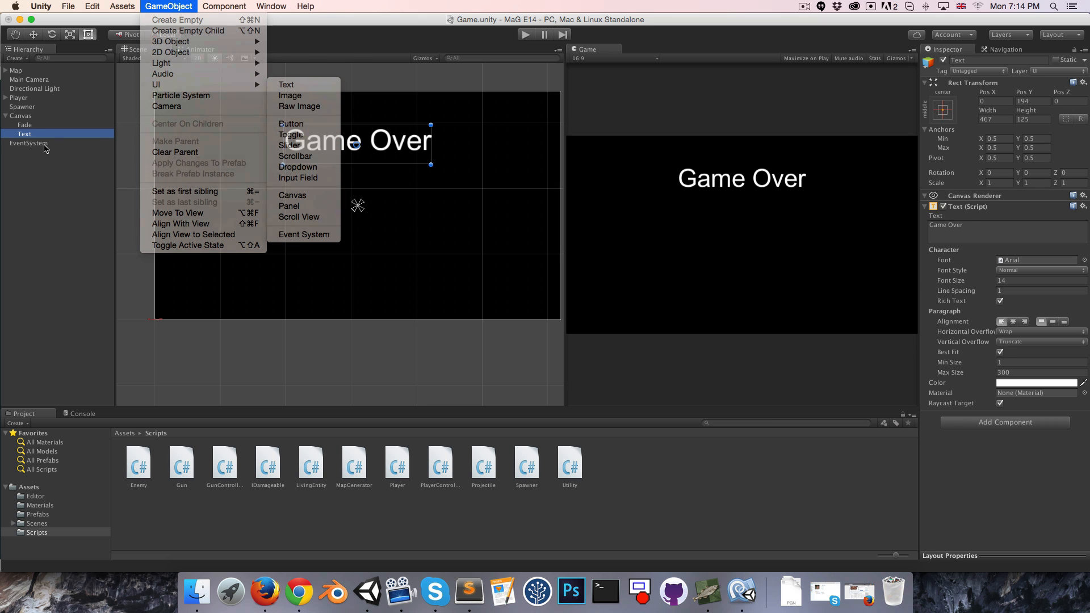
{"action": "left_click", "coordinate": [290, 123]}
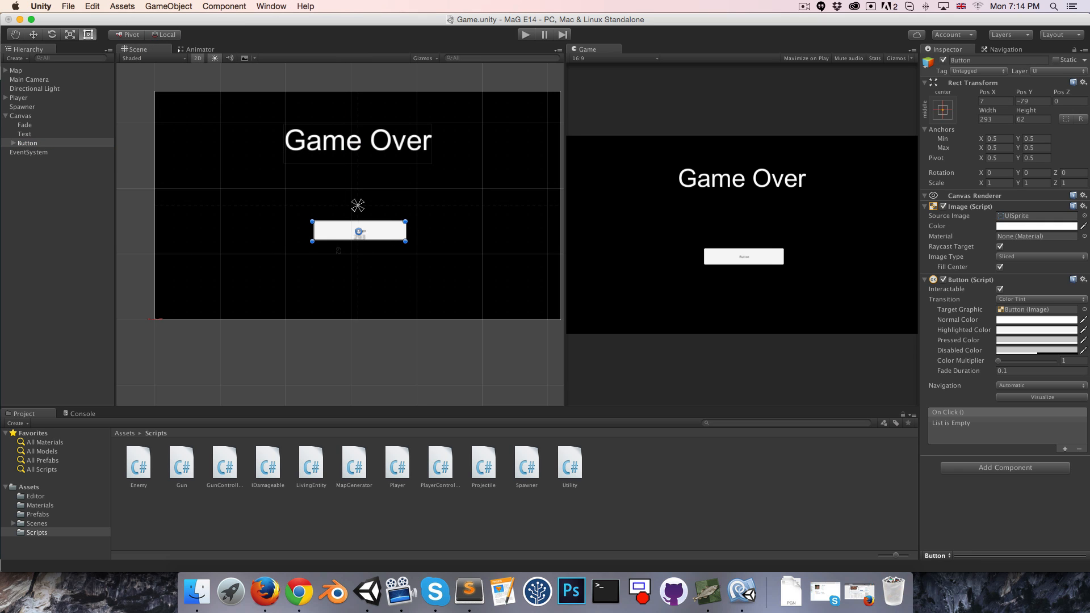
{"action": "left_click", "coordinate": [33, 152]}
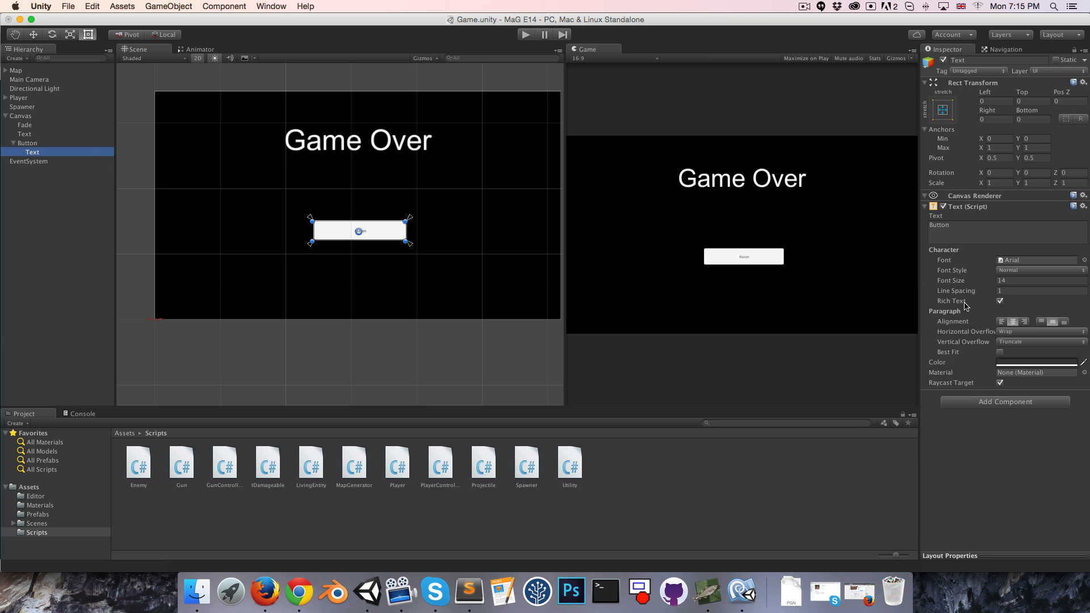
{"action": "left_click", "coordinate": [999, 352]}
{"action": "type", "text": "300"}
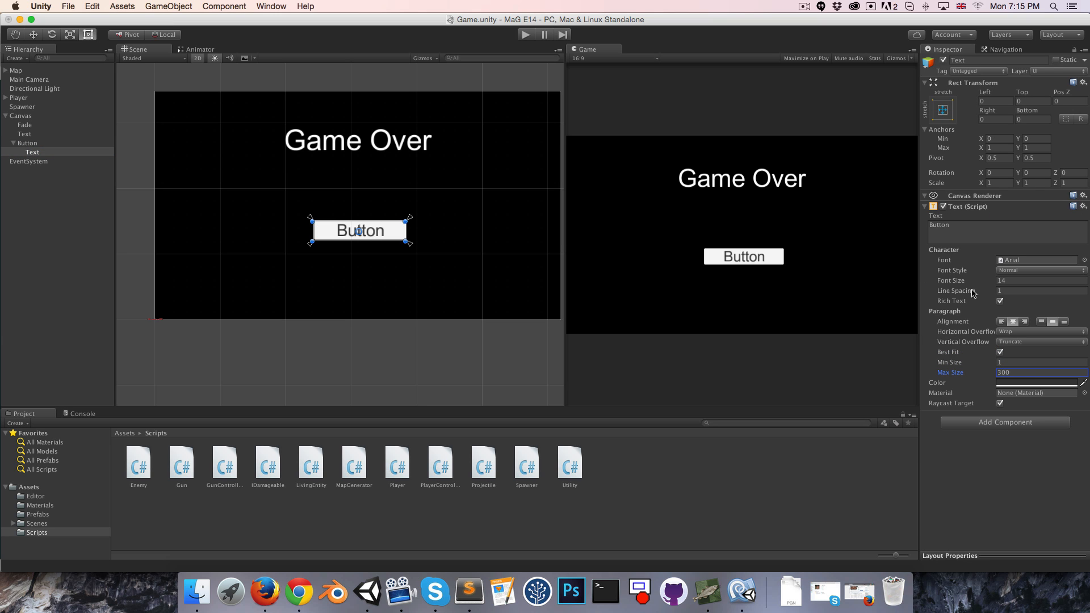
{"action": "type", "text": "Play again"}
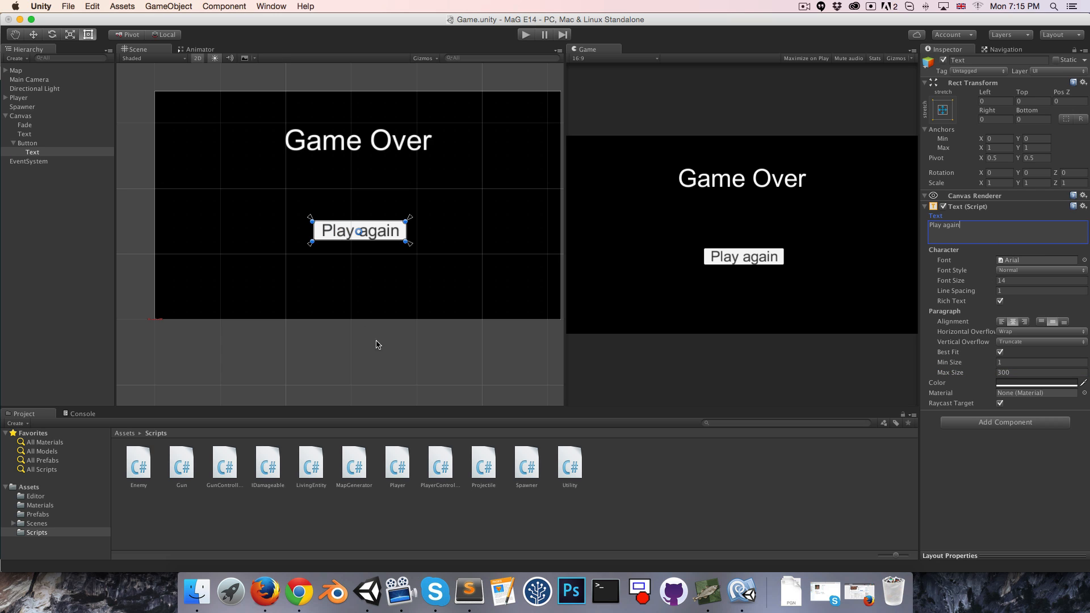
Drag the Play again button down beneath the Game Over text.
{"action": "left_click", "coordinate": [27, 143]}
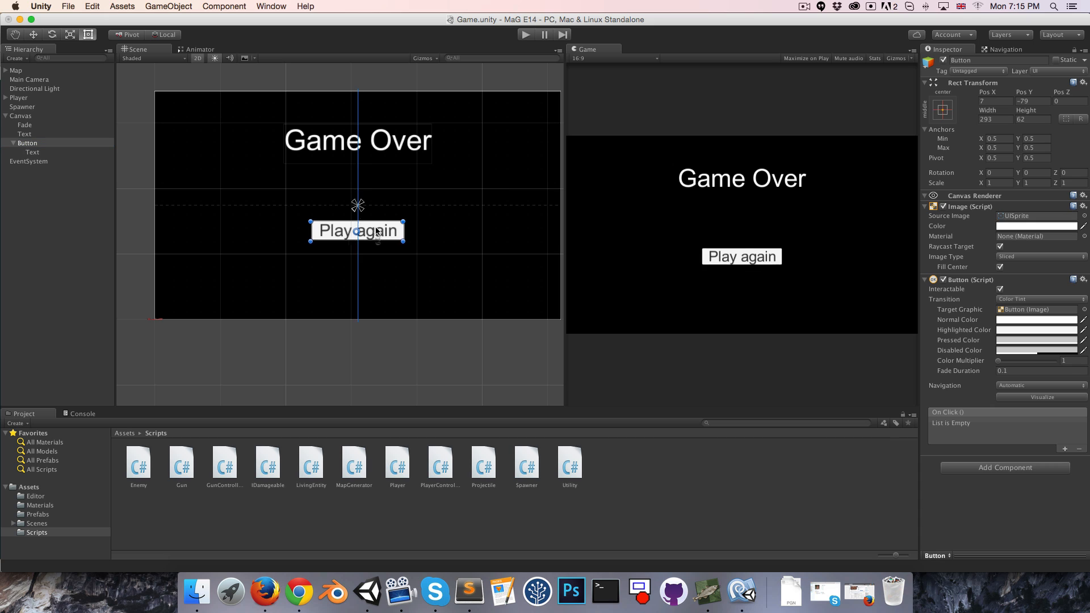
{"action": "left_click_drag", "start_coordinate": [356, 230], "coordinate": [357, 251]}
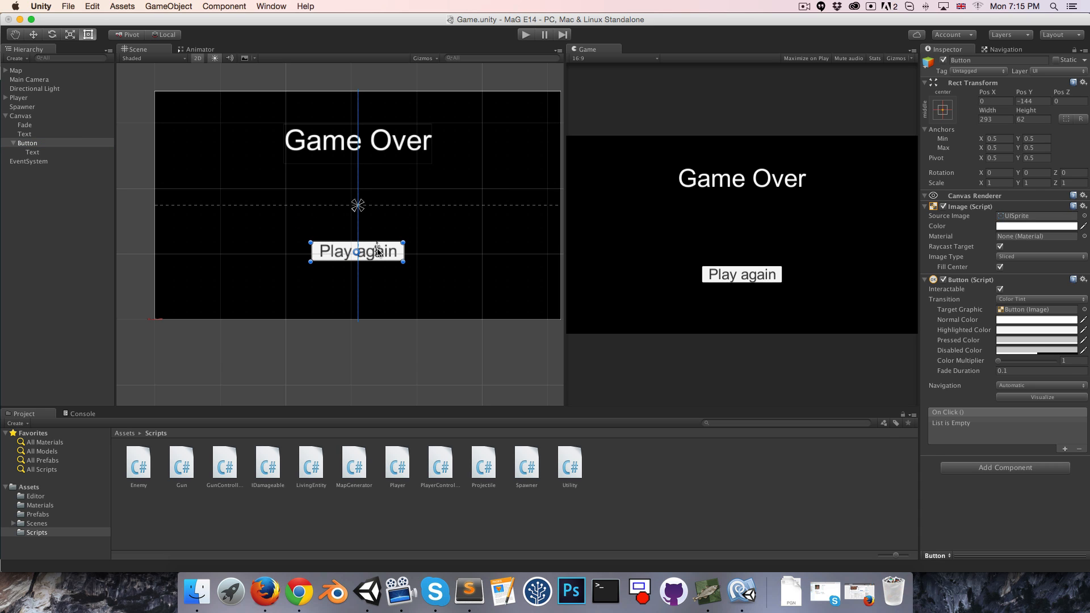
{"action": "left_click", "coordinate": [7, 142]}
{"action": "type", "text": "Game Over UI"}
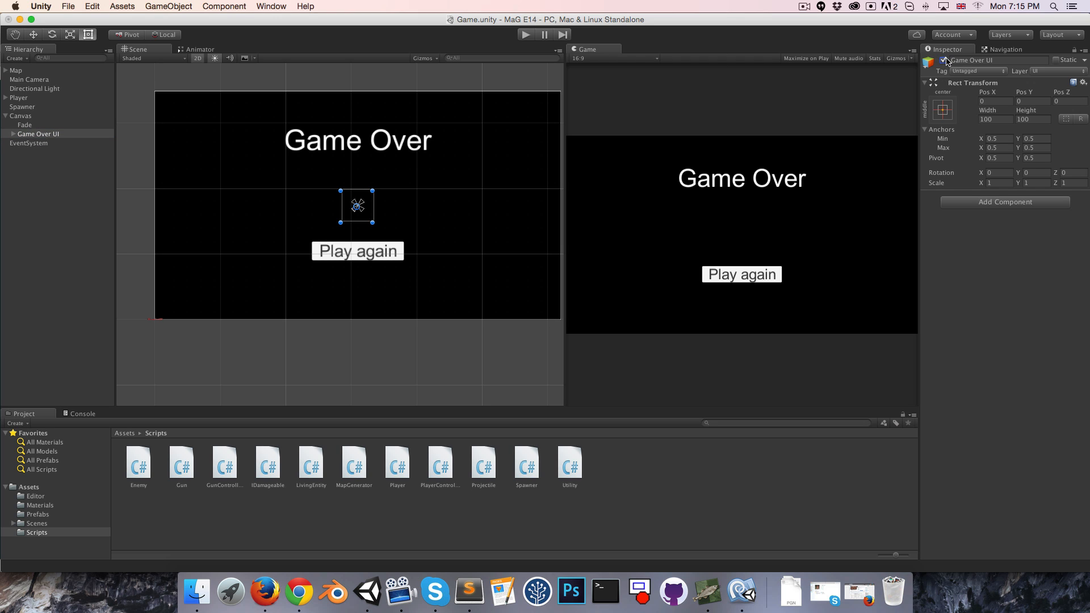
Disable the Game Over UI group and set the Fade image's alpha to 0.
{"action": "left_click", "coordinate": [25, 124]}
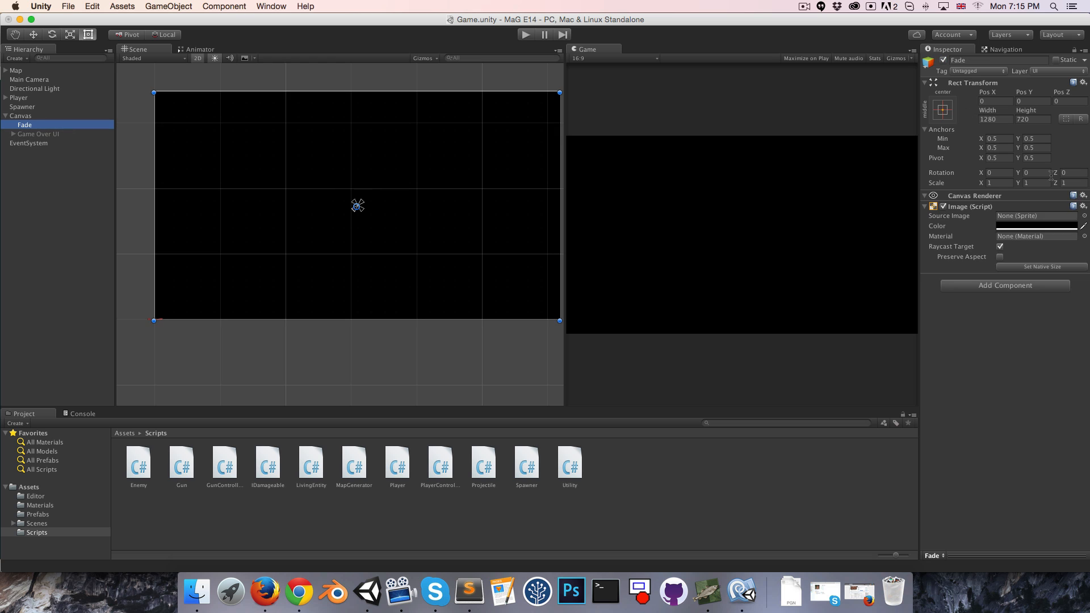
{"action": "left_click", "coordinate": [1036, 226]}
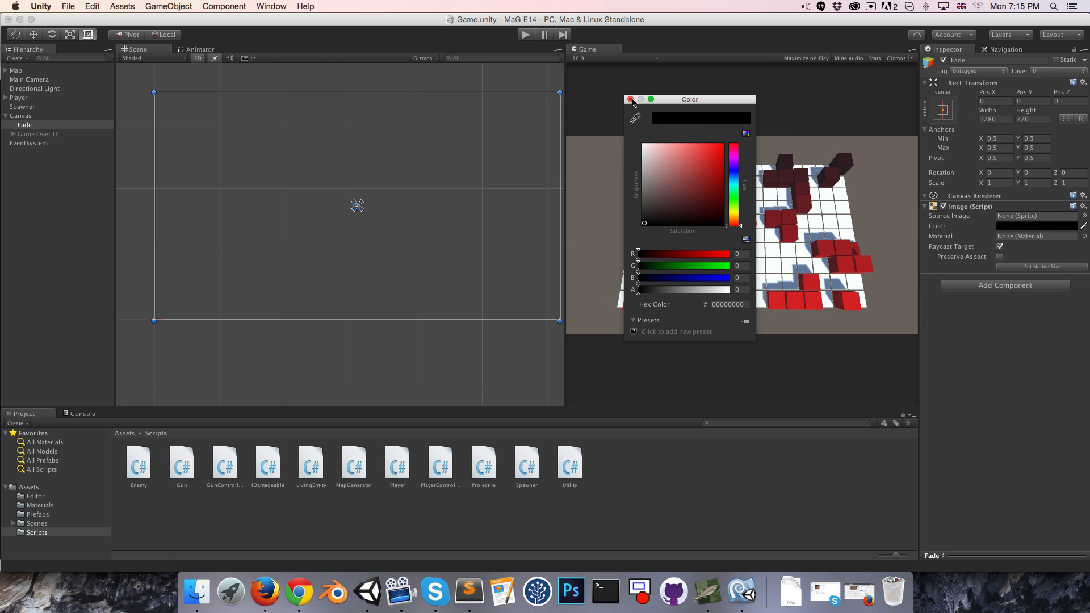
{"action": "left_click", "coordinate": [630, 99]}
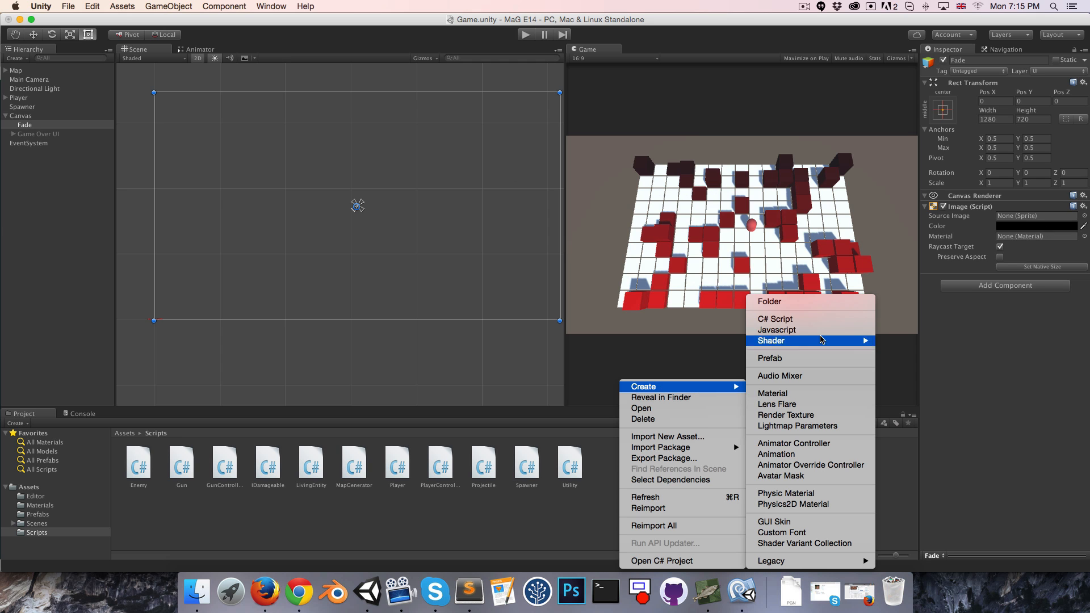
Create the GameUI C# script in the Scripts folder and select the Canvas.
{"action": "left_click", "coordinate": [774, 318]}
{"action": "type", "text": "GameUI"}
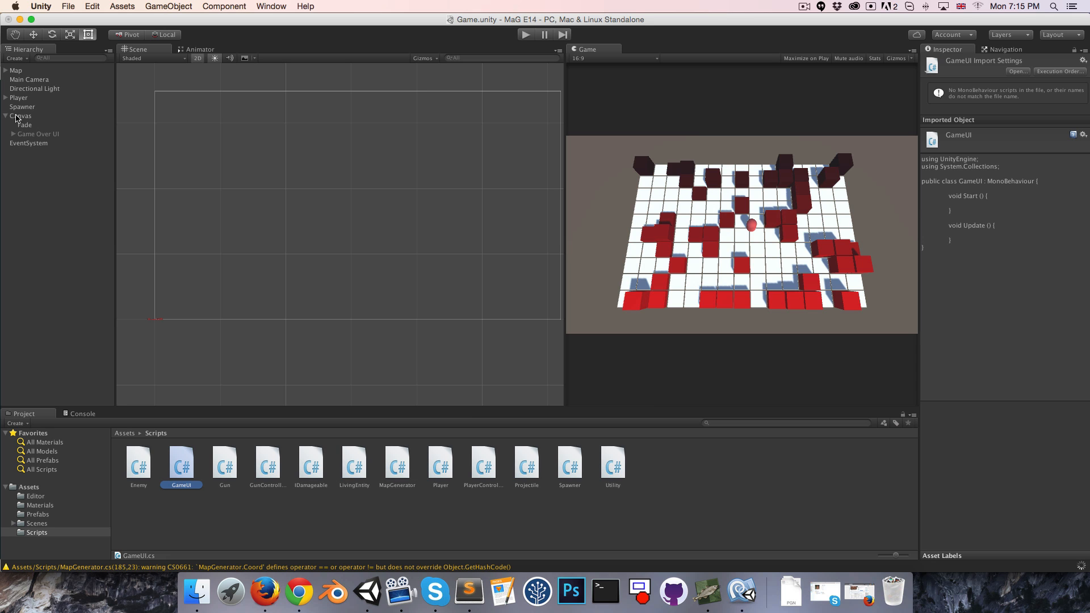
{"action": "left_click", "coordinate": [22, 115]}
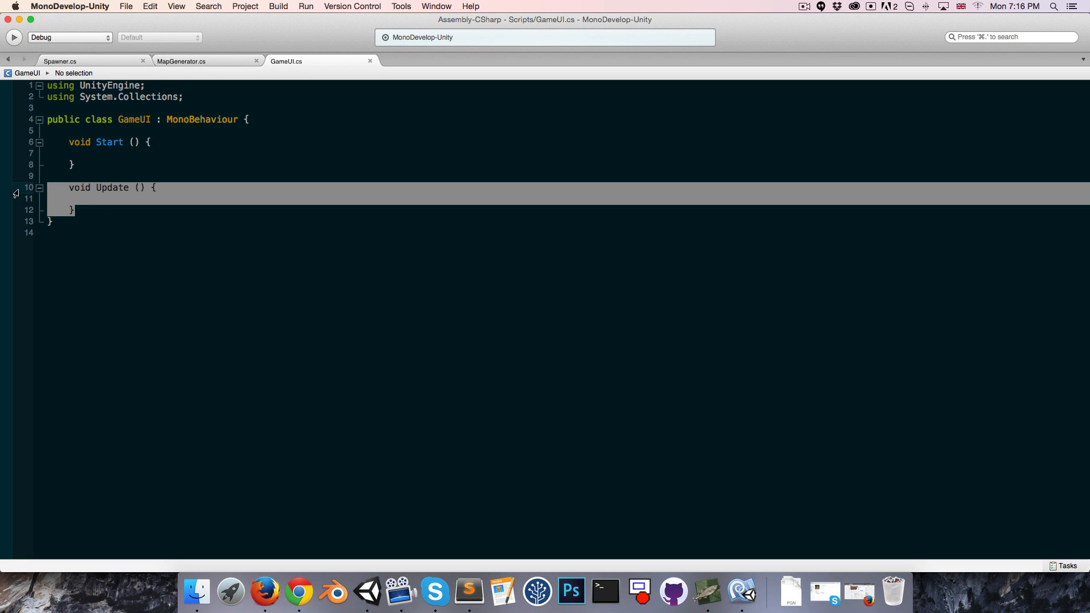
Replace the Update method with an empty void OnGameOver() method.
{"action": "key", "text": "Delete"}
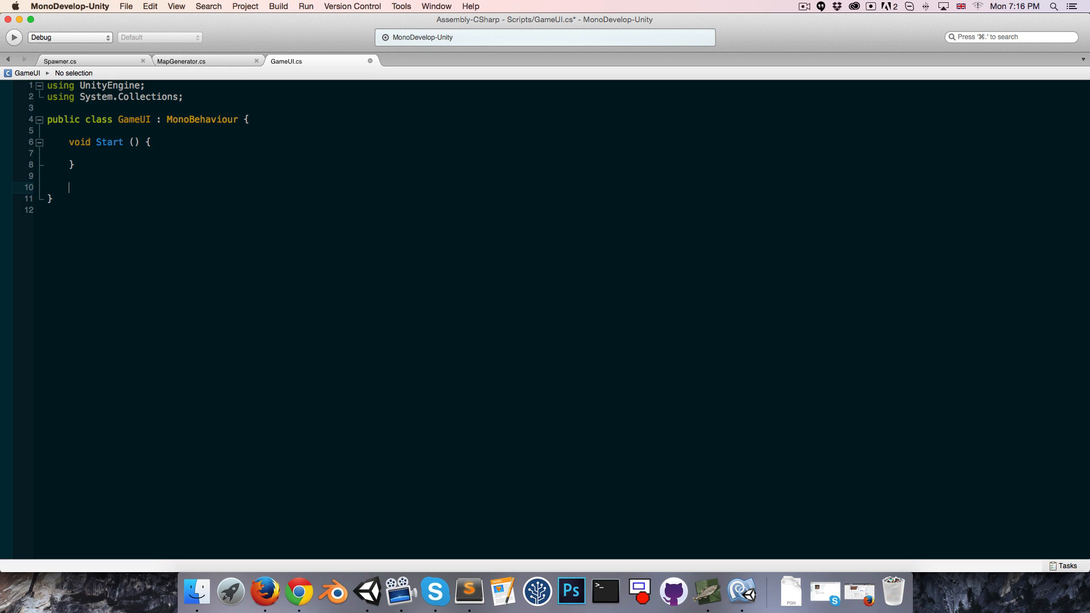
{"action": "type", "text": "v"}
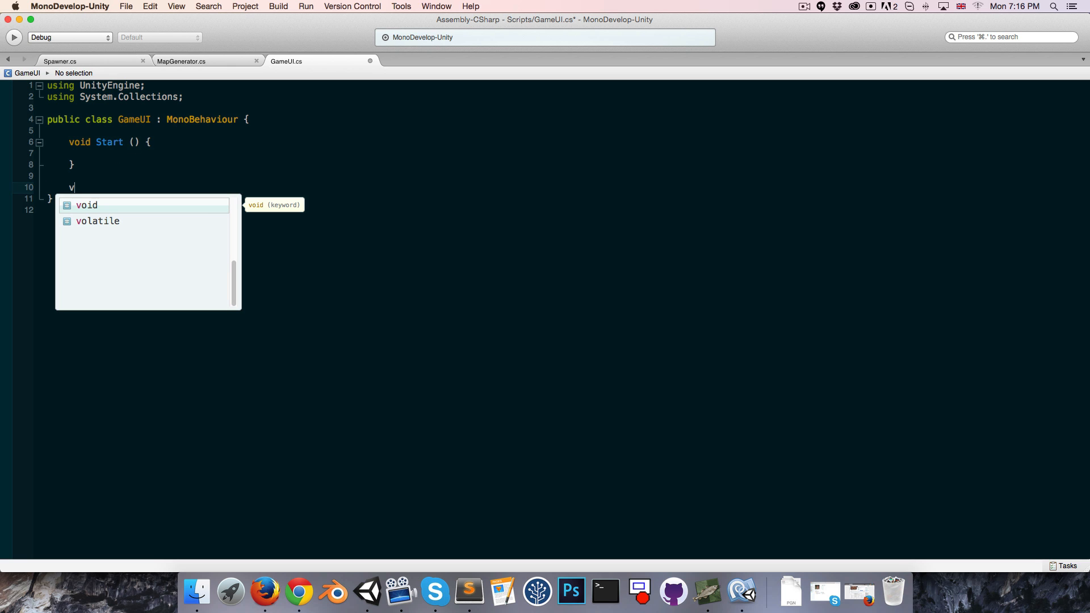
{"action": "type", "text": "oid OnGame"}
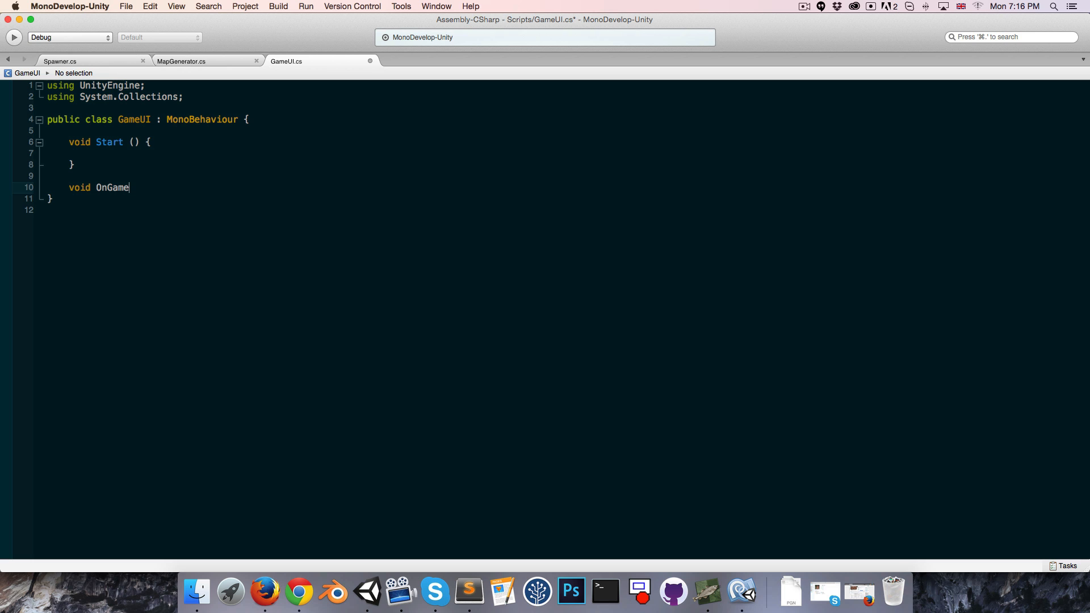
{"action": "type", "text": "Over() {"}
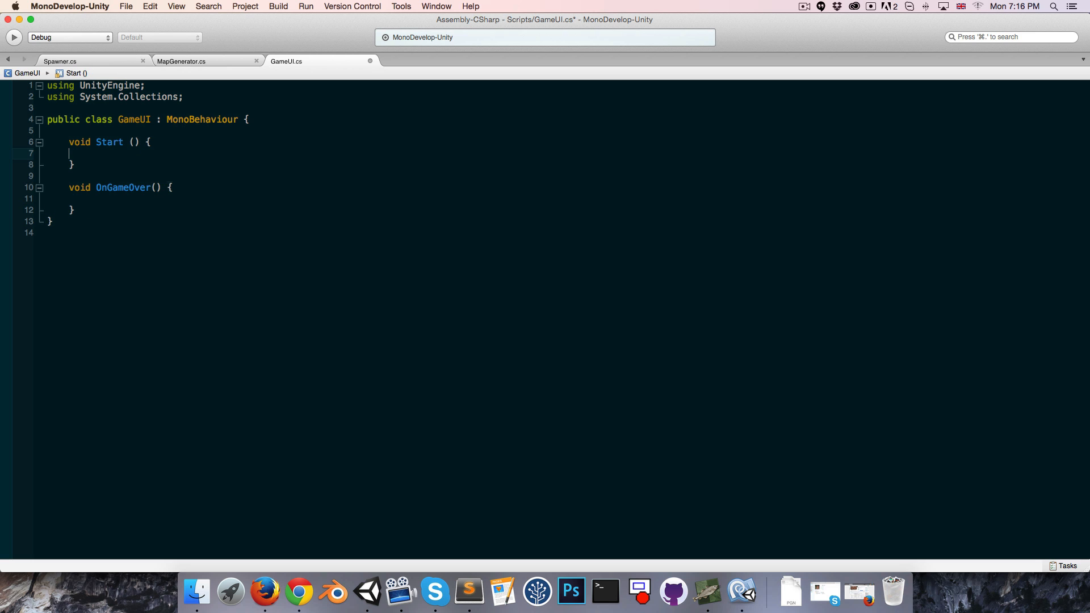
In Start, subscribe OnGameOver to FindObjectOfType<Player>().OnDeath.
{"action": "type", "text": "FInd"}
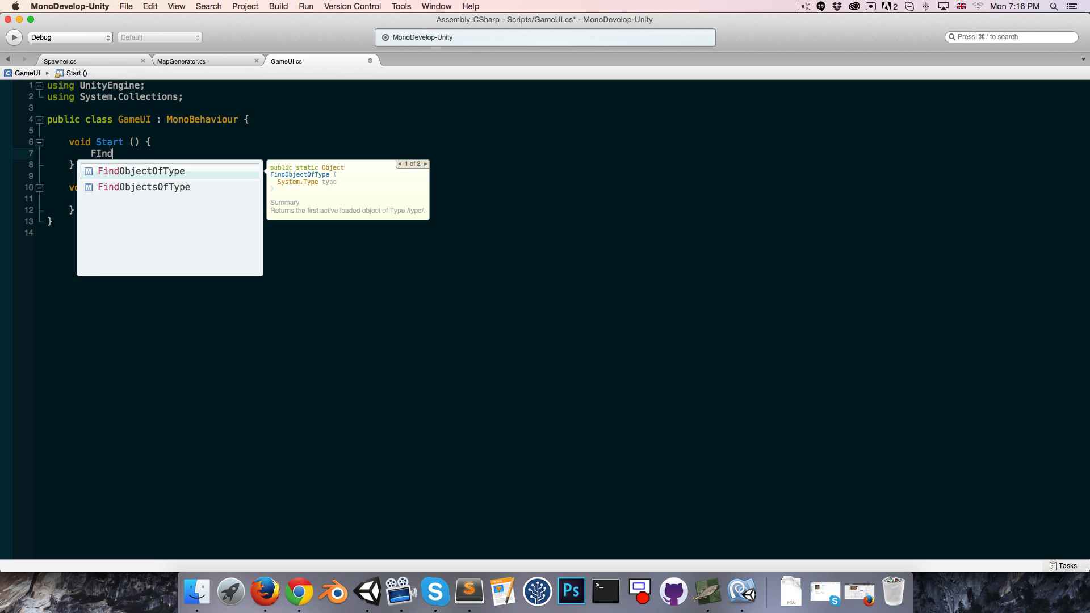
{"action": "type", "text": "ObjectOfType<Player>("}
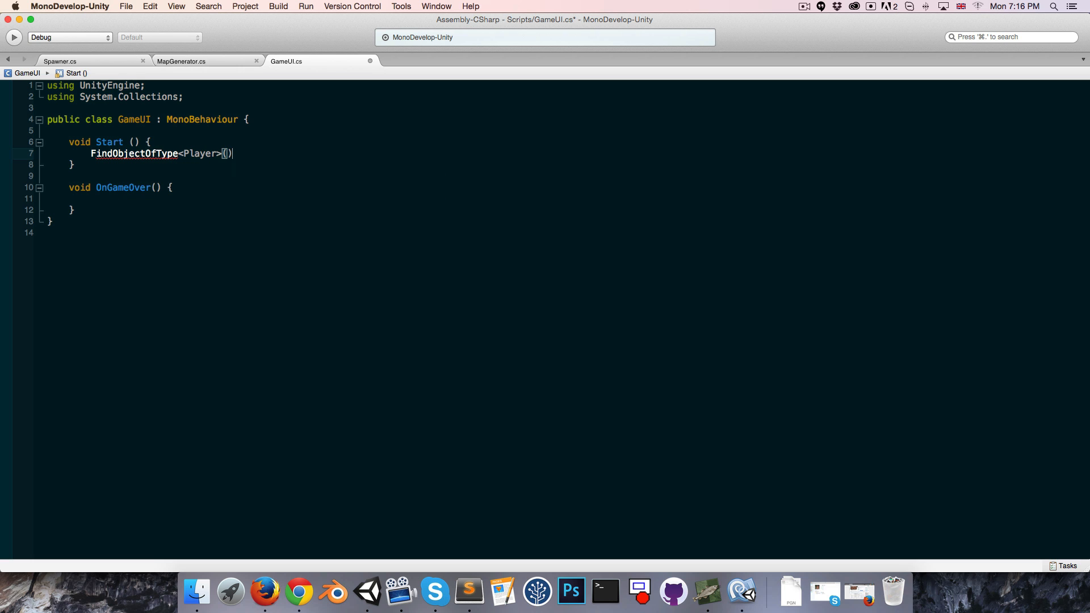
{"action": "type", "text": ".on"}
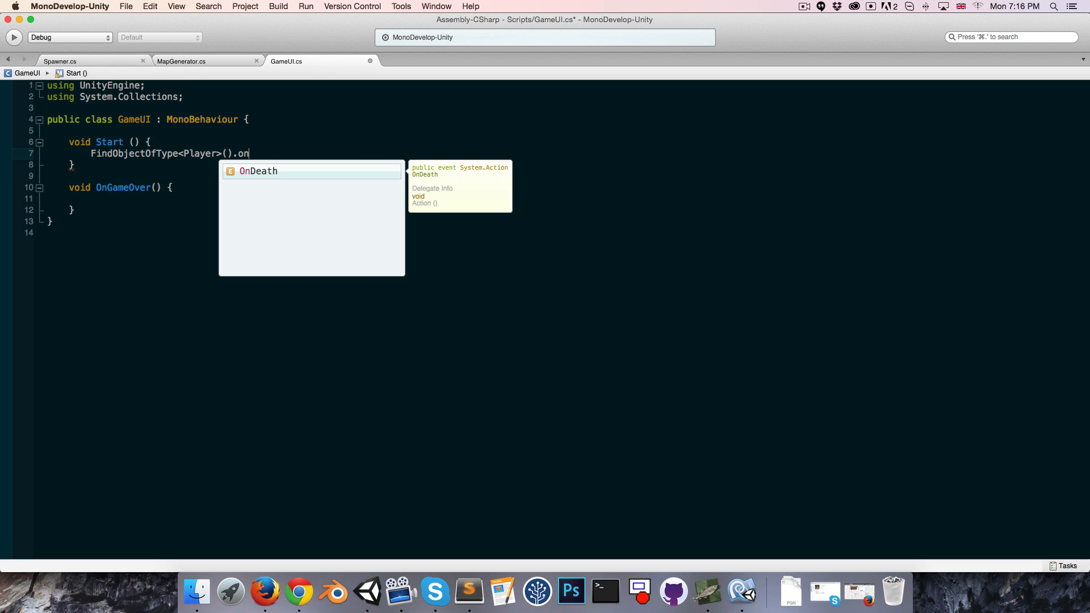
{"action": "type", "text": "Death += OnGameOver;"}
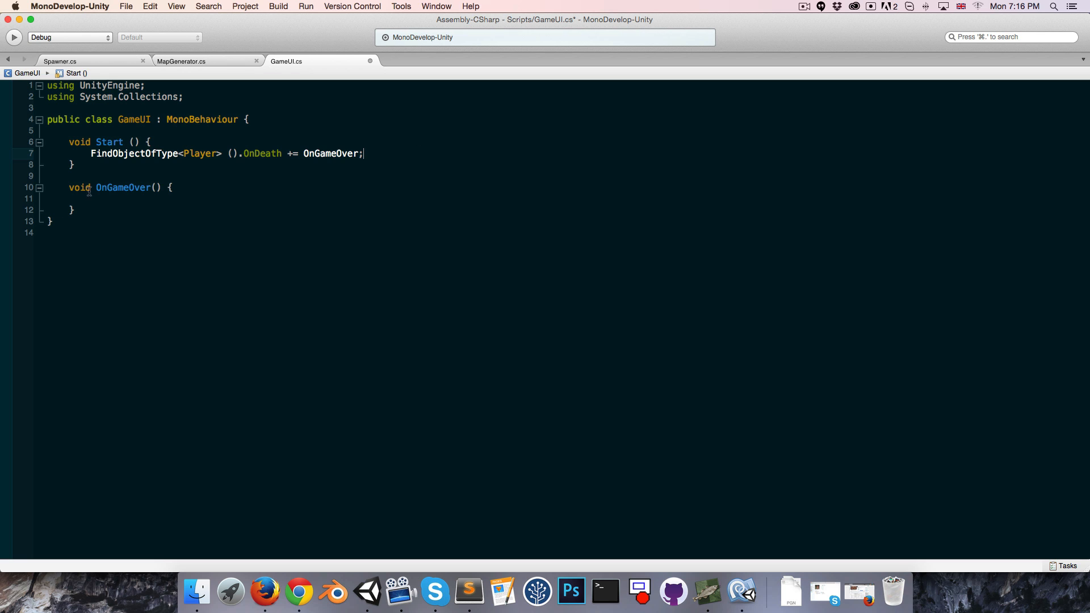
{"action": "left_click", "coordinate": [90, 198]}
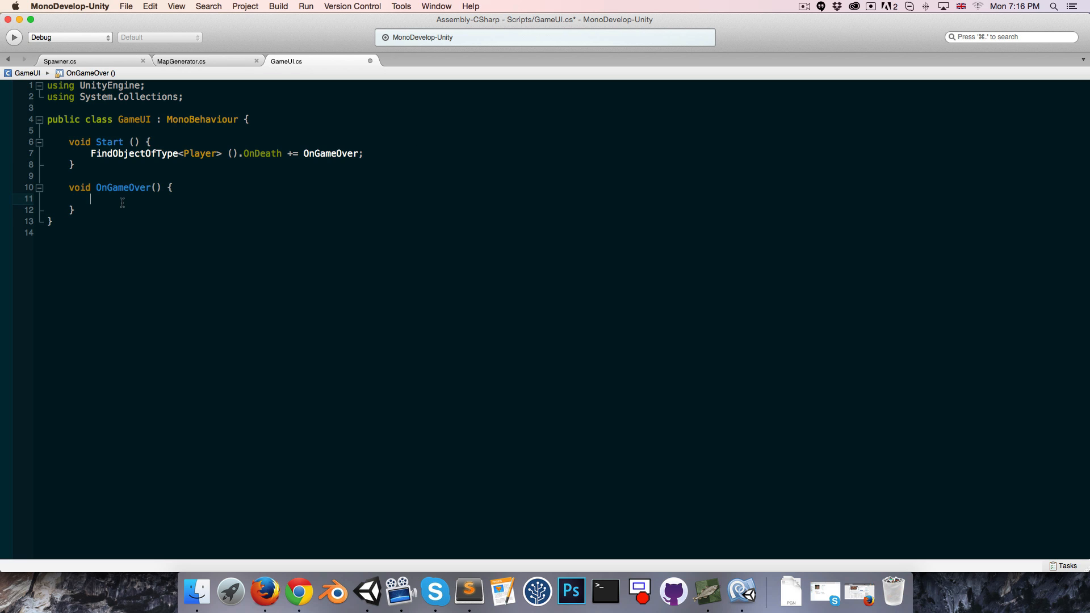
{"action": "mouse_move", "coordinate": [95, 214]}
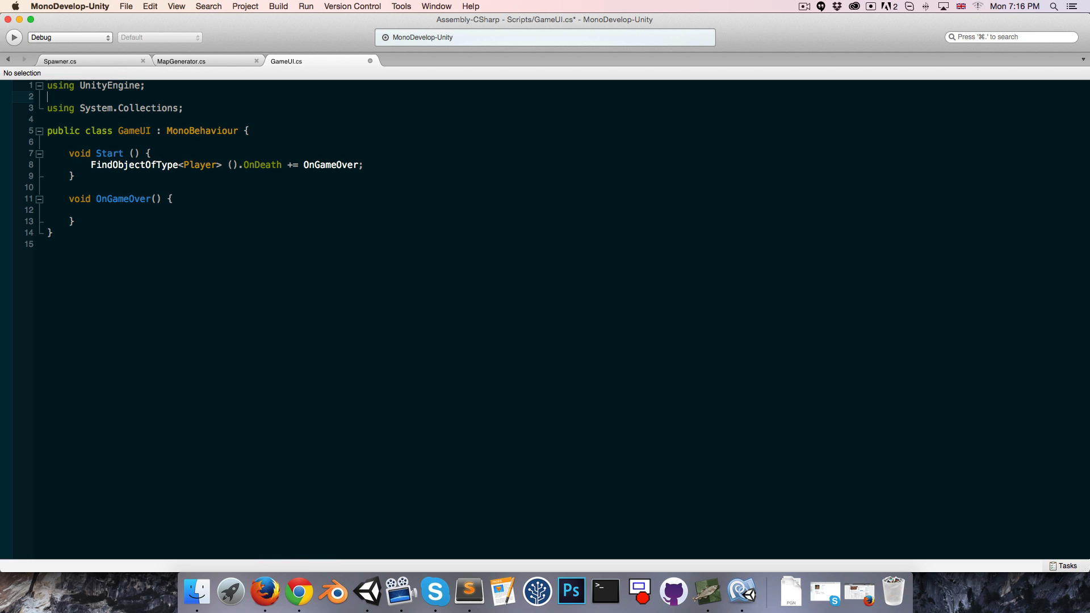
Add 'using UnityEngine.UI;' and declare 'public Image fadePlane;' in GameUI.
{"action": "type", "text": "using Unit"}
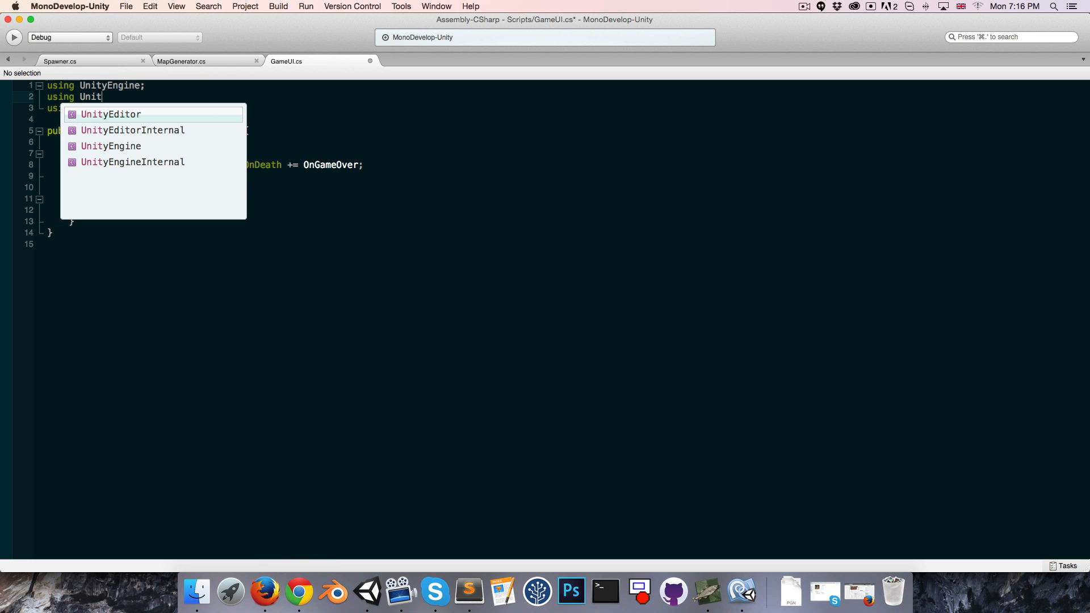
{"action": "type", "text": "yEngine.ui"}
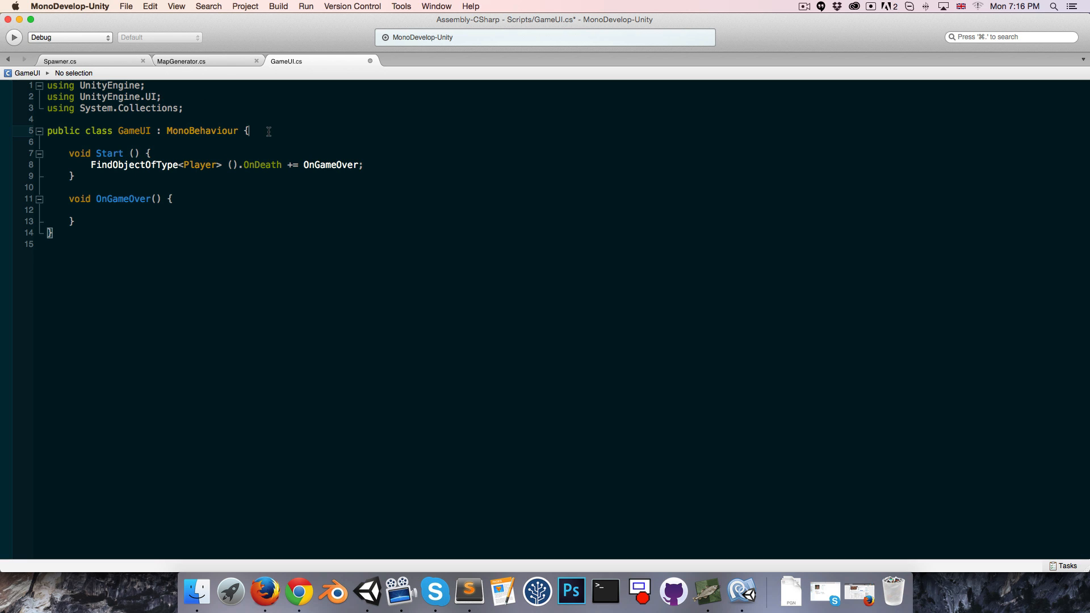
{"action": "type", "text": "public Image"}
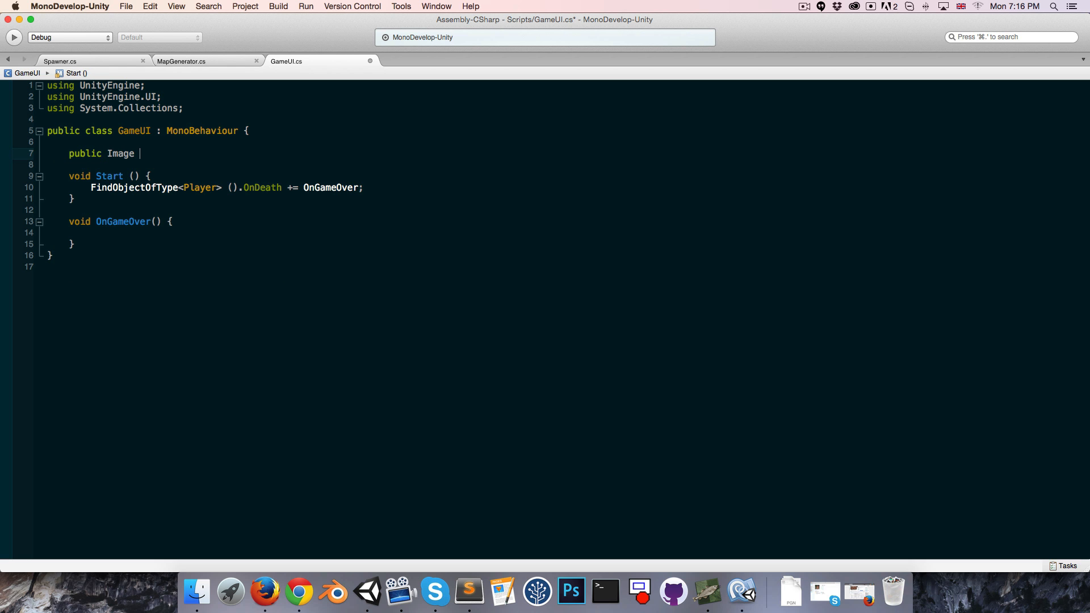
{"action": "type", "text": "fade"}
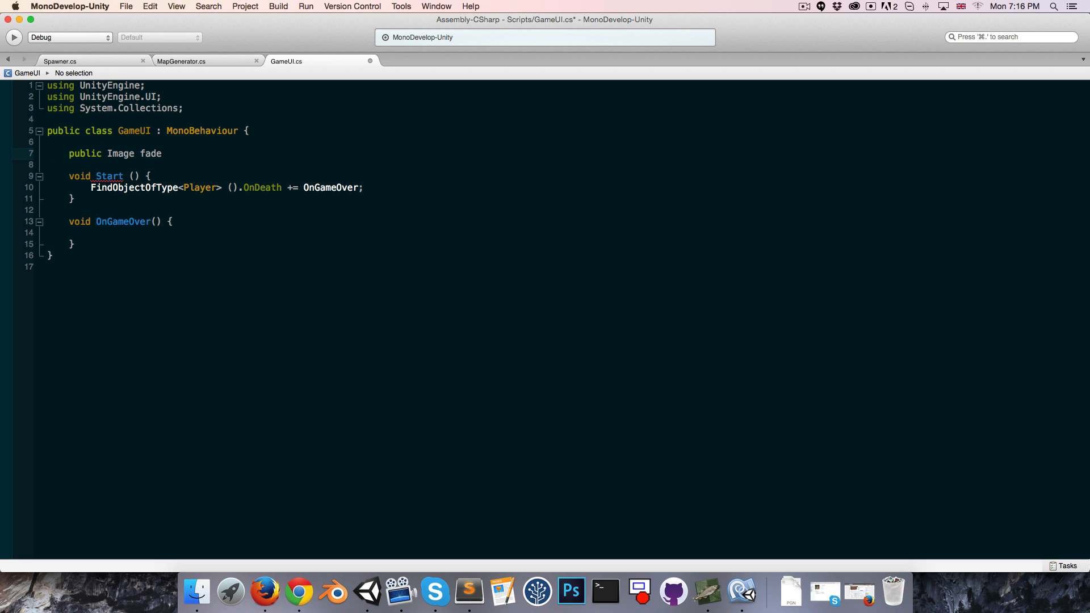
{"action": "type", "text": "Pla"}
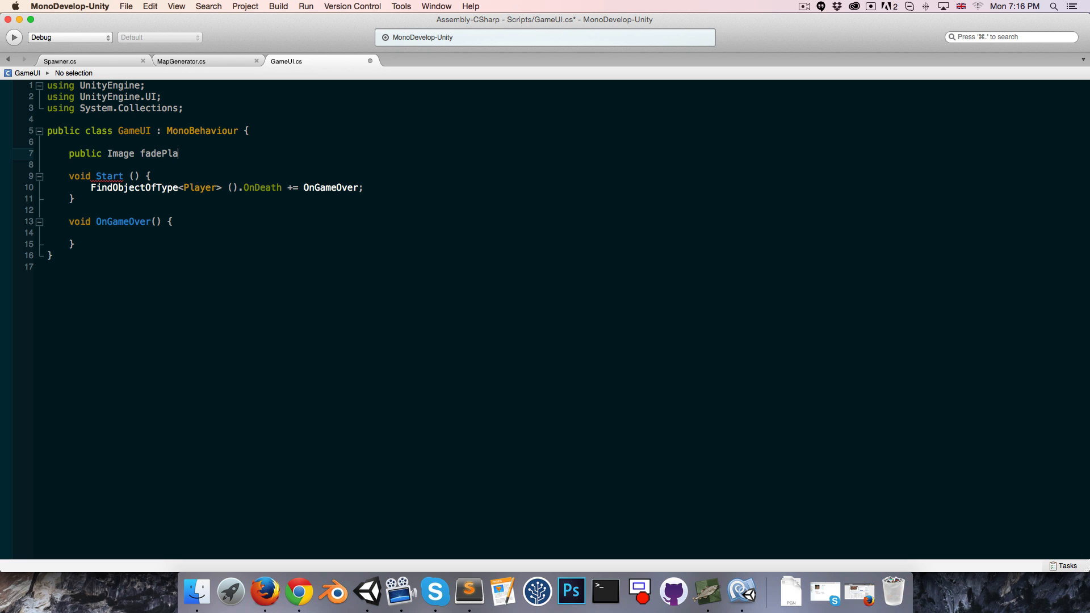
{"action": "type", "text": "ne;"}
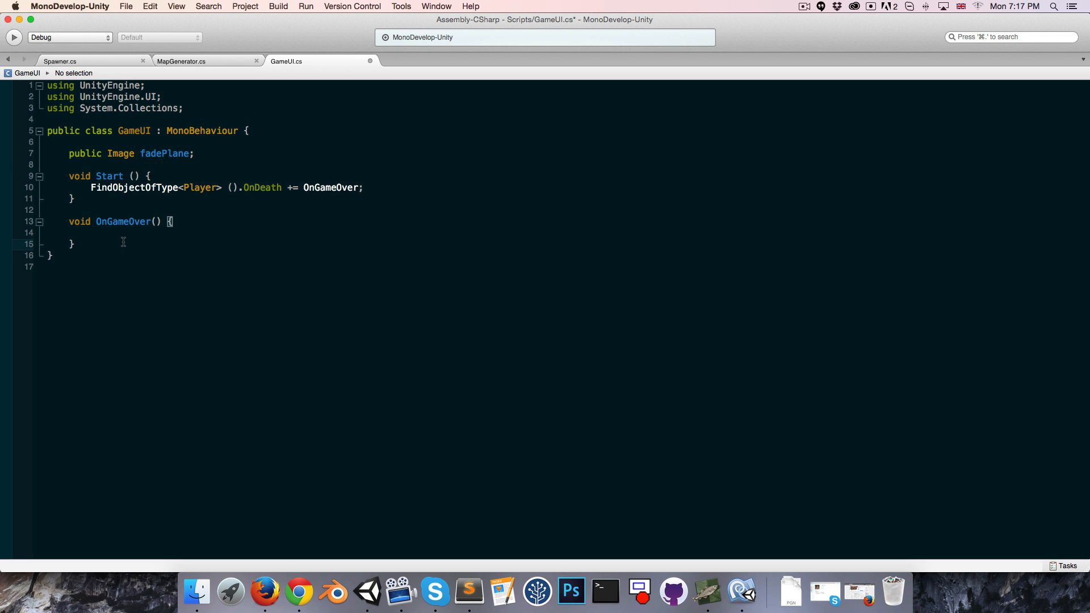
Declare the coroutine IEnumerator Fade(Color from, Color to, float time).
{"action": "type", "text": "Co"}
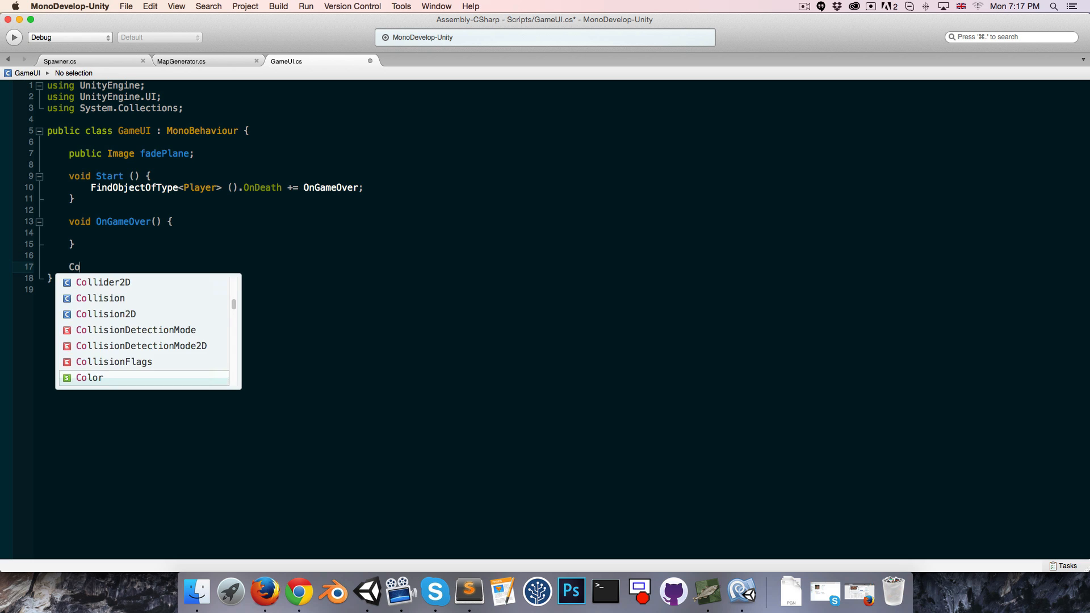
{"action": "type", "text": "ro"}
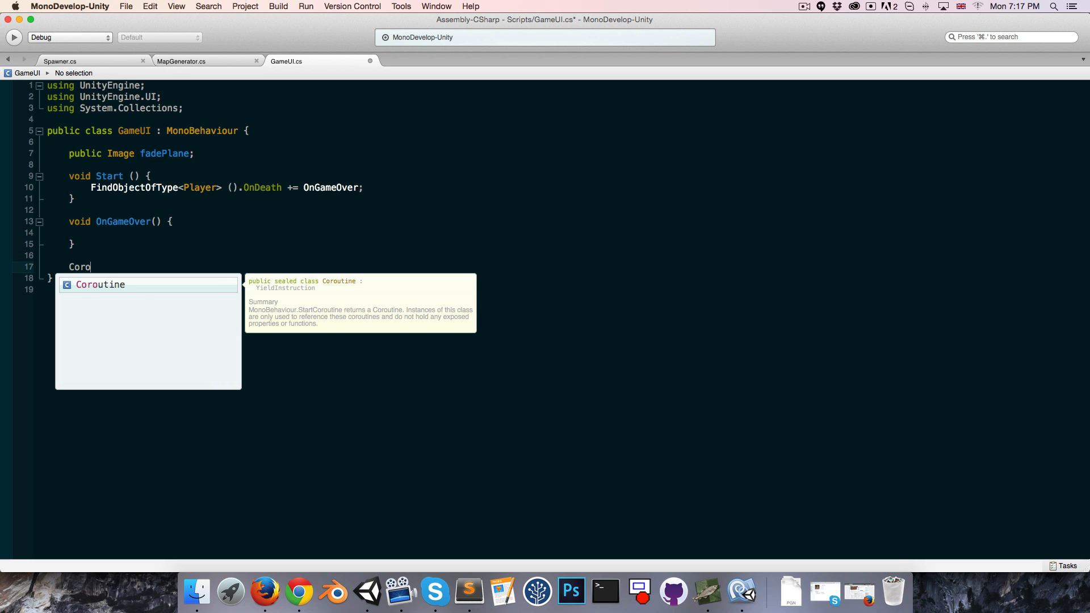
{"action": "key", "text": "Tab"}
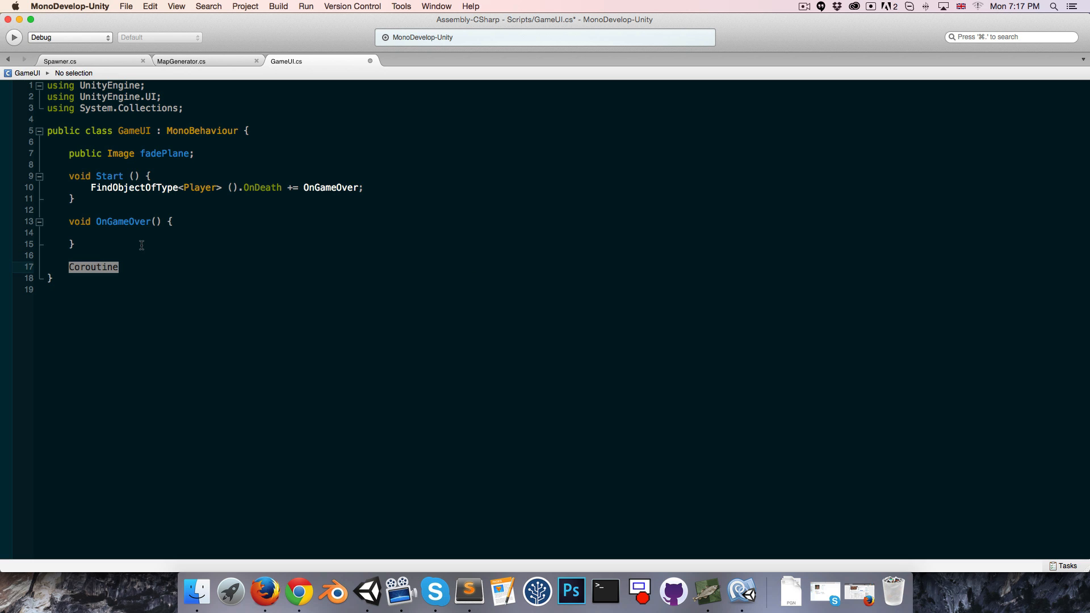
{"action": "type", "text": "Ien"}
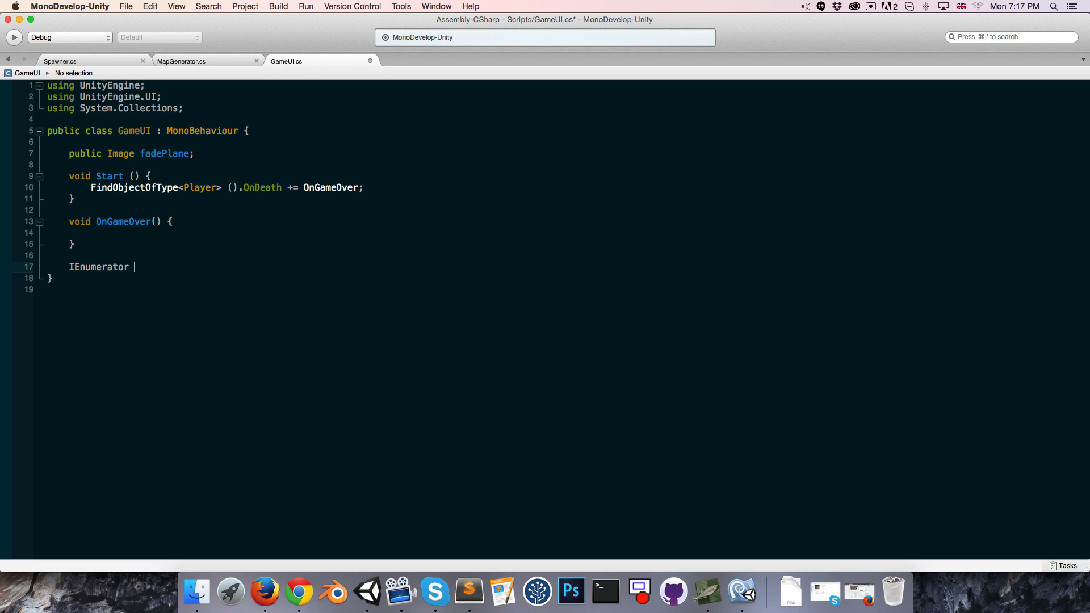
{"action": "type", "text": "Fade("}
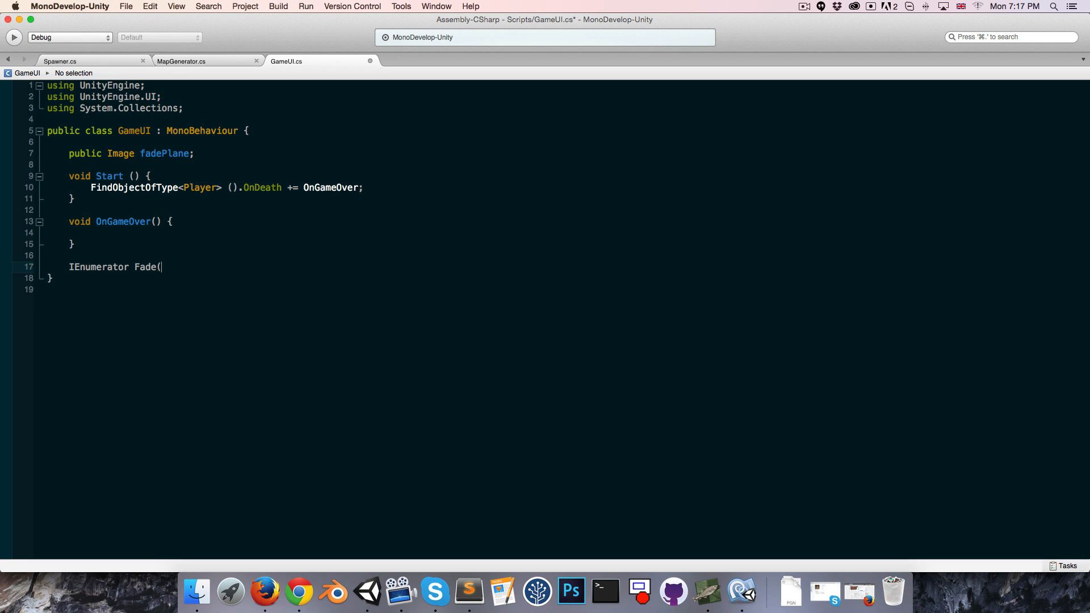
{"action": "type", "text": "Color from"}
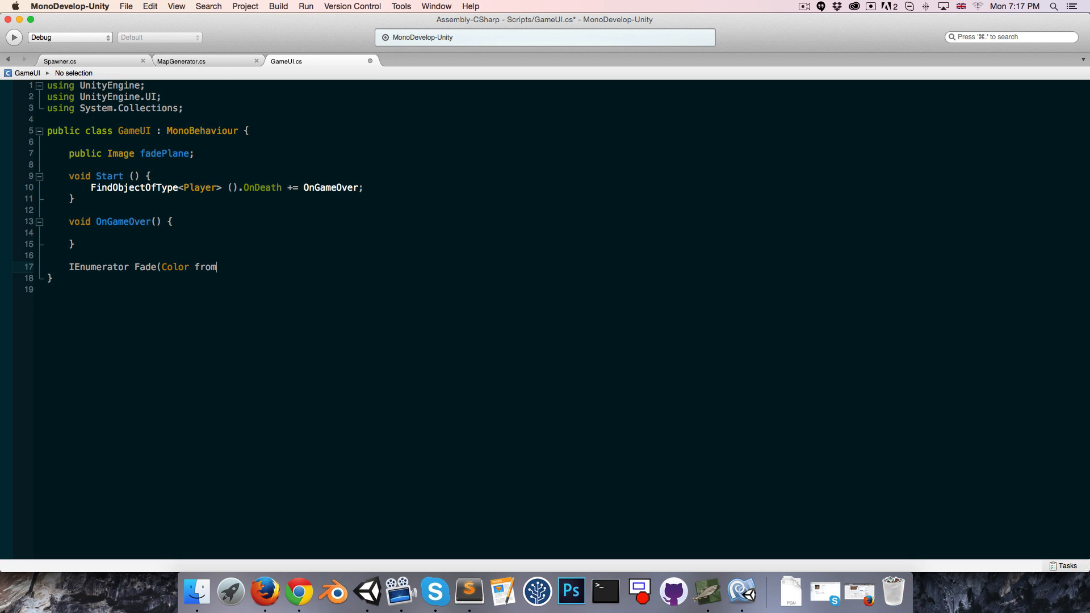
{"action": "type", "text": ", Color to,"}
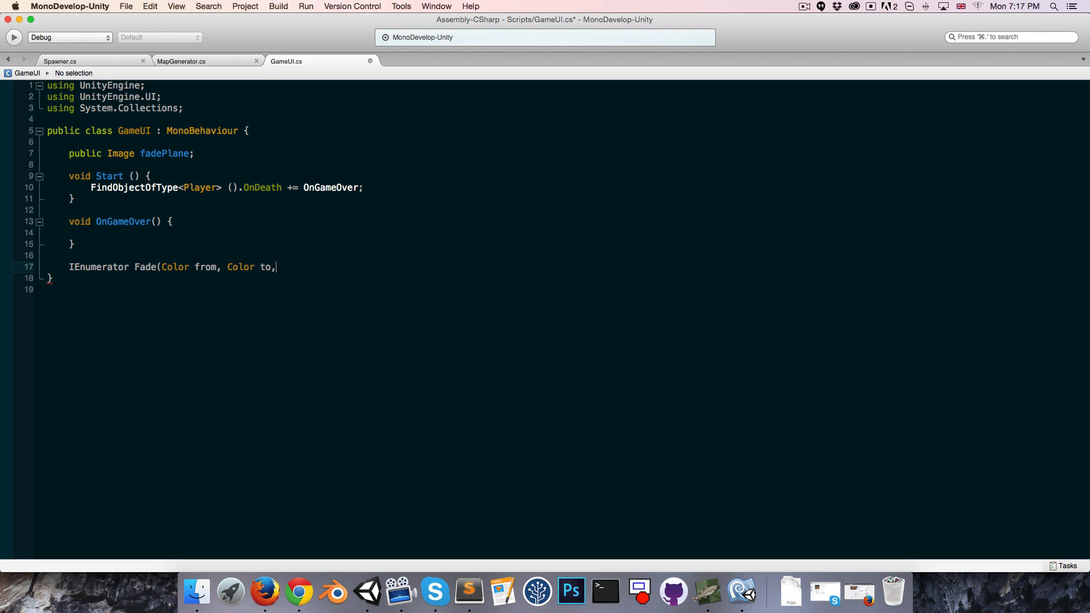
{"action": "type", "text": "float t"}
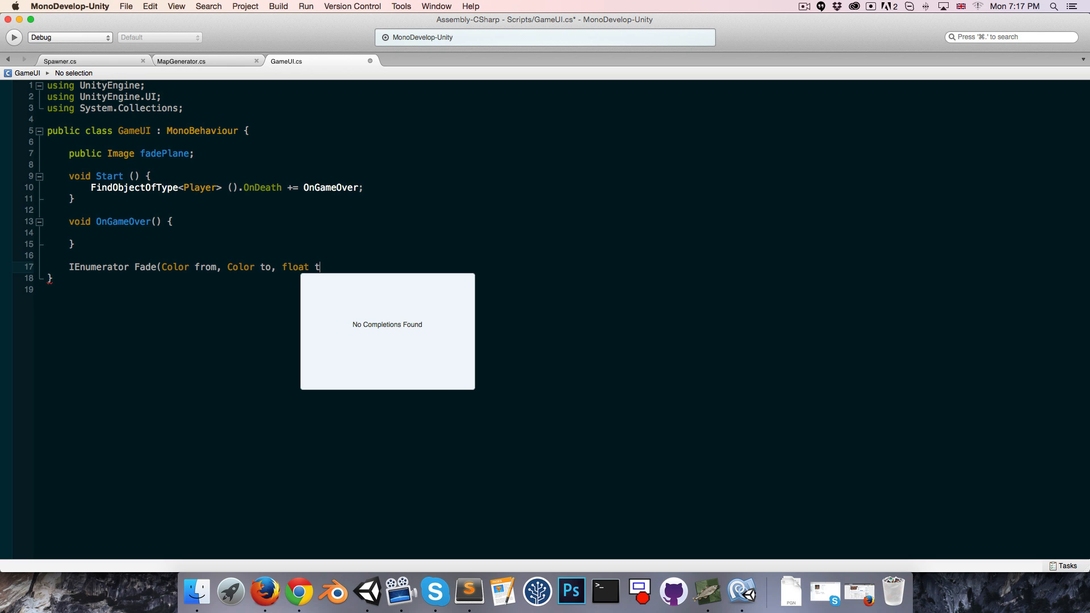
{"action": "type", "text": "ime) {"}
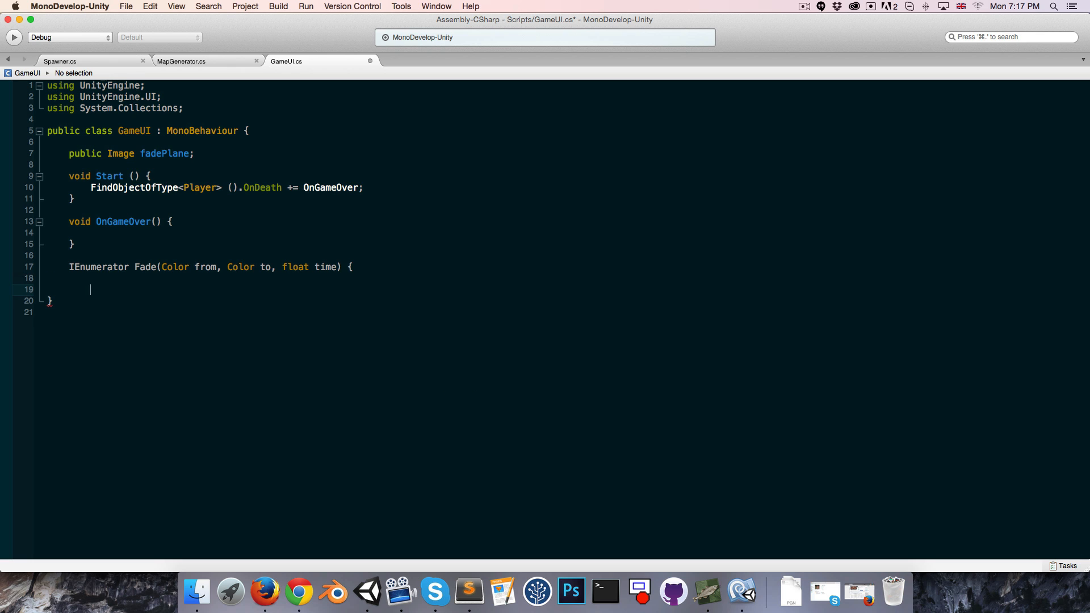
Add a speed variable set to 1 / time and a percent variable.
{"action": "left_click", "coordinate": [111, 278]}
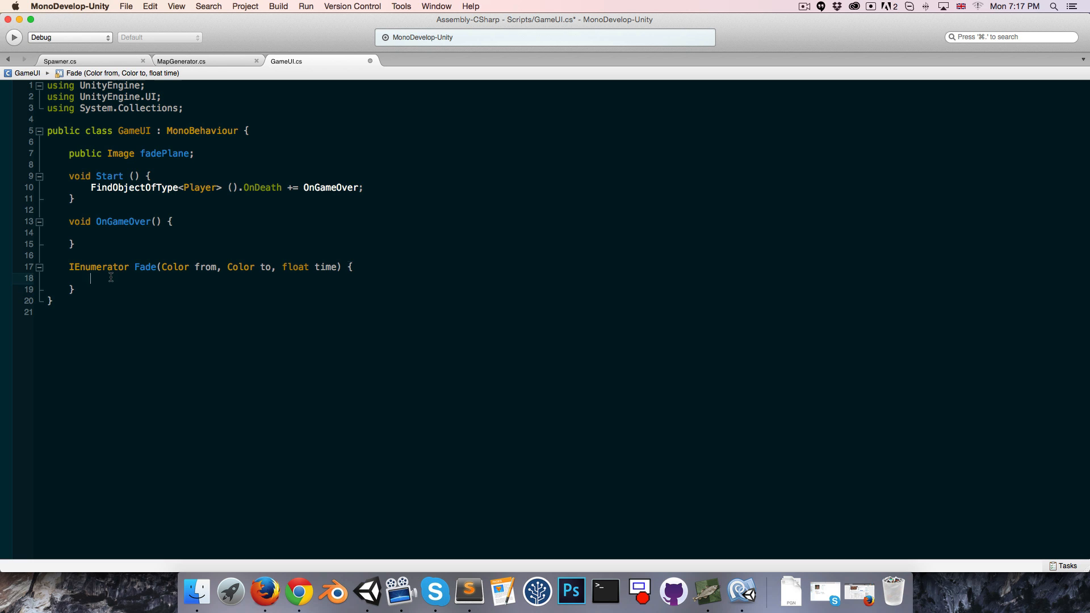
{"action": "type", "text": "float speed ="}
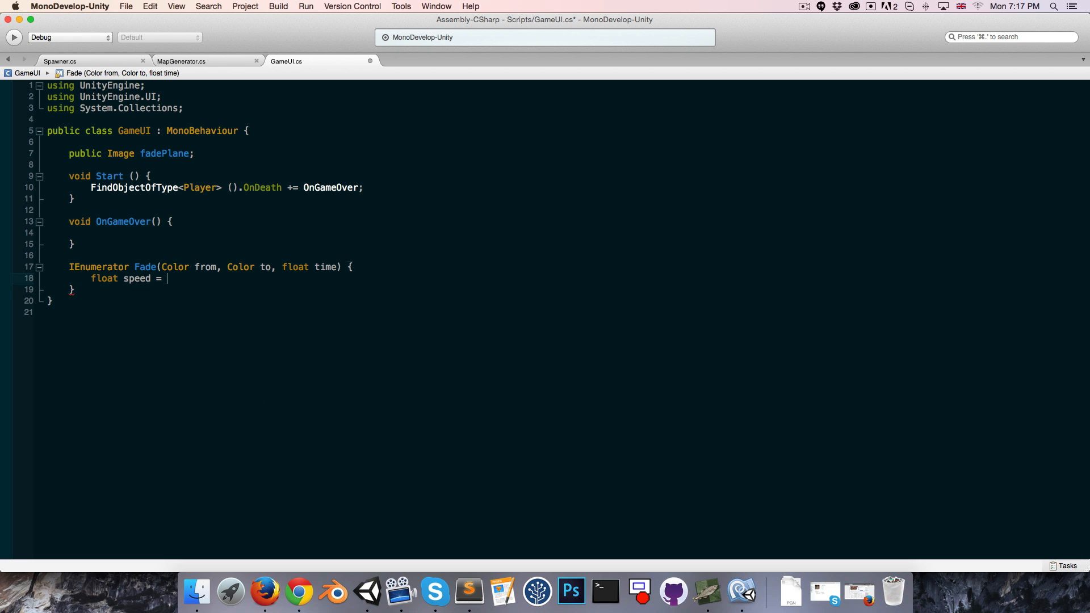
{"action": "type", "text": "1 / time;"}
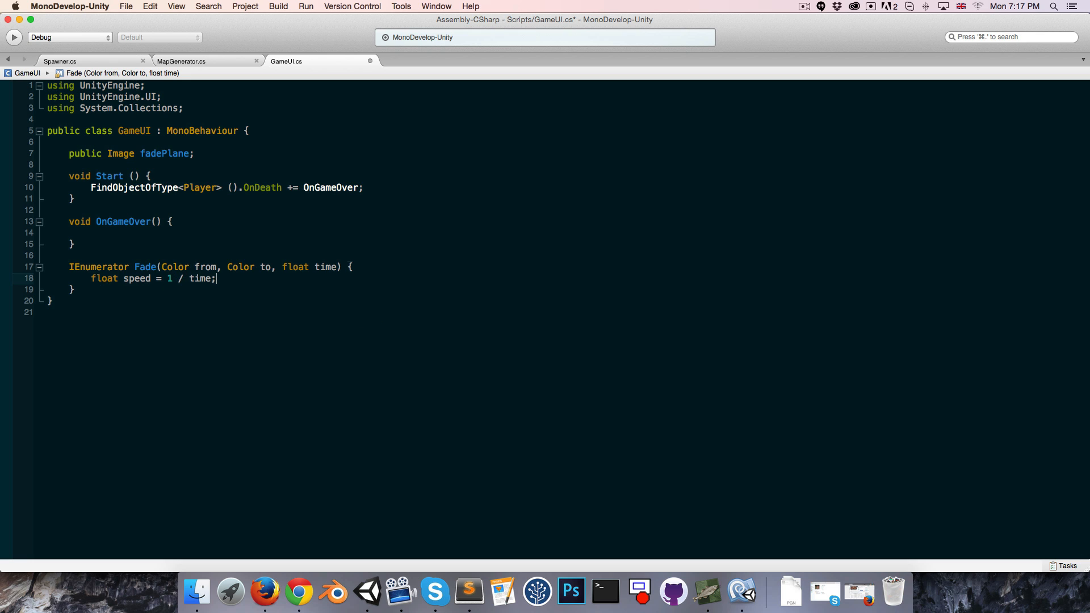
{"action": "type", "text": "float p"}
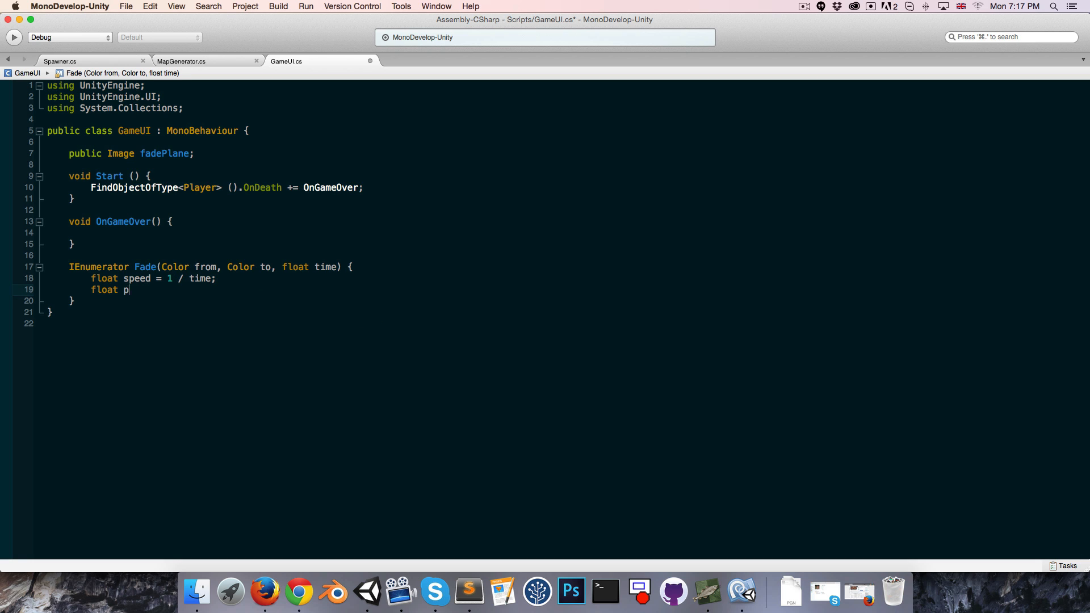
{"action": "type", "text": "ercent = 0;"}
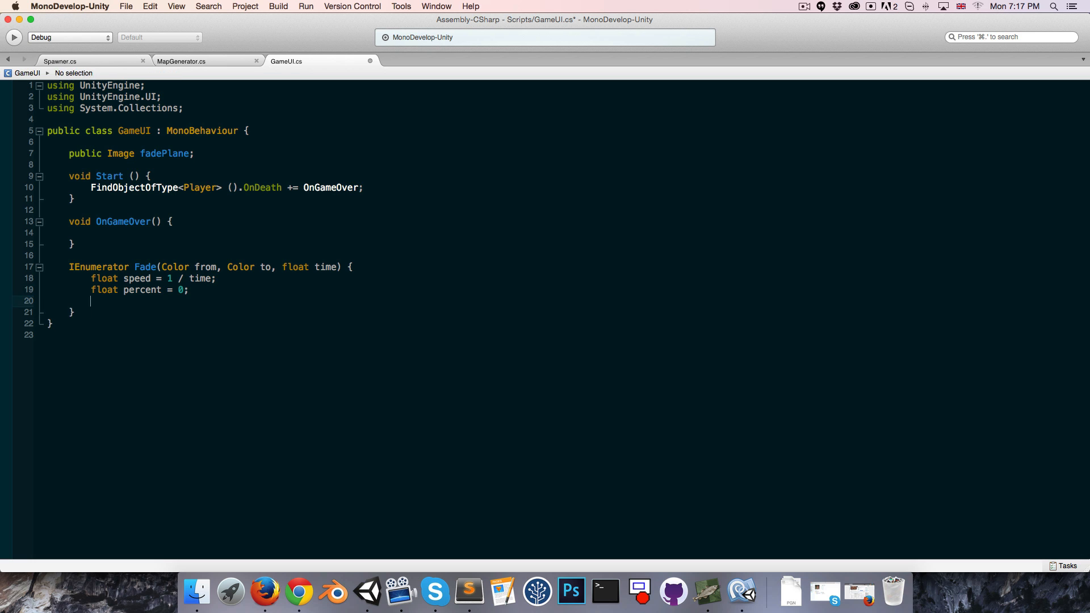
Add a while loop incrementing percent and setting fadePlane.color via Color.Lerp(from, to, percent).
{"action": "type", "text": "while ("}
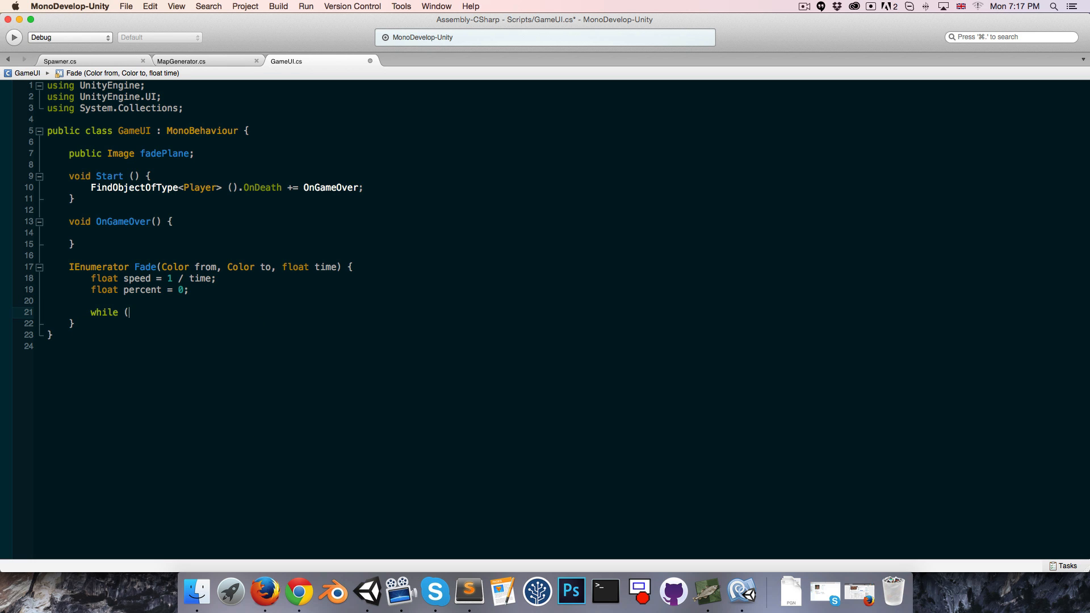
{"action": "type", "text": "percent <="}
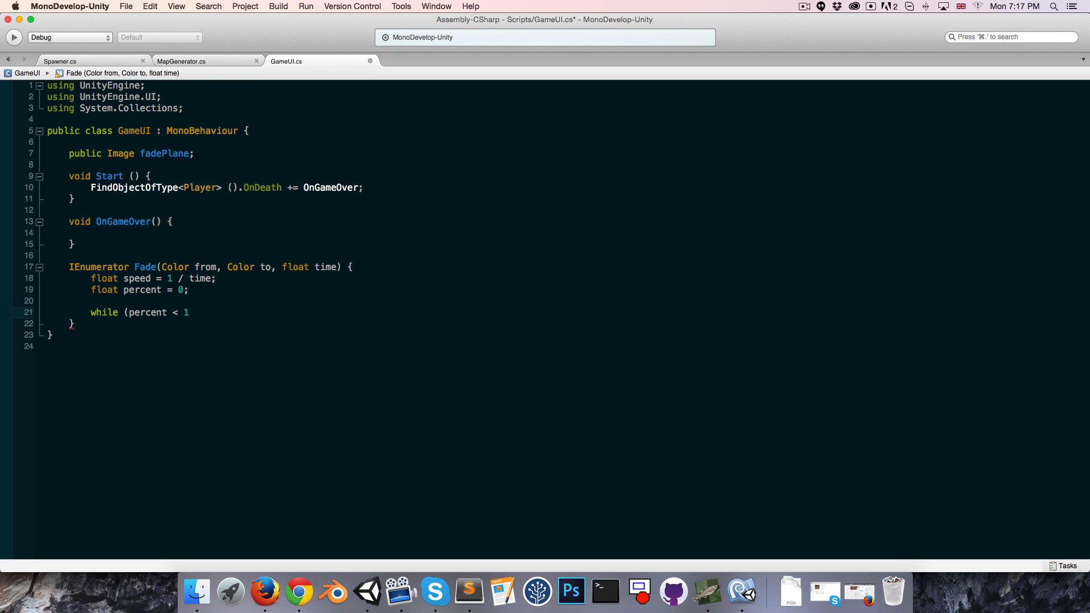
{"action": "type", "text": "per"}
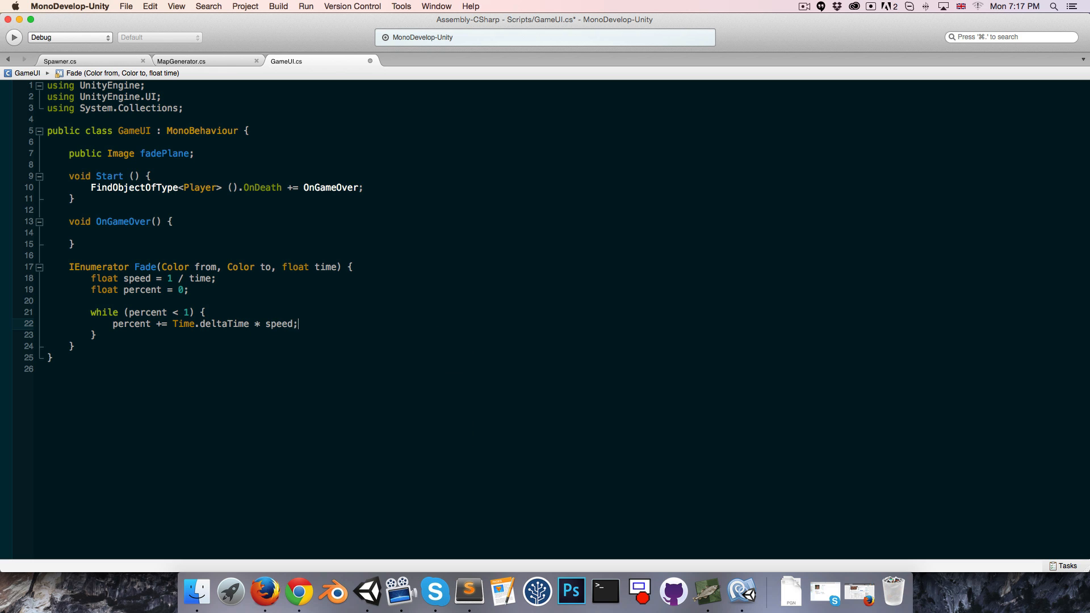
{"action": "type", "text": "f"}
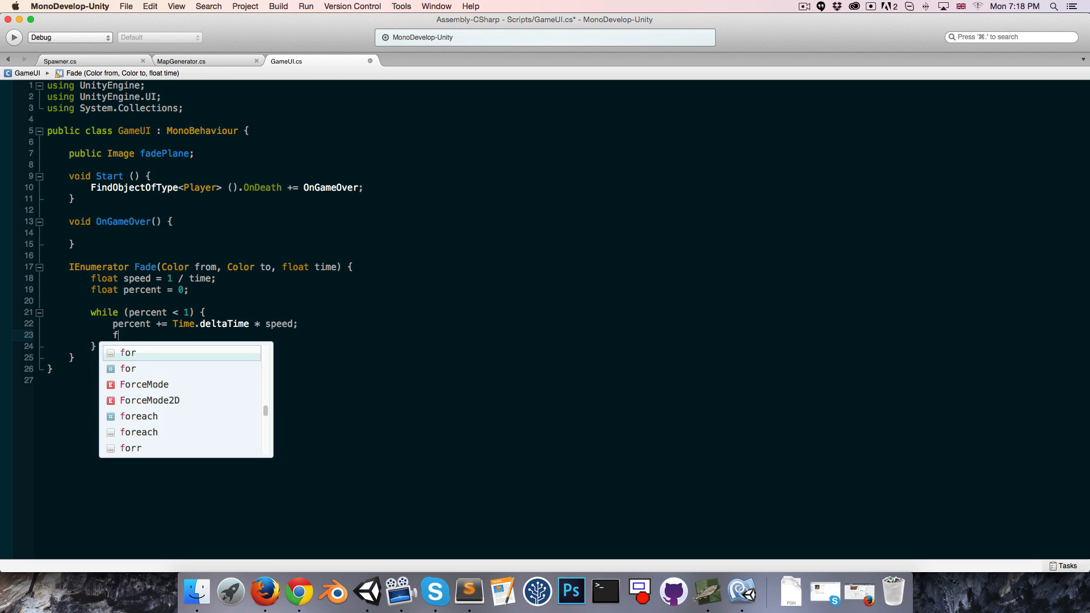
{"action": "type", "text": "adePlane.color = Color."}
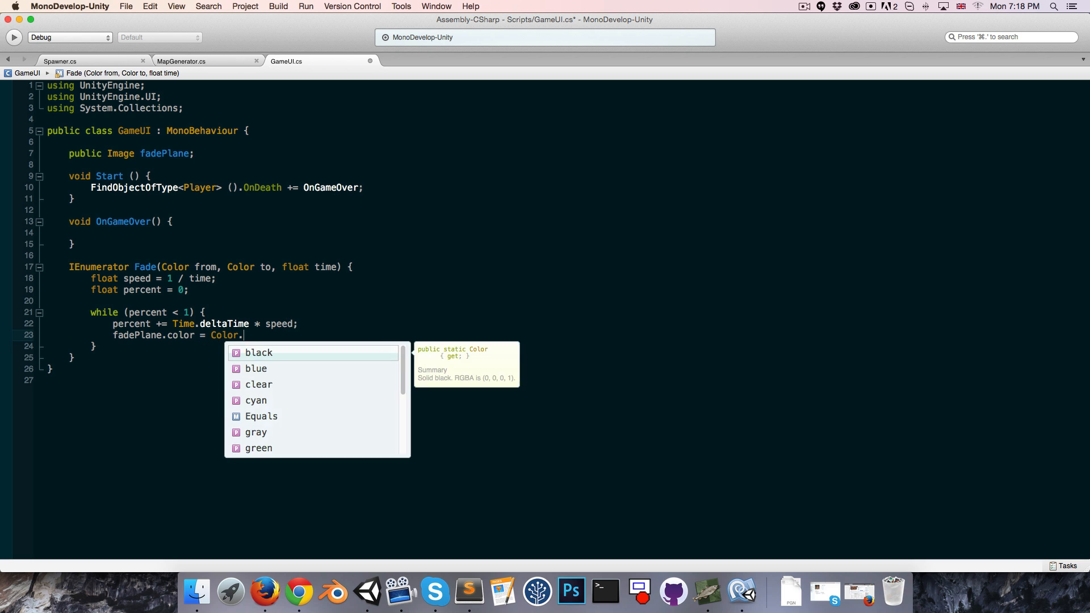
{"action": "type", "text": "Lerp(from"}
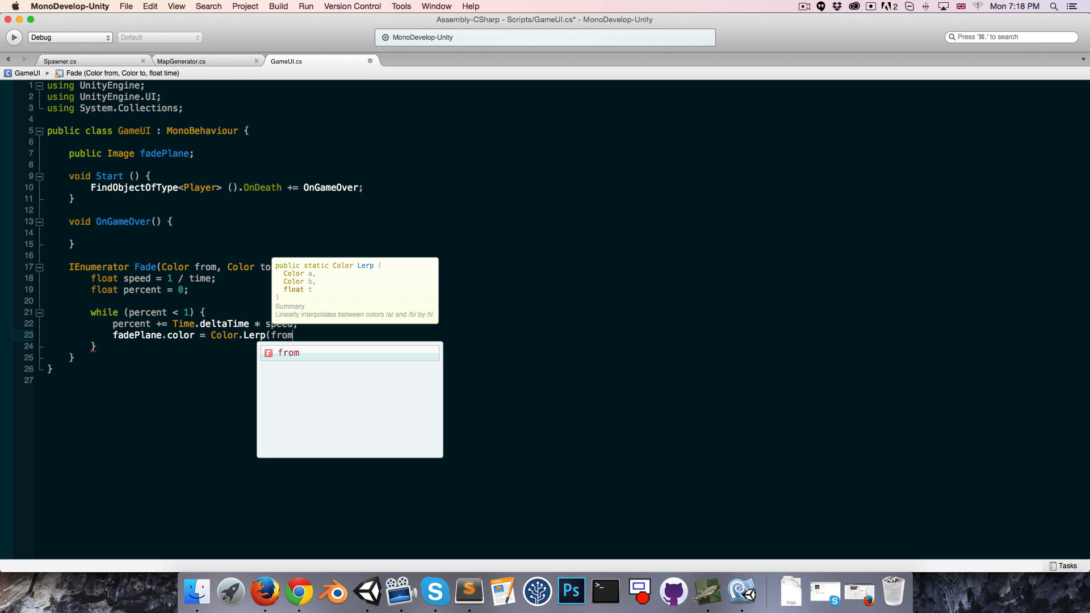
{"action": "type", "text": ","}
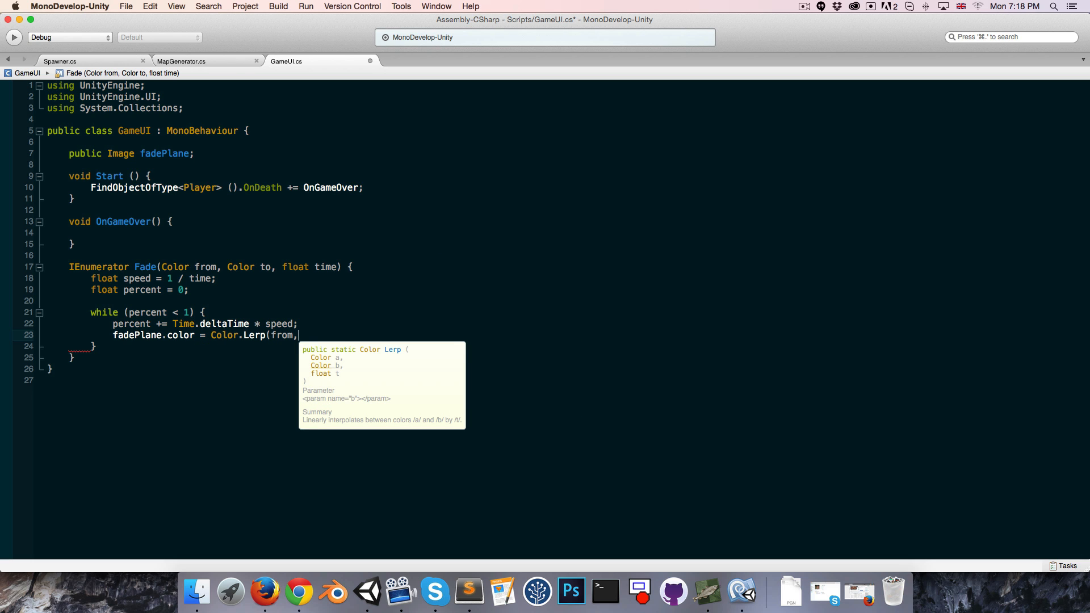
{"action": "type", "text": "to,per"}
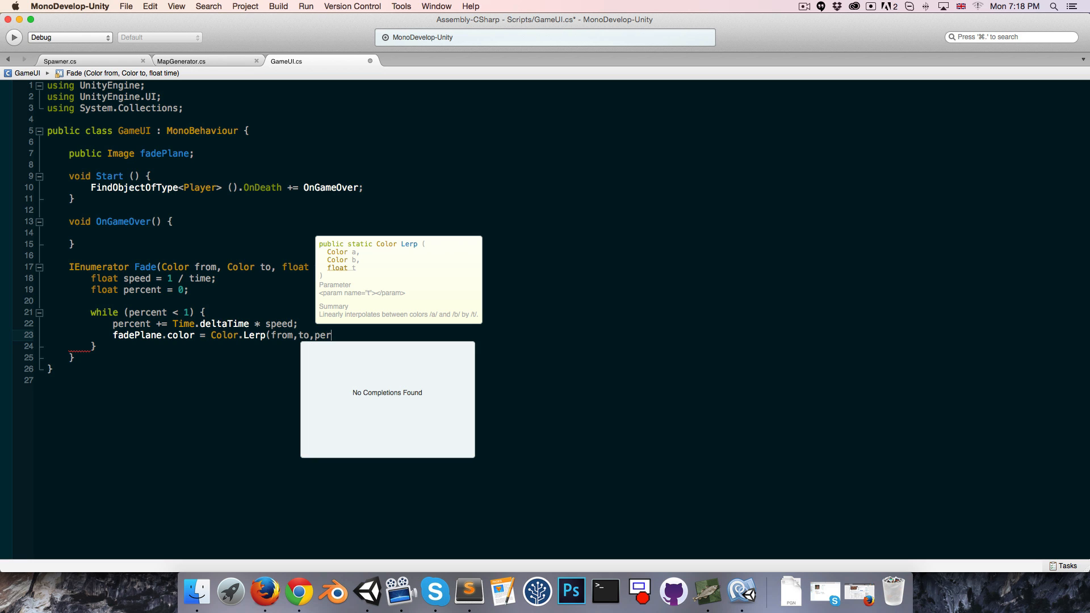
{"action": "type", "text": "cent);"}
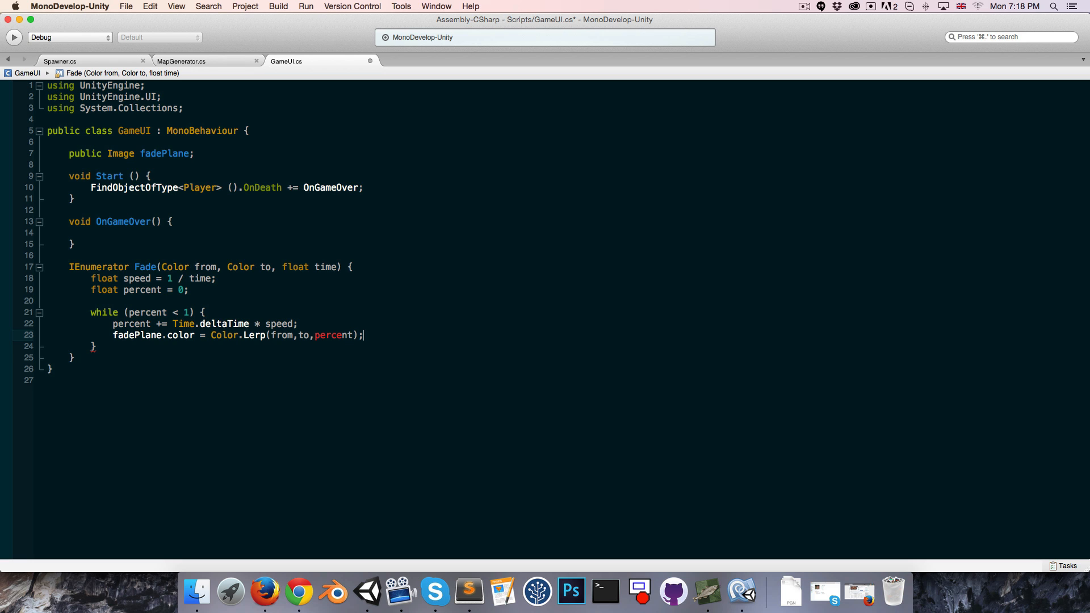
{"action": "type", "text": "yield return null;"}
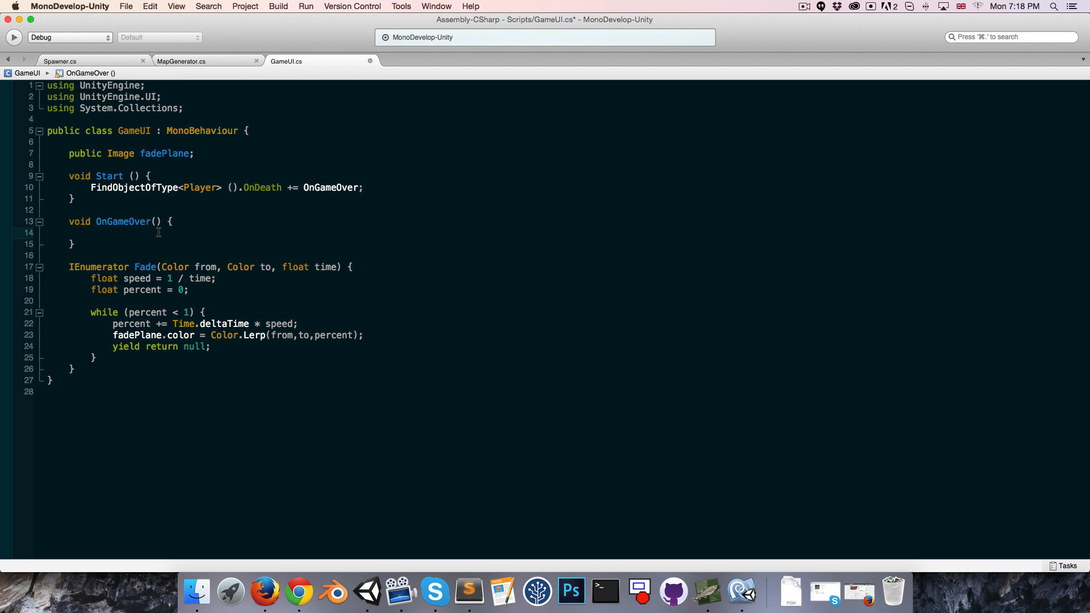
Add StartCoroutine(Fade(Color.clear, Color.black, 1)); inside OnGameOver and highlight that line.
{"action": "type", "text": "StartCoroutine"}
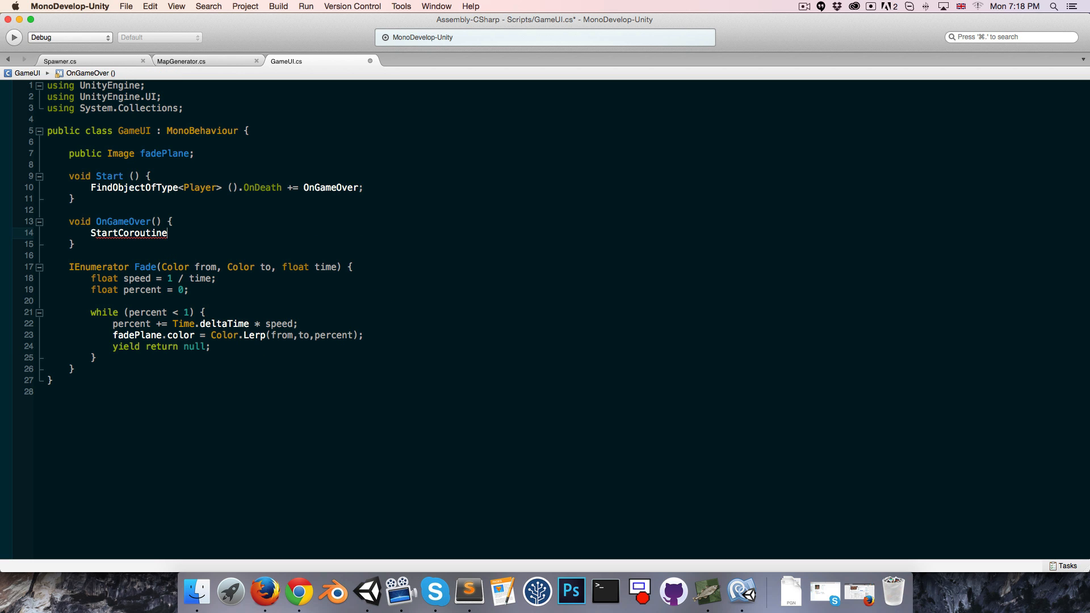
{"action": "type", "text": "(Fade ("}
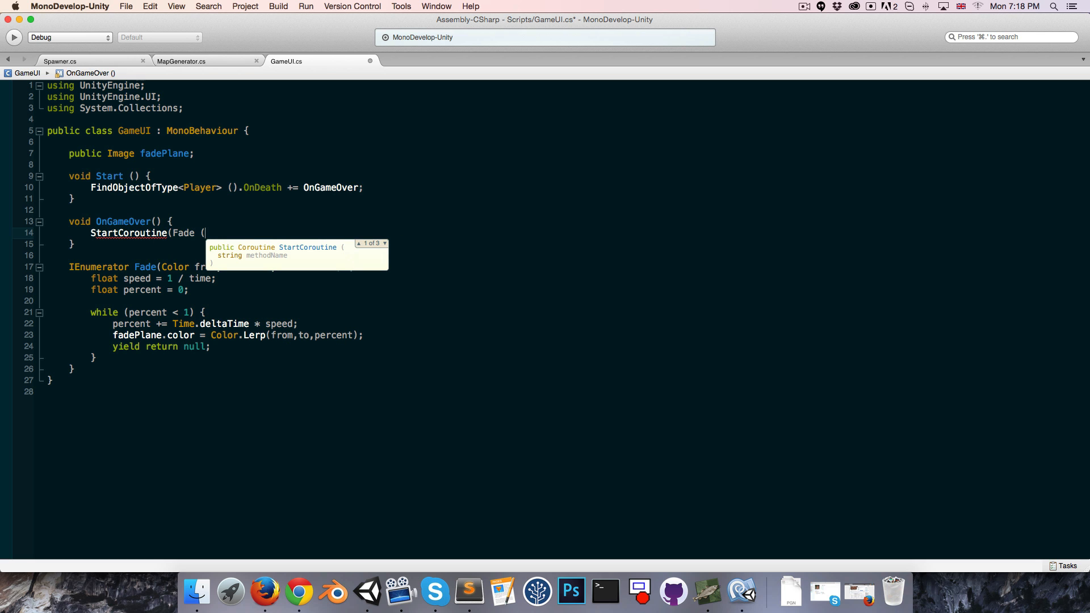
{"action": "type", "text": "Color."}
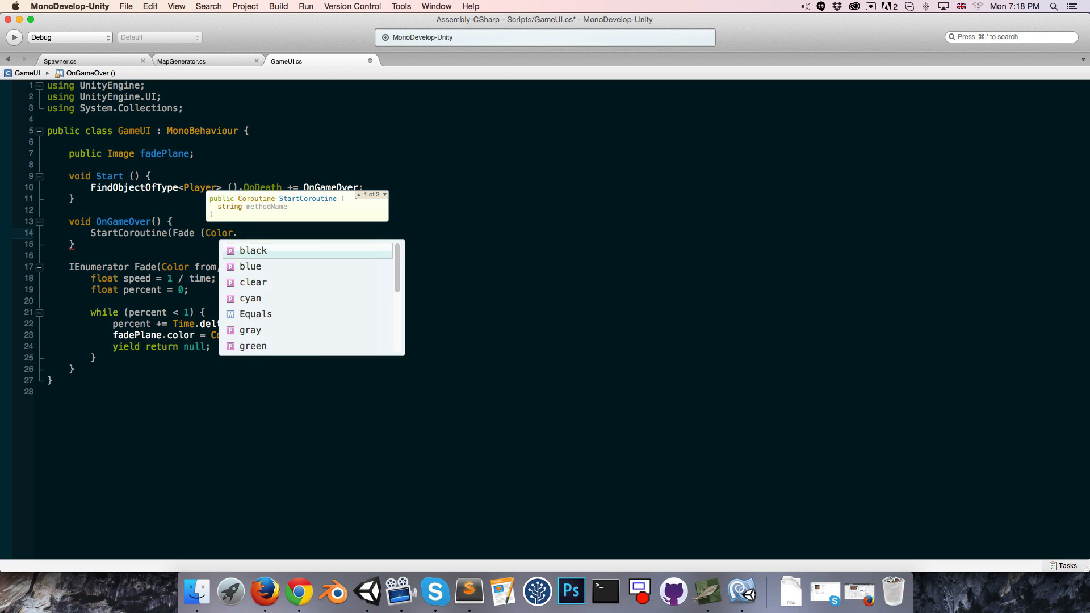
{"action": "type", "text": "clear, Color"}
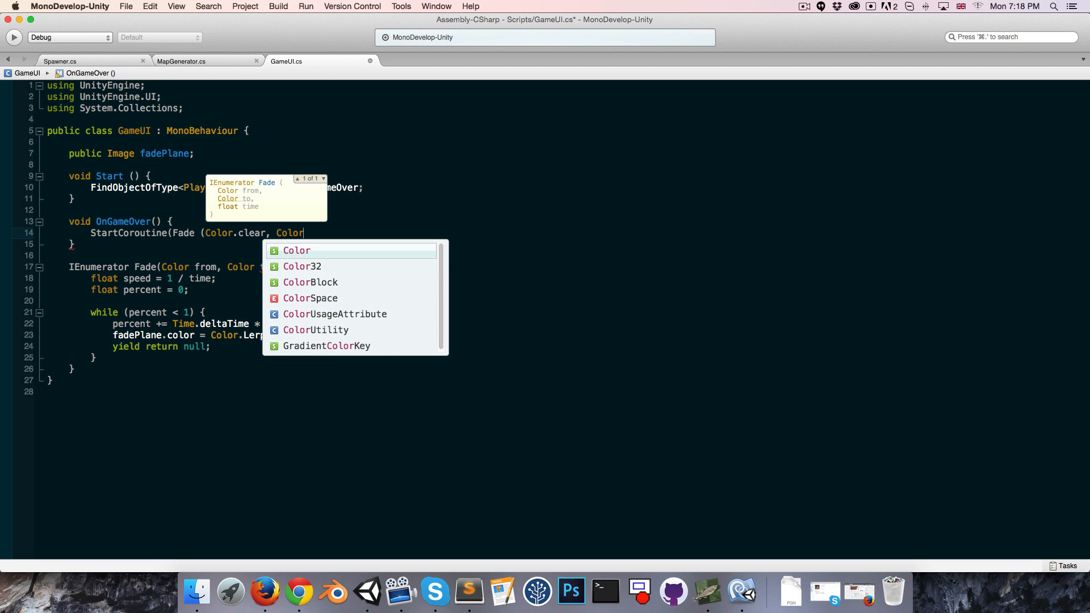
{"action": "type", "text": ".black"}
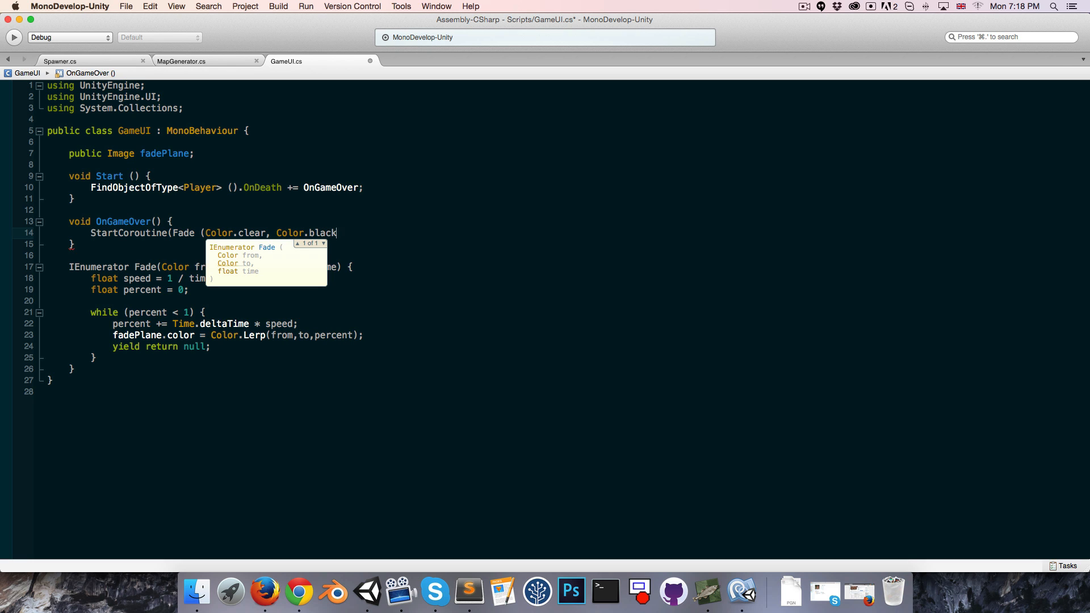
{"action": "type", "text": ","}
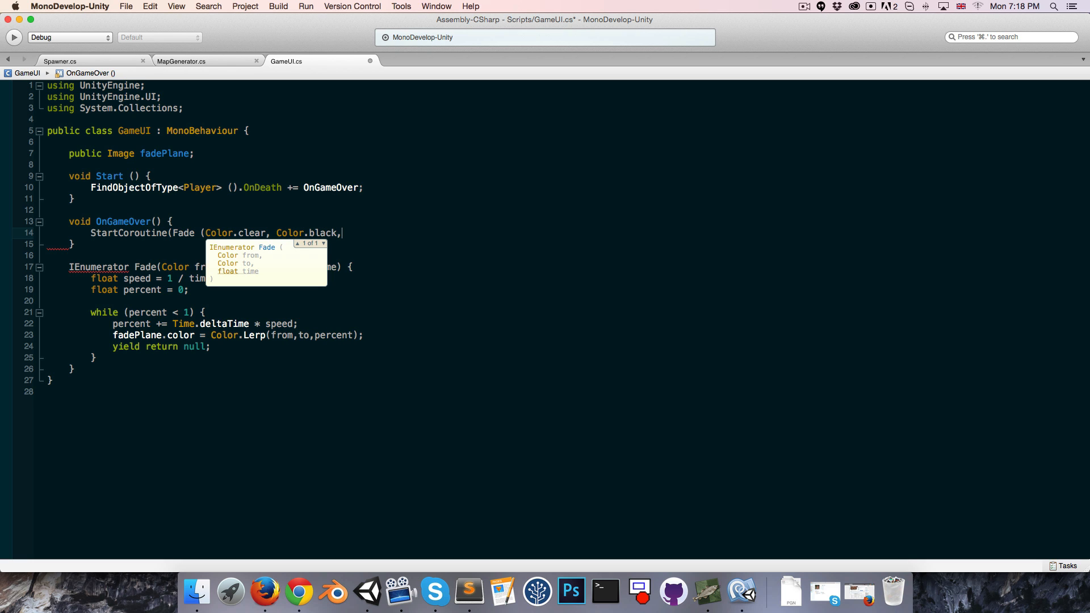
{"action": "type", "text": "1"}
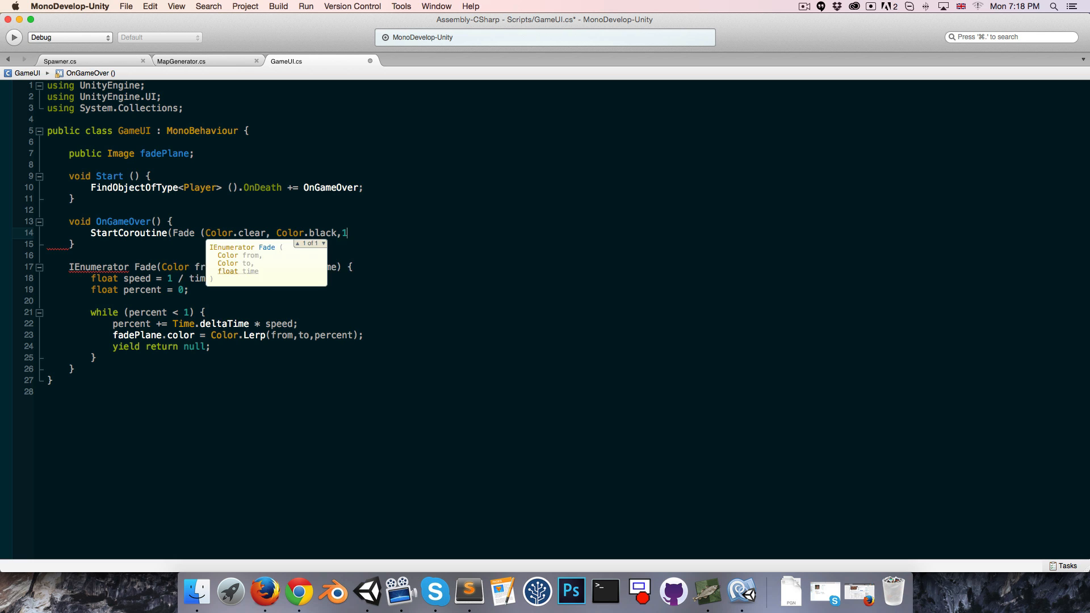
{"action": "type", "text": ");"}
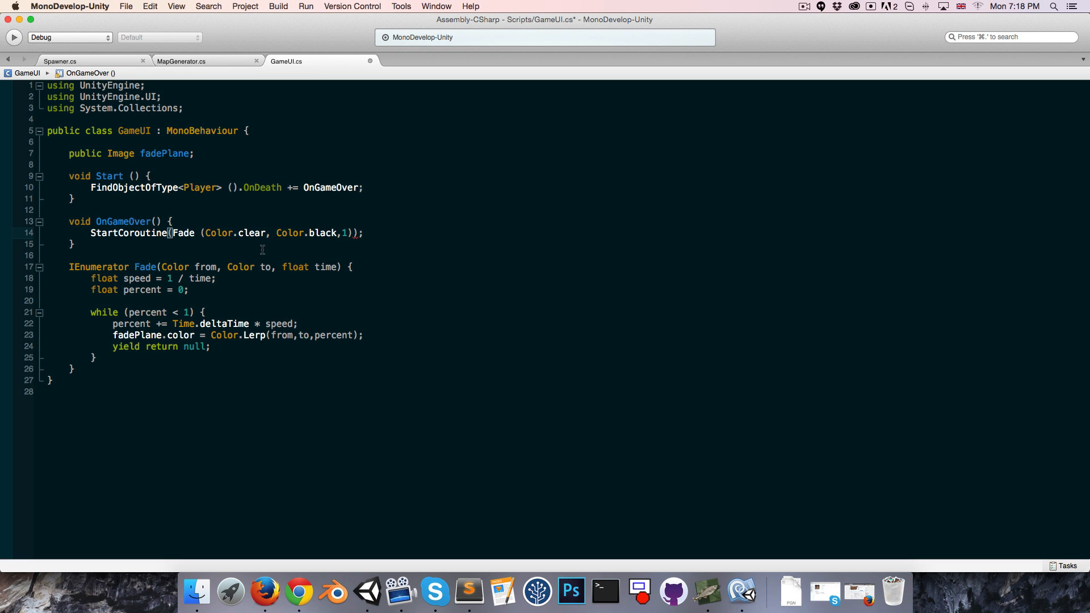
{"action": "triple_click", "coordinate": [209, 233]}
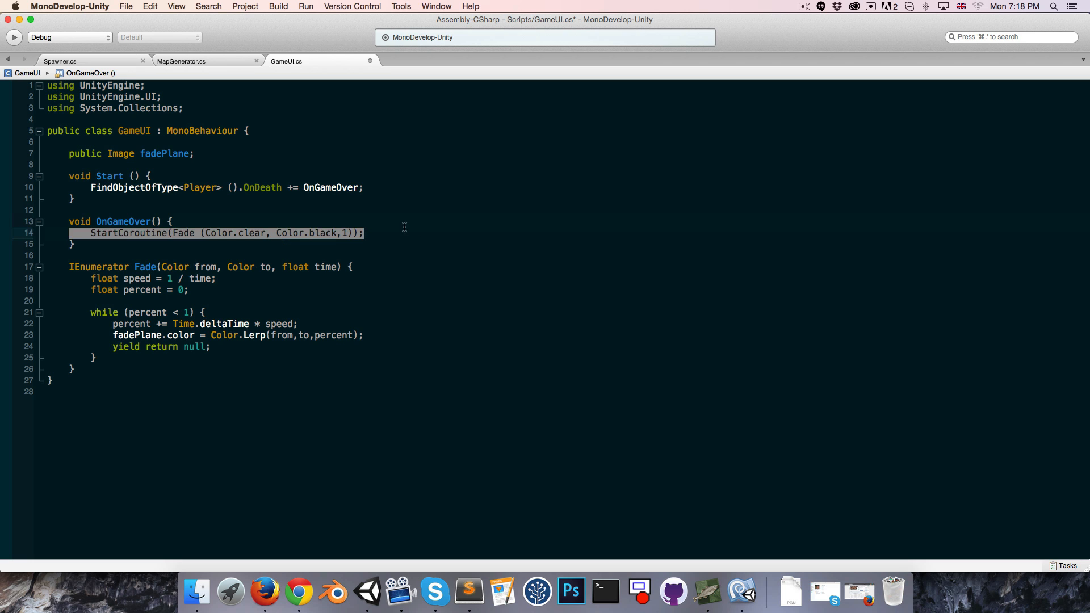
{"action": "mouse_move", "coordinate": [244, 242]}
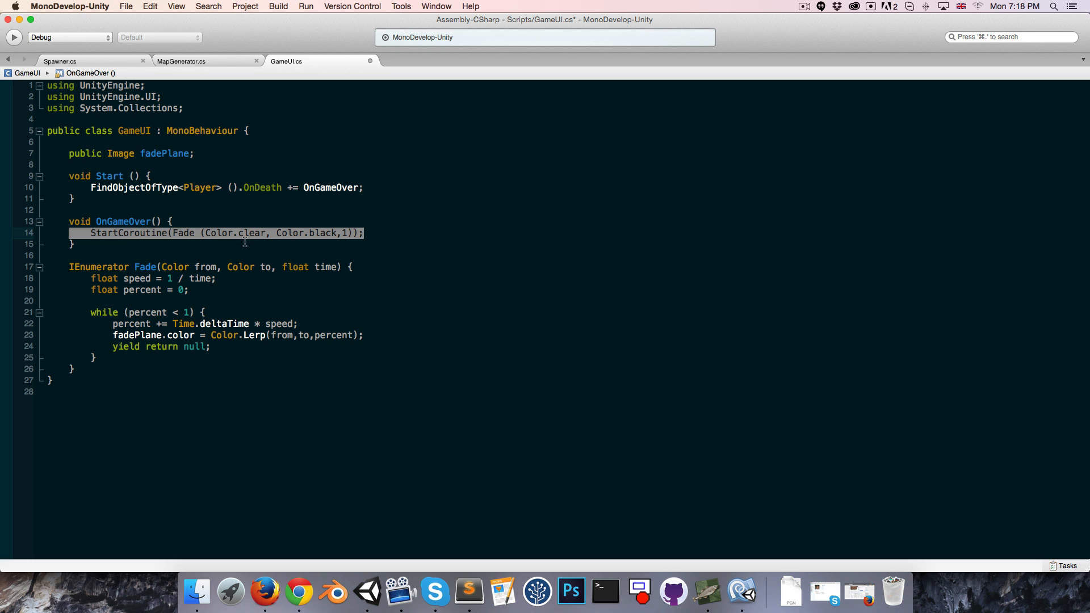
{"action": "mouse_move", "coordinate": [214, 158]}
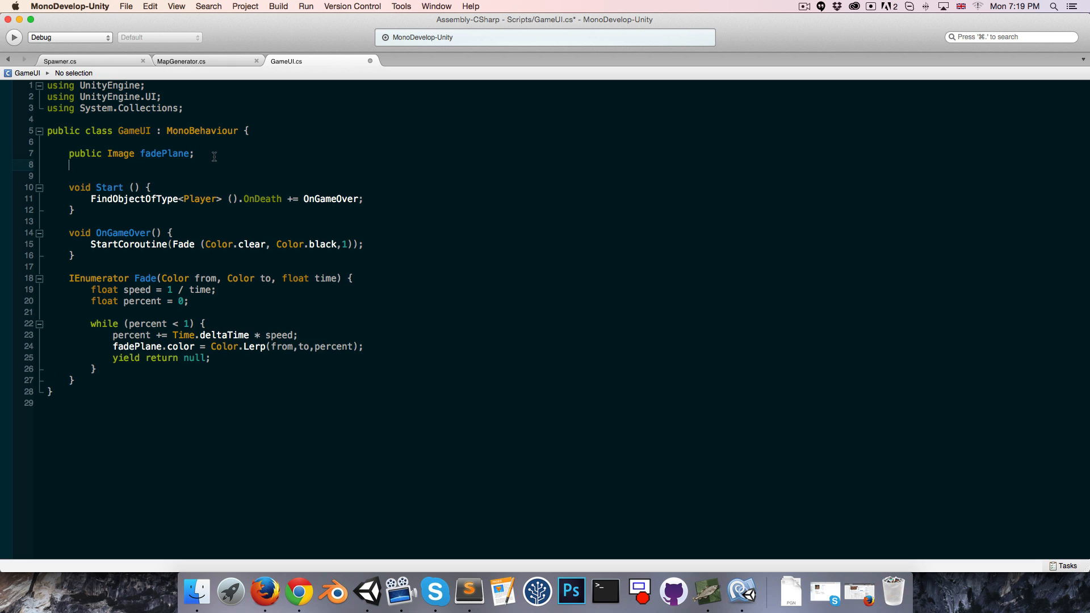
Declare gameOverUI as a public GameObject and call gameOverUI.SetActive(true) in OnGameOver.
{"action": "type", "text": "public"}
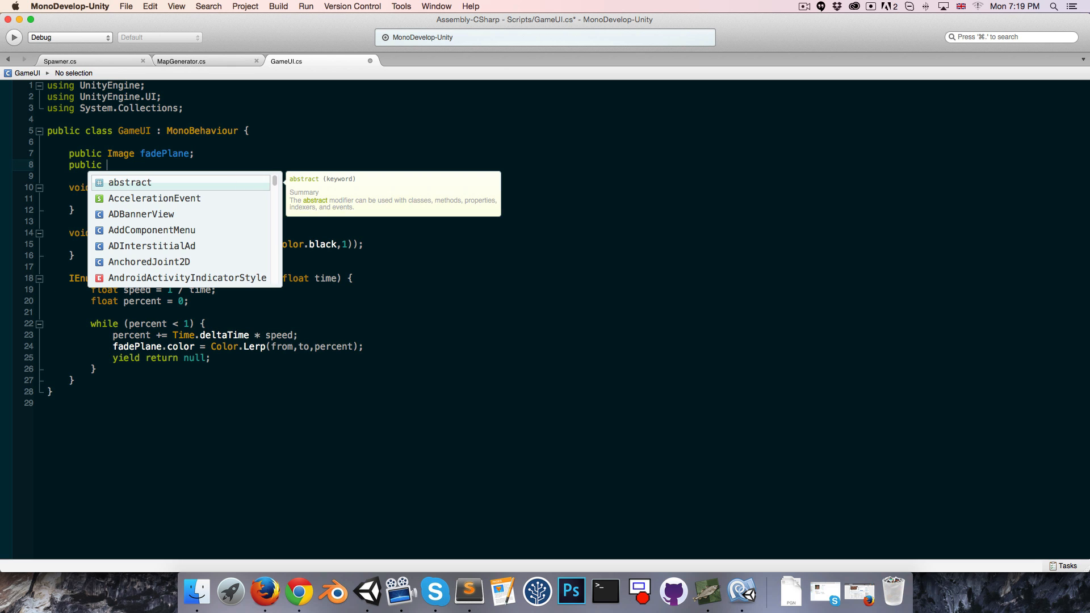
{"action": "type", "text": "tran"}
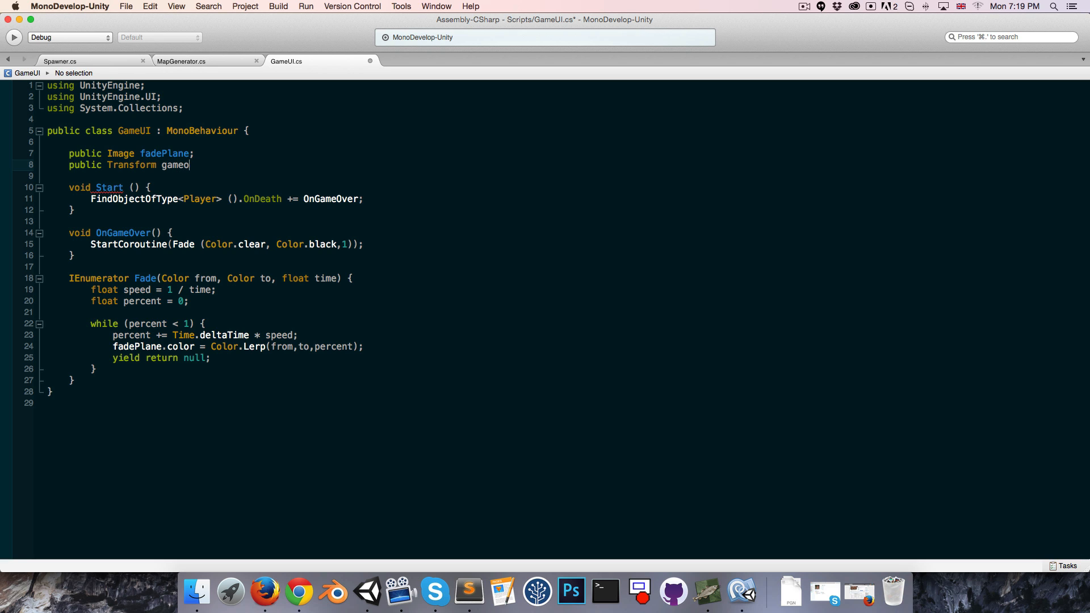
{"action": "type", "text": "ver"}
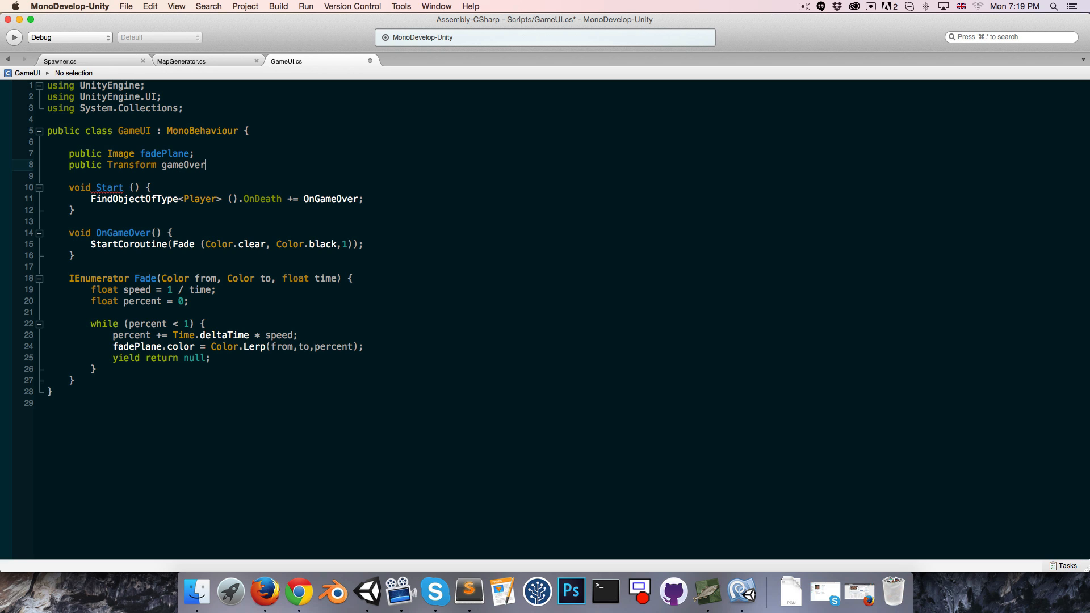
{"action": "type", "text": "UI;"}
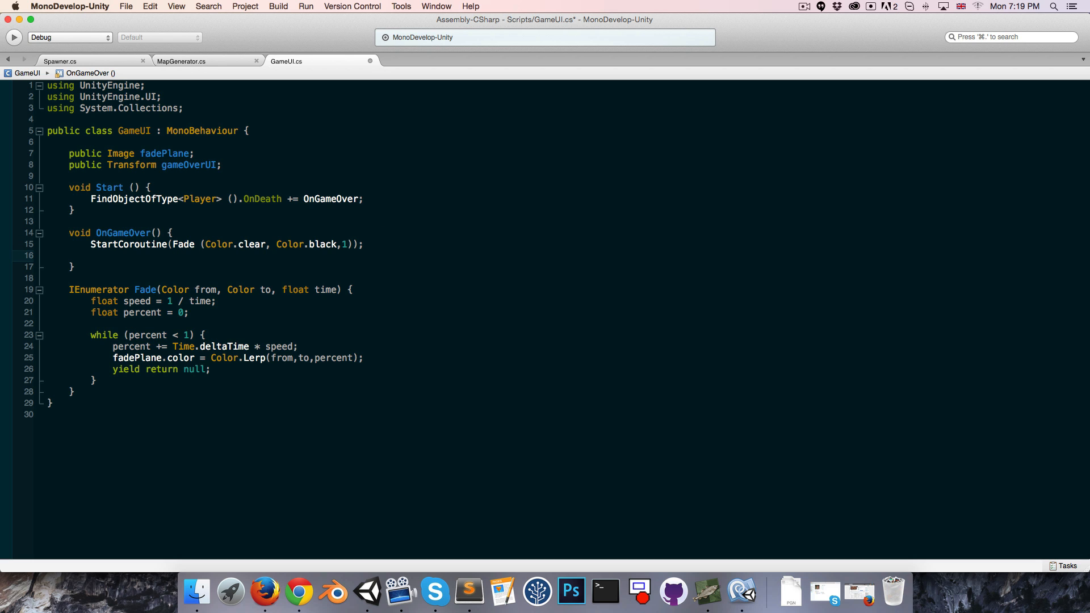
{"action": "type", "text": "gameOverUI"}
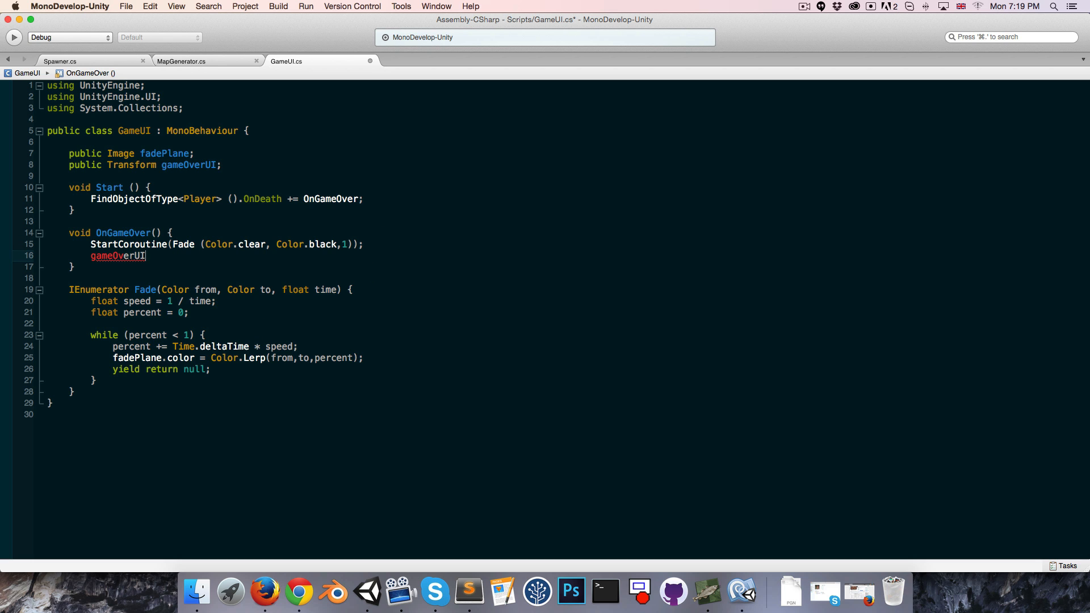
{"action": "type", "text": ".set"}
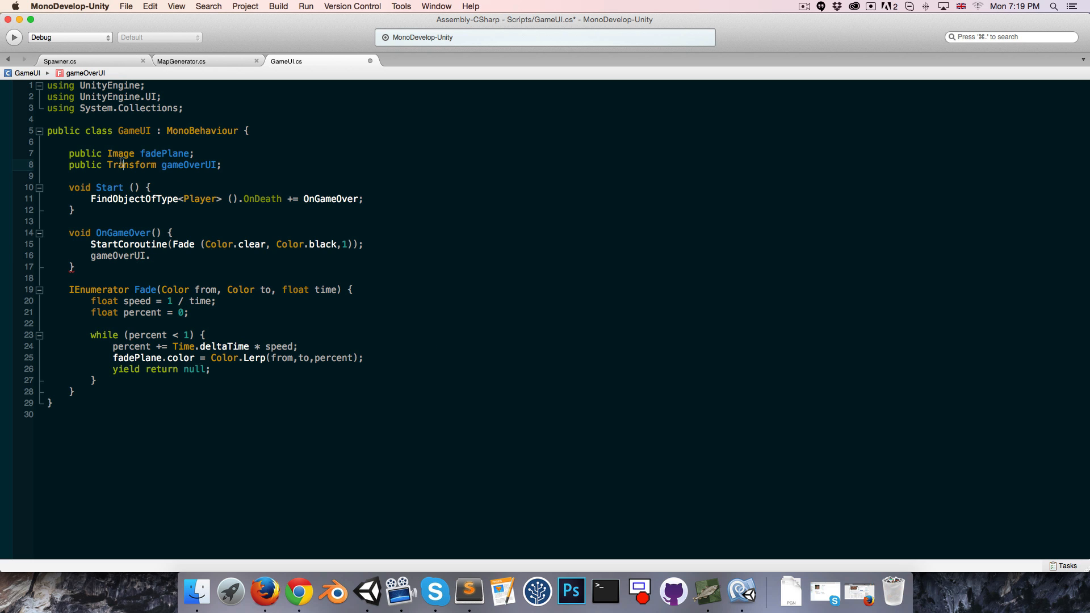
{"action": "type", "text": "GameObject"}
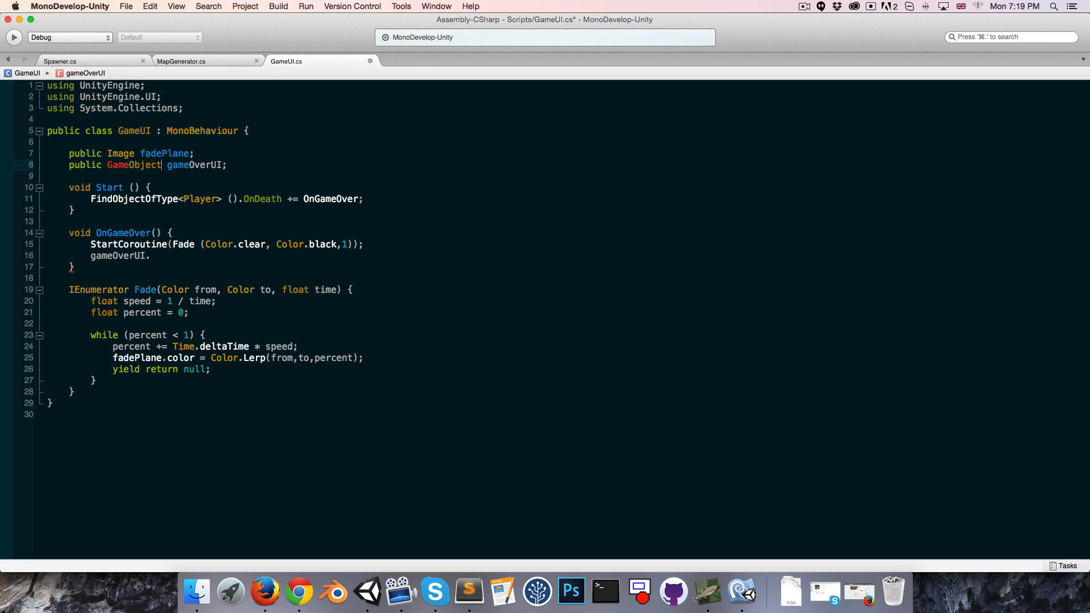
{"action": "type", "text": "SetActive"}
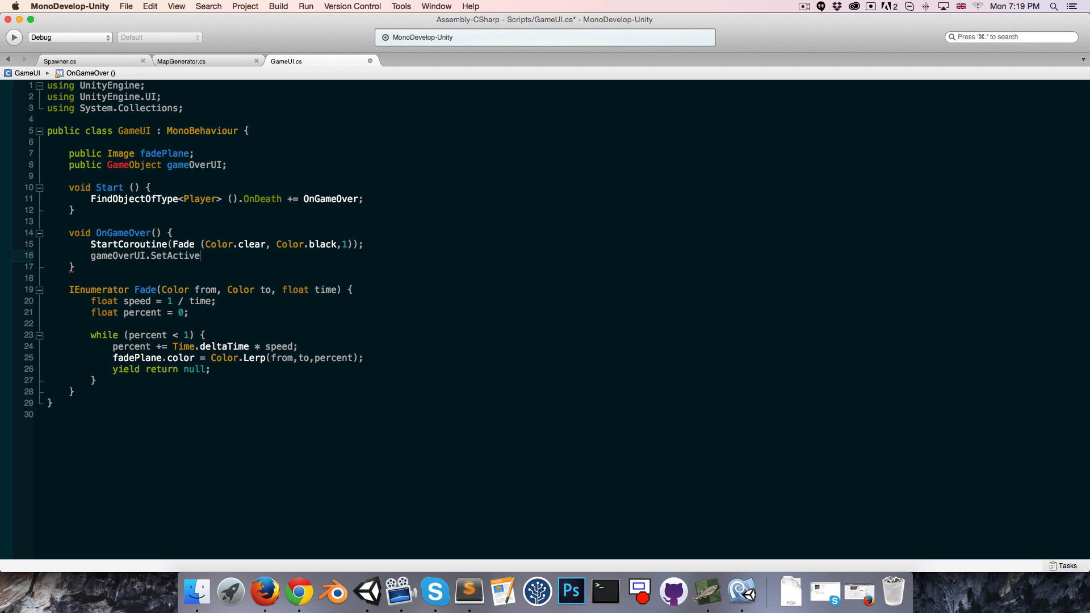
{"action": "type", "text": "(true);"}
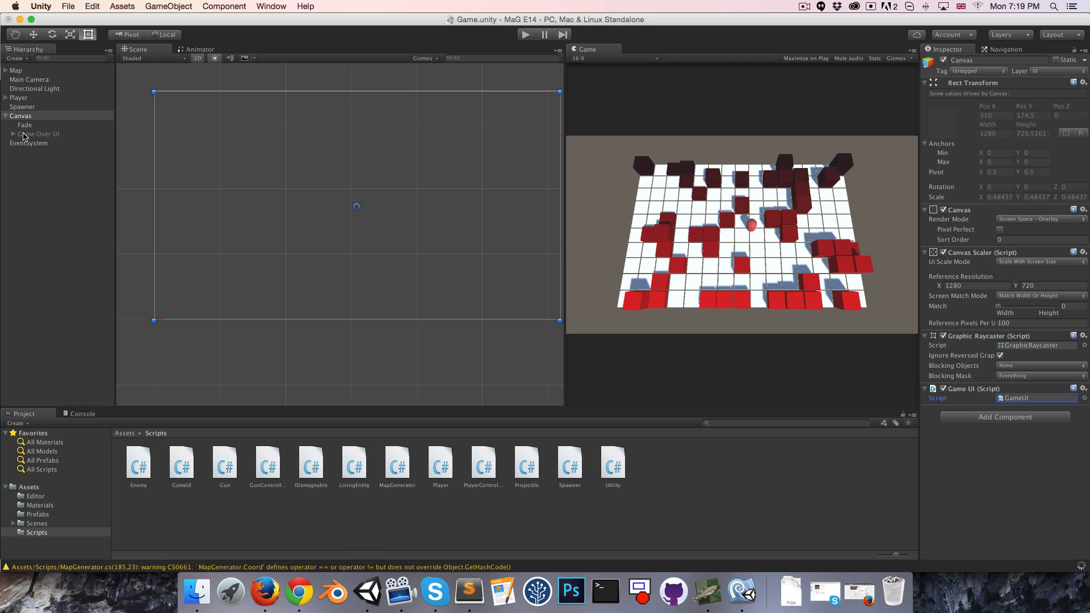
Check the Canvas's Game UI fields, then play-test until the Game Over screen shows and stop.
{"action": "left_click", "coordinate": [21, 115]}
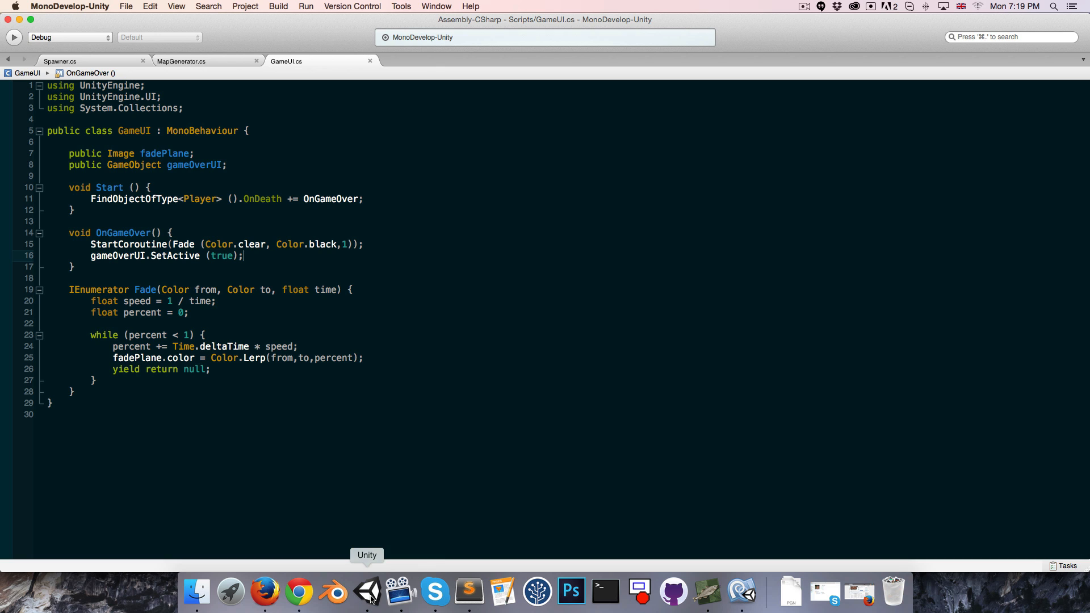
{"action": "left_click", "coordinate": [366, 592]}
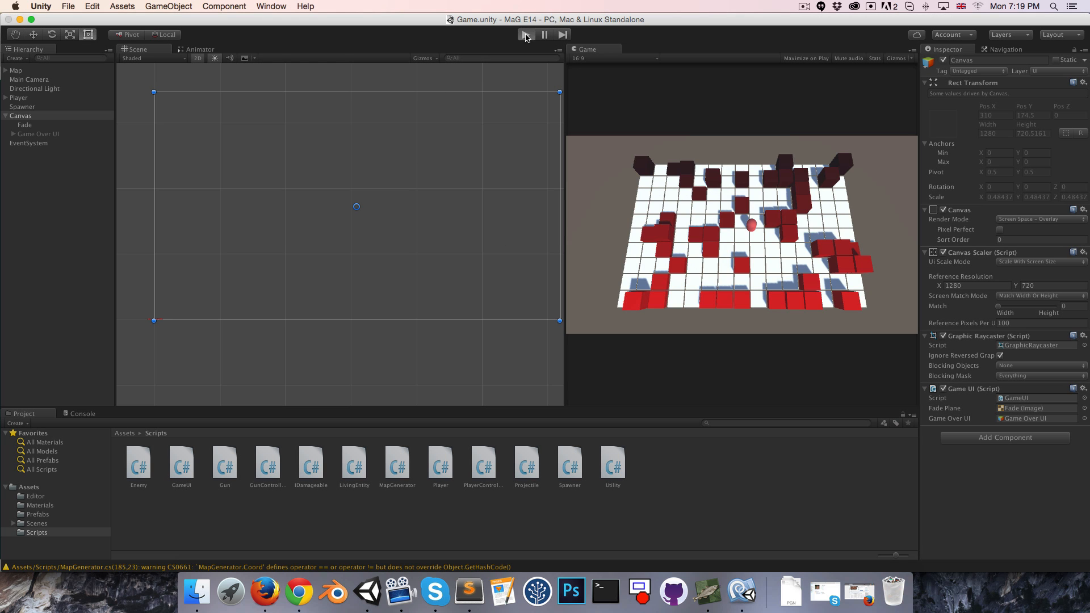
{"action": "left_click", "coordinate": [526, 34]}
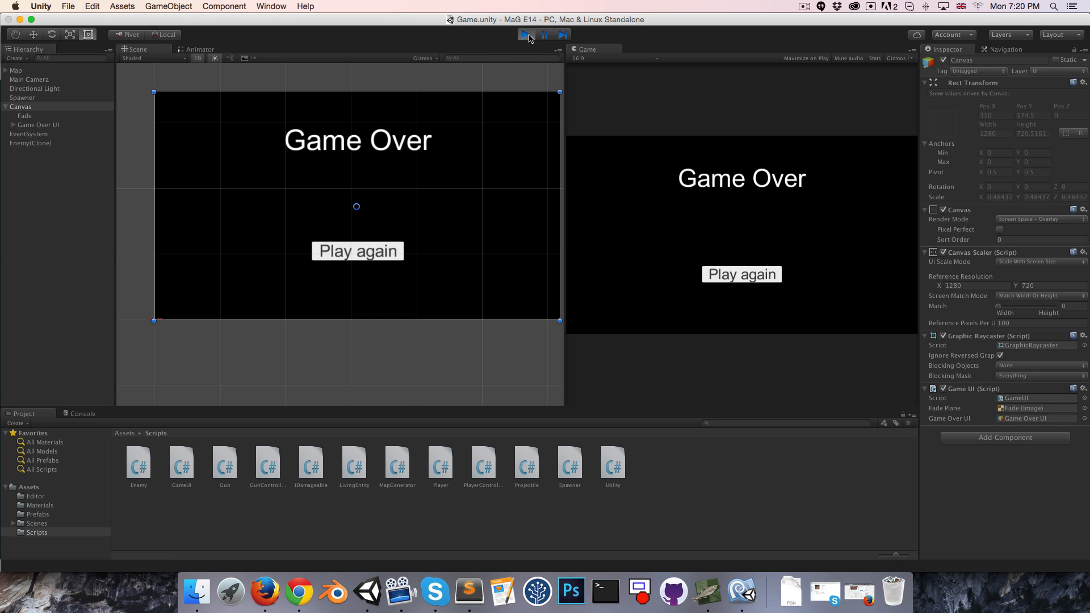
{"action": "left_click", "coordinate": [525, 34]}
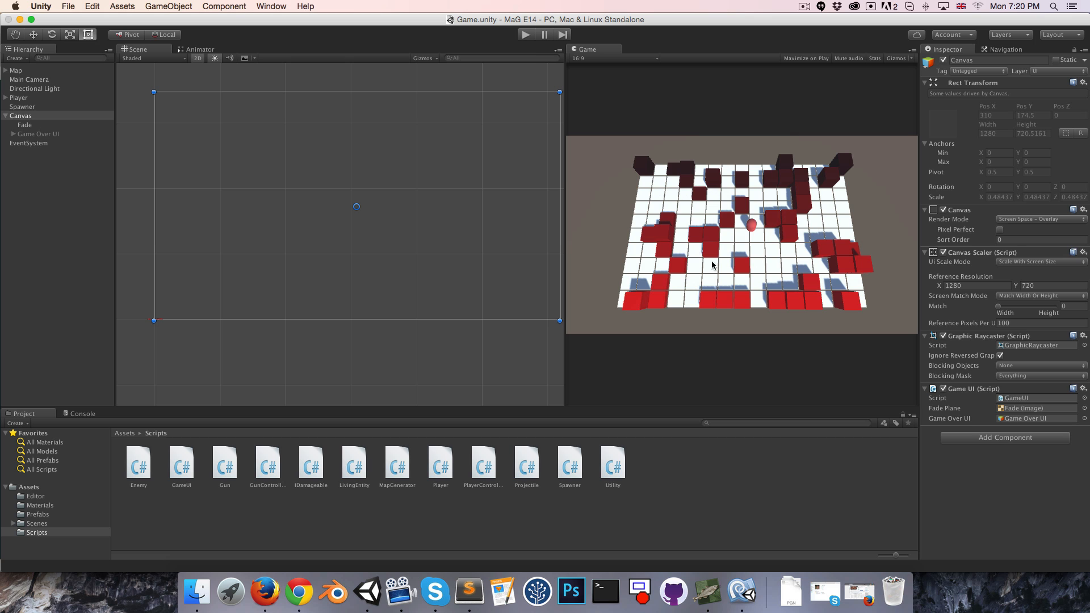
{"action": "mouse_move", "coordinate": [691, 203]}
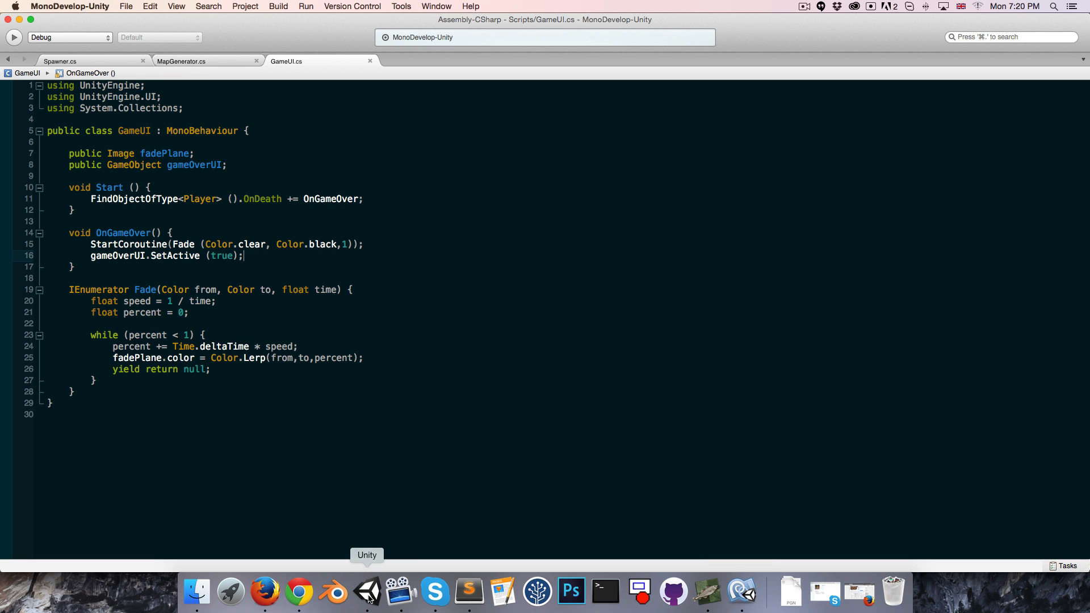
Open the Player script and add [ContextMenu("Self Destruct")] above LivingEntity's Die method.
{"action": "left_click", "coordinate": [368, 592]}
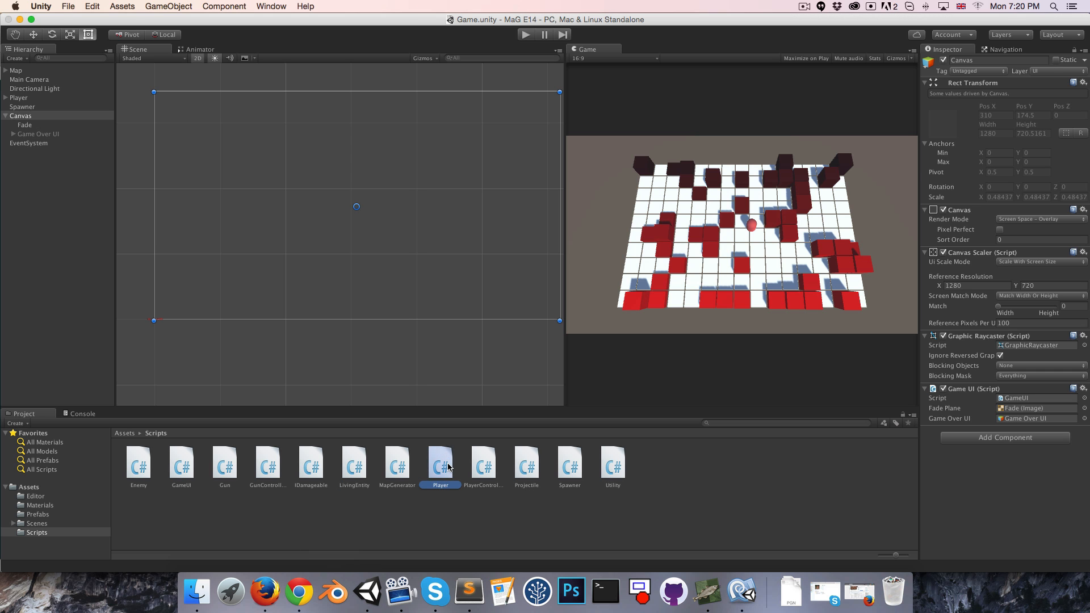
{"action": "double_click", "coordinate": [440, 460]}
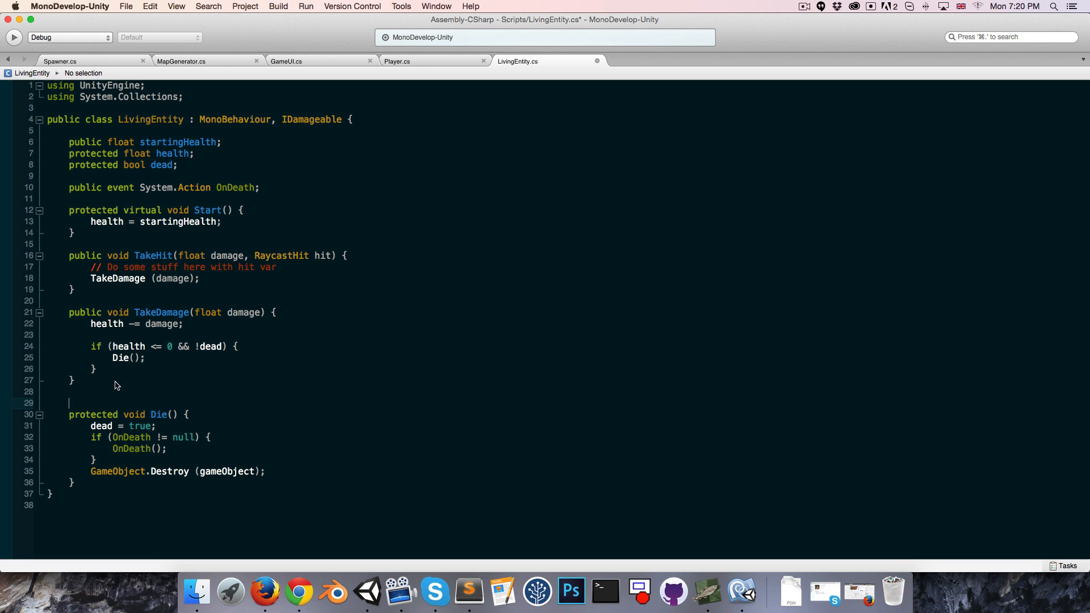
{"action": "type", "text": "["}
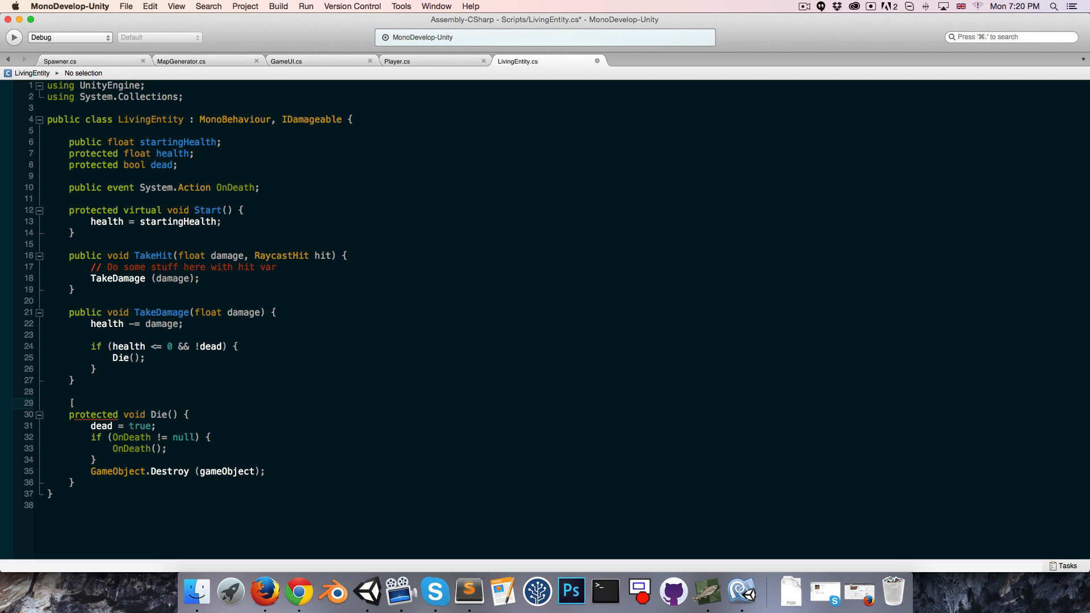
{"action": "type", "text": "ContextMenu"}
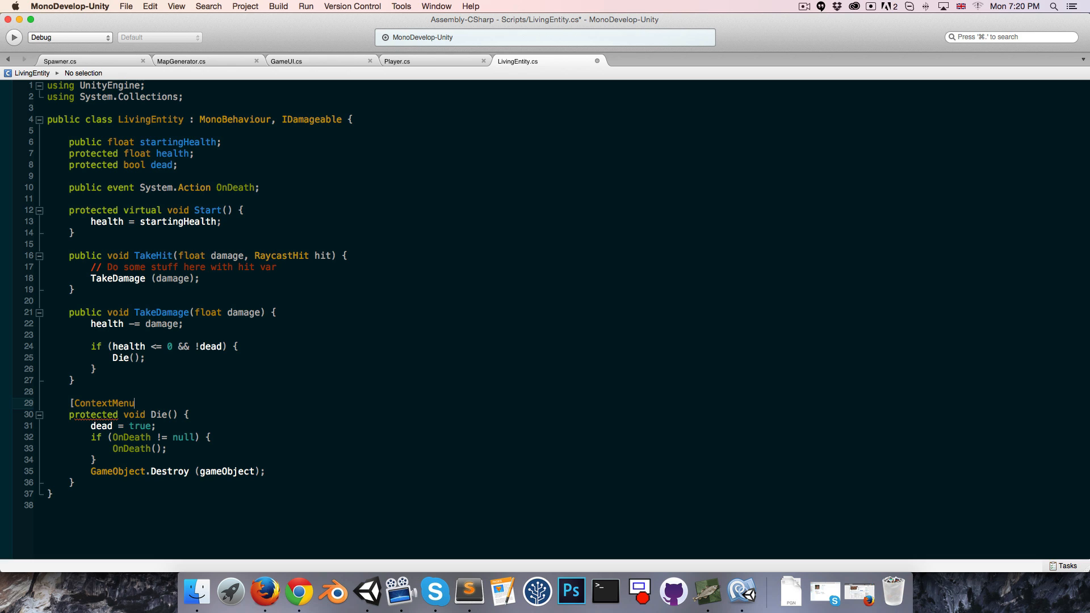
{"action": "type", "text": "(\""}
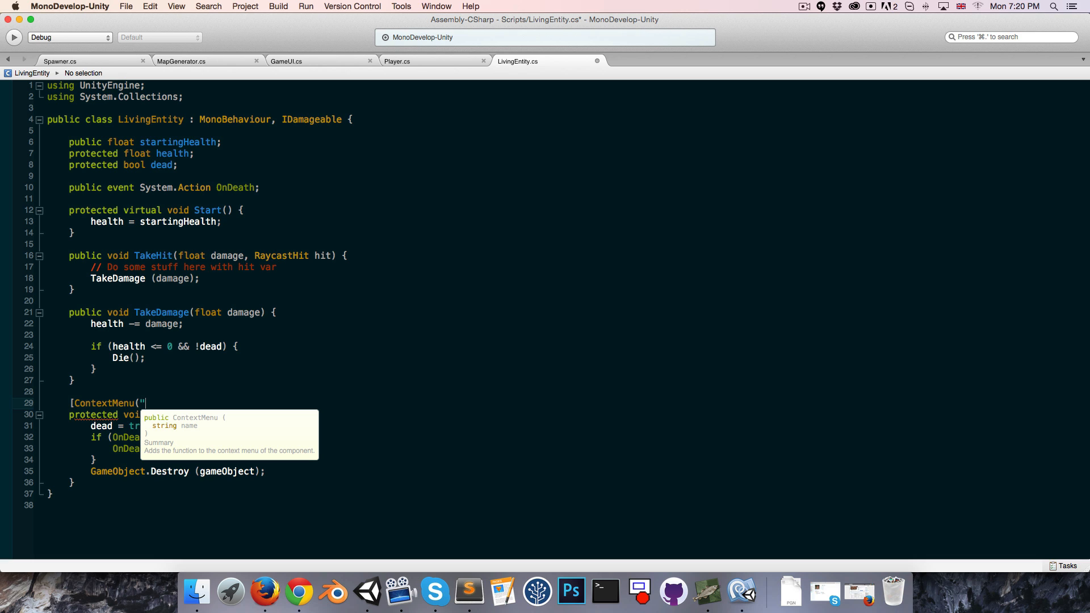
{"action": "type", "text": "Self"}
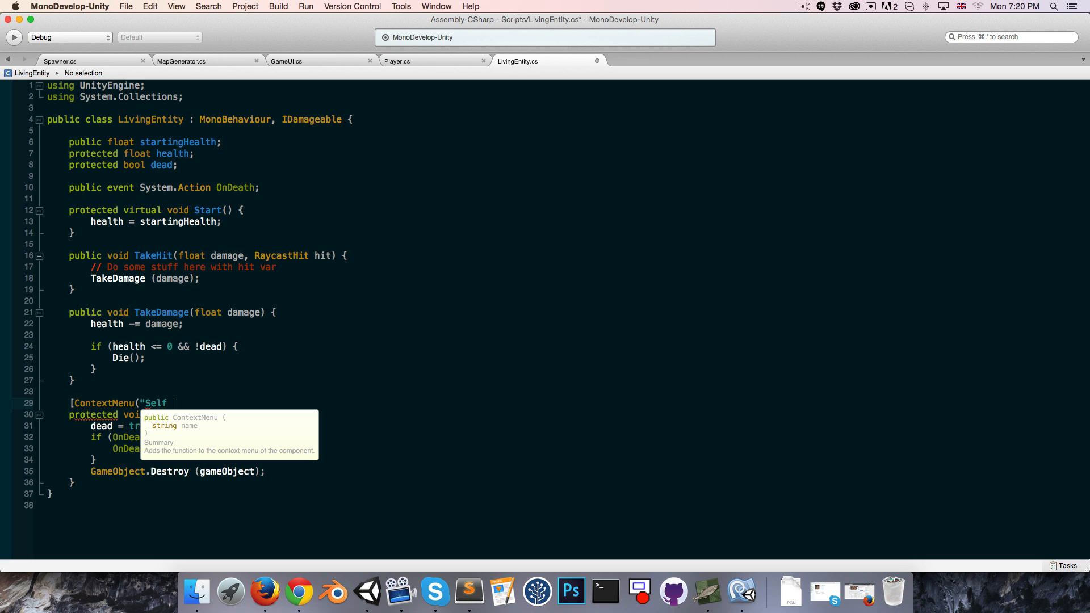
{"action": "type", "text": "Destruct\""}
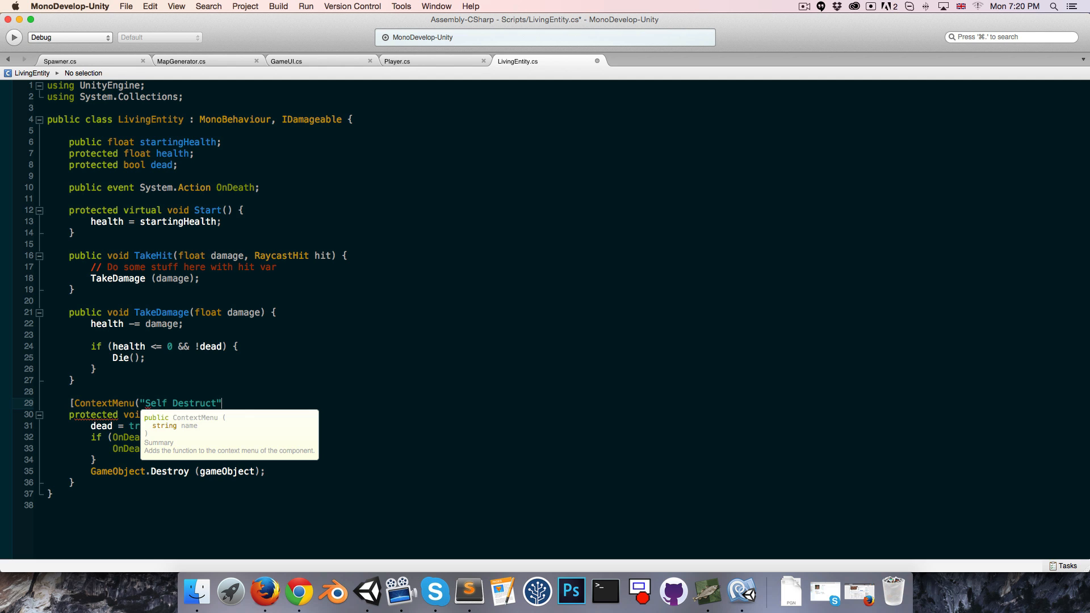
{"action": "type", "text": ")]"}
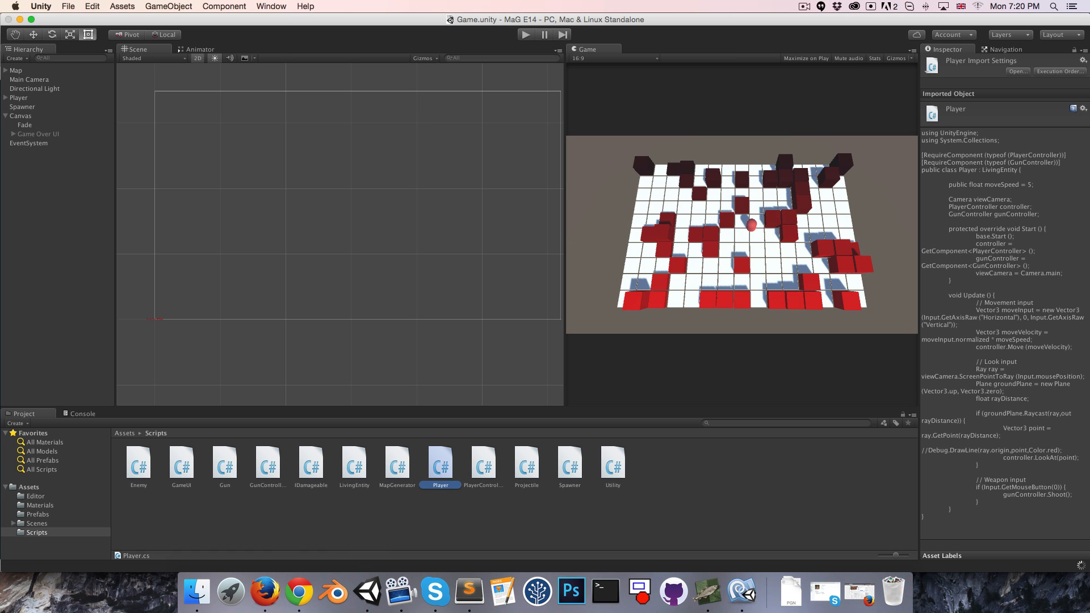
During a playtest, run Self Destruct on the Player, then select the Canvas.
{"action": "left_click", "coordinate": [19, 98]}
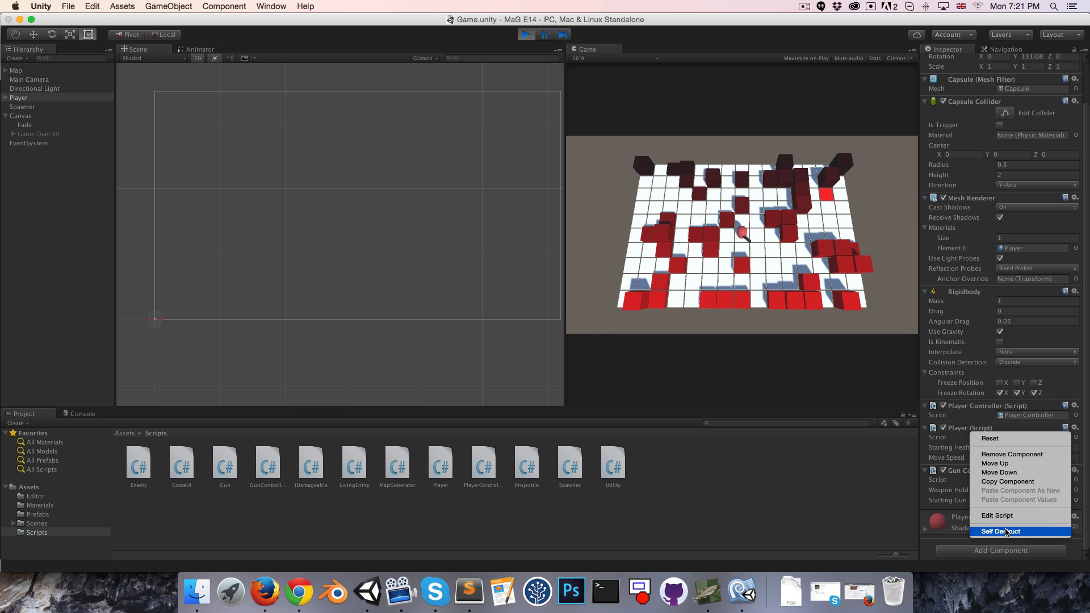
{"action": "left_click", "coordinate": [1001, 531]}
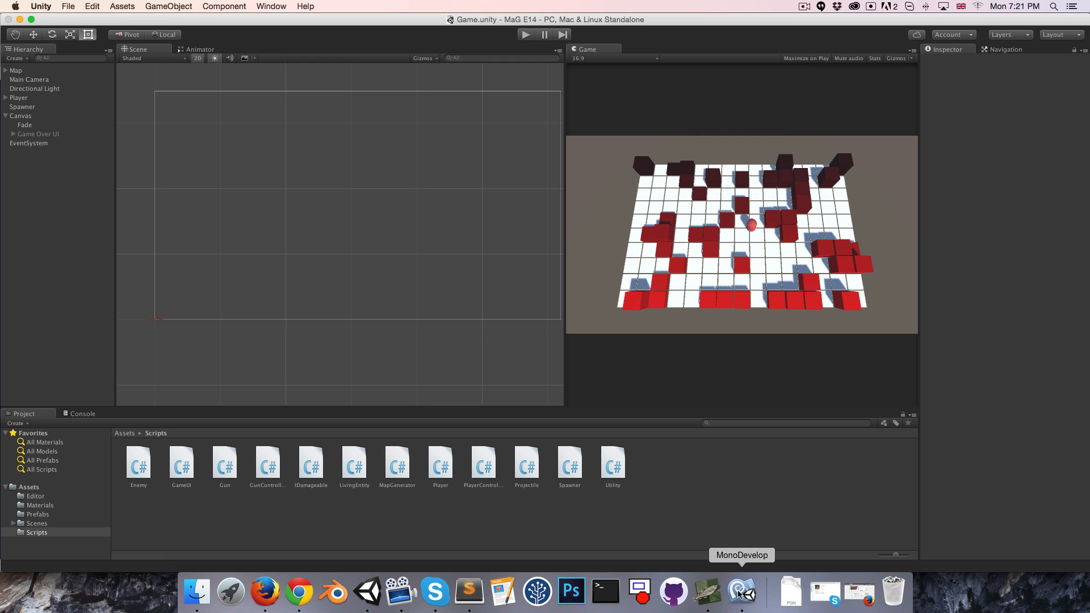
{"action": "mouse_move", "coordinate": [16, 133]}
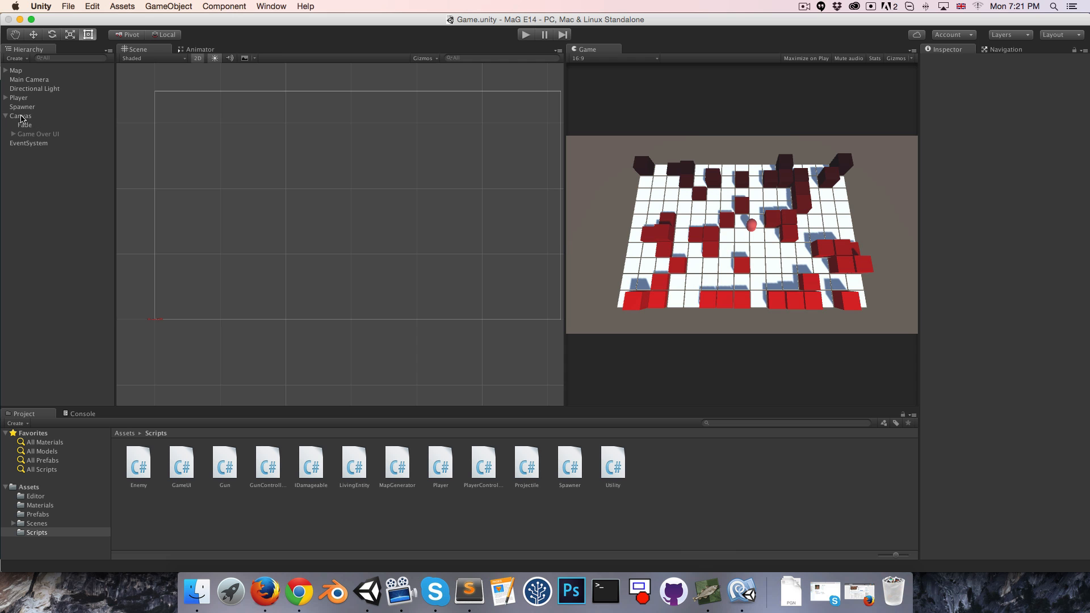
{"action": "left_click", "coordinate": [21, 115]}
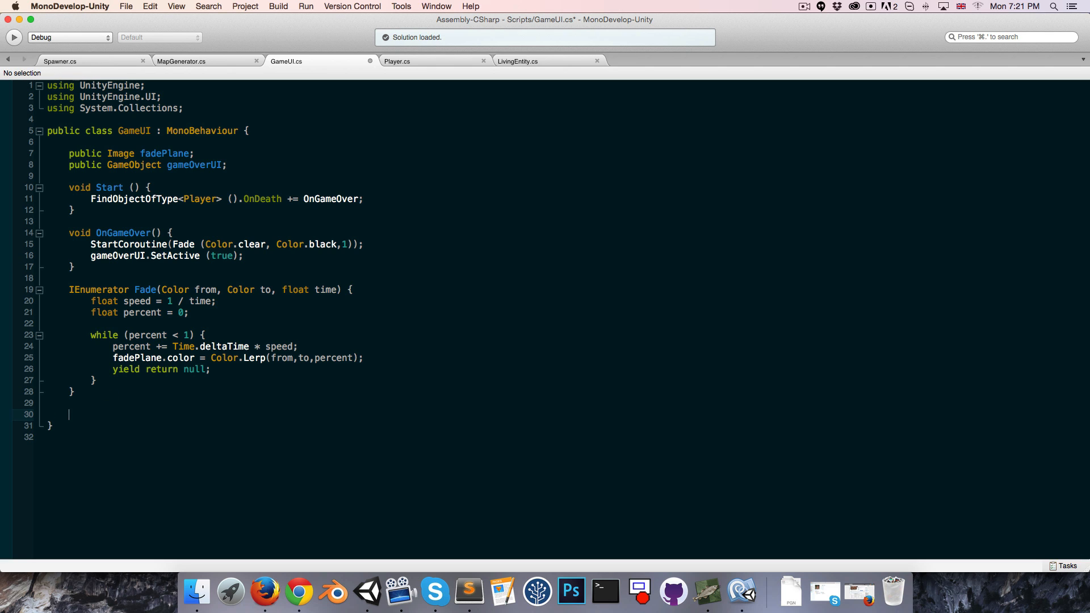
Add a // Input comment and a public StartNewGame() method calling Application.LoadLevel to GameUI.cs.
{"action": "type", "text": "// Input"}
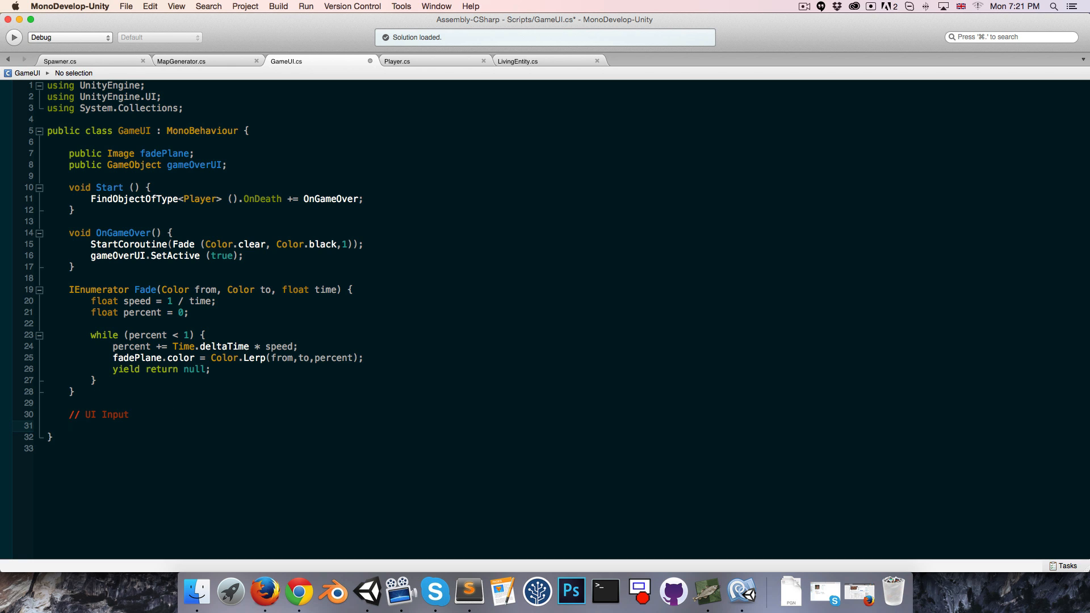
{"action": "type", "text": "public void"}
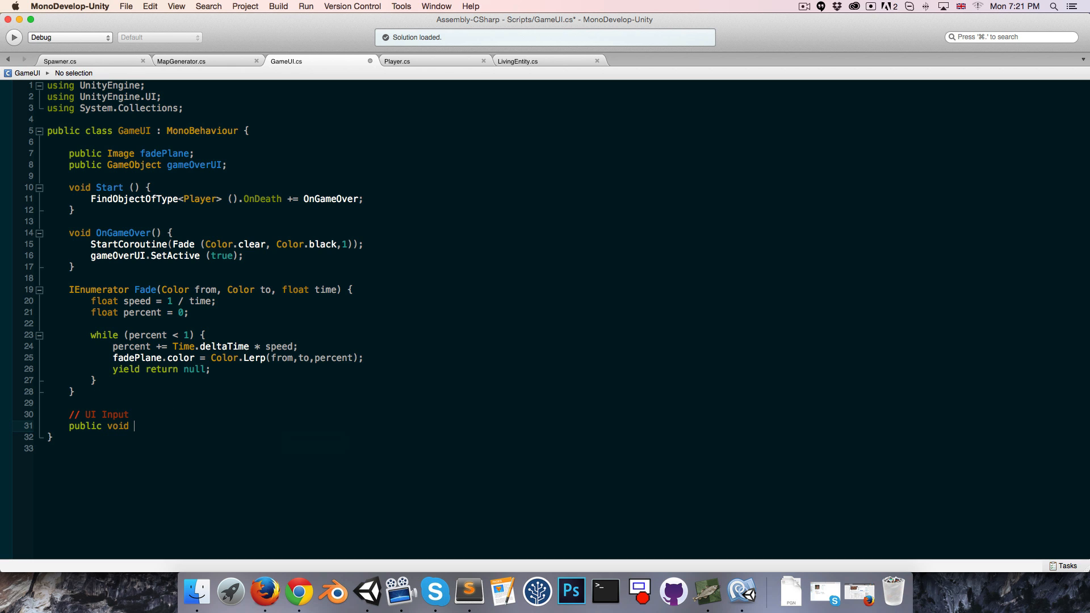
{"action": "type", "text": "StartN"}
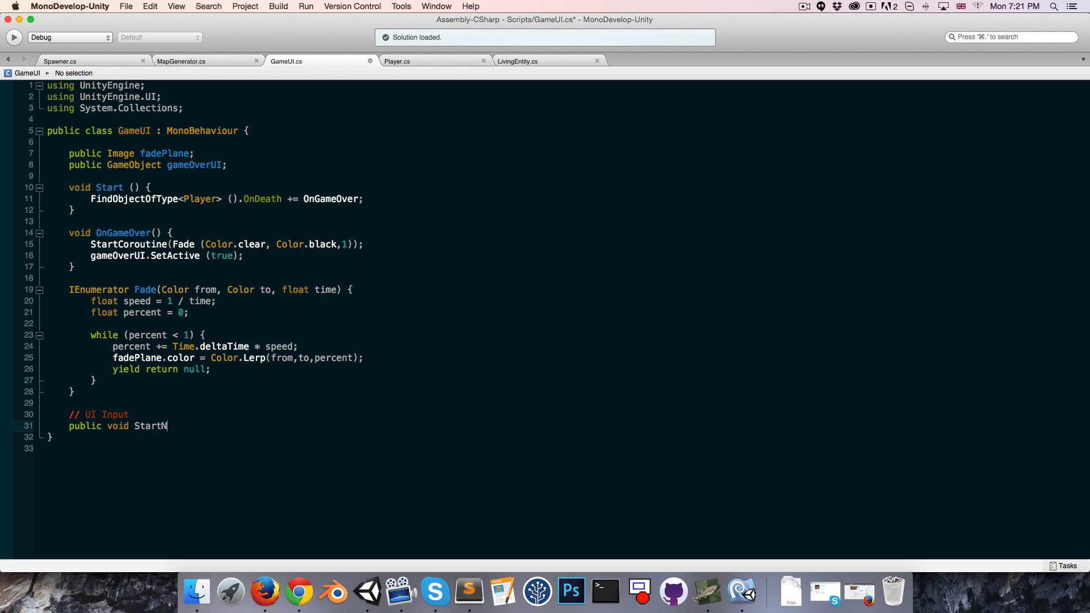
{"action": "type", "text": "ewGame() {"}
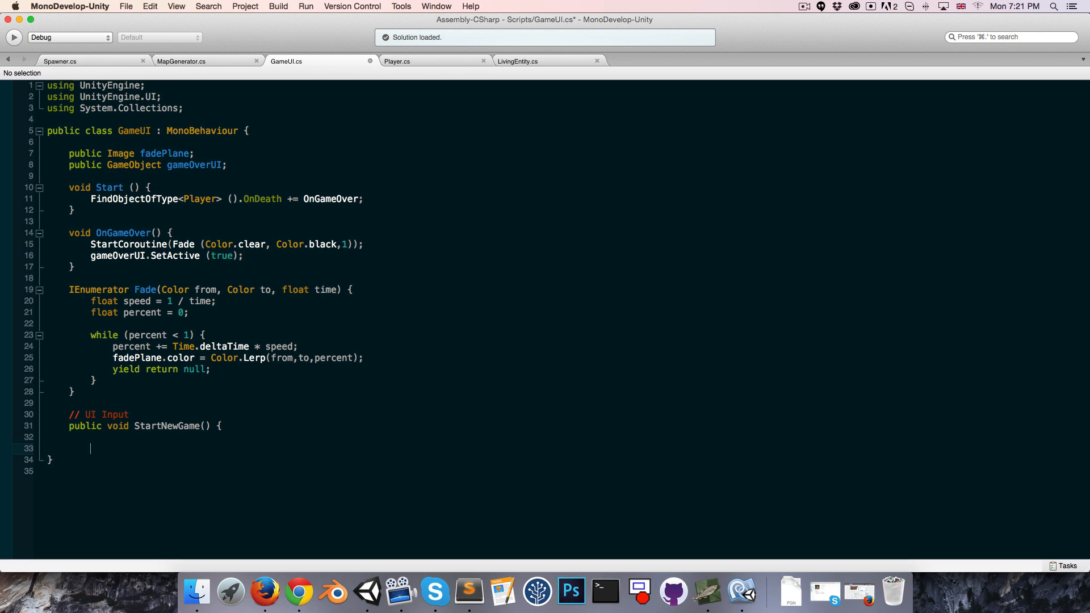
{"action": "type", "text": "Application"}
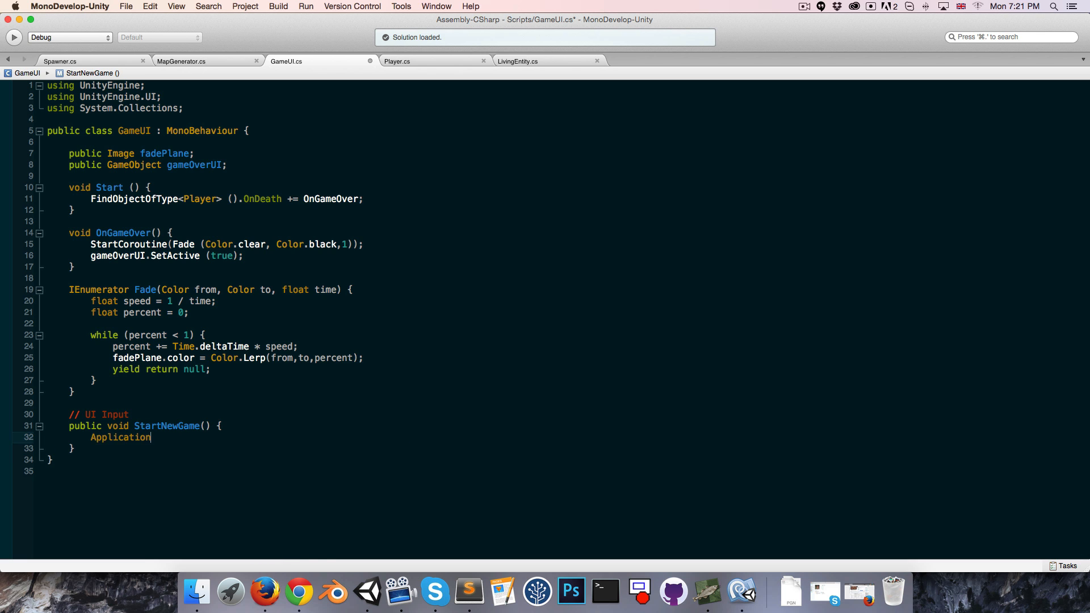
{"action": "type", "text": ".LoadLevel("}
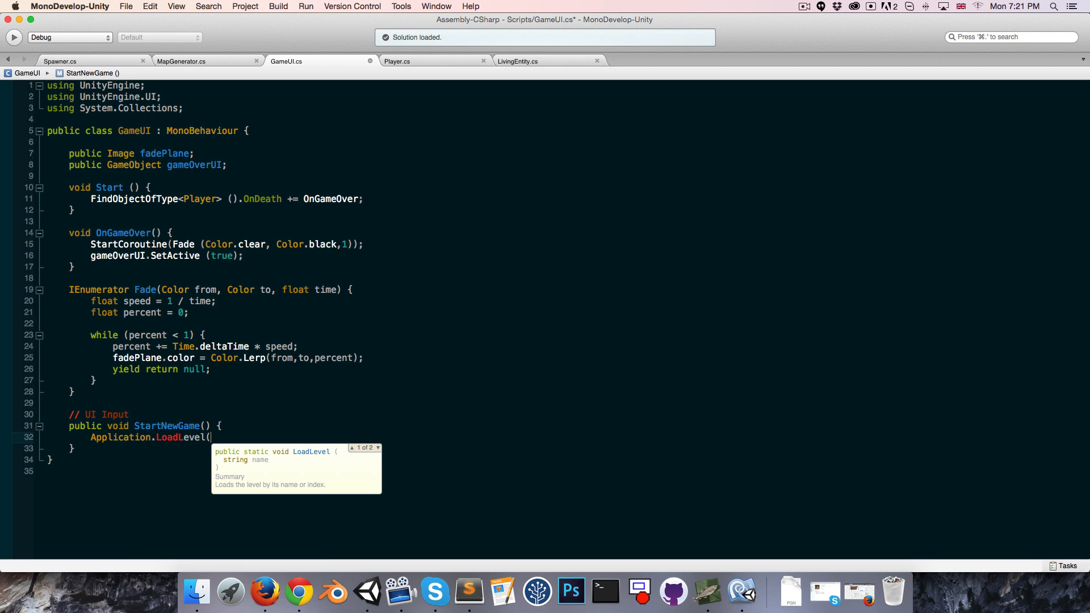
{"action": "type", "text": "\"G"}
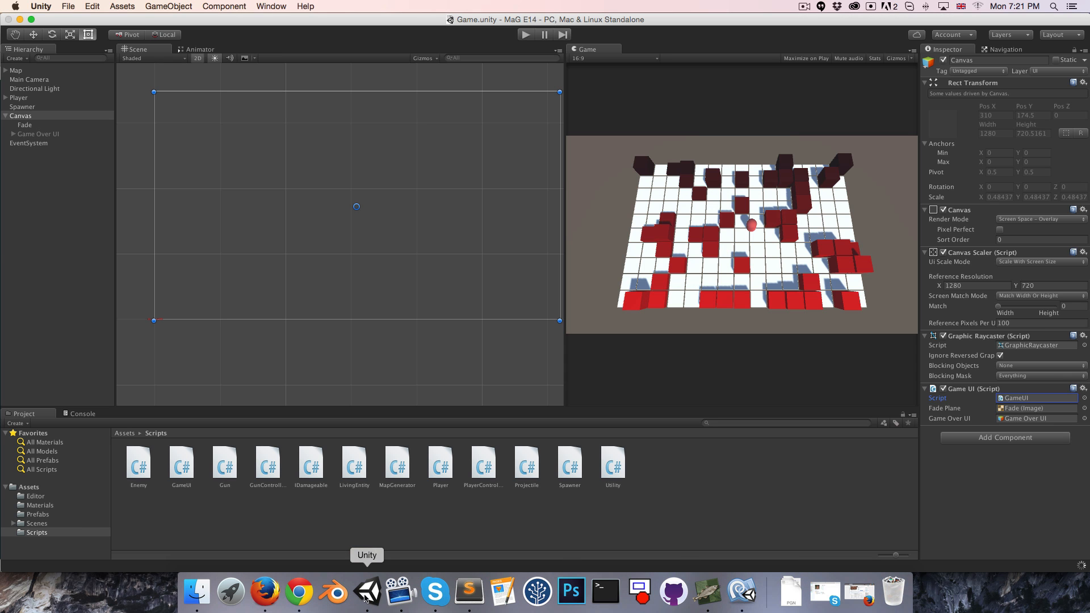
Select the Game Over UI Button and add an On Click entry calling GameUI.StartNewGame().
{"action": "left_click", "coordinate": [36, 523]}
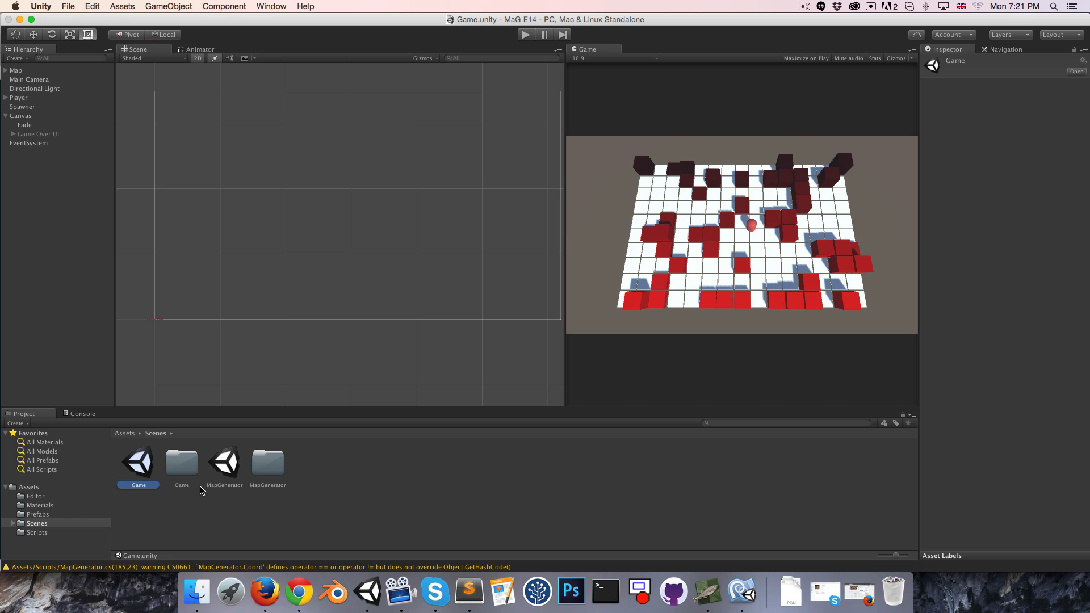
{"action": "mouse_move", "coordinate": [51, 518]}
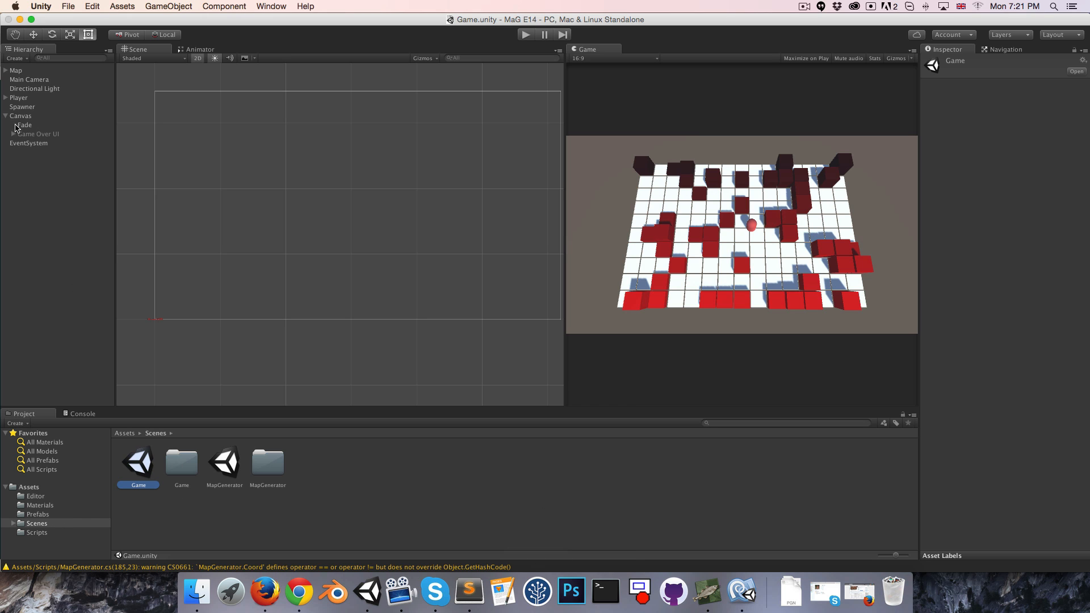
{"action": "left_click", "coordinate": [33, 152]}
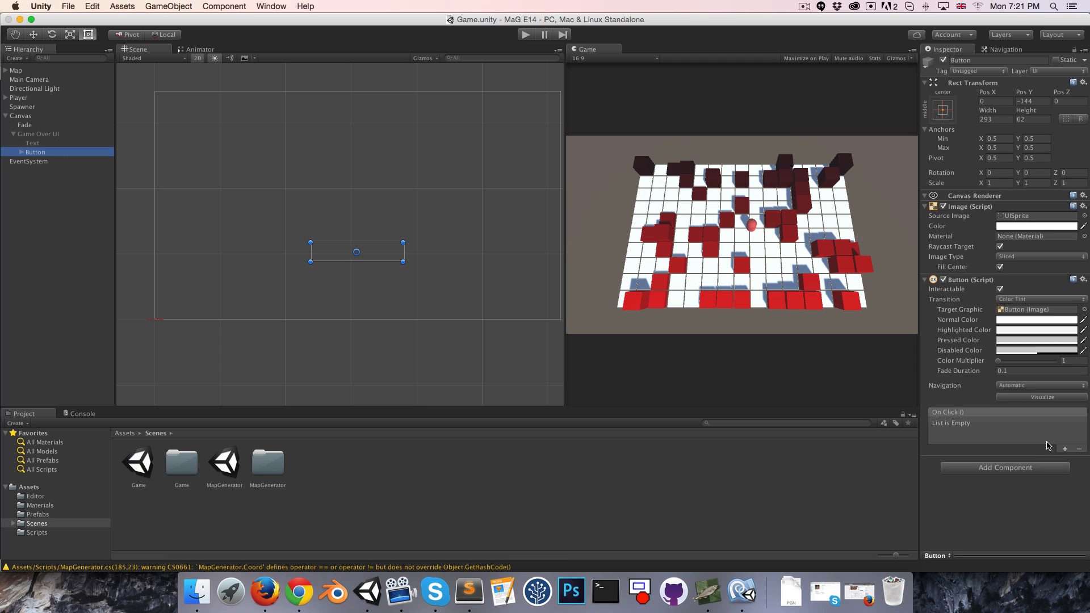
{"action": "left_click", "coordinate": [1064, 448]}
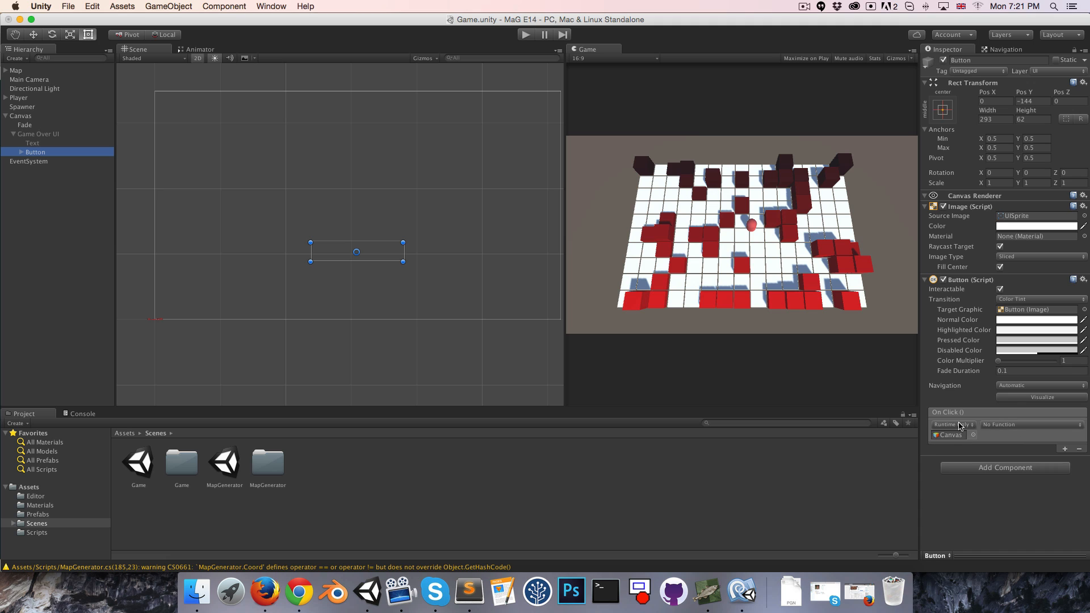
{"action": "left_click", "coordinate": [1032, 425]}
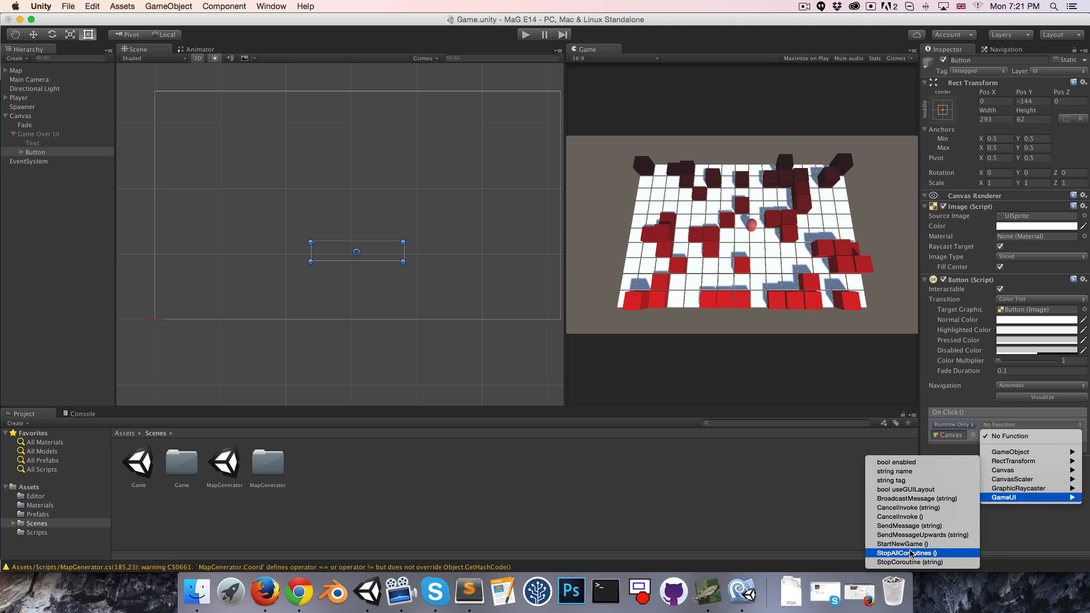
{"action": "left_click", "coordinate": [902, 544]}
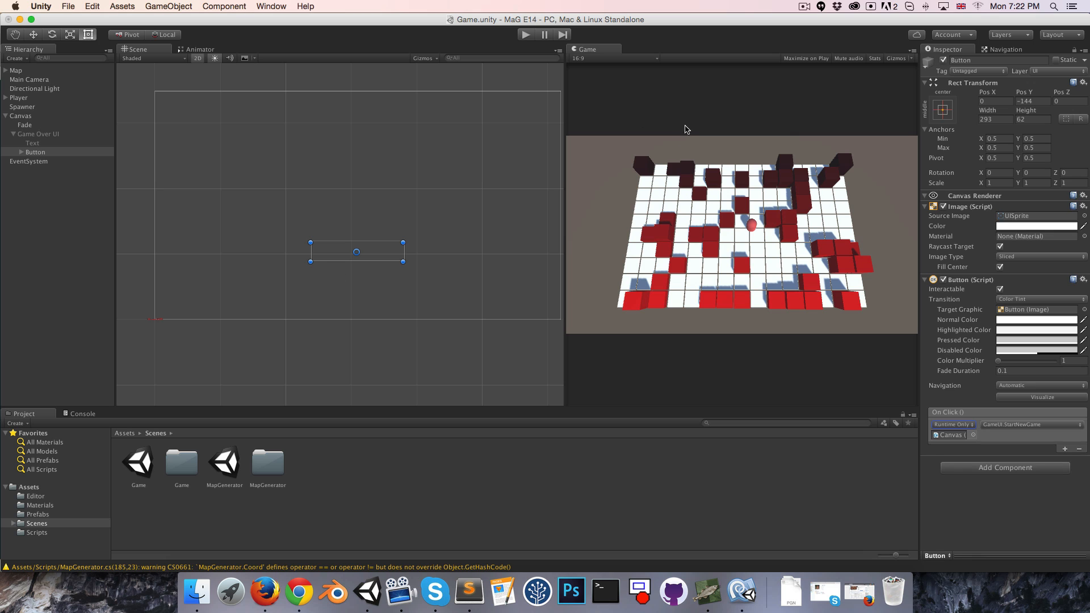
{"action": "mouse_move", "coordinate": [669, 180]}
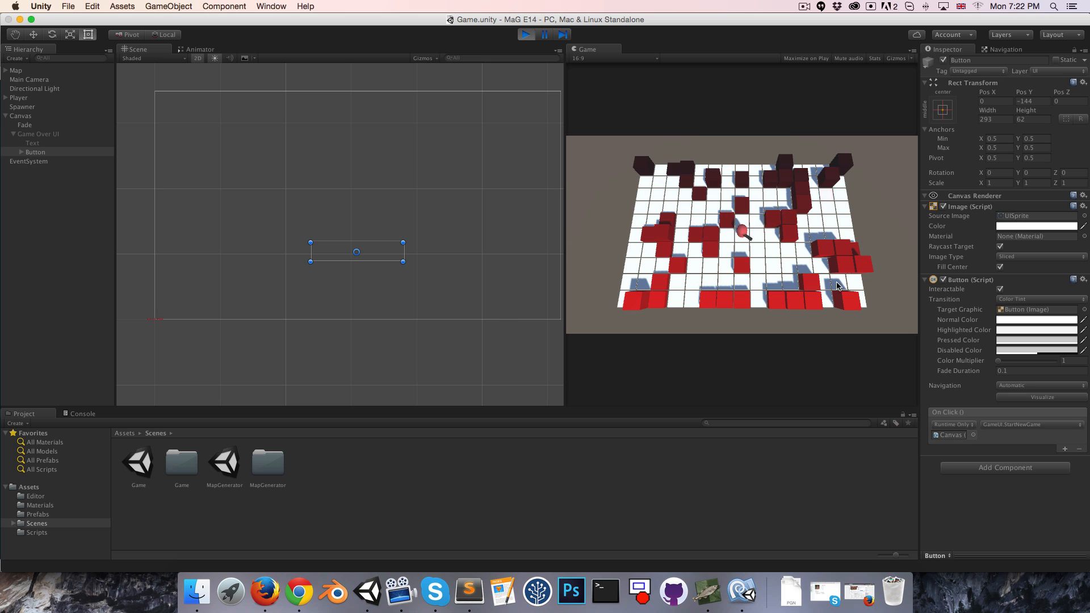
Play-test to the Game Over screen, click Play again, then stop play mode.
{"action": "left_click", "coordinate": [19, 97]}
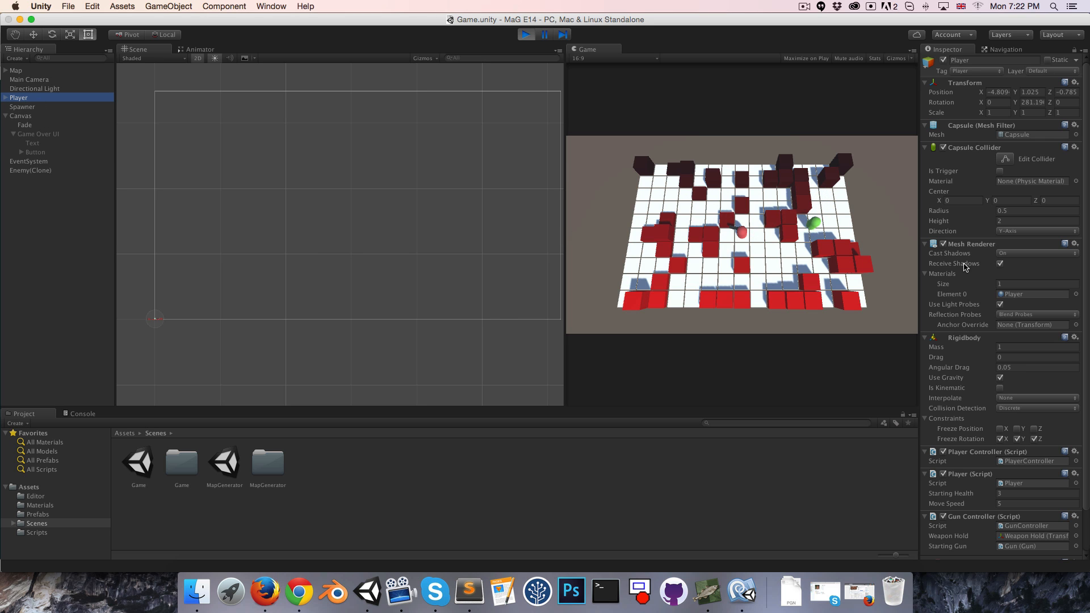
{"action": "left_click", "coordinate": [1074, 473]}
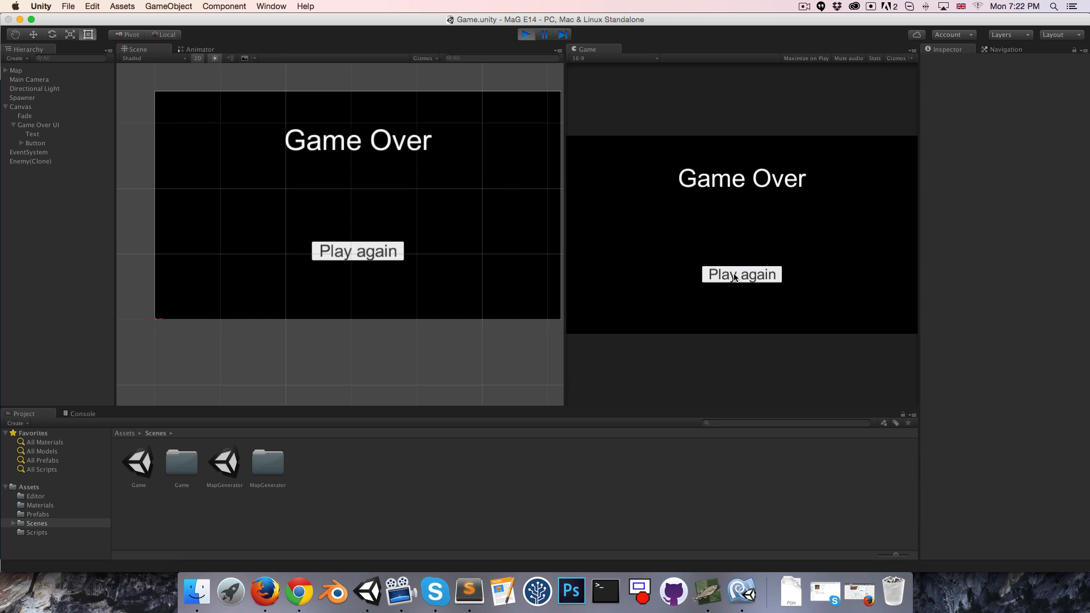
{"action": "left_click", "coordinate": [741, 273]}
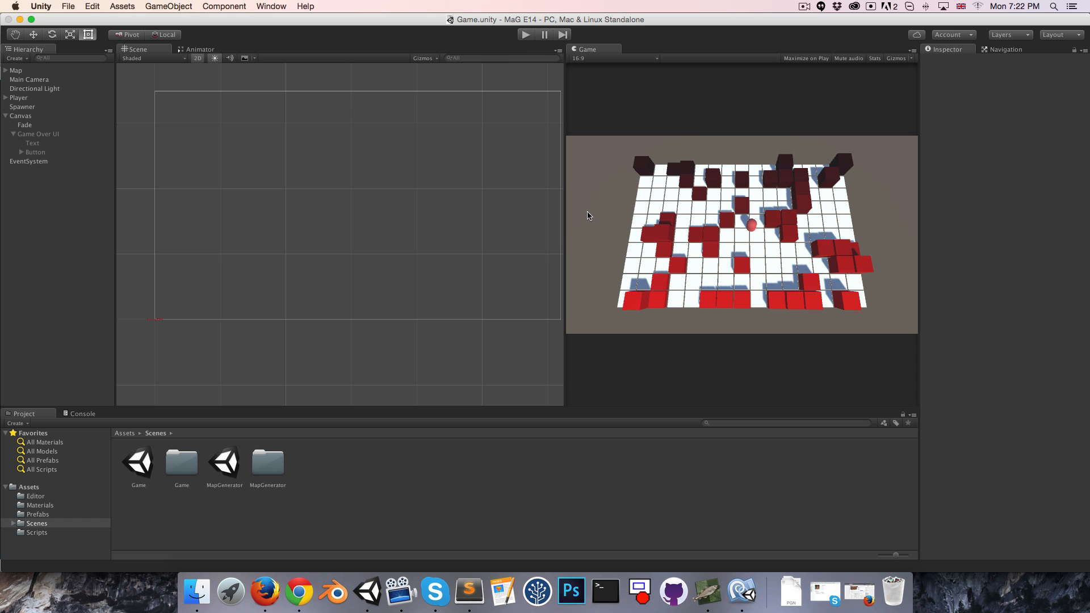
{"action": "left_click", "coordinate": [40, 6]}
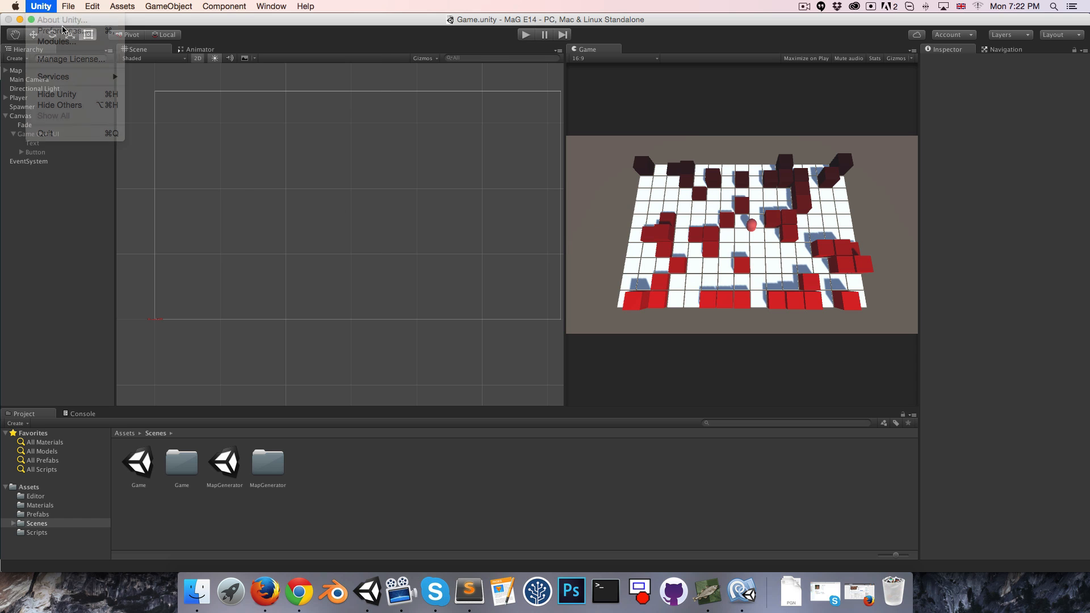
{"action": "left_click", "coordinate": [59, 19]}
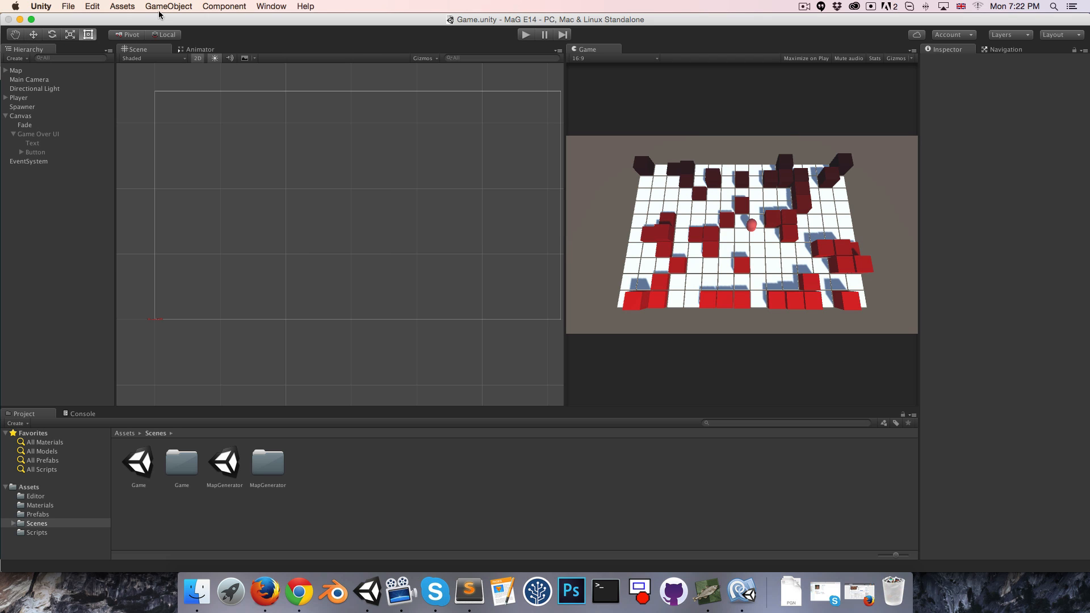
{"action": "mouse_move", "coordinate": [692, 187]}
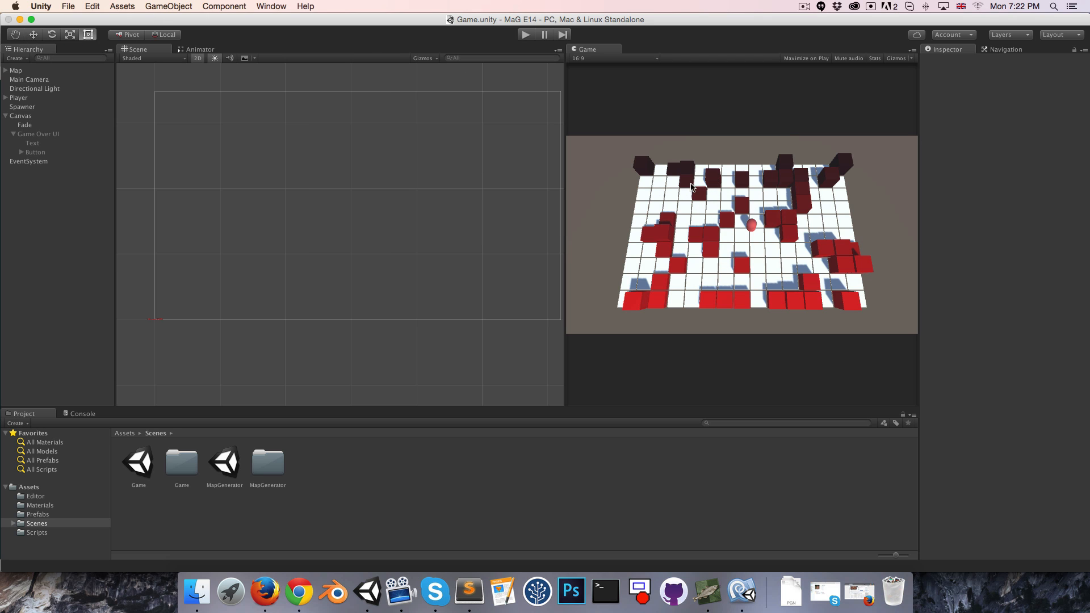
{"action": "mouse_move", "coordinate": [818, 235]}
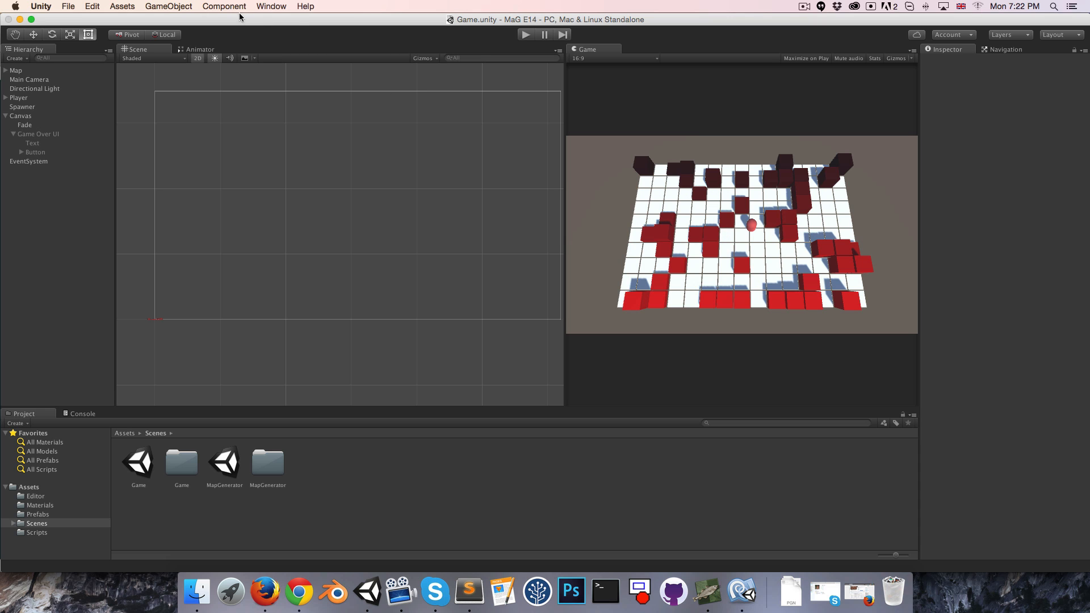
{"action": "left_click", "coordinate": [270, 6]}
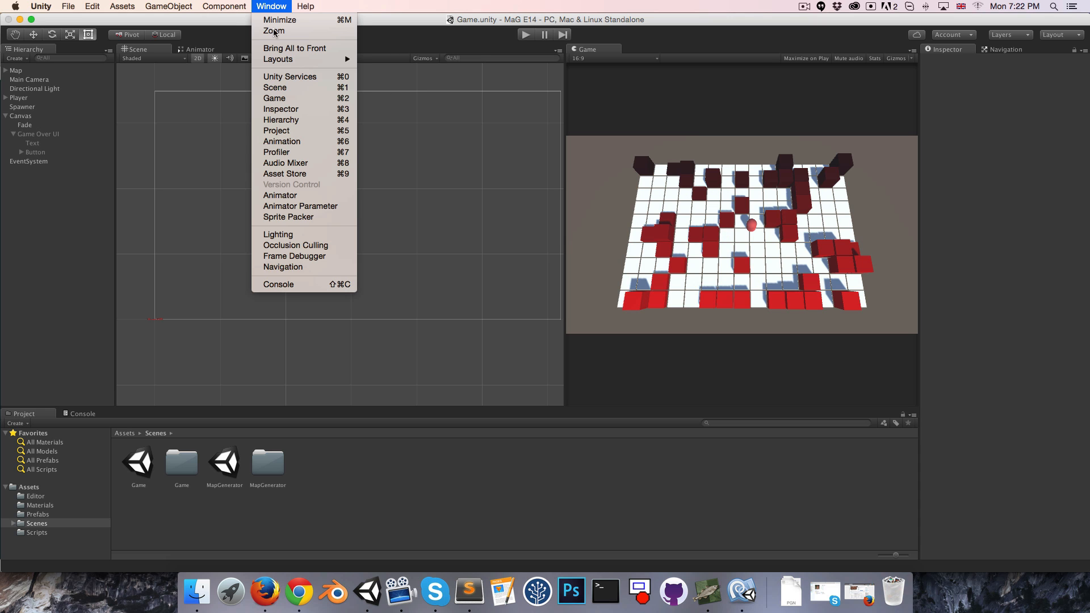
{"action": "mouse_move", "coordinate": [291, 241]}
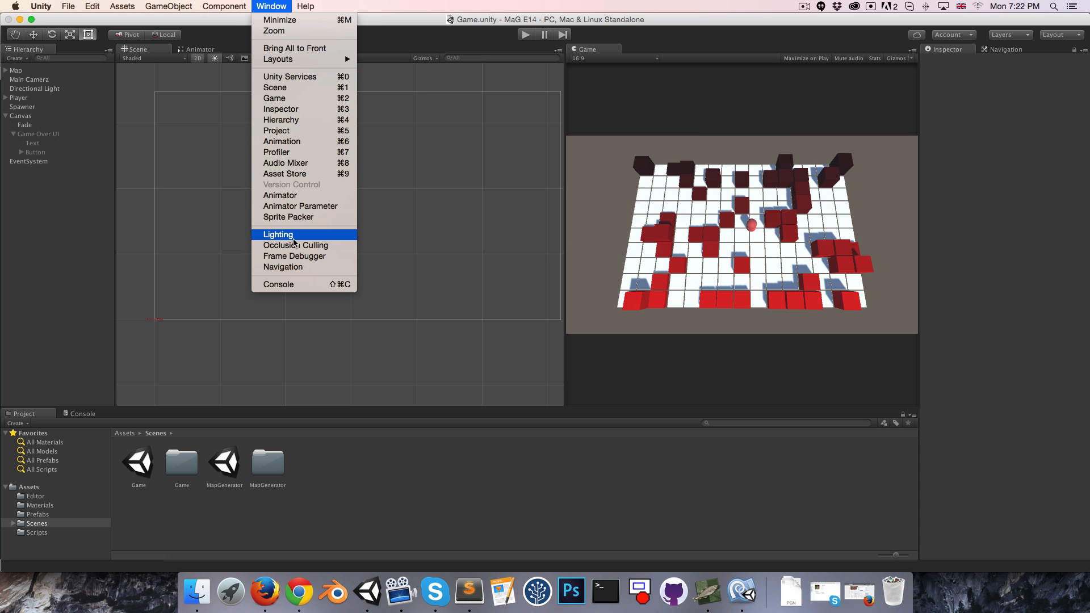
Dock the Lighting window beside the Inspector, uncheck Auto, build the lighting, and start playing.
{"action": "left_click", "coordinate": [278, 234]}
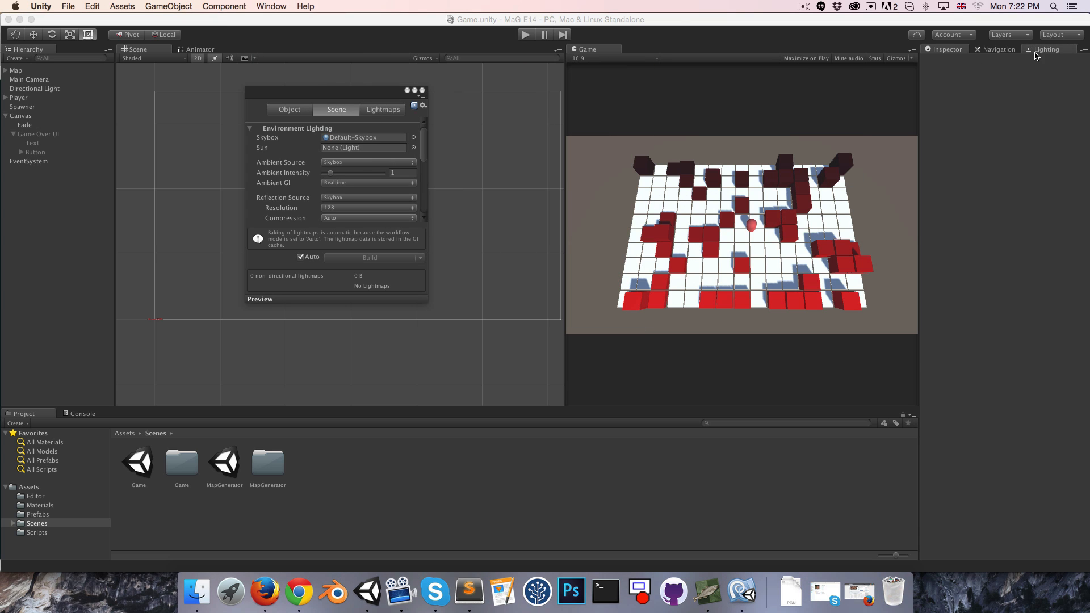
{"action": "left_click", "coordinate": [1047, 49]}
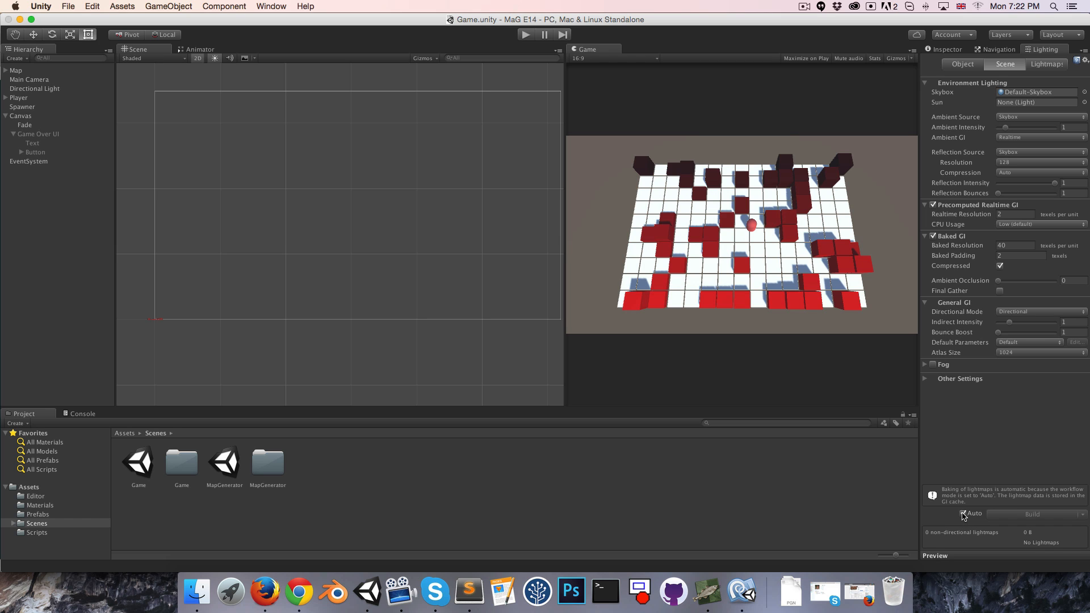
{"action": "left_click", "coordinate": [963, 513]}
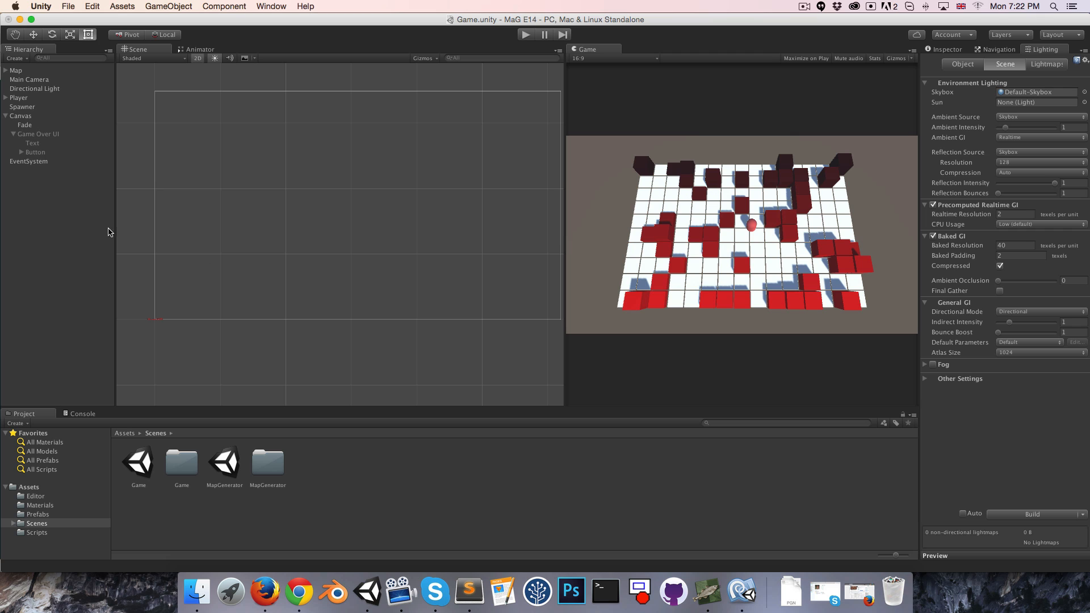
{"action": "left_click", "coordinate": [1032, 514]}
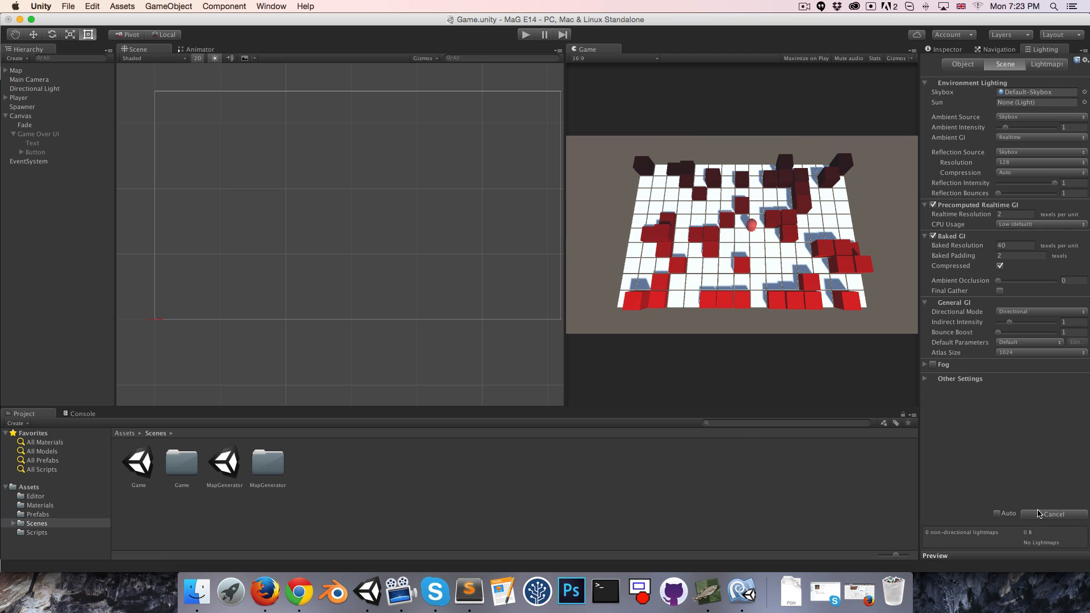
{"action": "left_click", "coordinate": [1052, 514]}
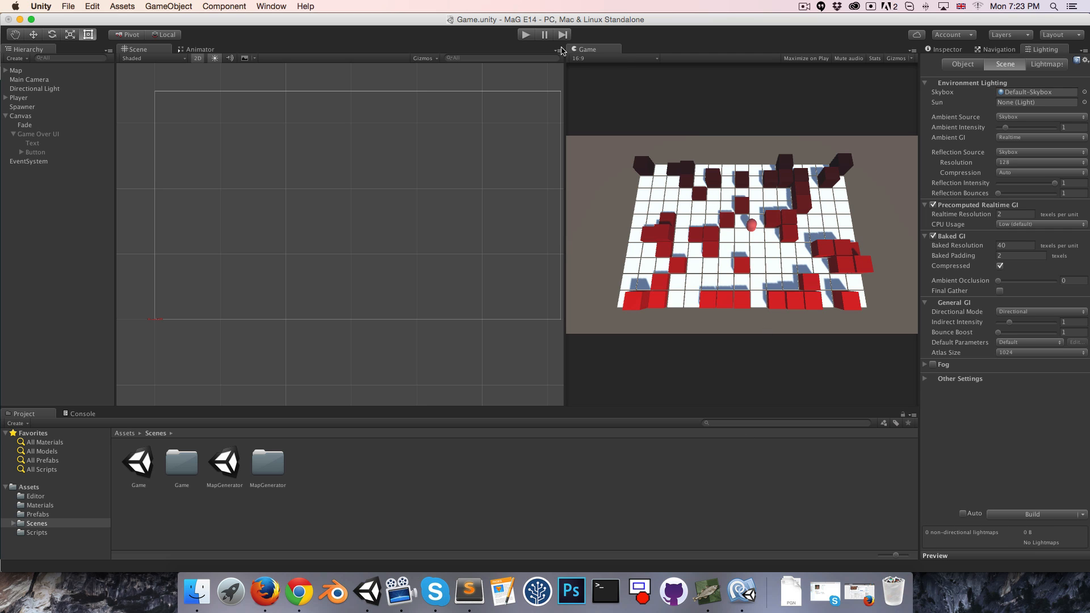
{"action": "left_click", "coordinate": [525, 34]}
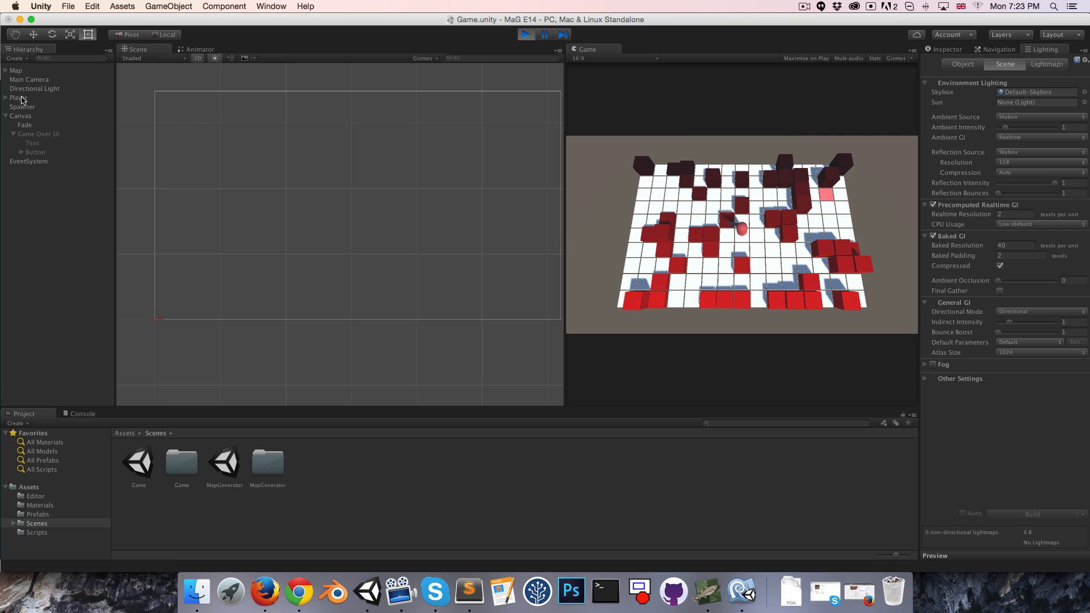
Show the Player in the Inspector, then click Play again on the Game Over screen.
{"action": "left_click", "coordinate": [19, 97]}
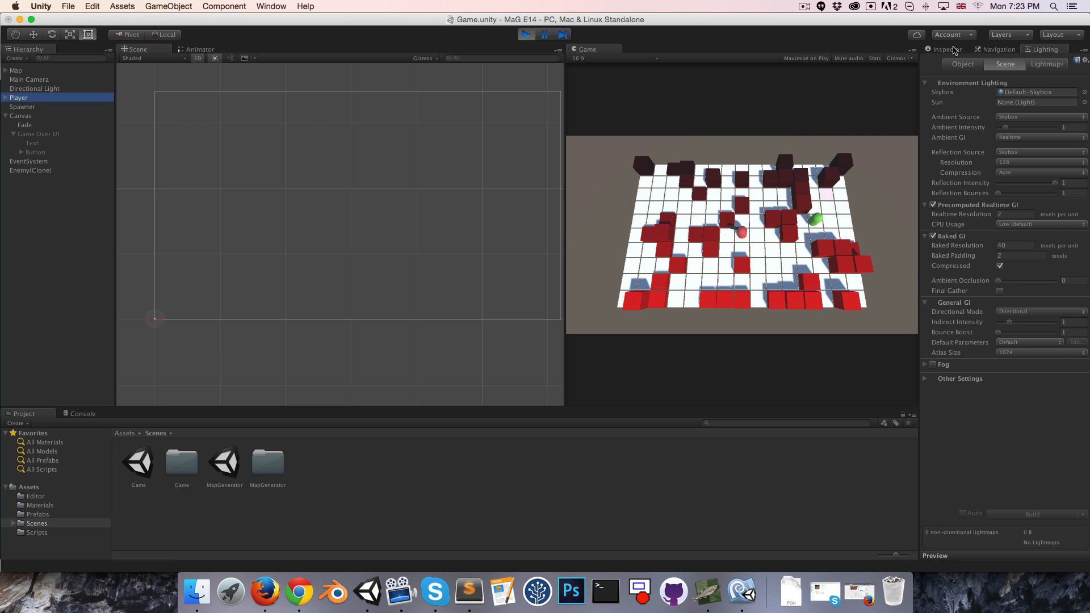
{"action": "left_click", "coordinate": [19, 97]}
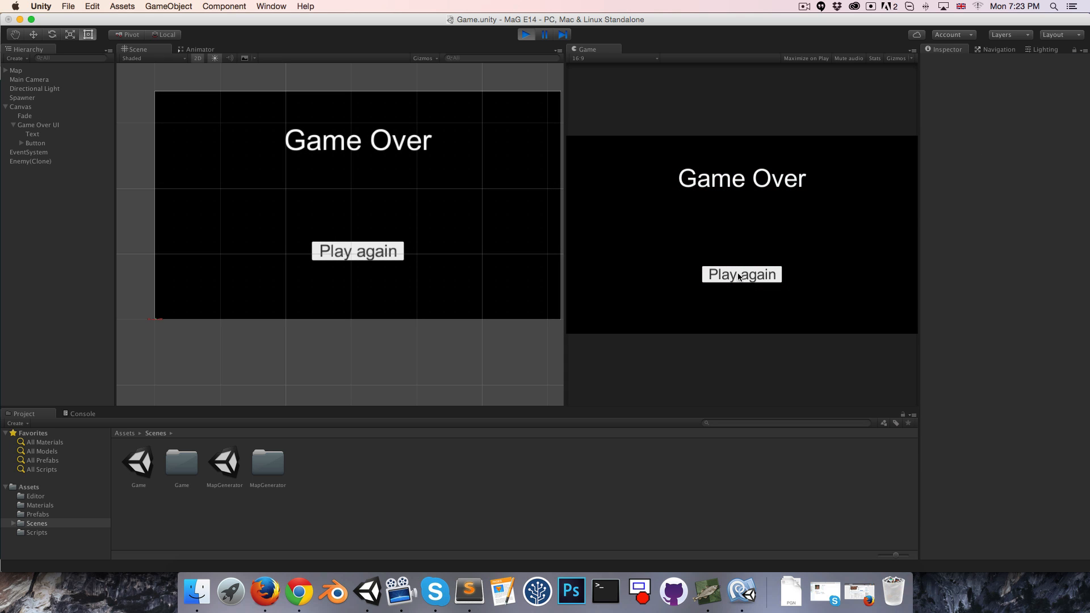
{"action": "left_click", "coordinate": [740, 274]}
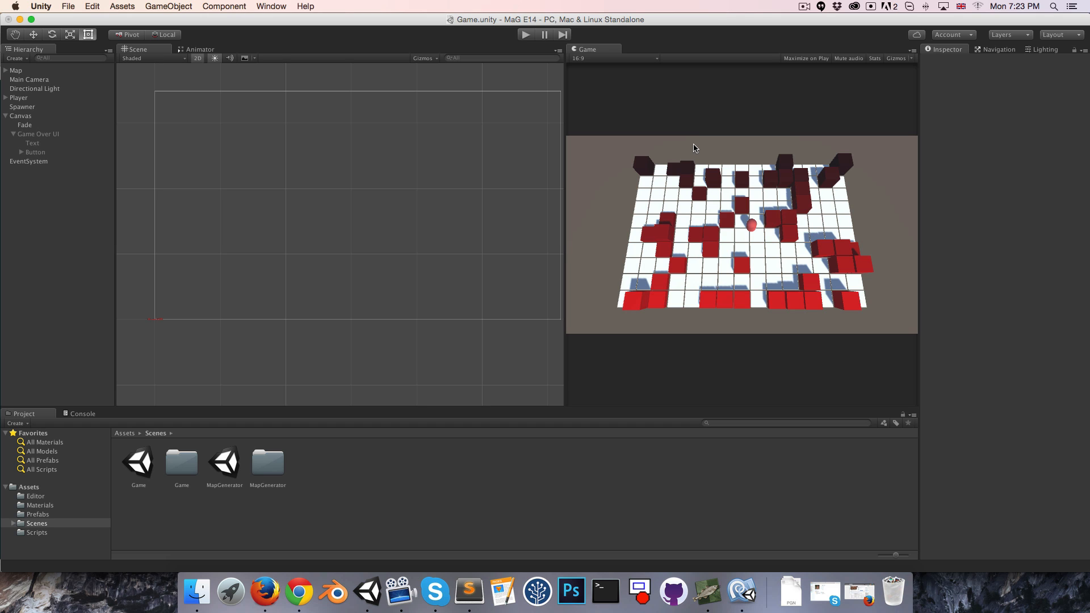
{"action": "mouse_move", "coordinate": [794, 224]}
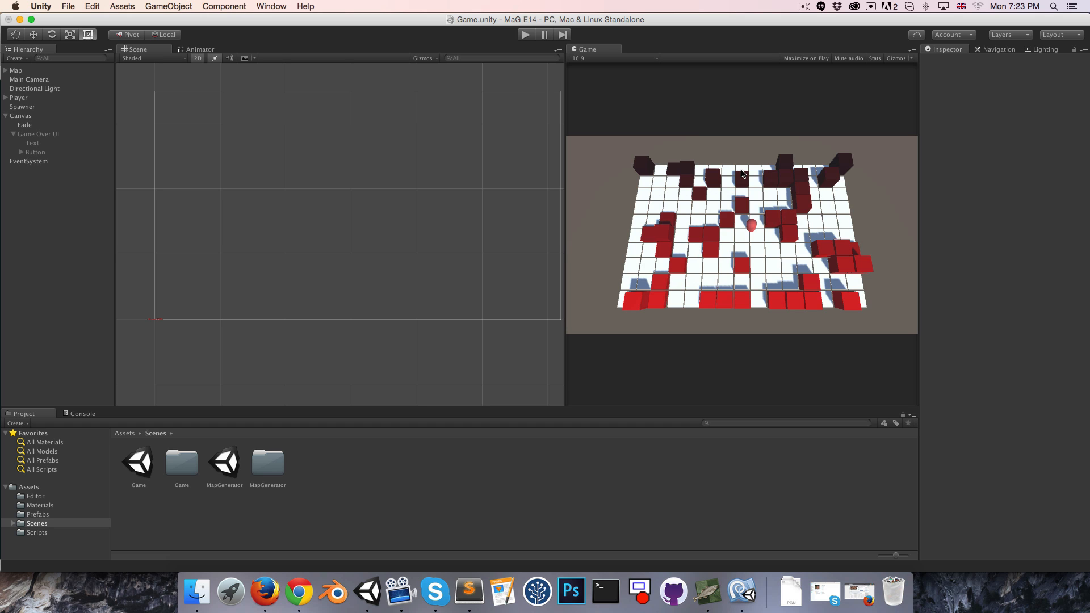
{"action": "mouse_move", "coordinate": [811, 4]}
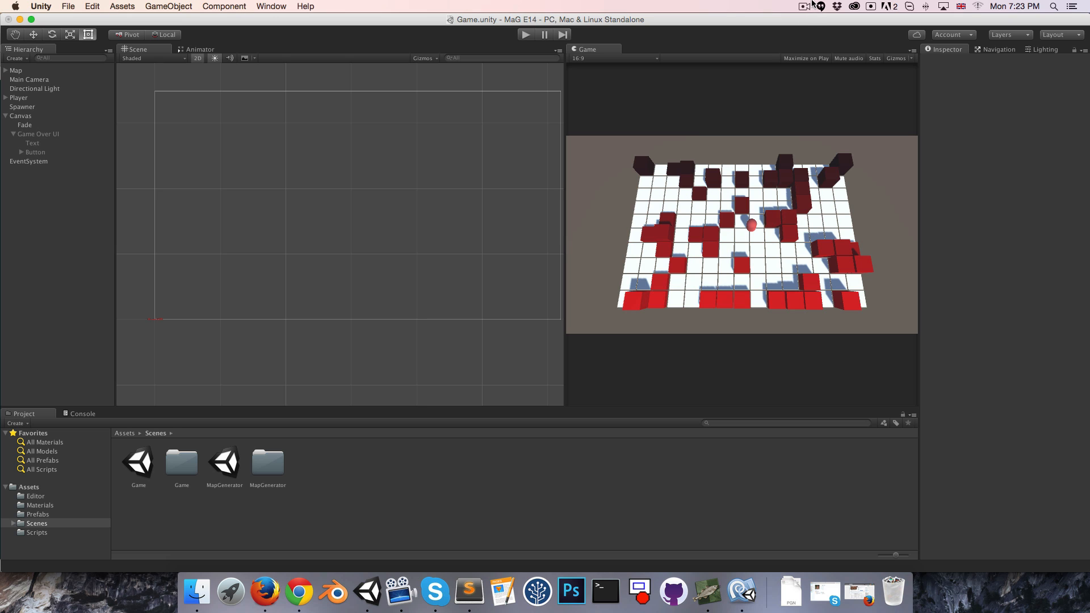